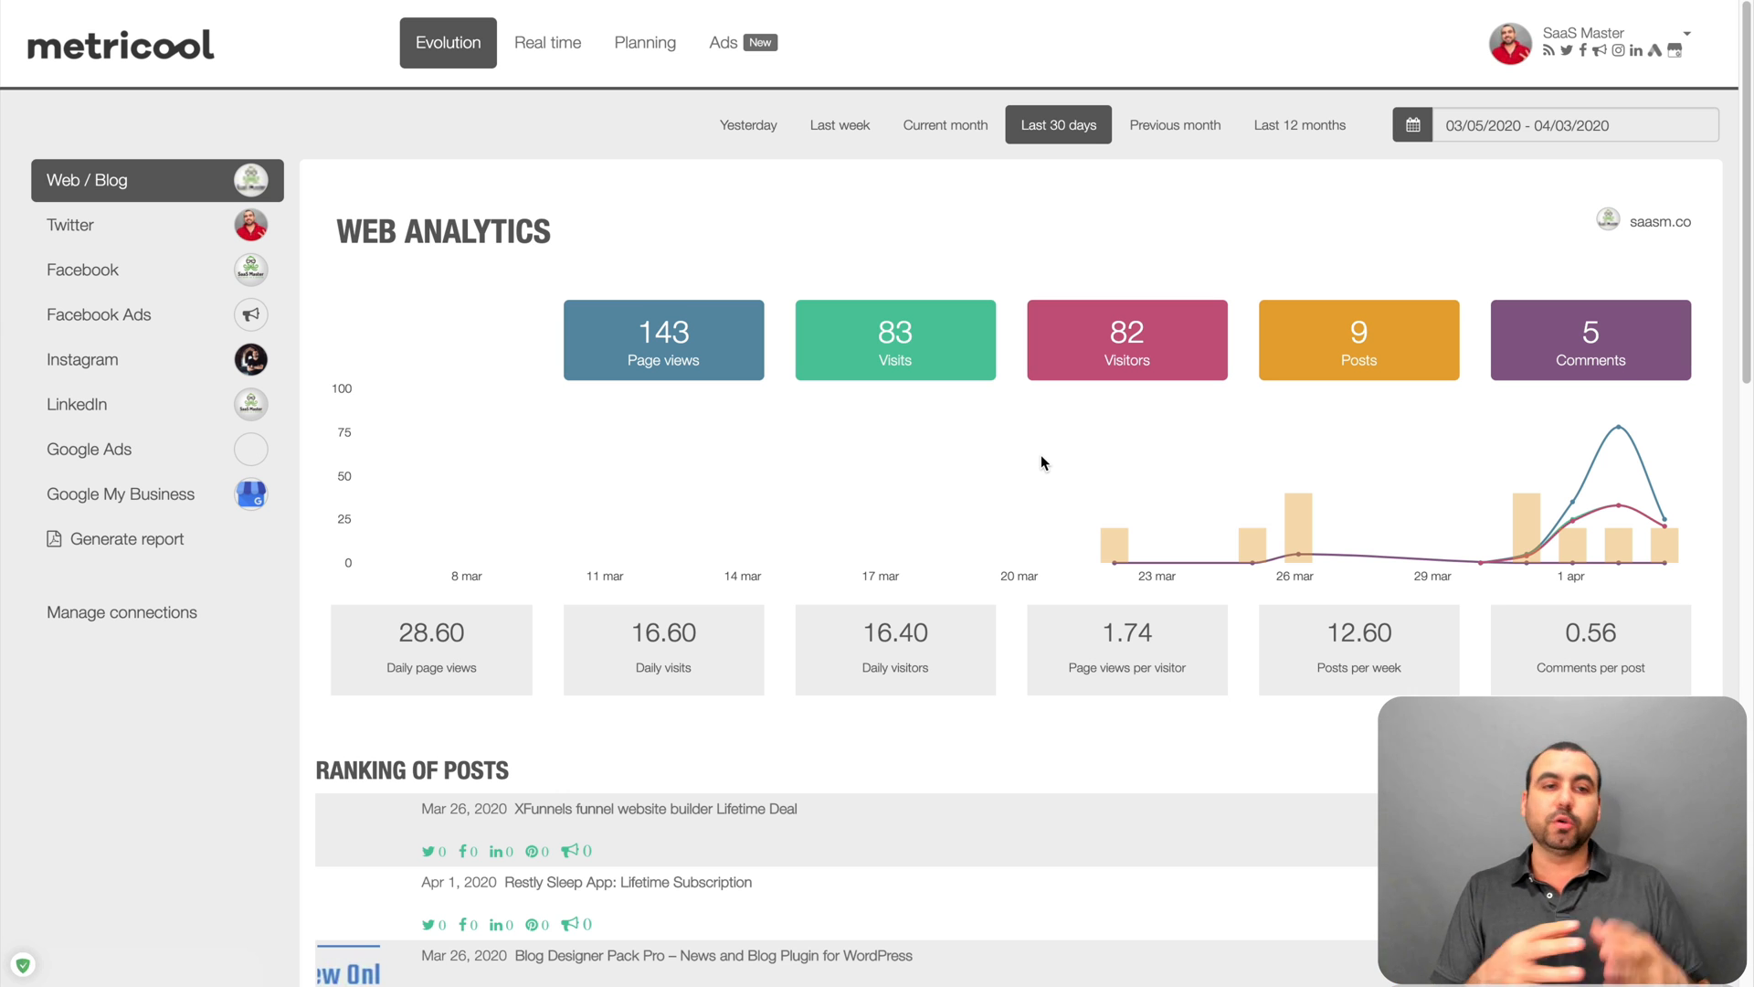
pyautogui.moveTo(468, 226)
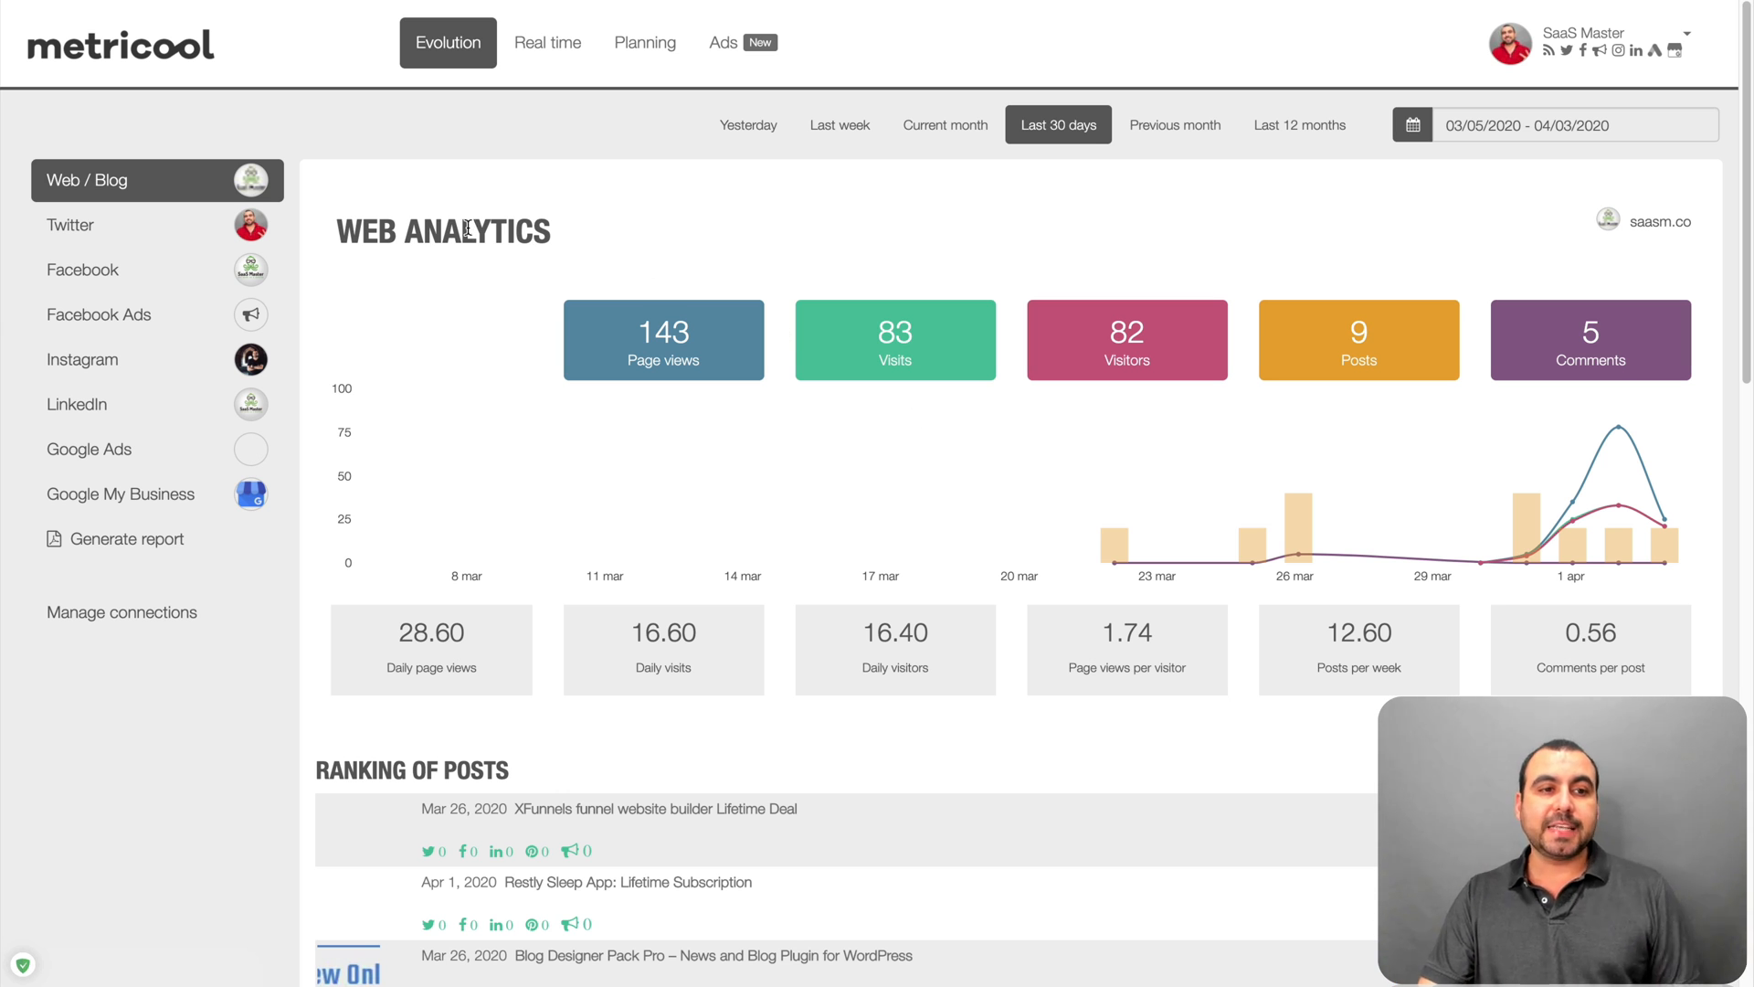
pyautogui.moveTo(504, 515)
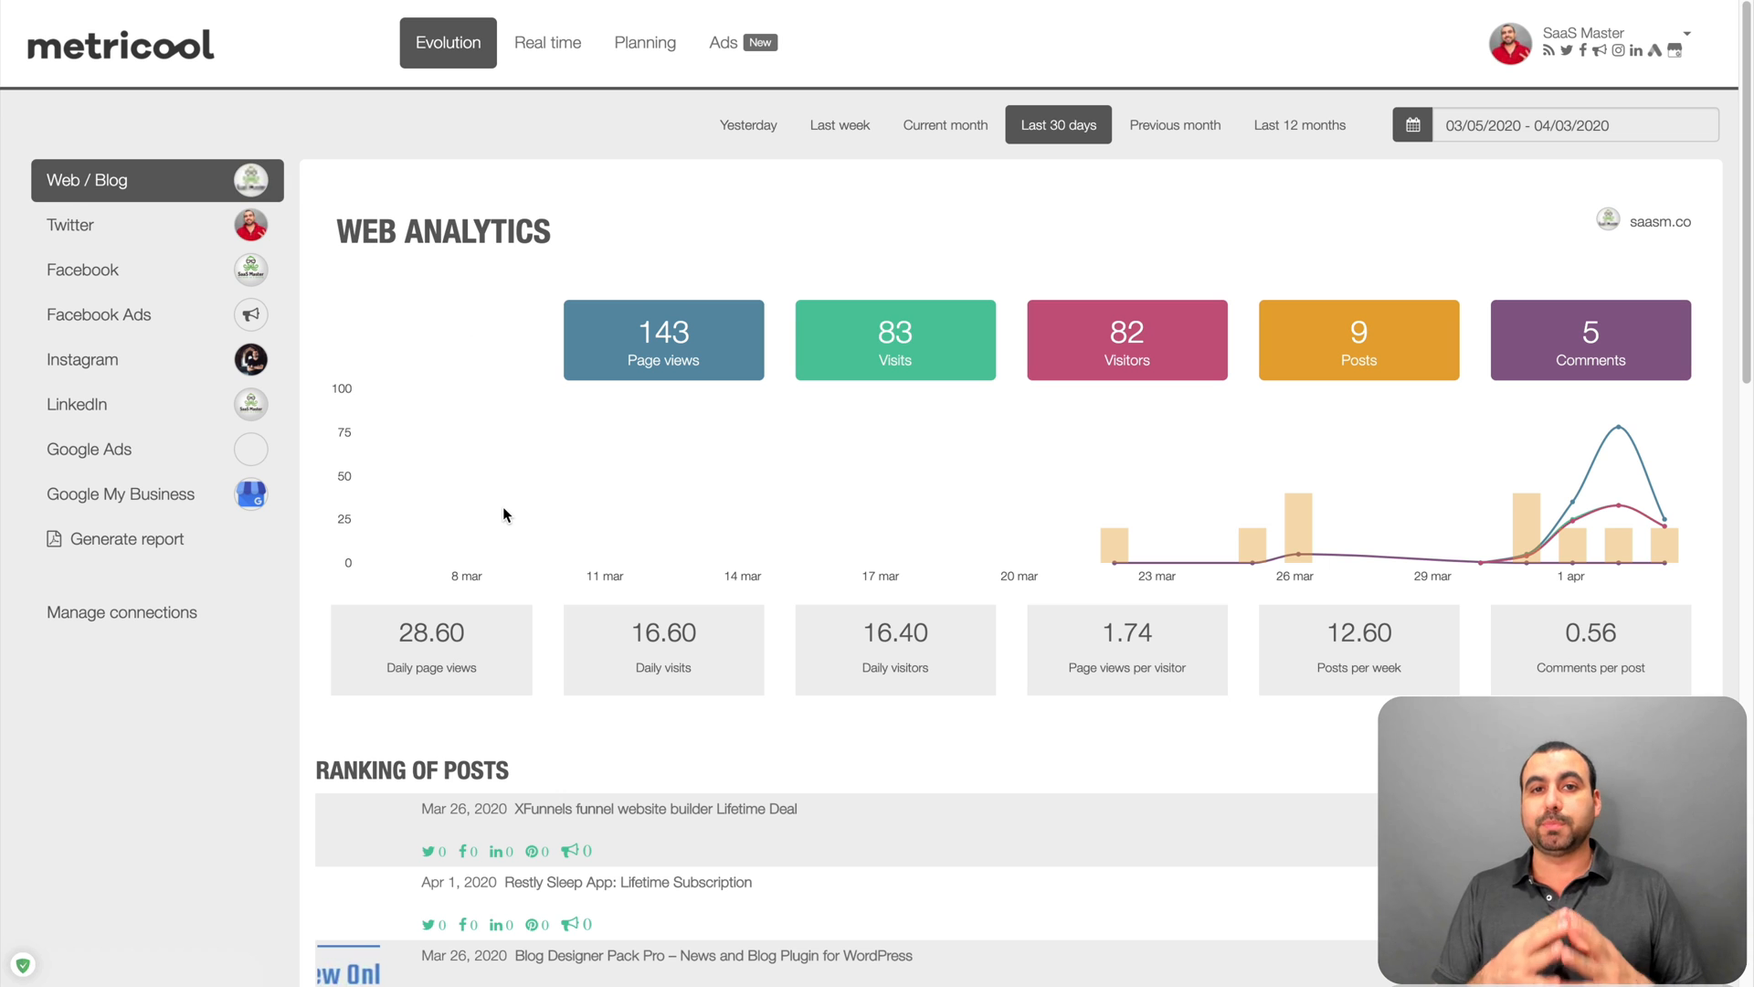
pyautogui.moveTo(625, 426)
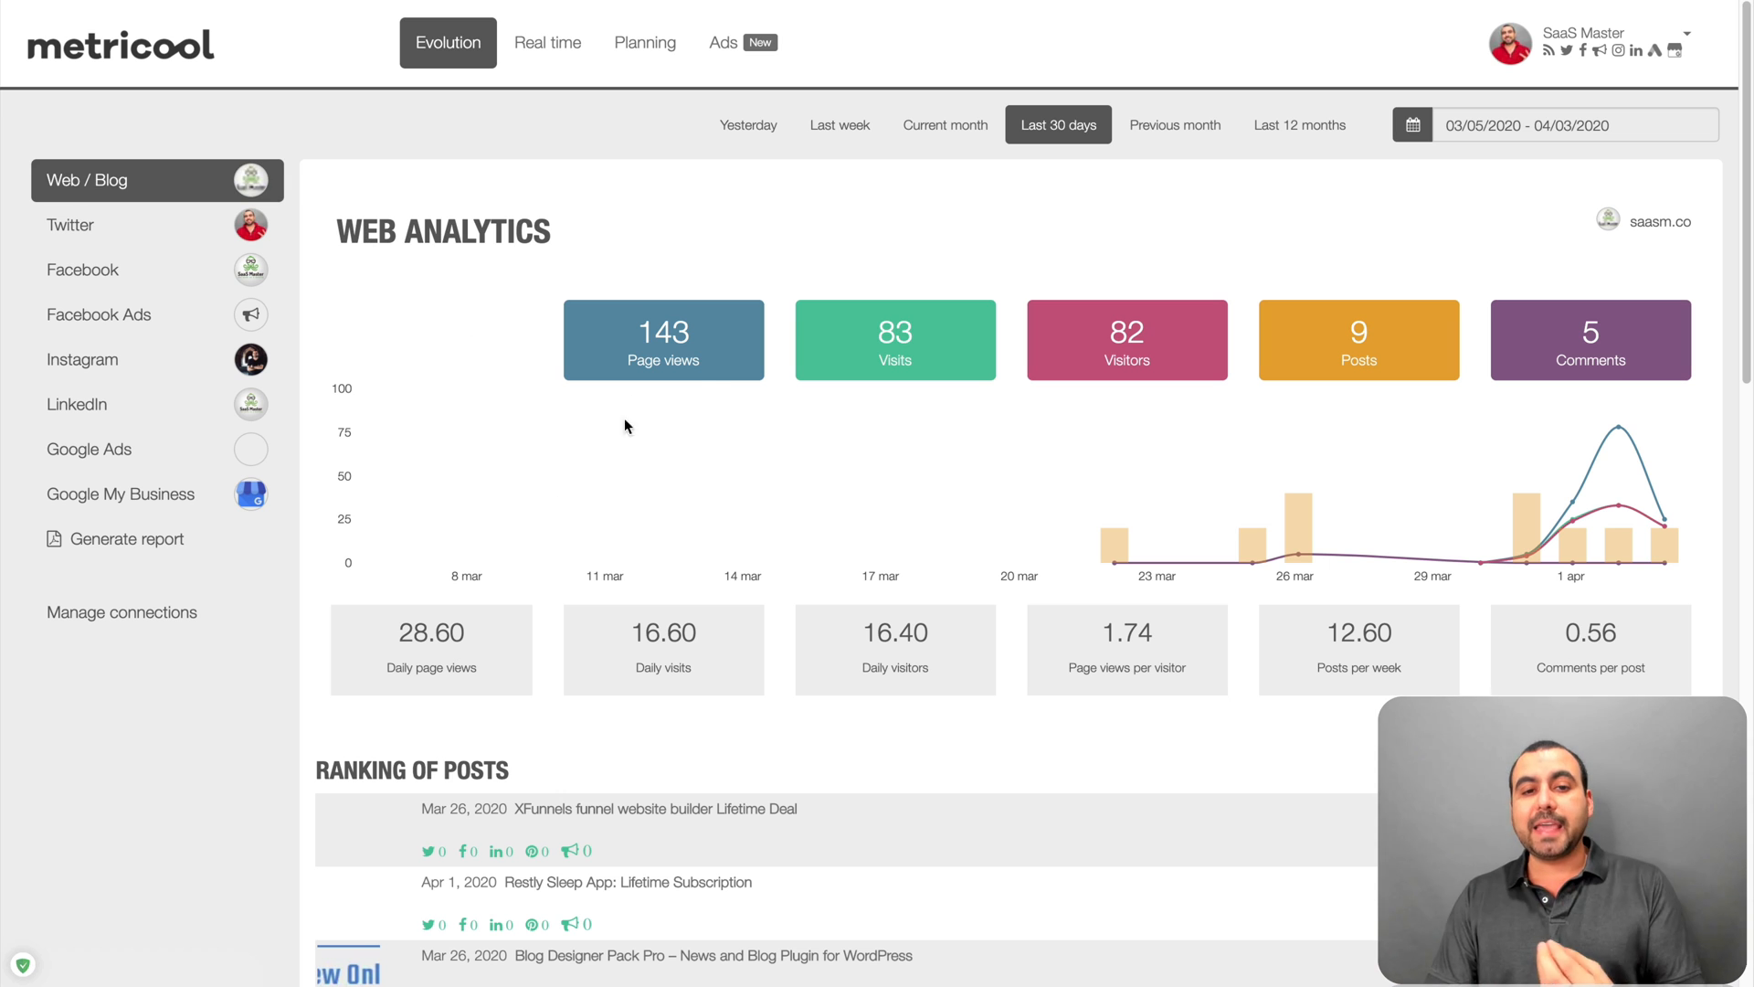
pyautogui.moveTo(705, 385)
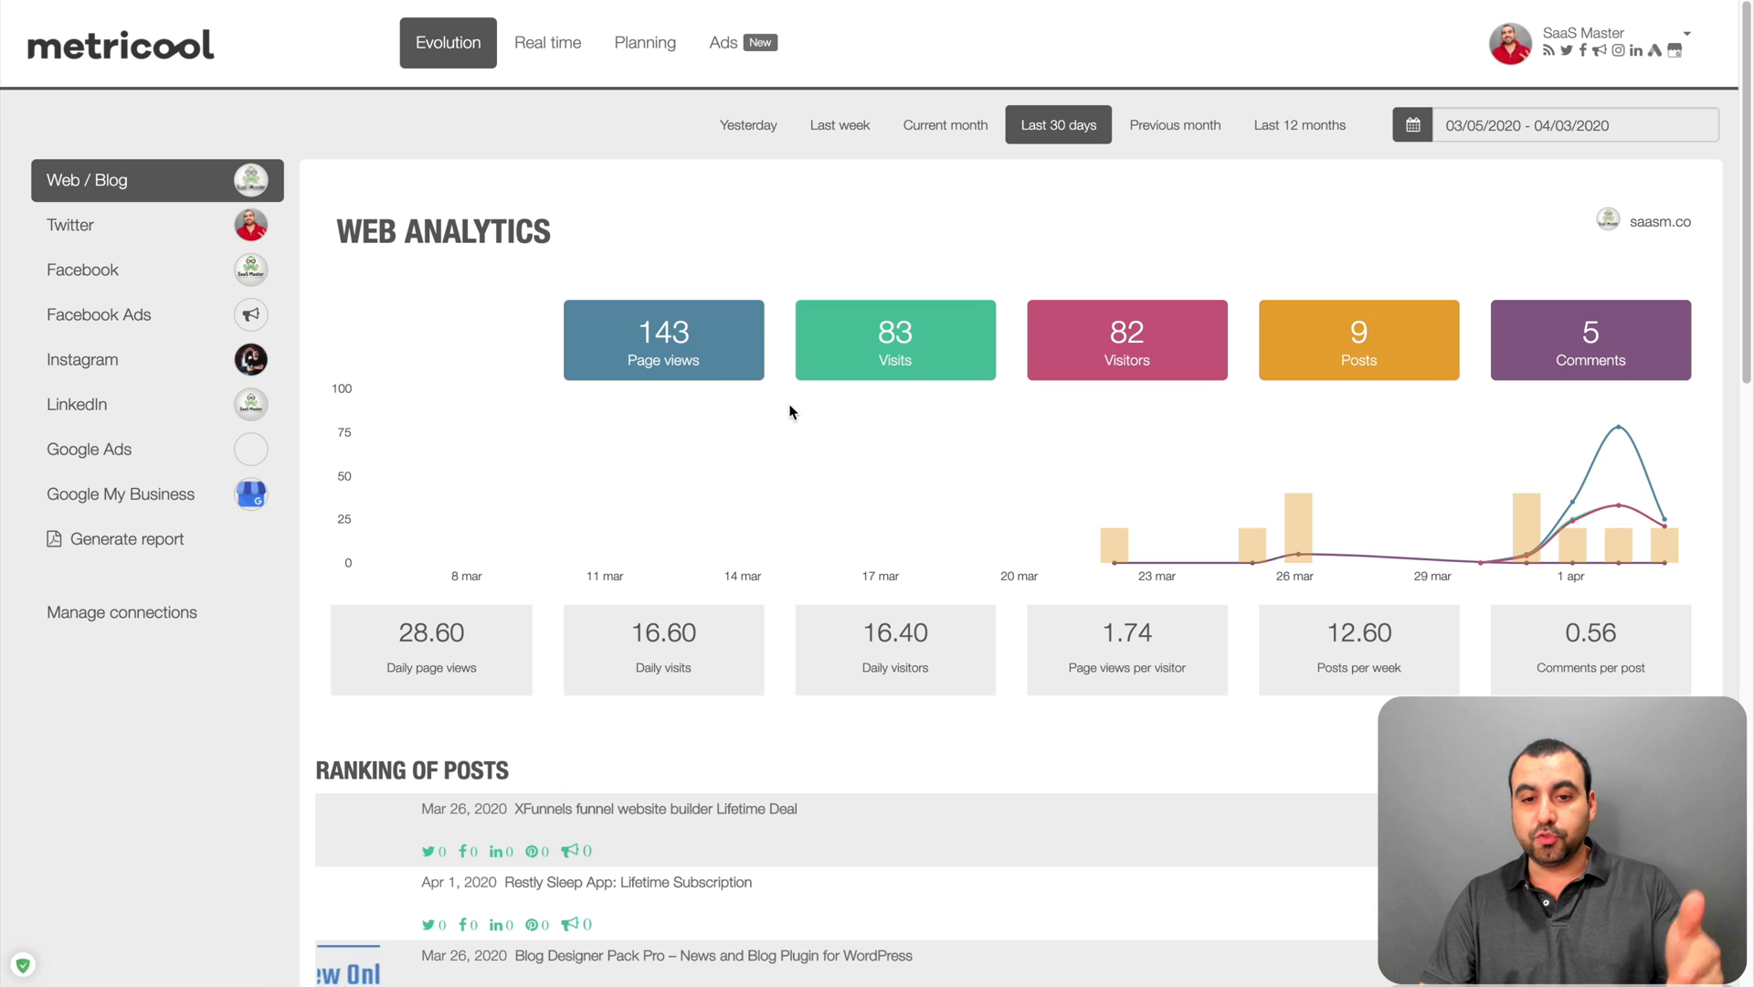
# - Scroll through the remaining web analytics sections before leaving them
pyautogui.scroll(-3)
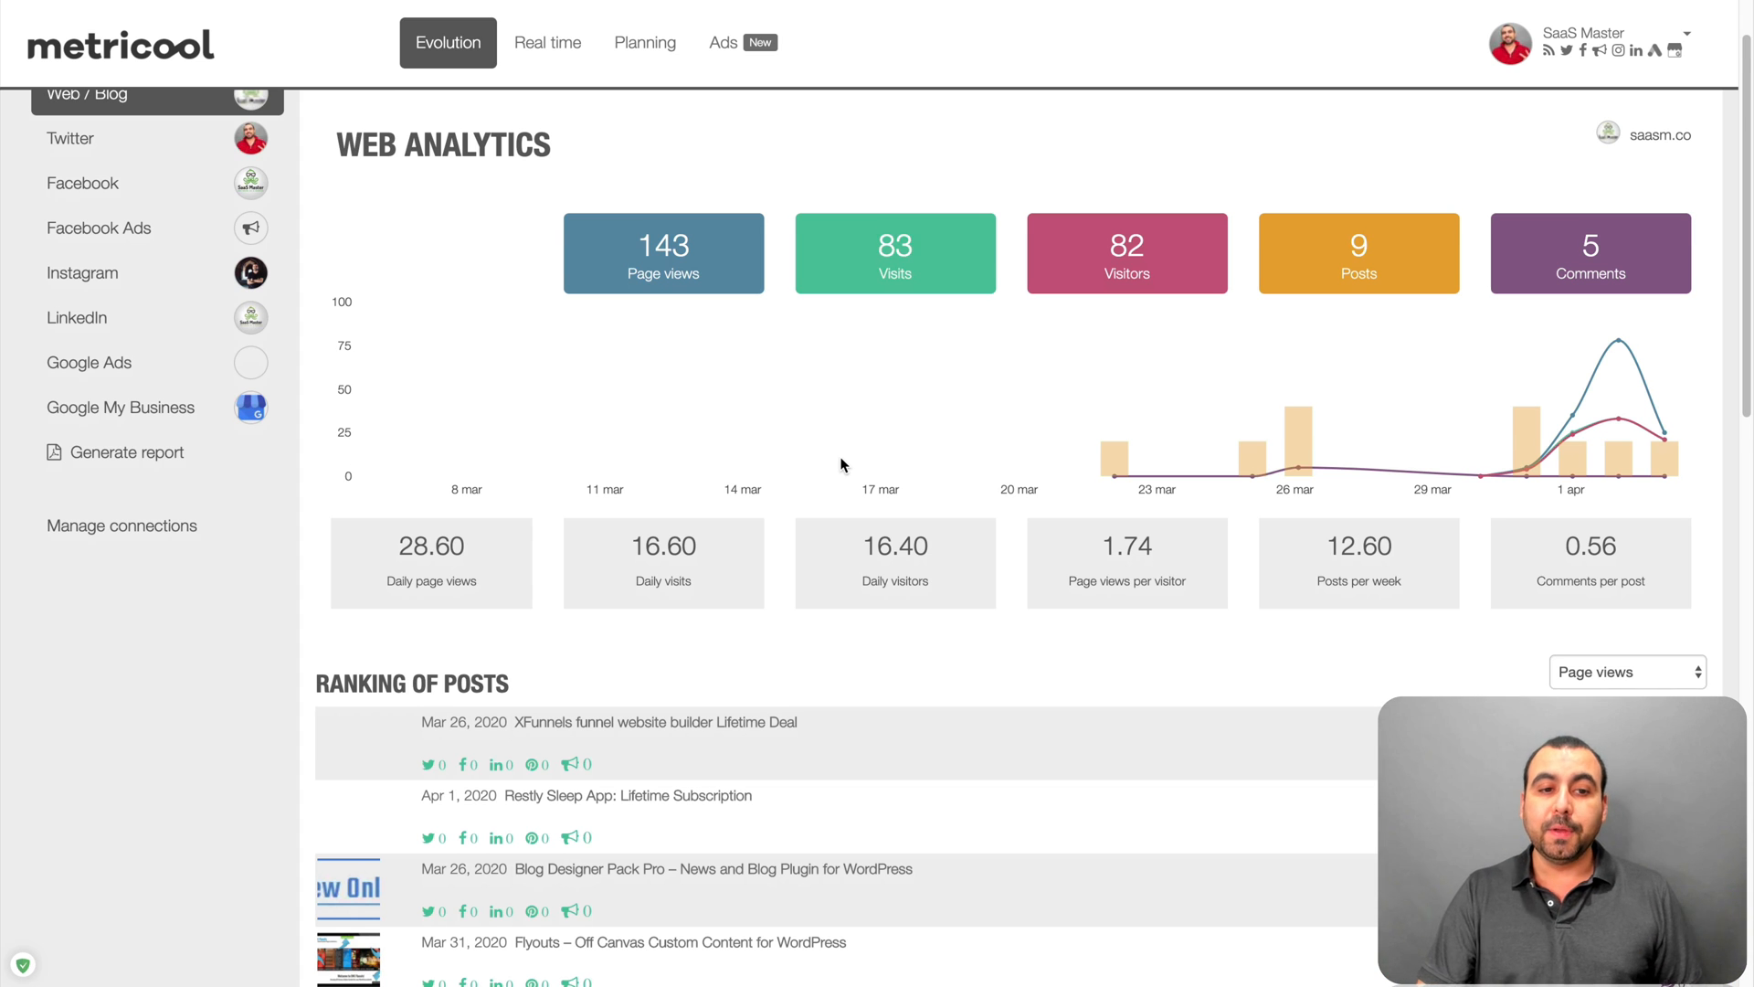
pyautogui.scroll(-3)
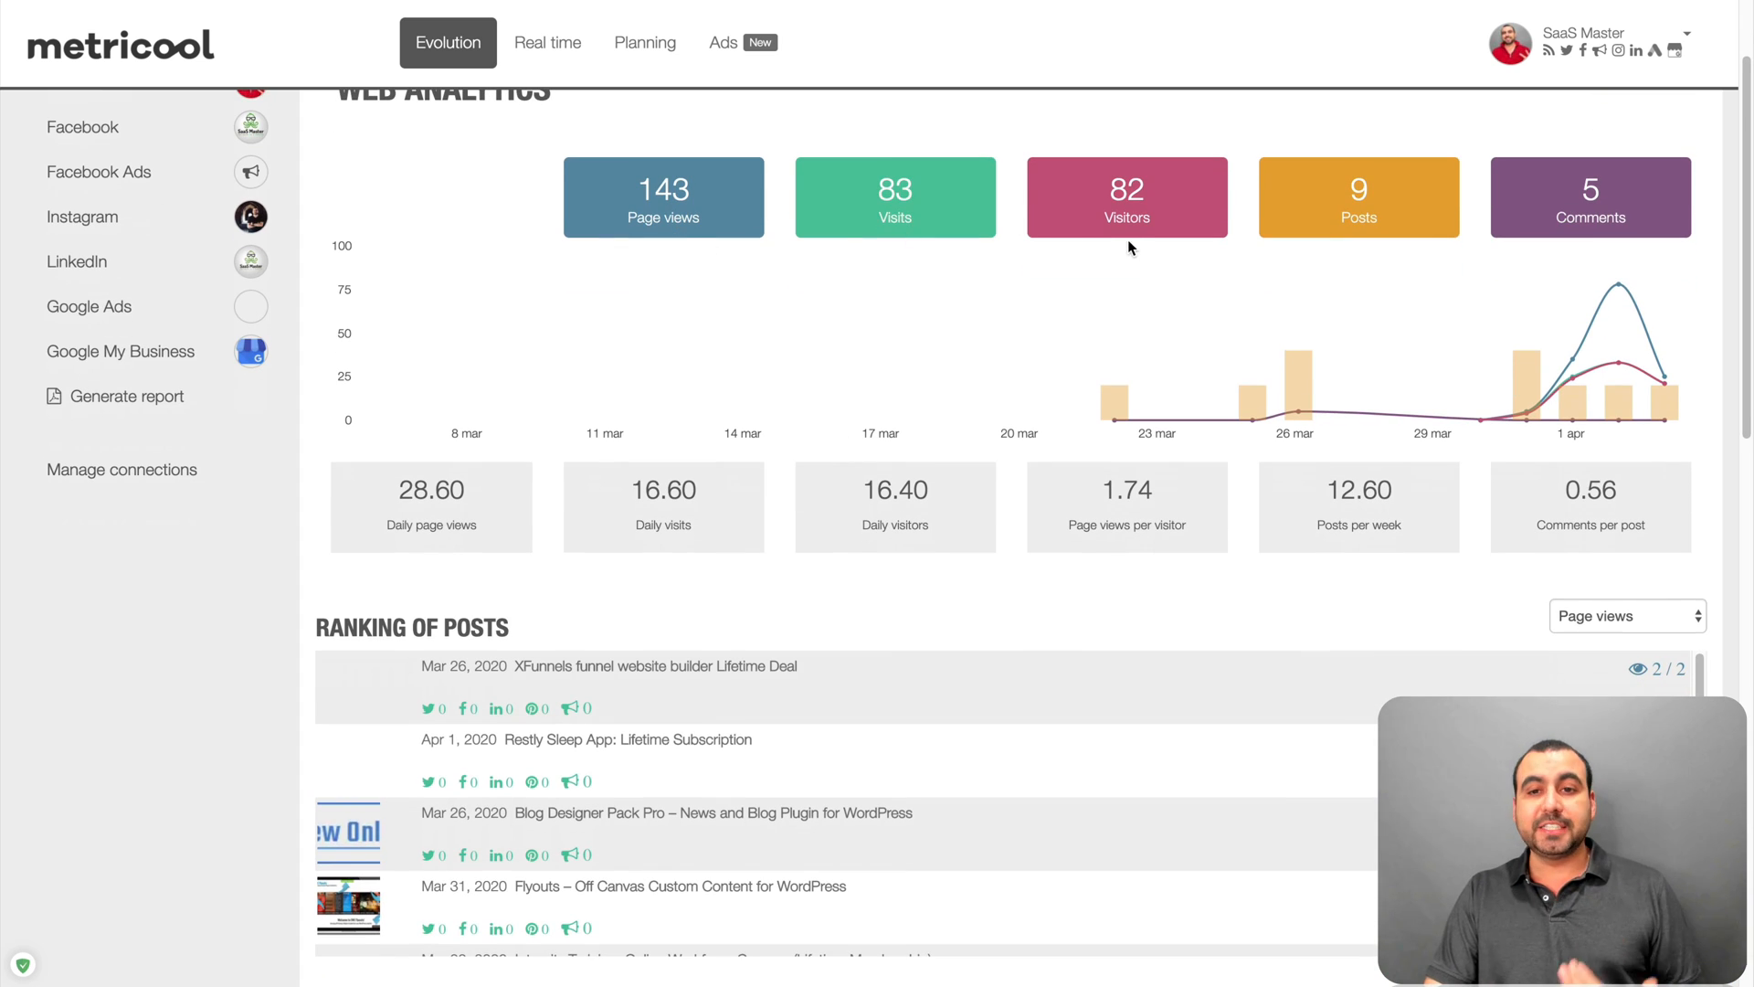
pyautogui.scroll(-3)
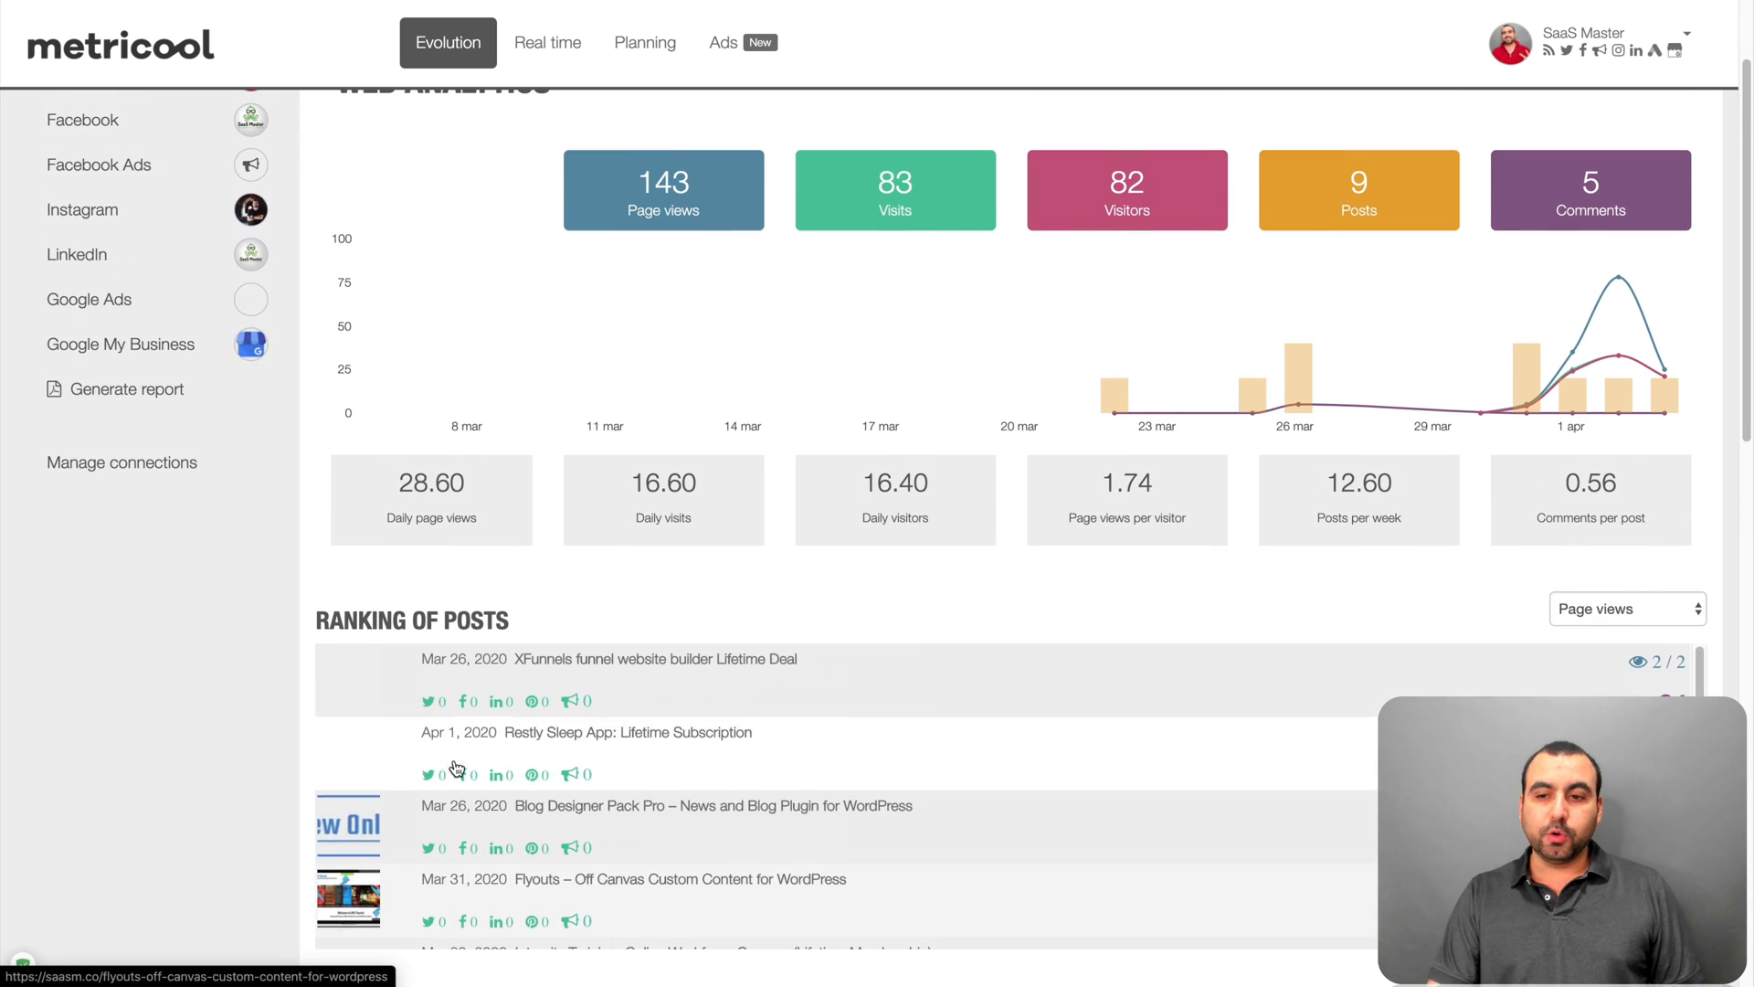
pyautogui.scroll(-3)
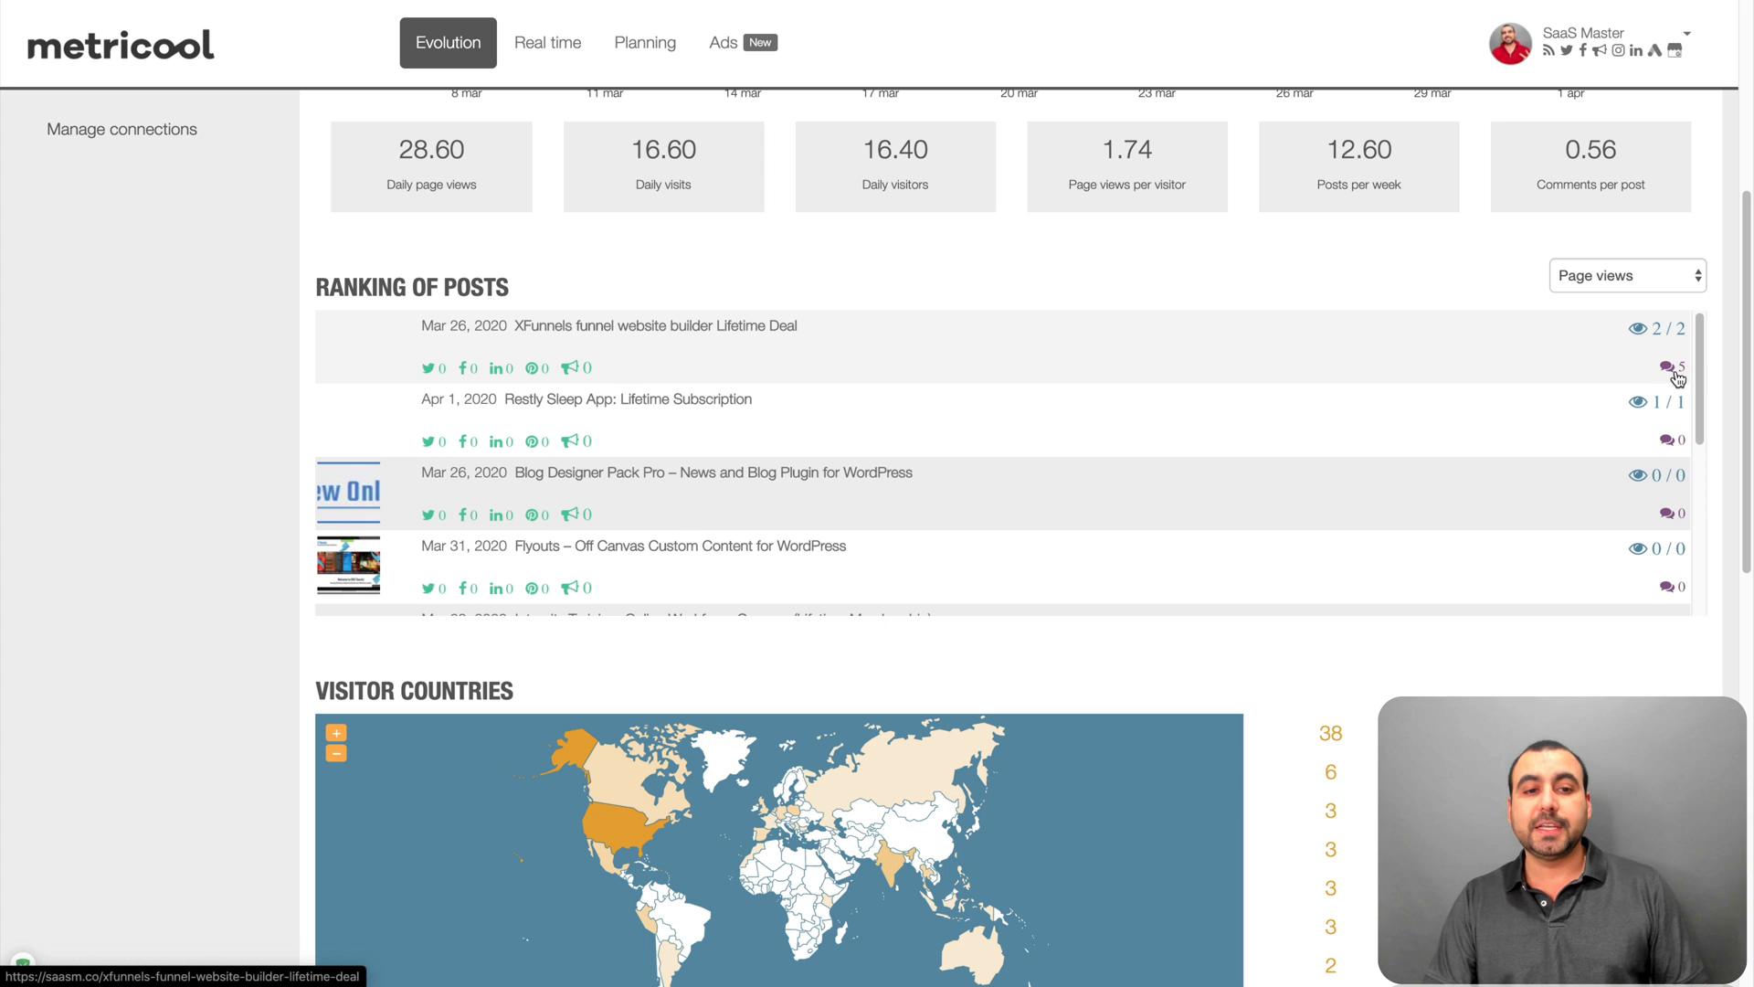
pyautogui.scroll(-3)
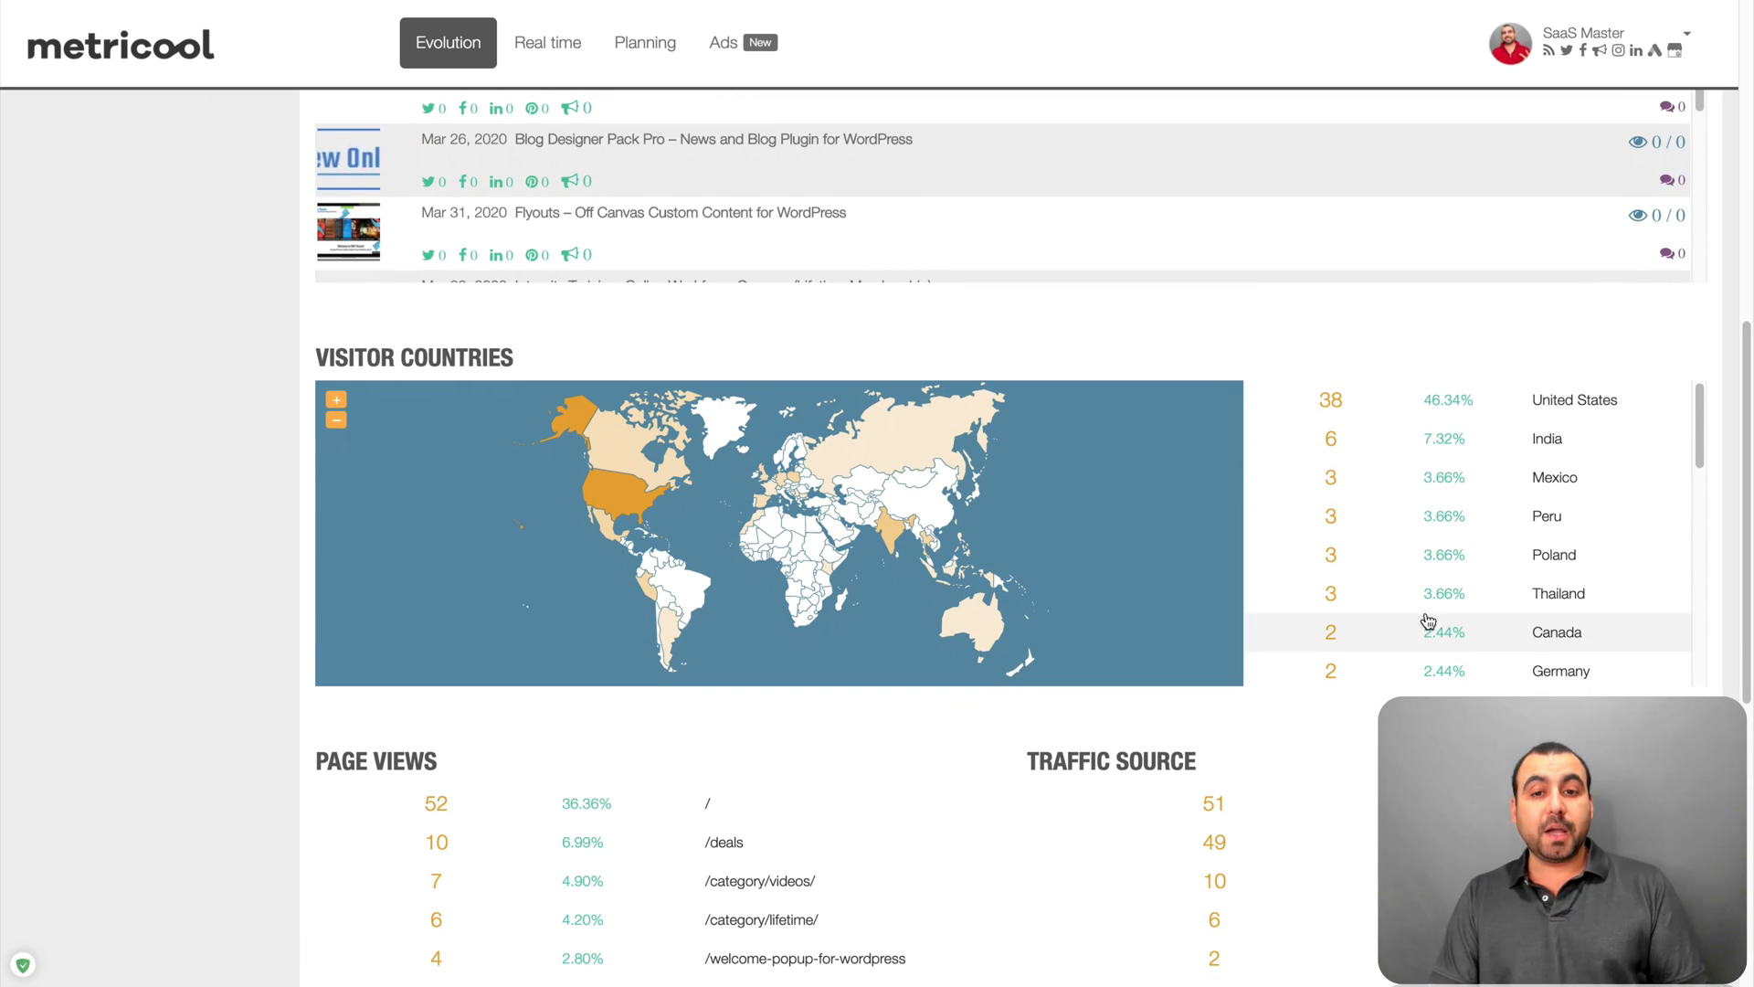
pyautogui.moveTo(1600, 400)
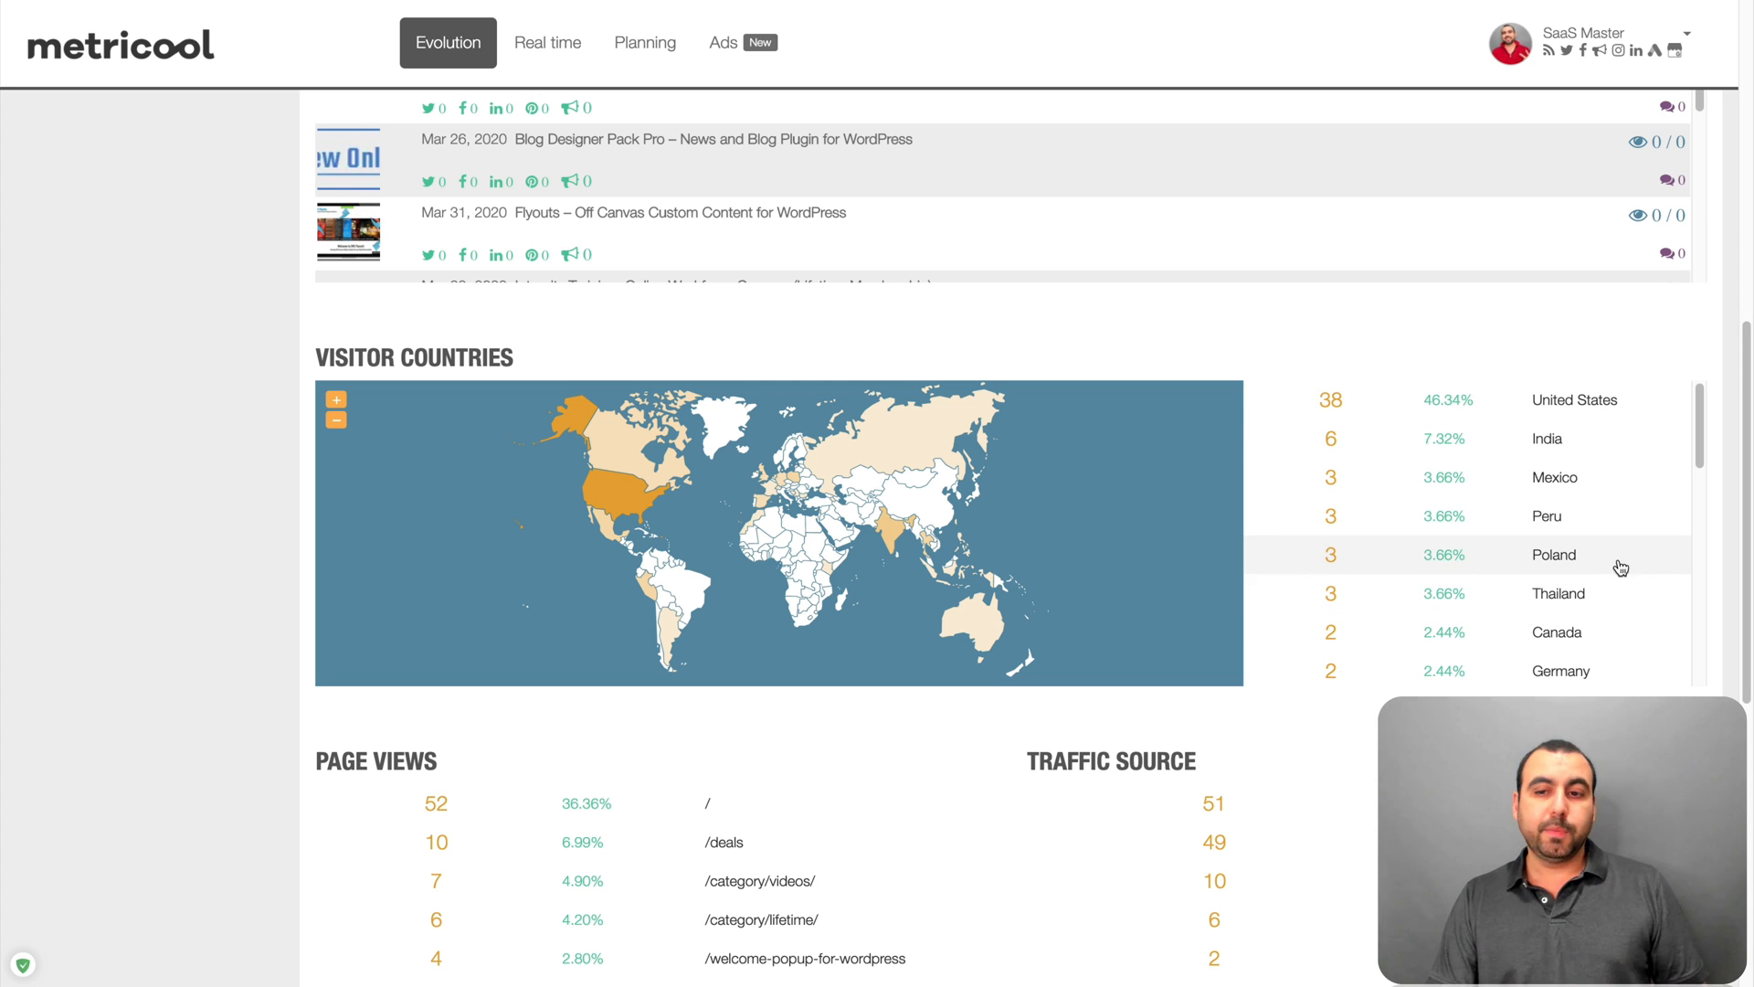
pyautogui.scroll(-3)
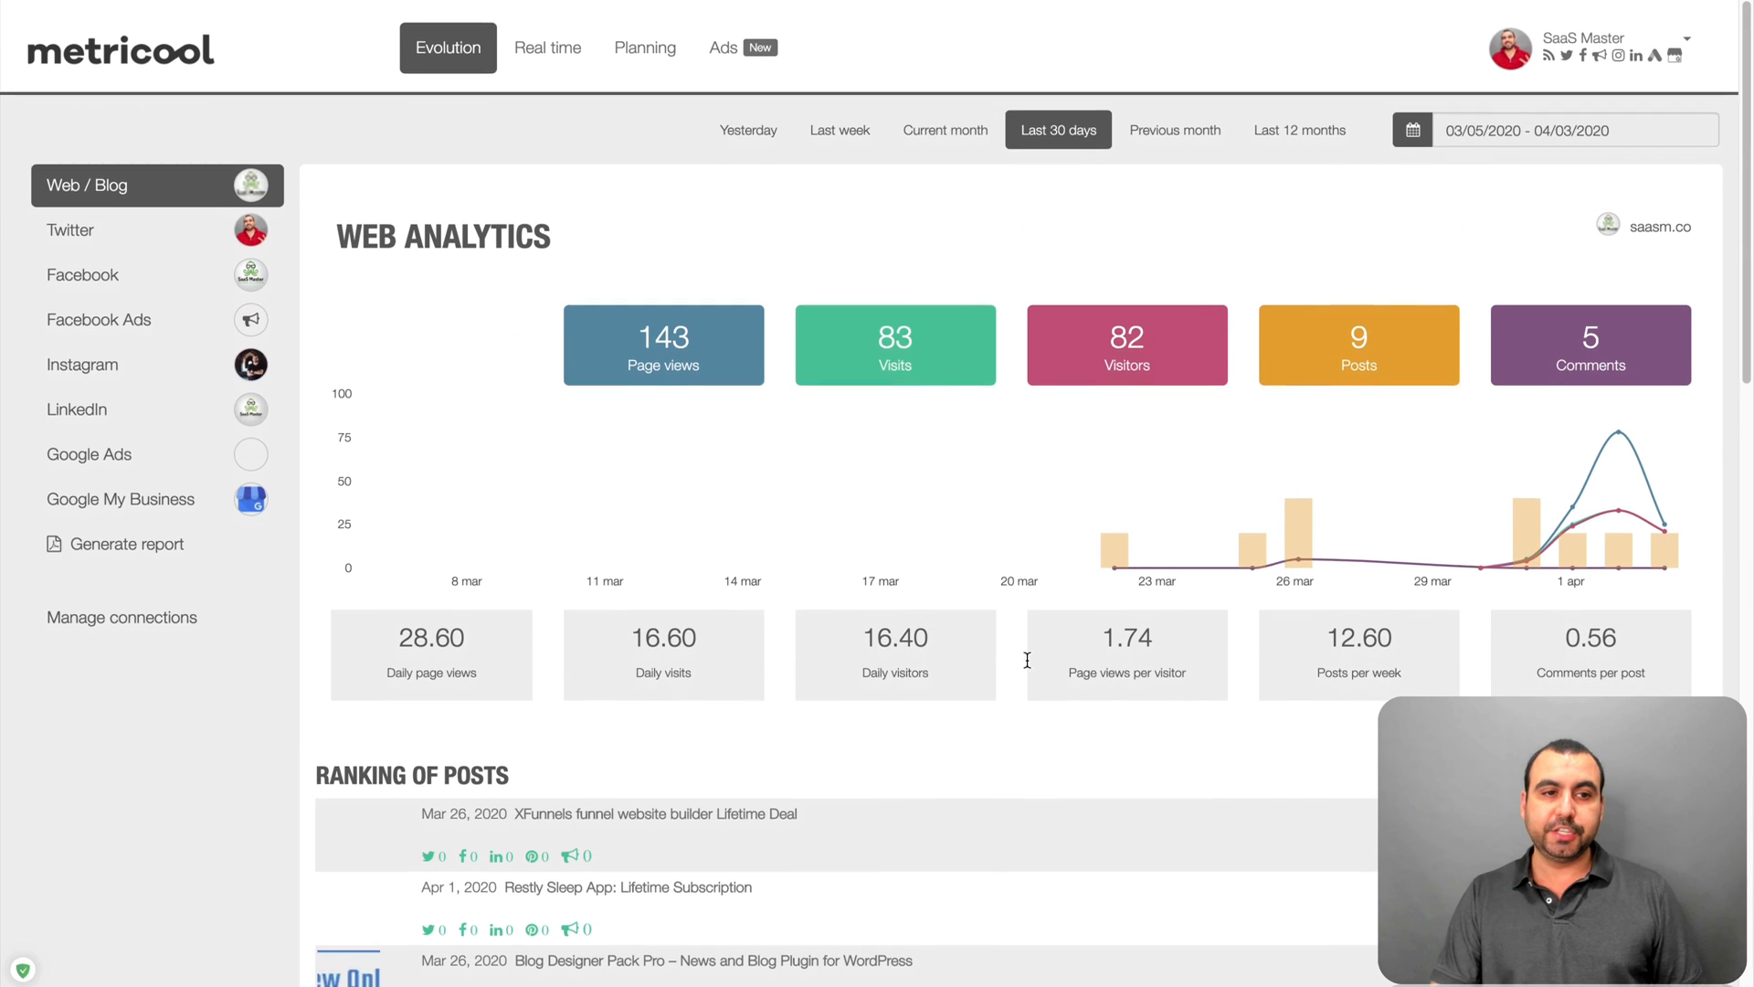
# - Switch to Twitter analytics and review follower growth, followers balance and tweet ranking
pyautogui.click(71, 224)
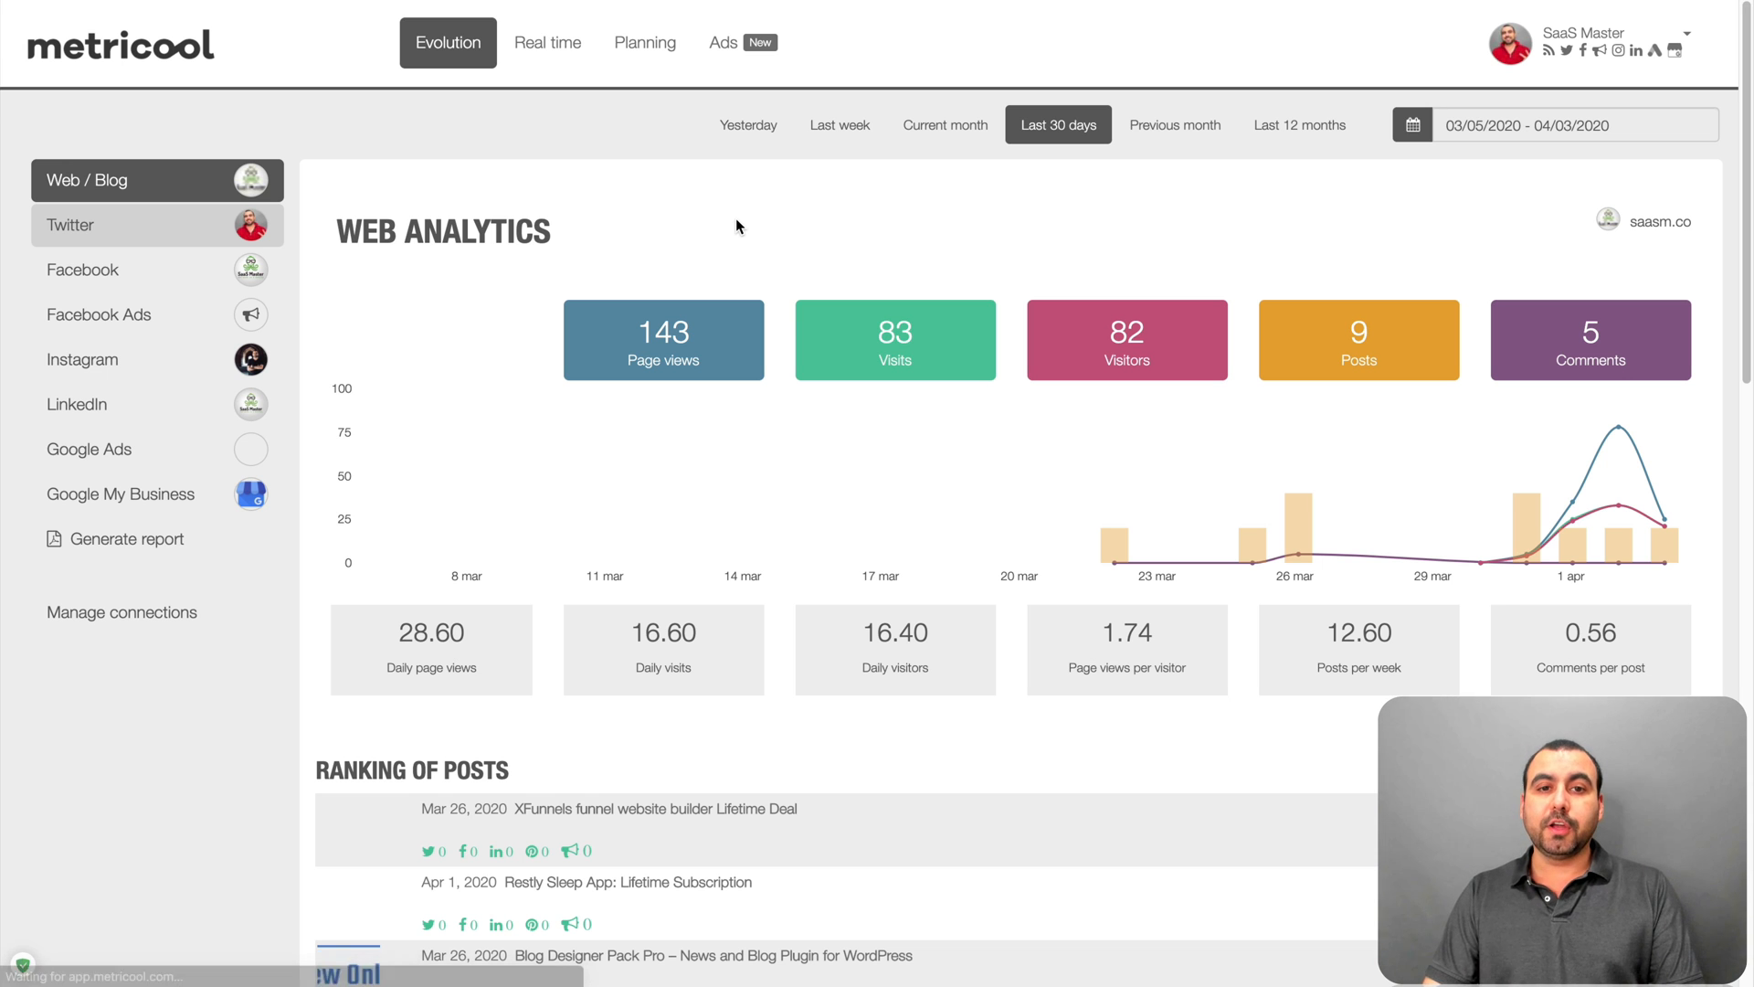
pyautogui.click(71, 225)
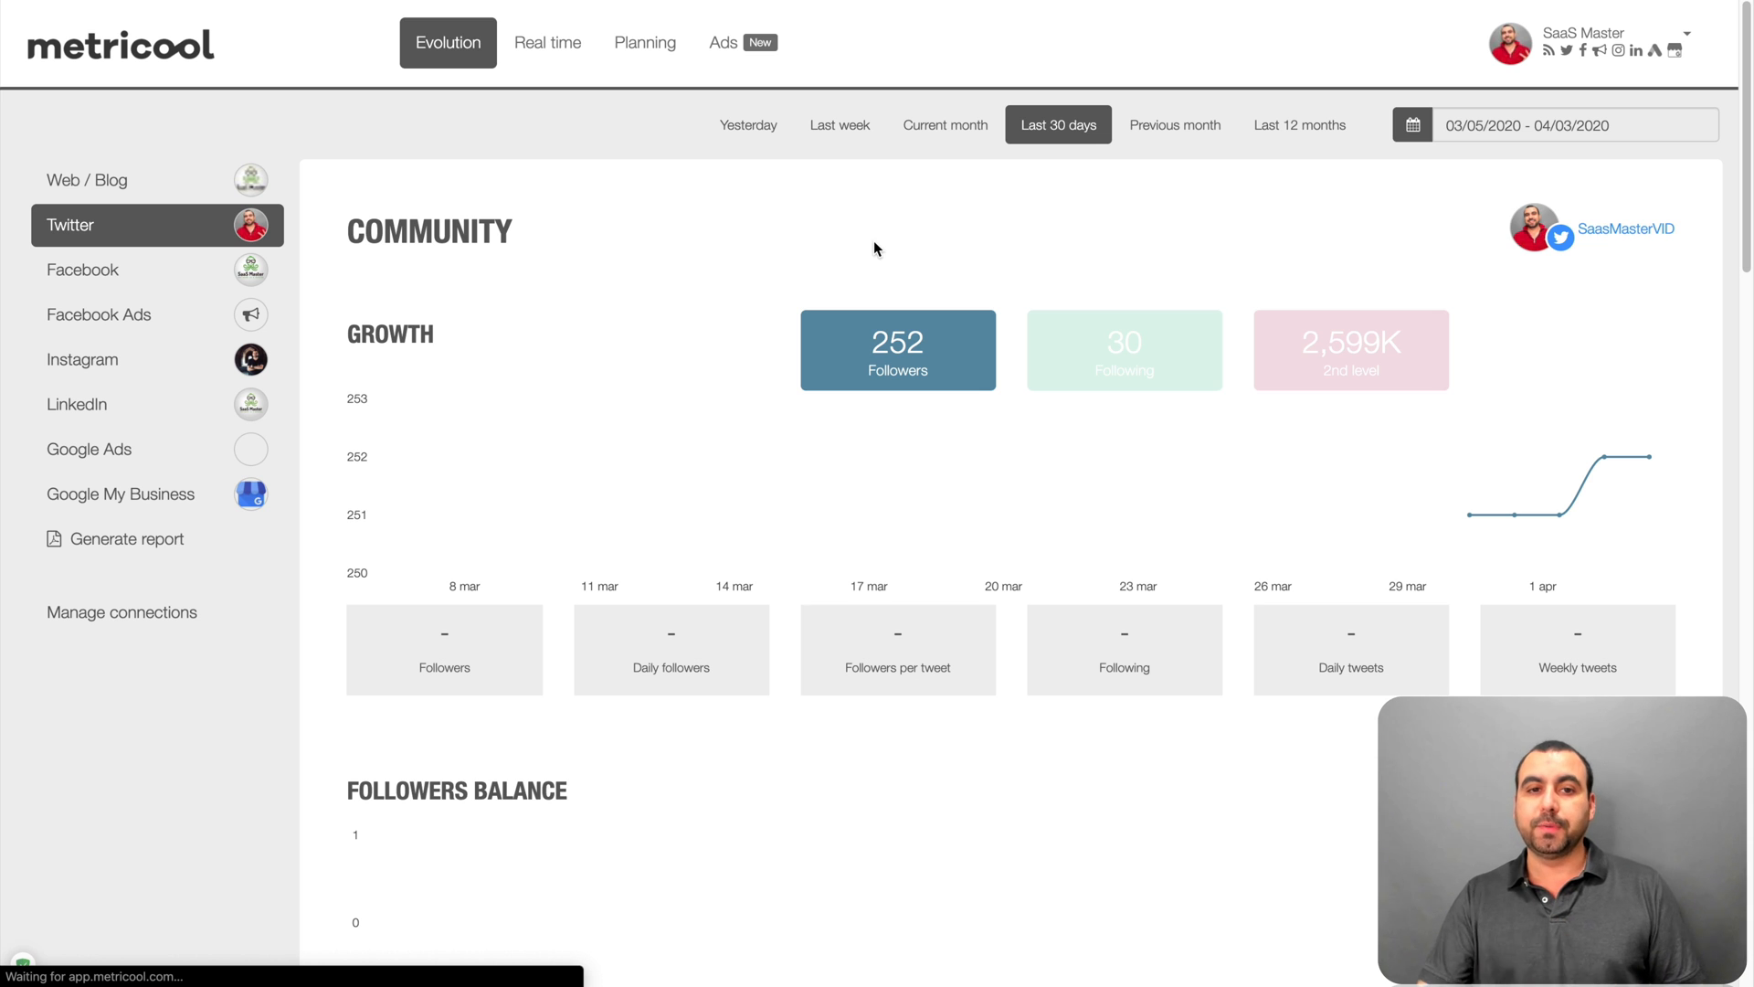
pyautogui.moveTo(747, 124)
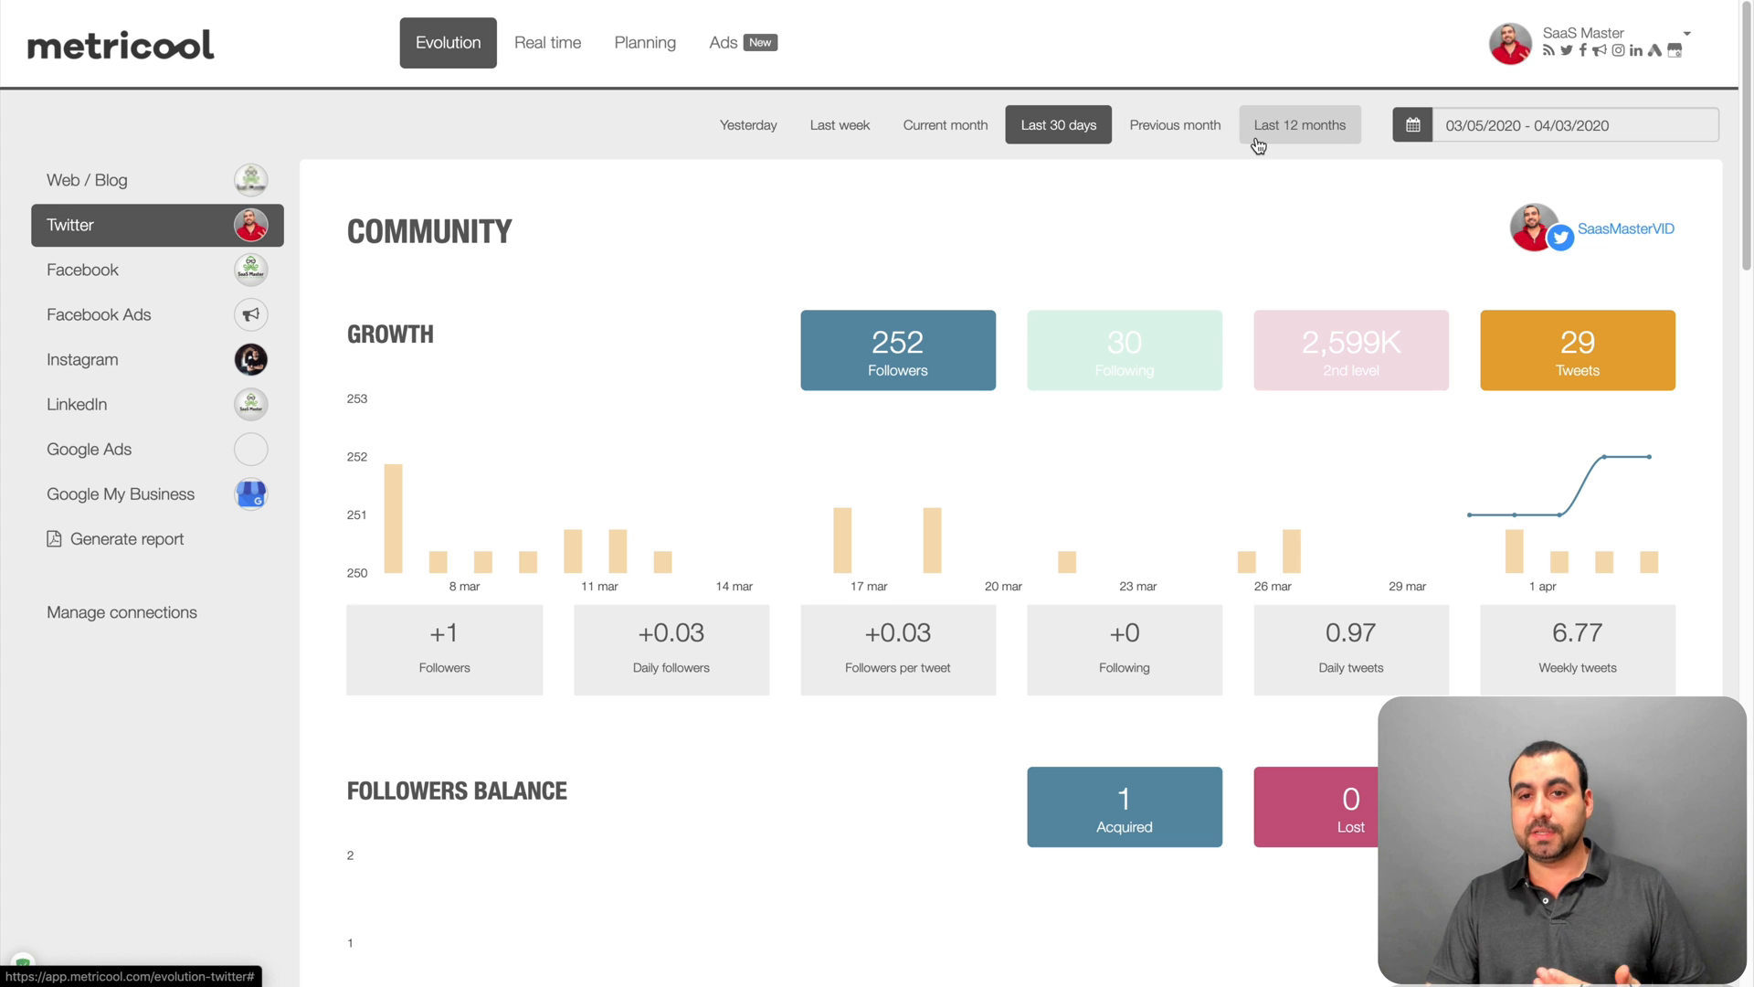
pyautogui.moveTo(1487, 157)
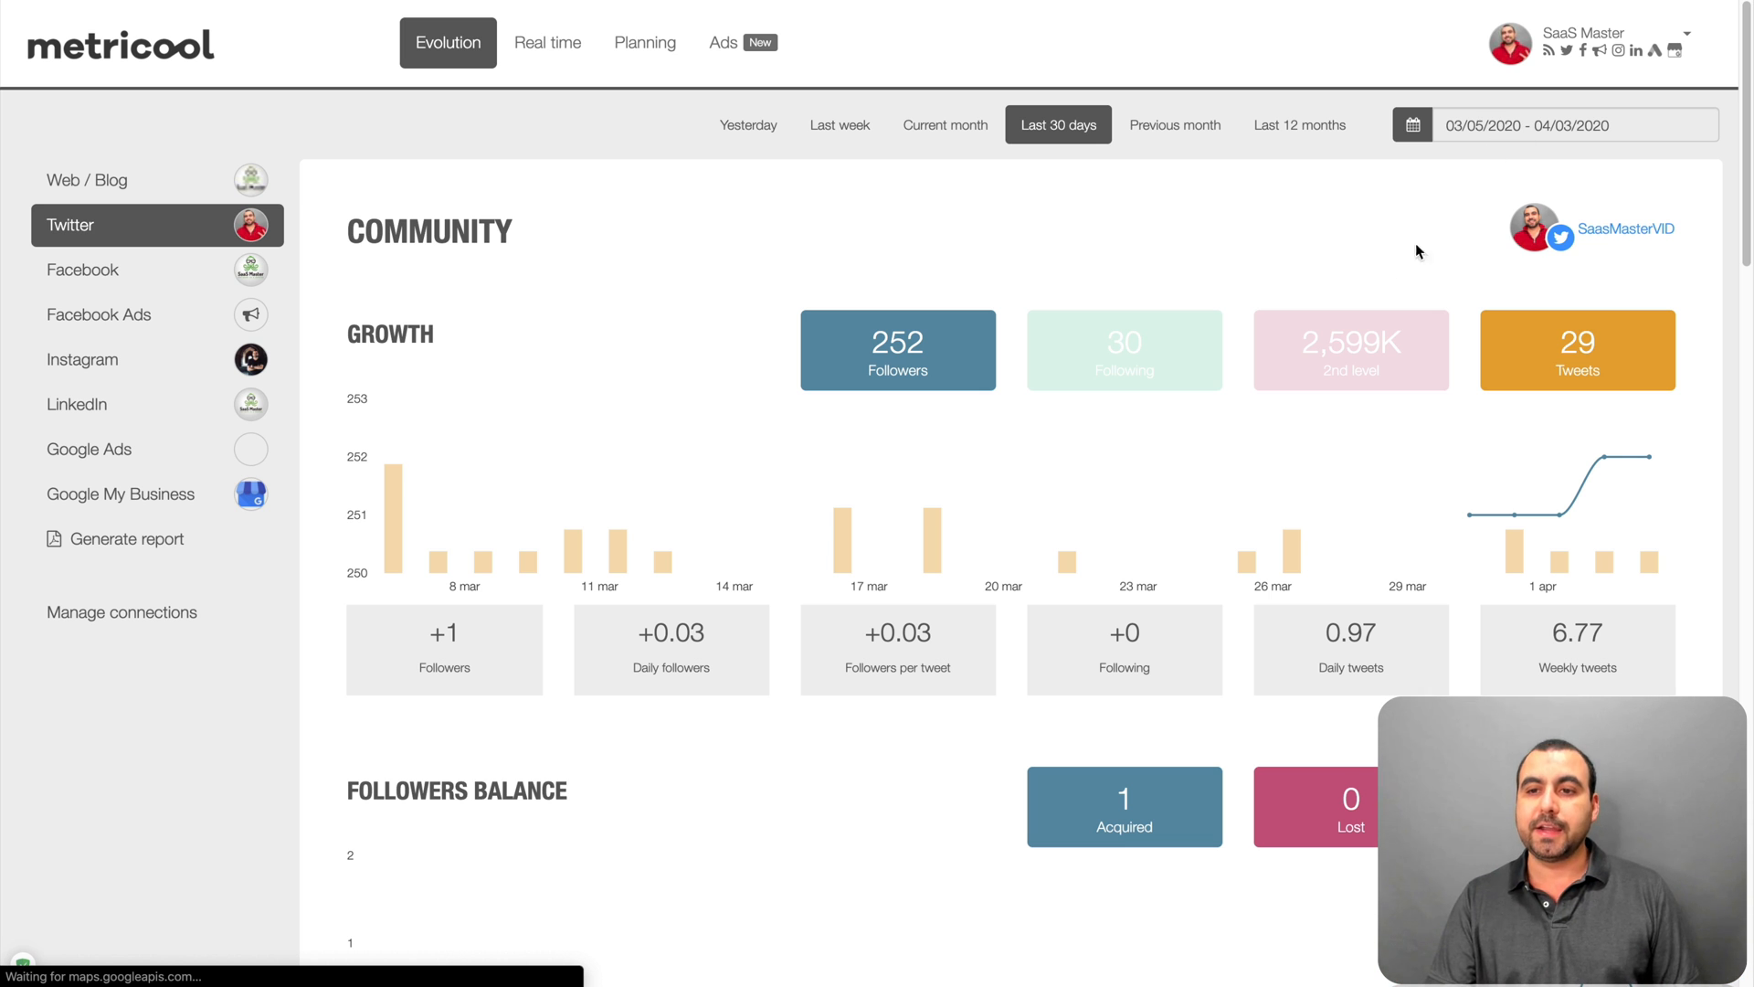
pyautogui.moveTo(1666, 221)
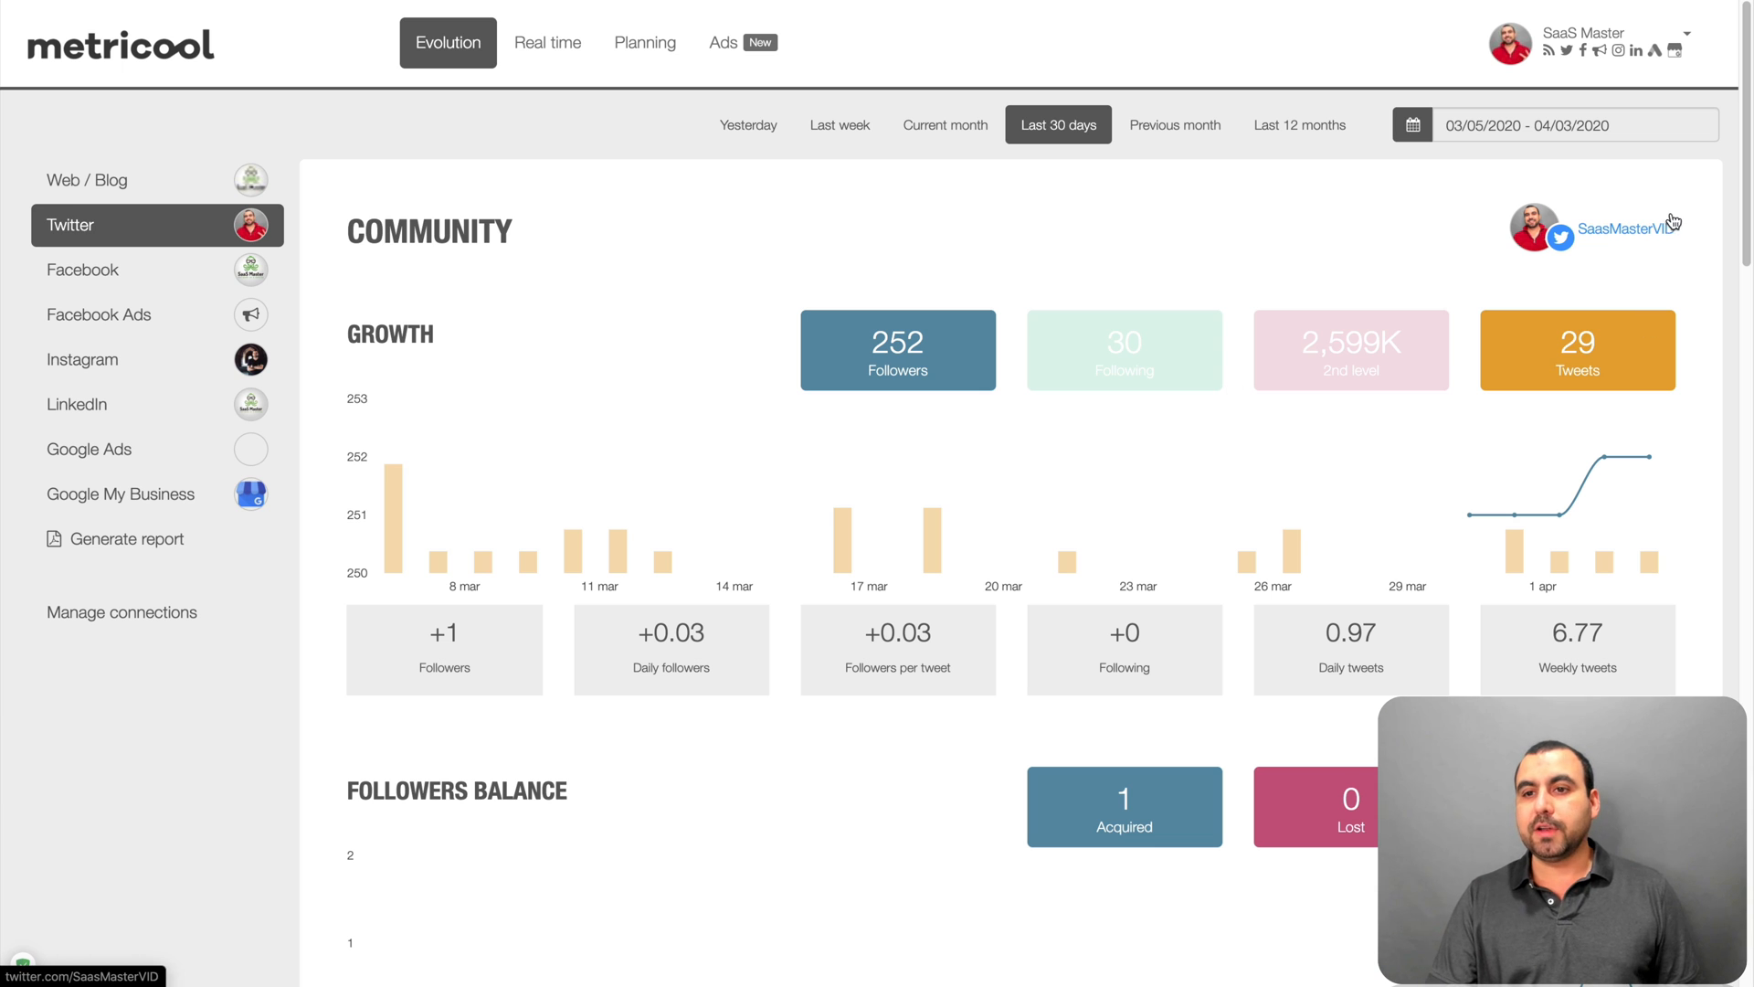
pyautogui.moveTo(1656, 243)
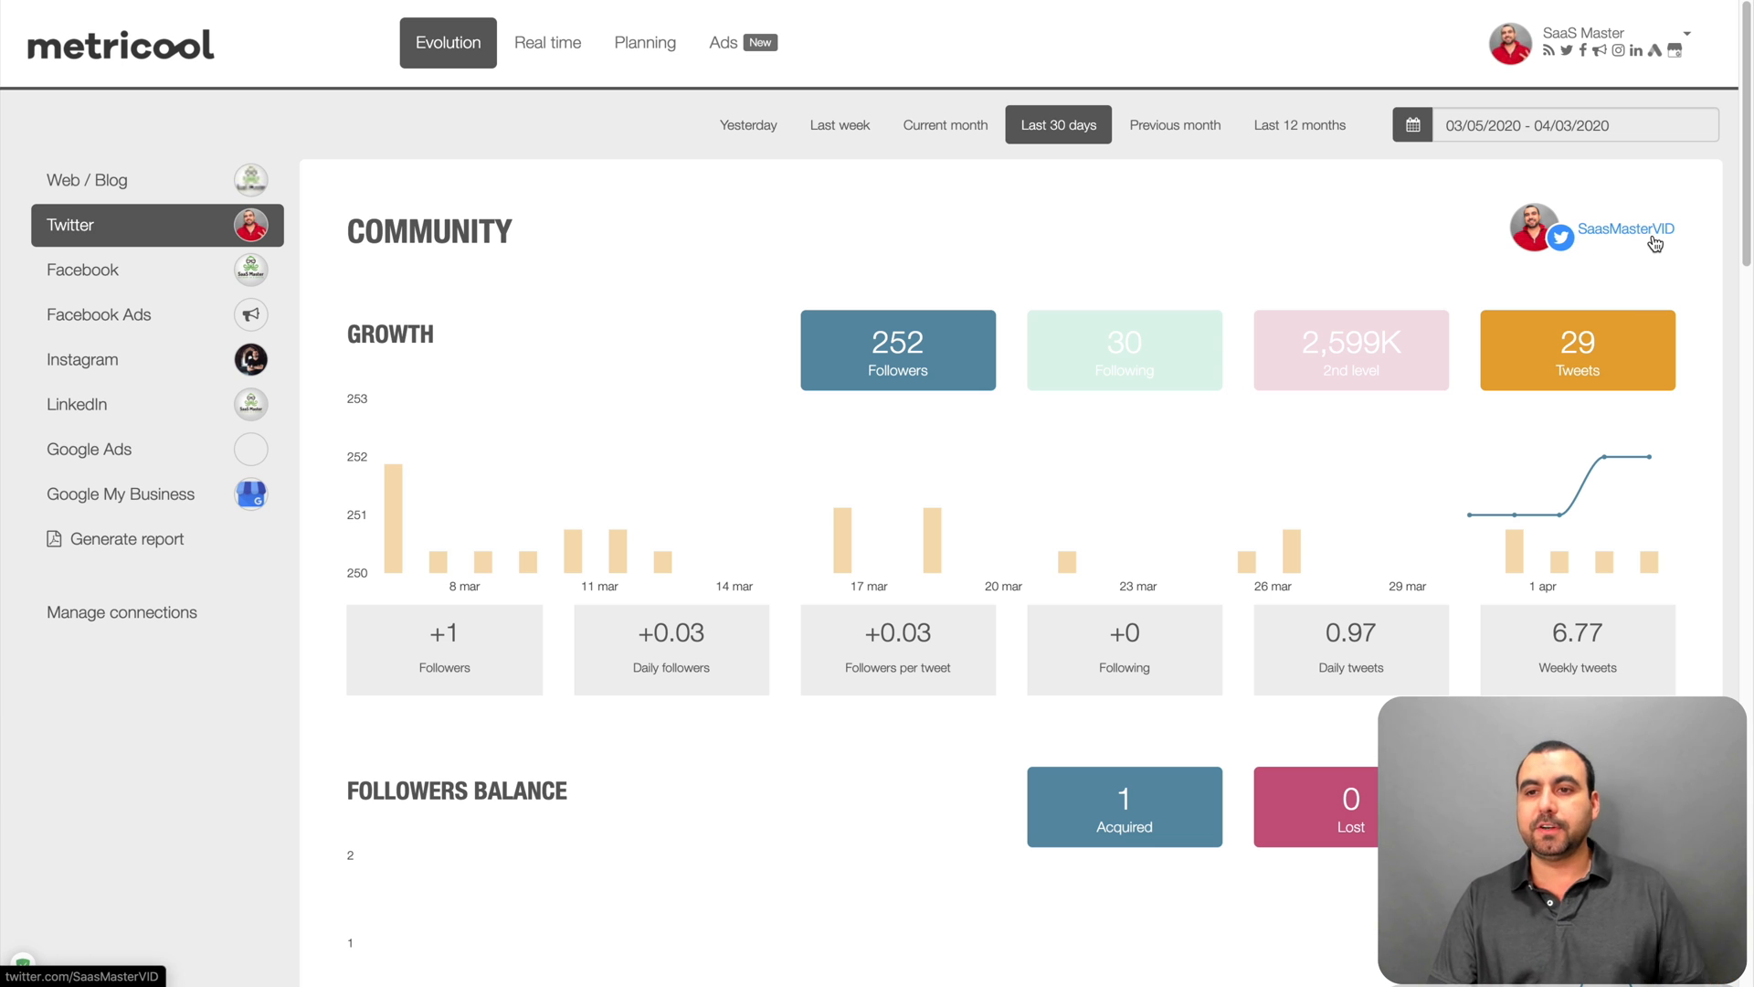
pyautogui.scroll(-3)
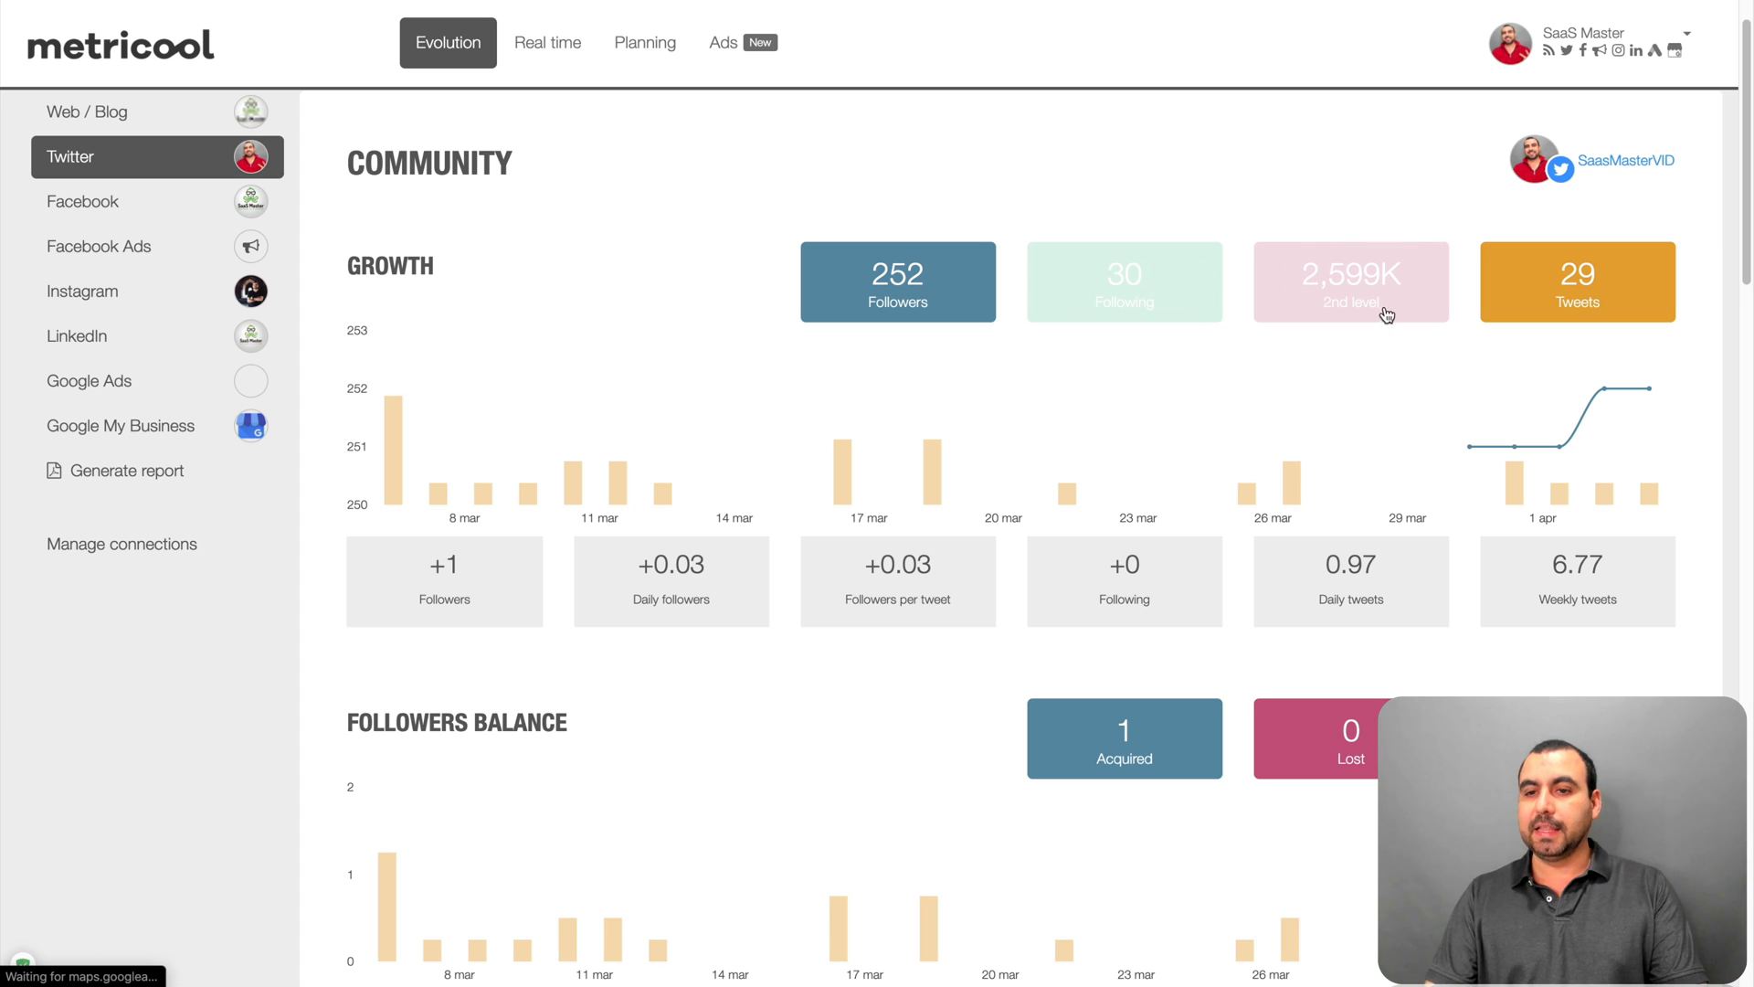
pyautogui.moveTo(1352, 282)
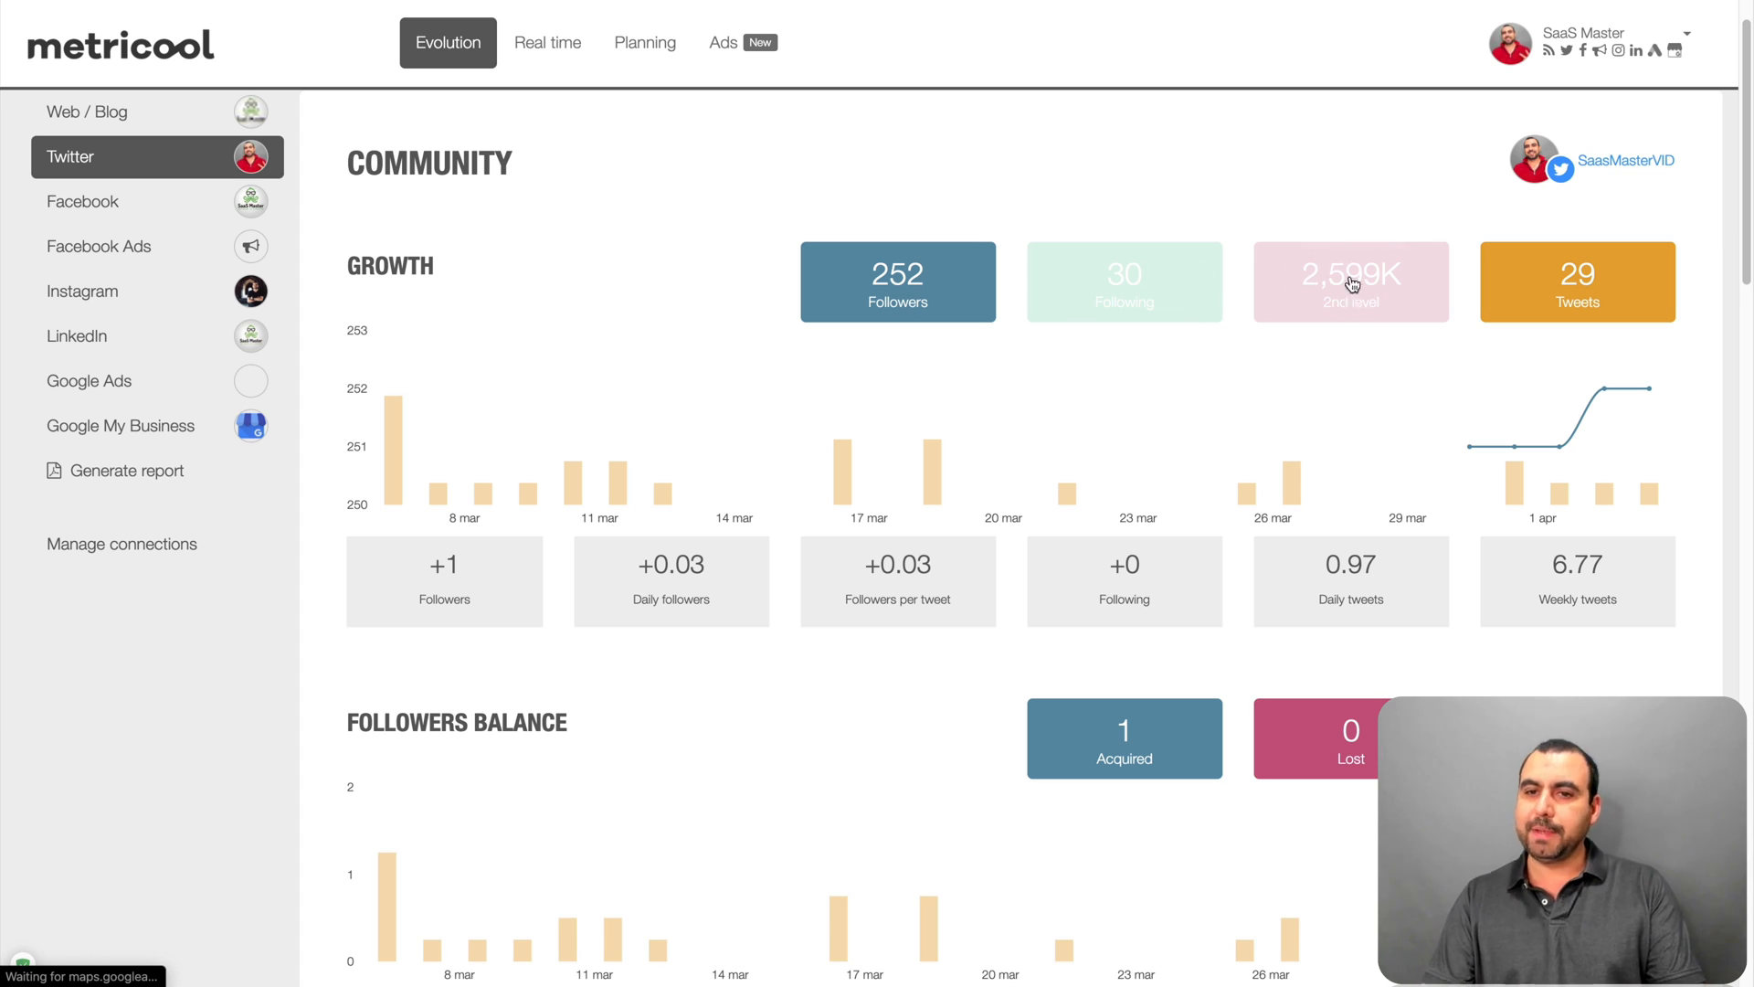
pyautogui.moveTo(391, 389)
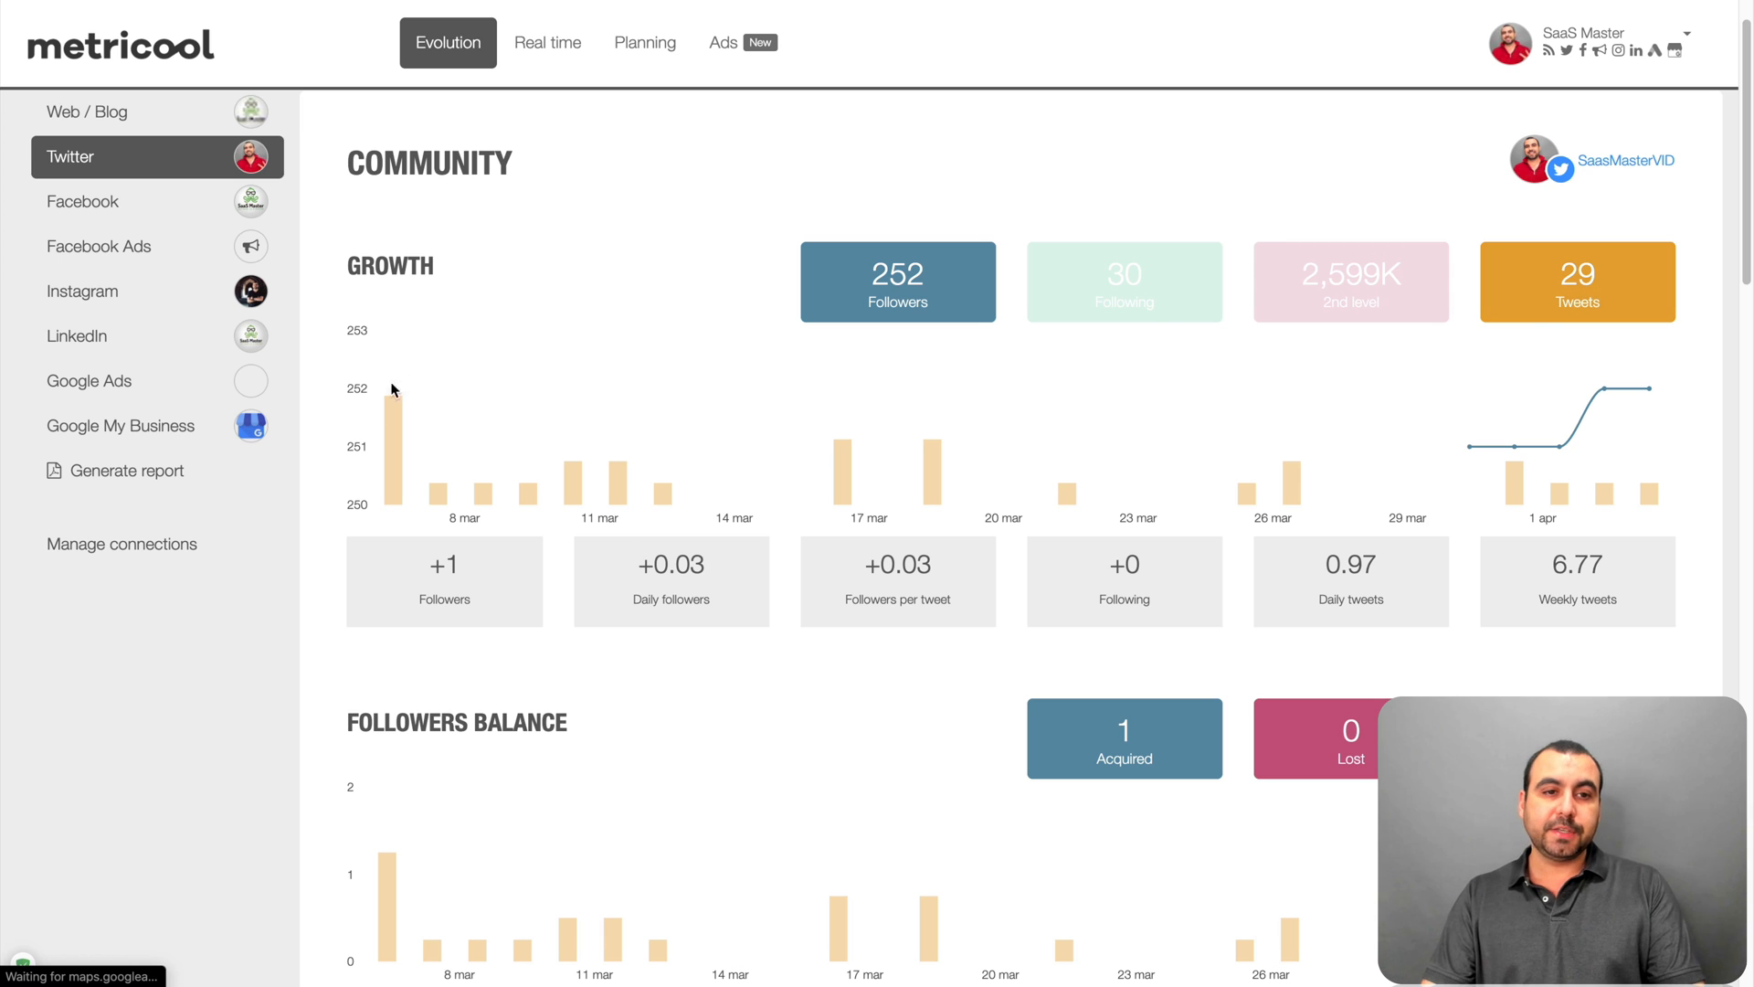
pyautogui.scroll(-3)
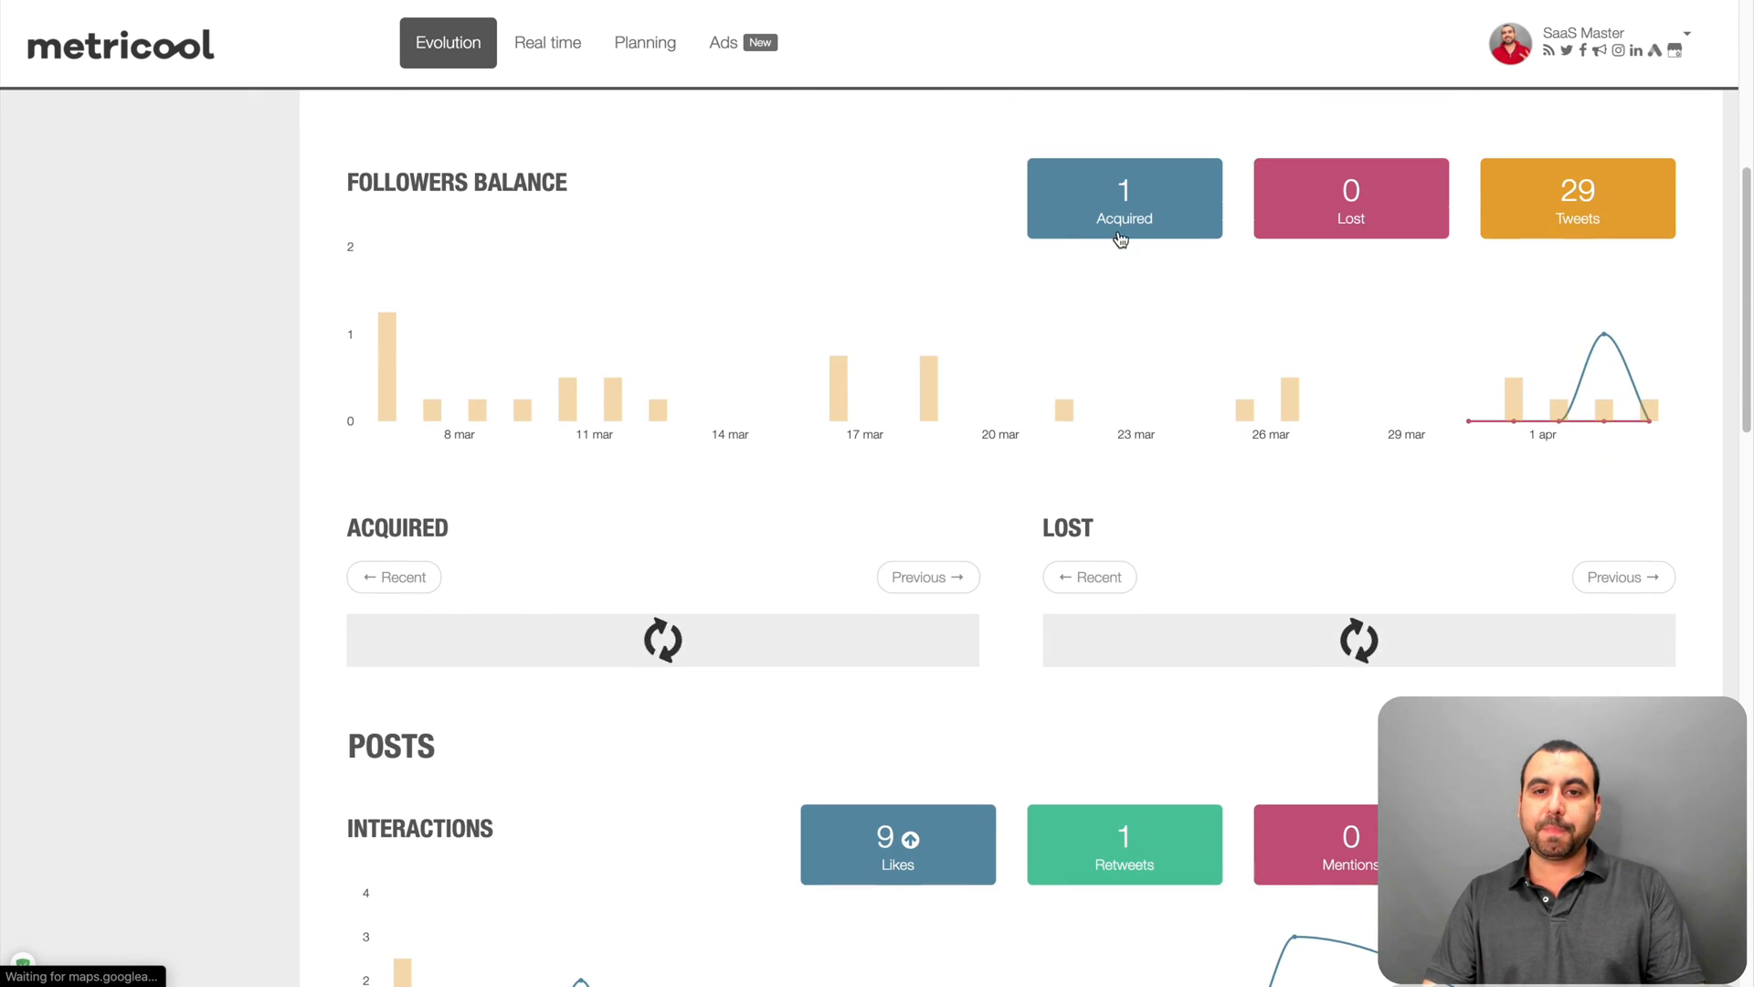
pyautogui.scroll(-3)
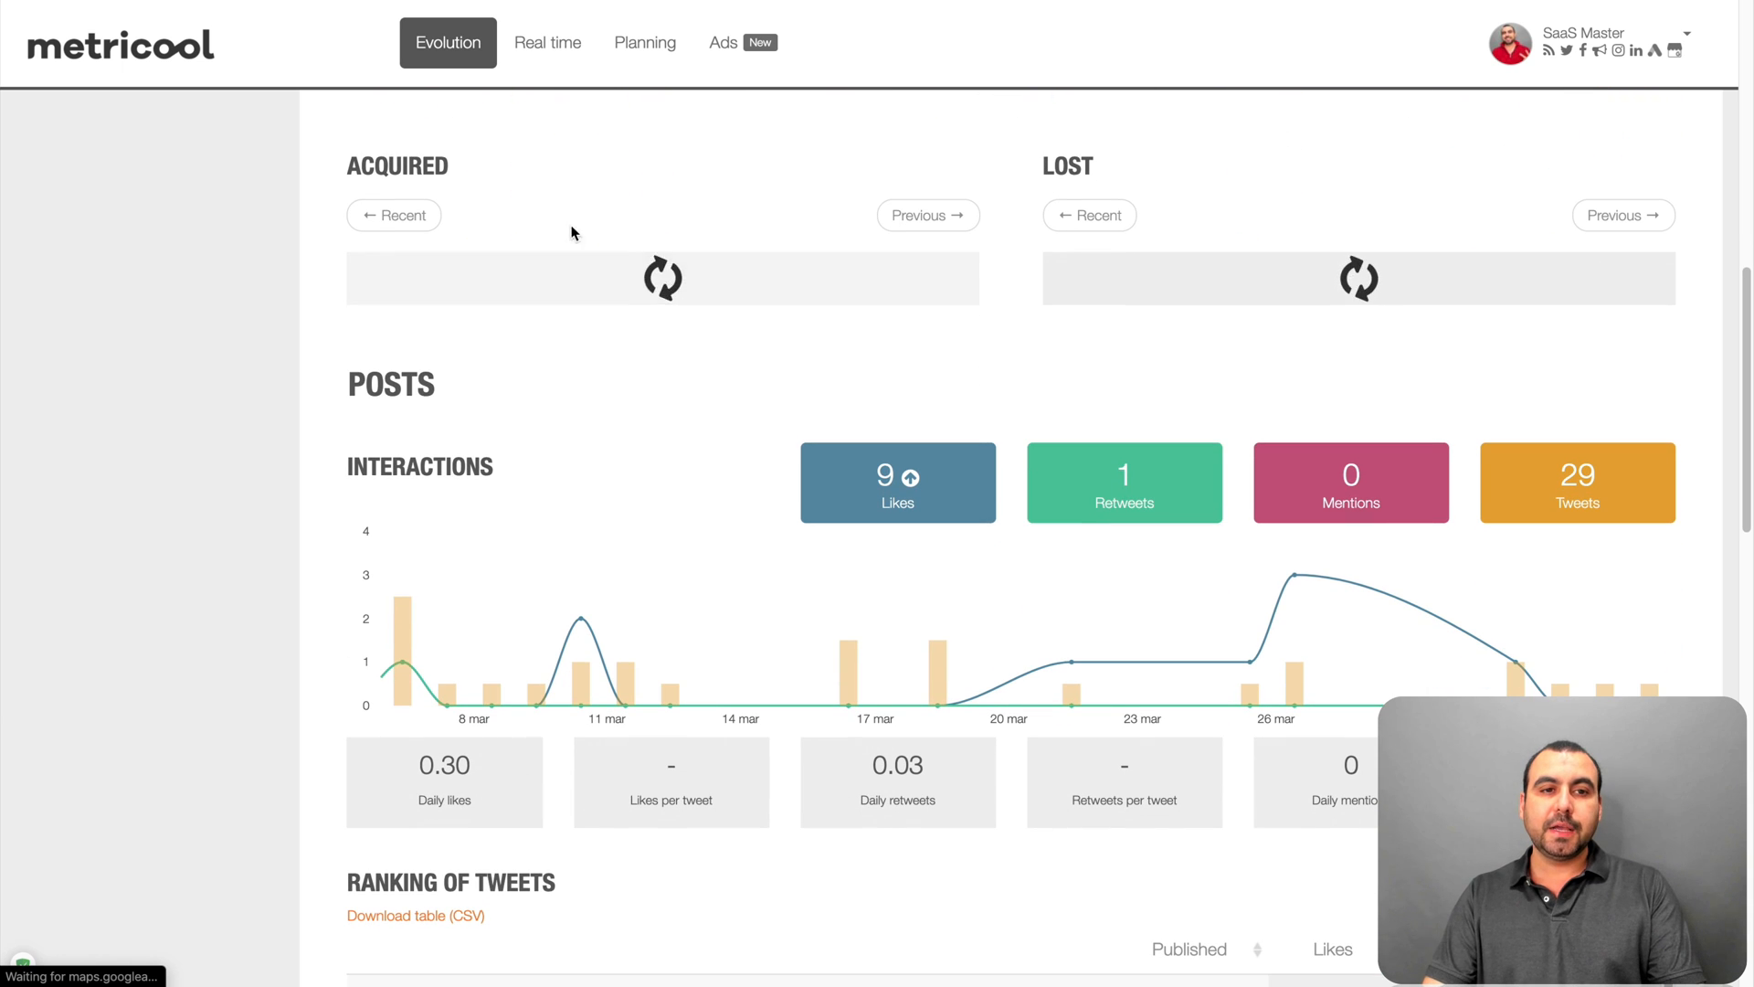
pyautogui.scroll(-3)
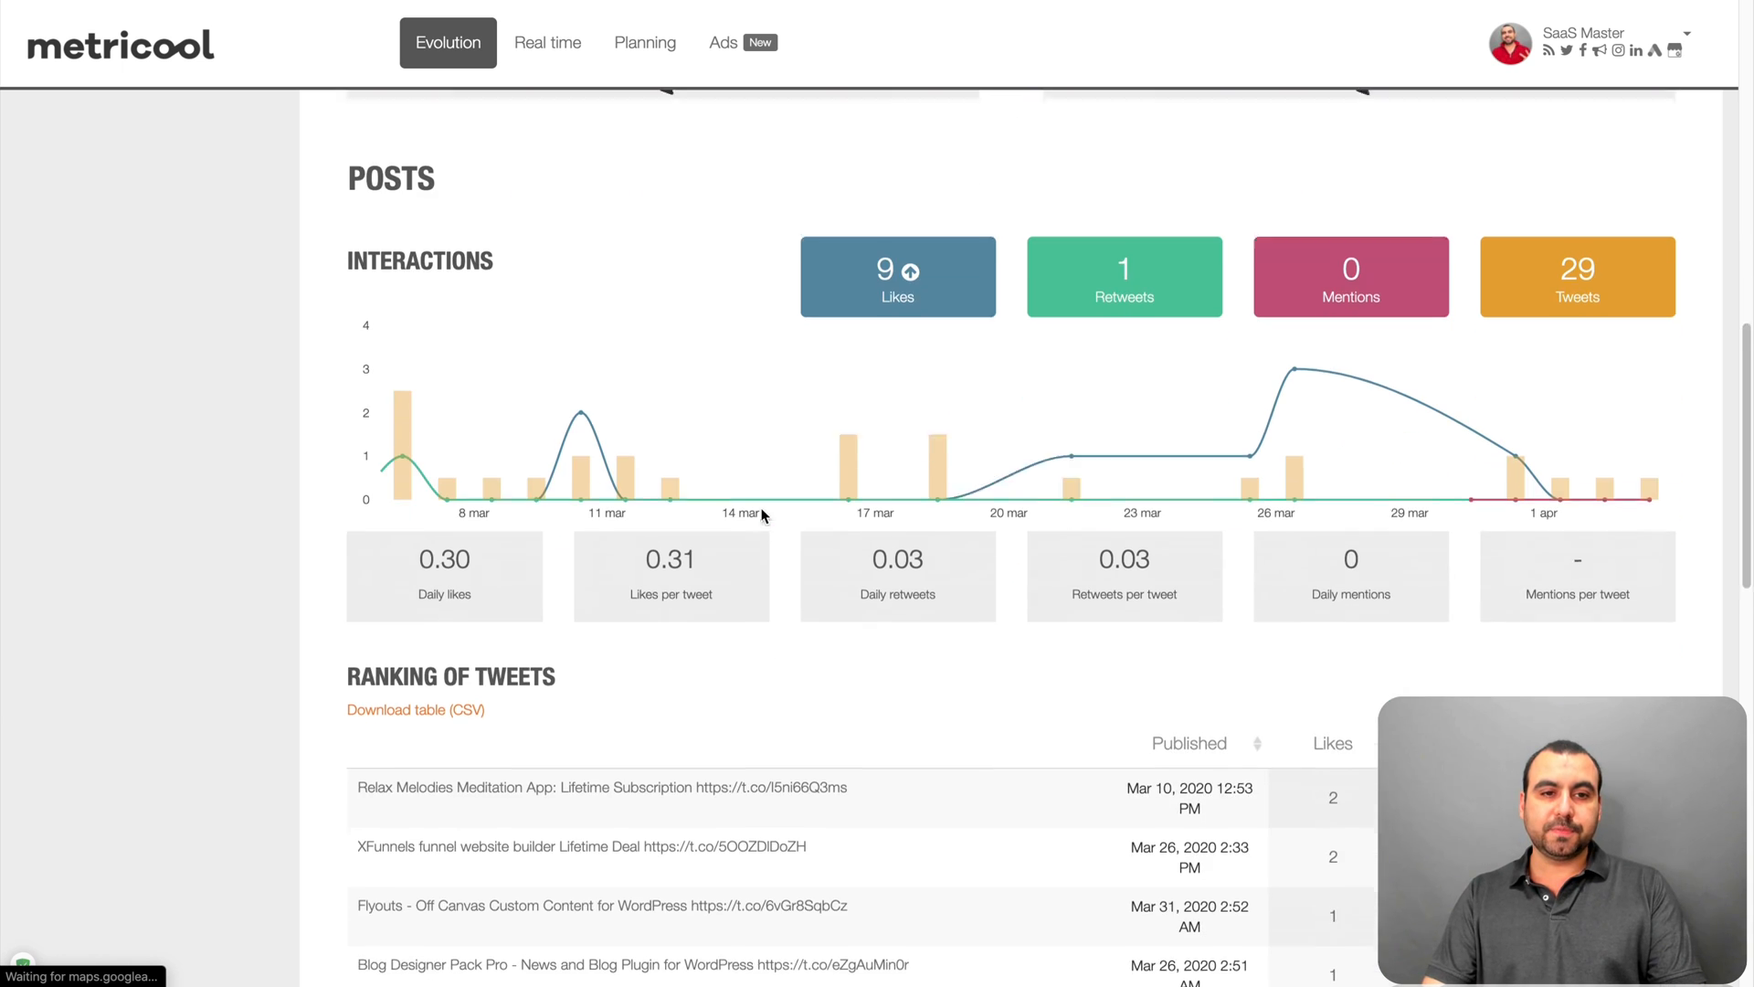
pyautogui.scroll(-3)
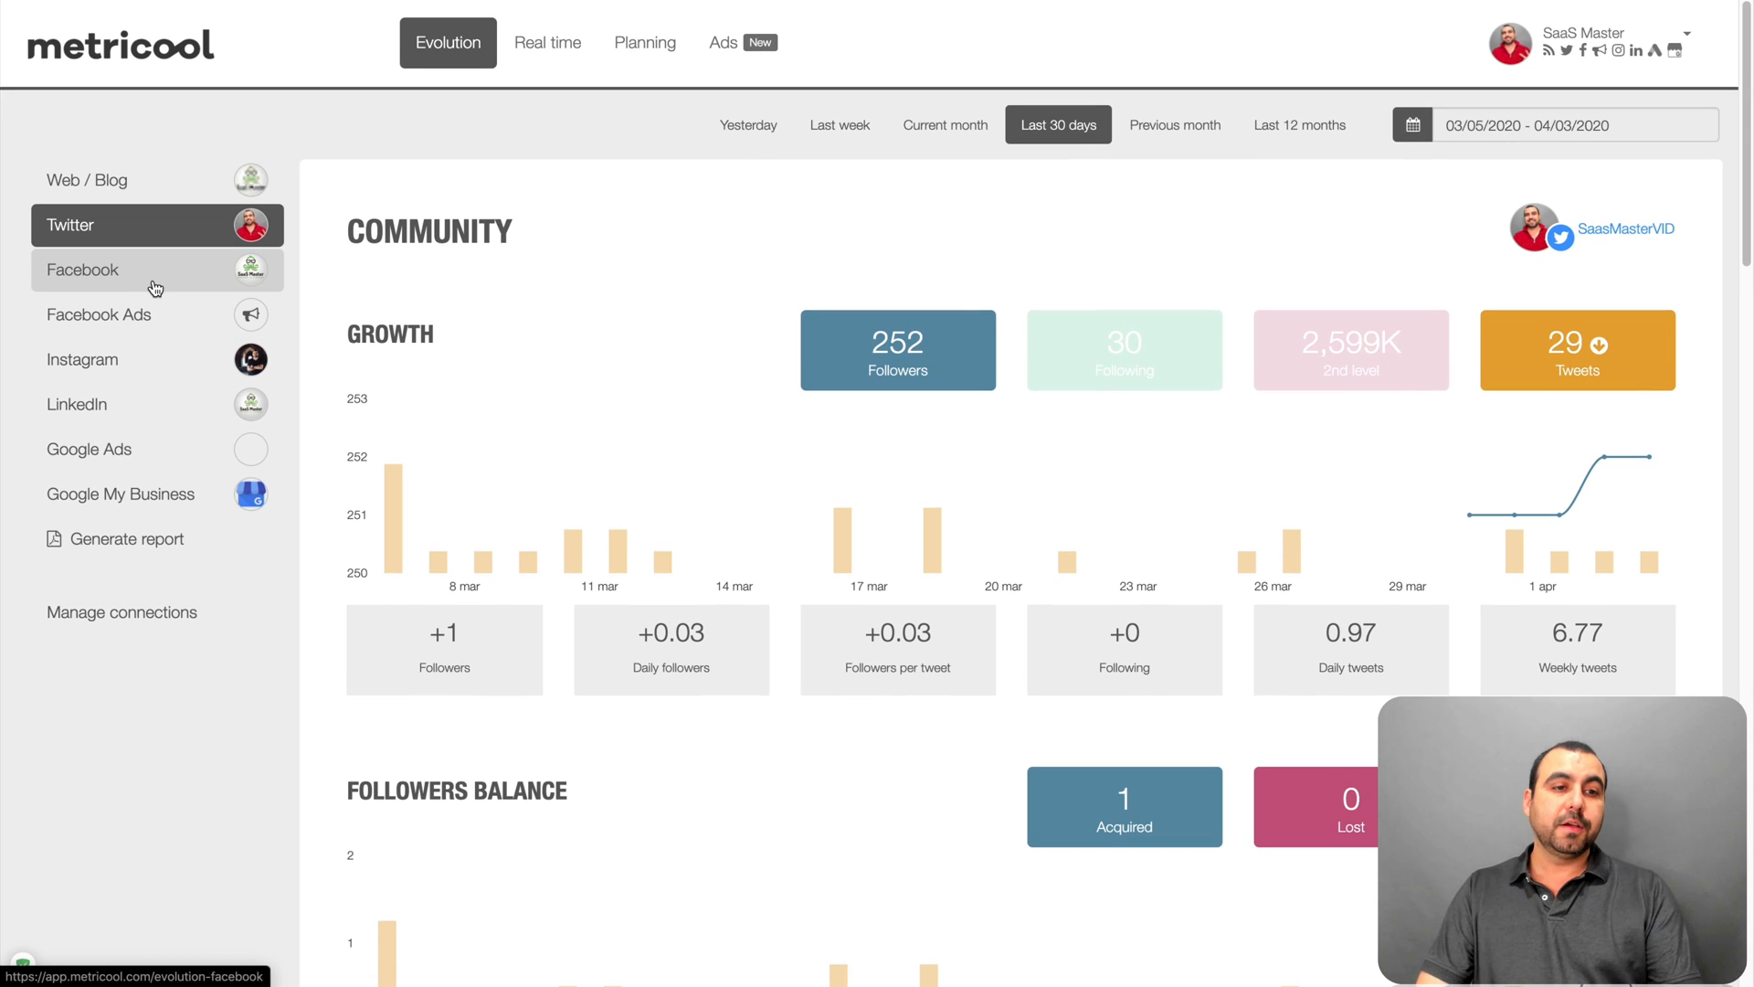
pyautogui.click(82, 269)
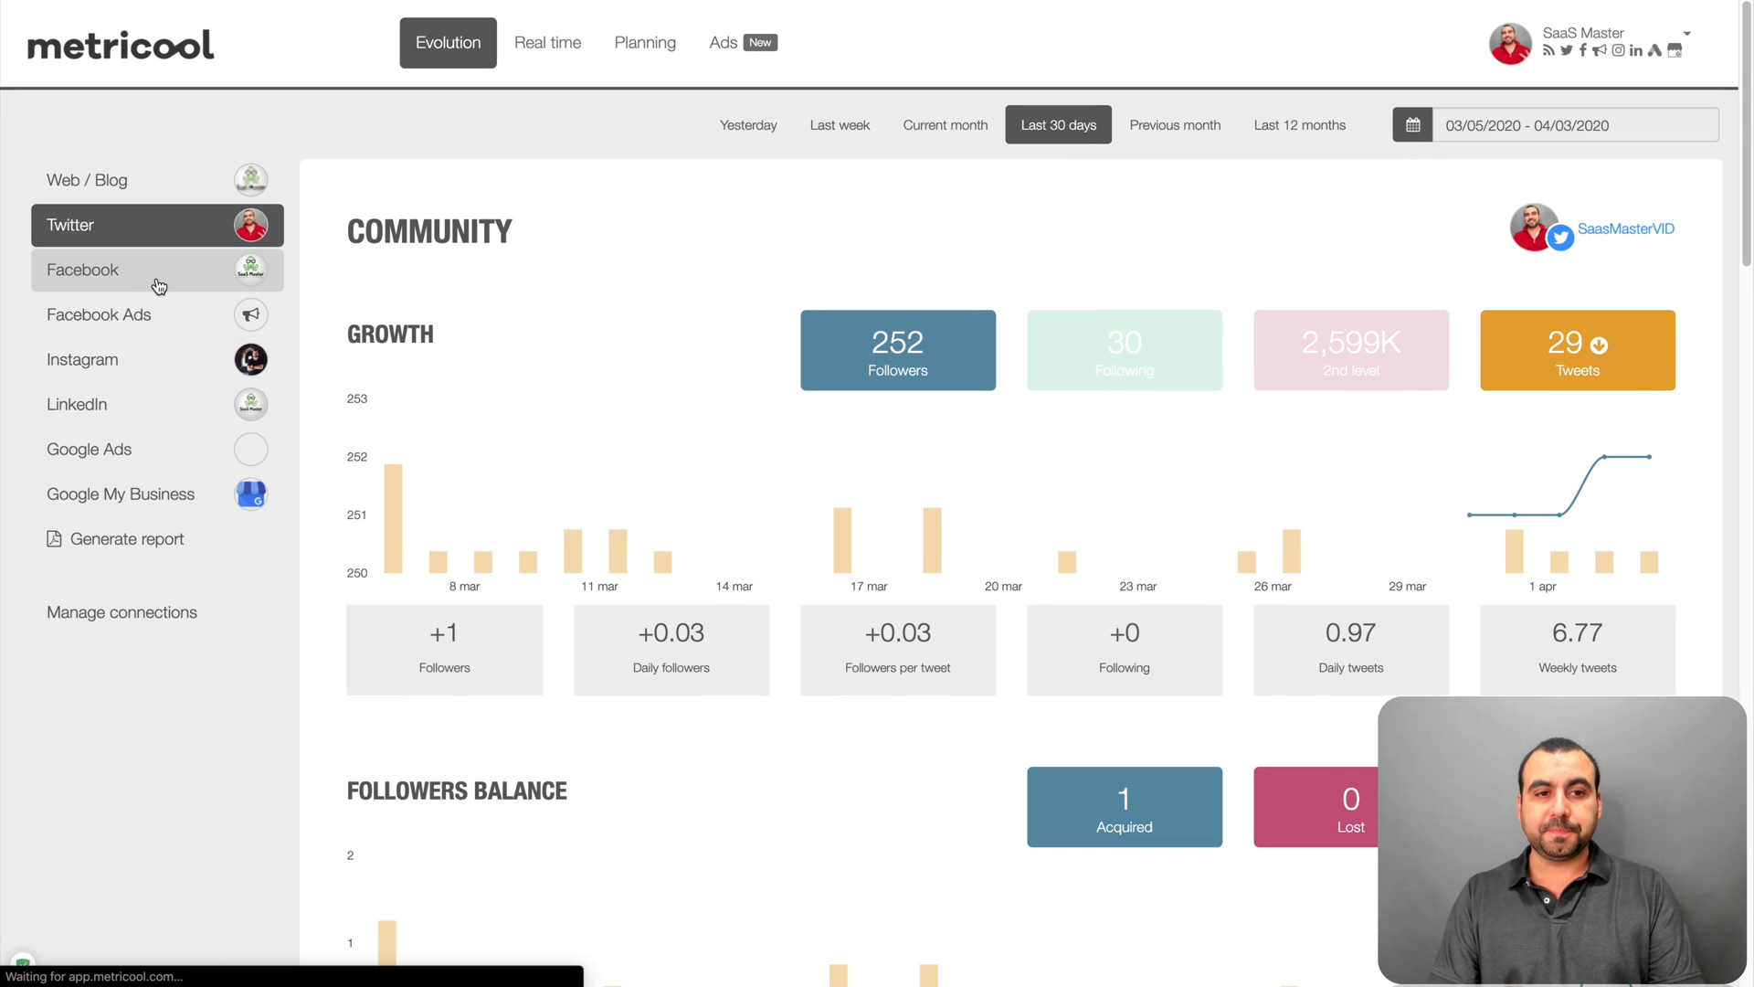
pyautogui.click(82, 270)
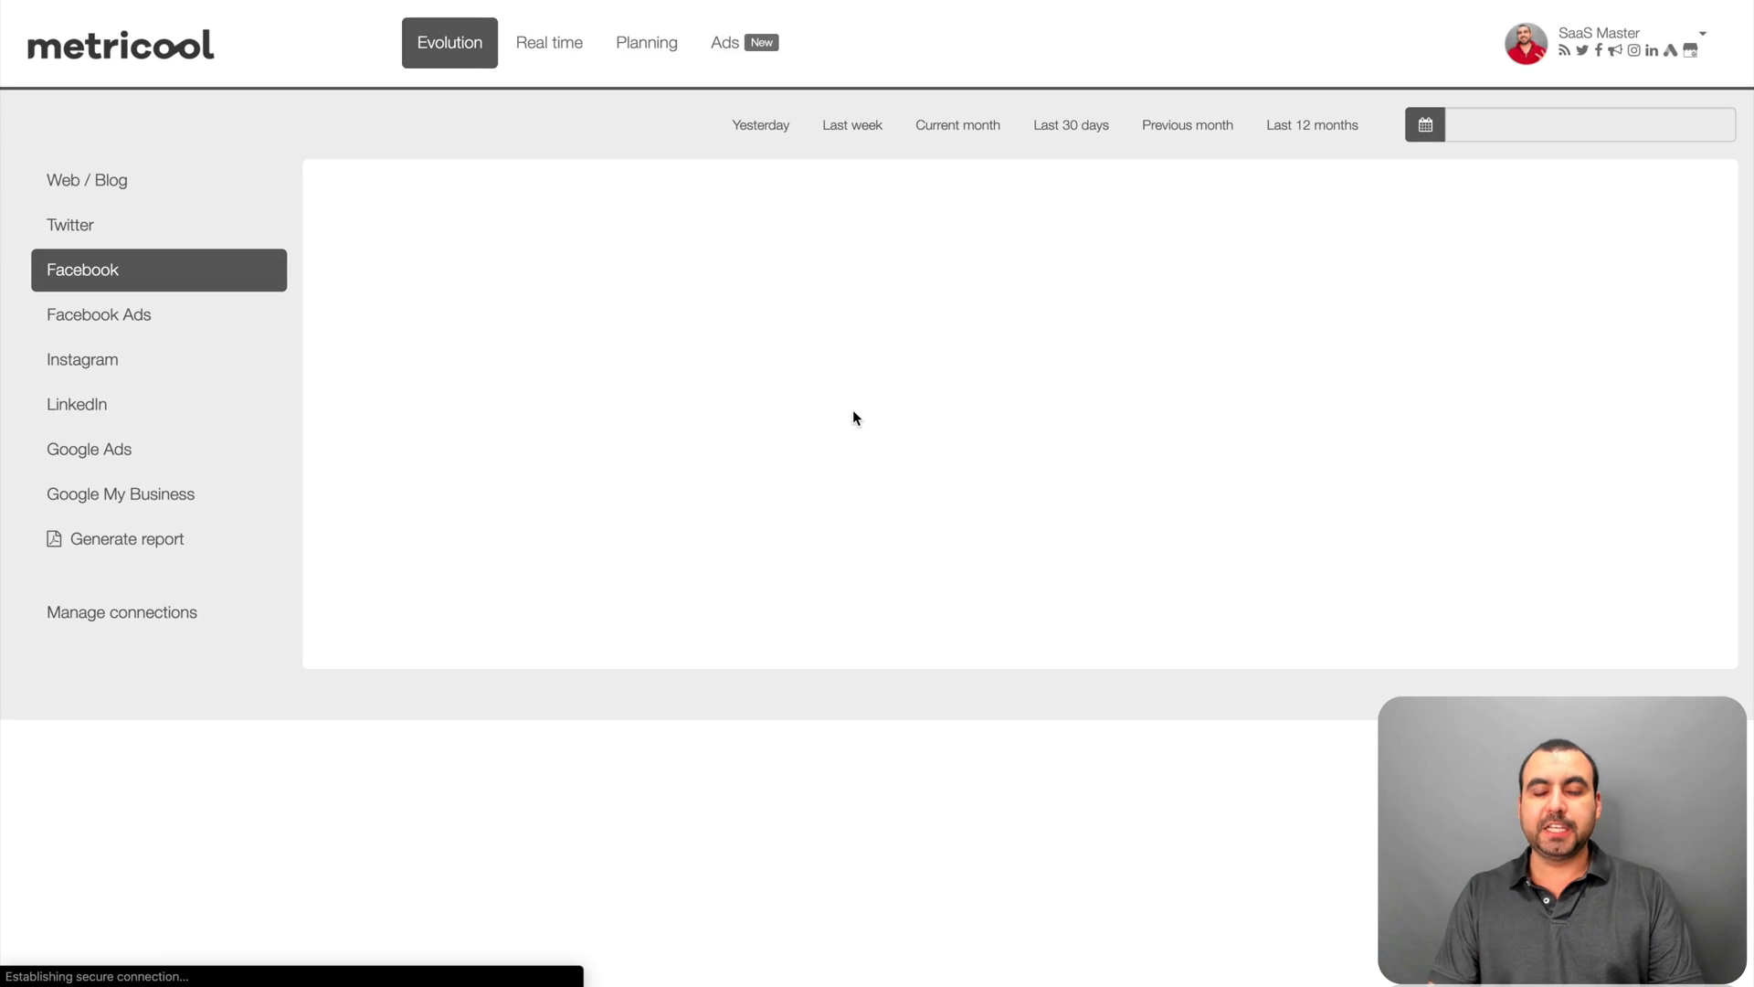
pyautogui.click(1056, 124)
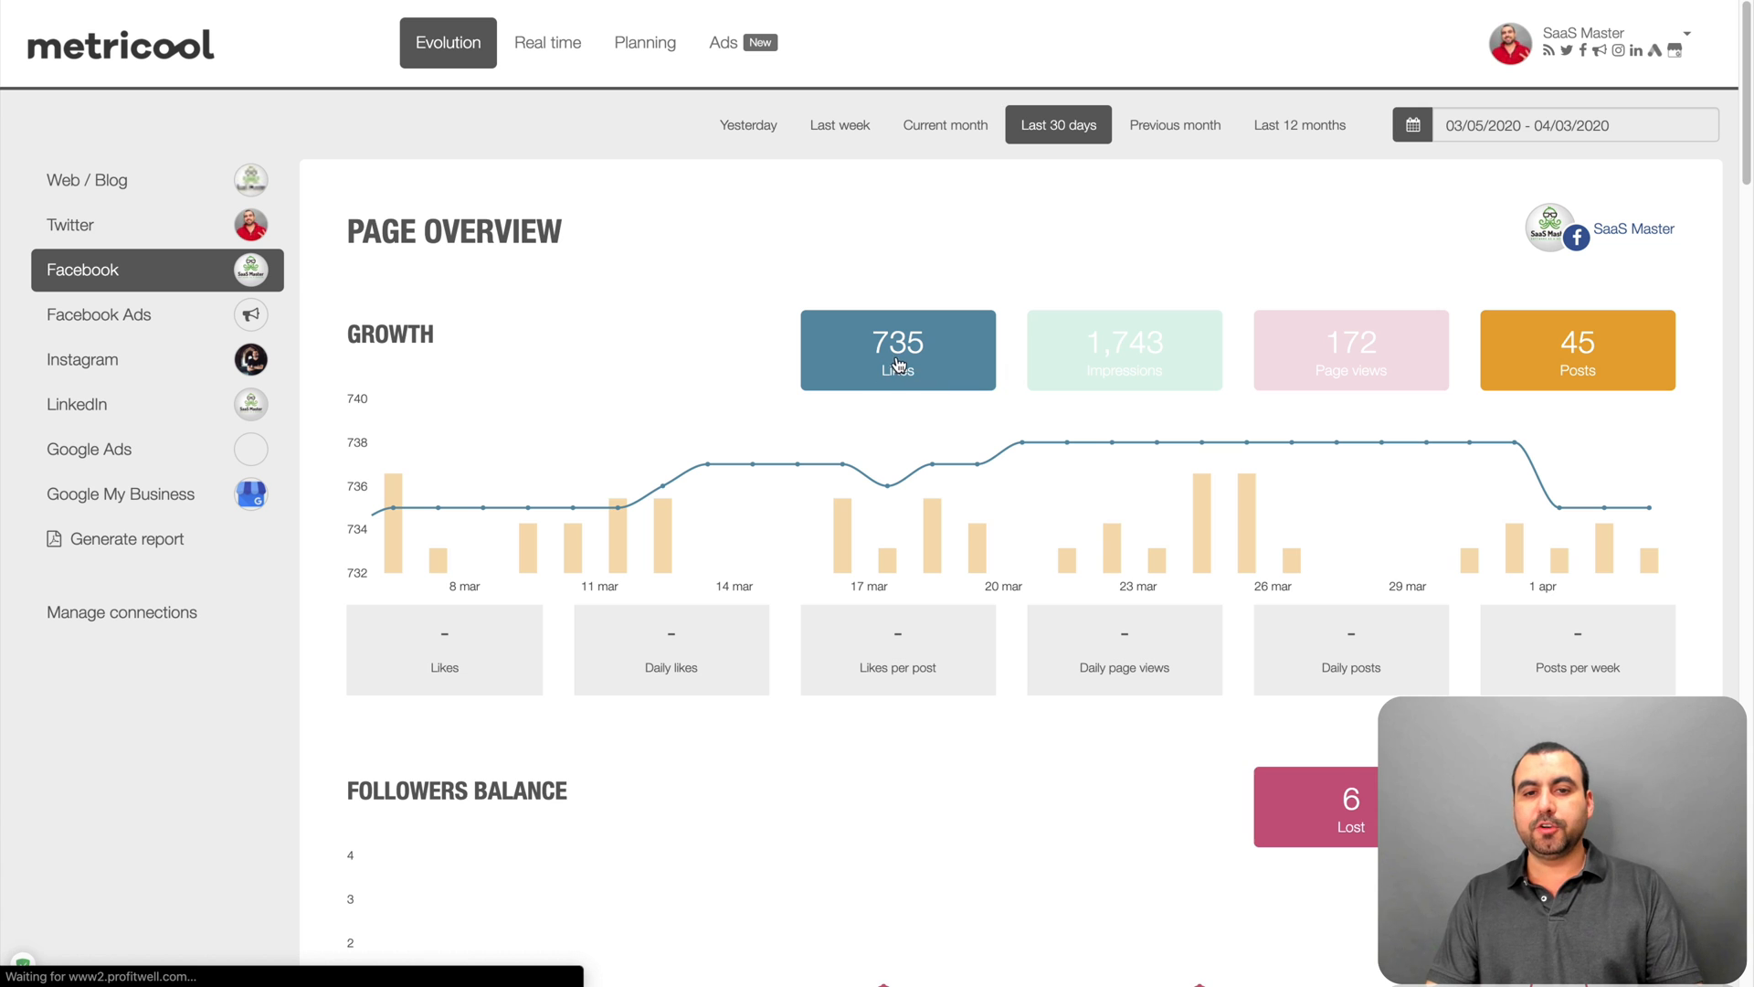
pyautogui.moveTo(1163, 382)
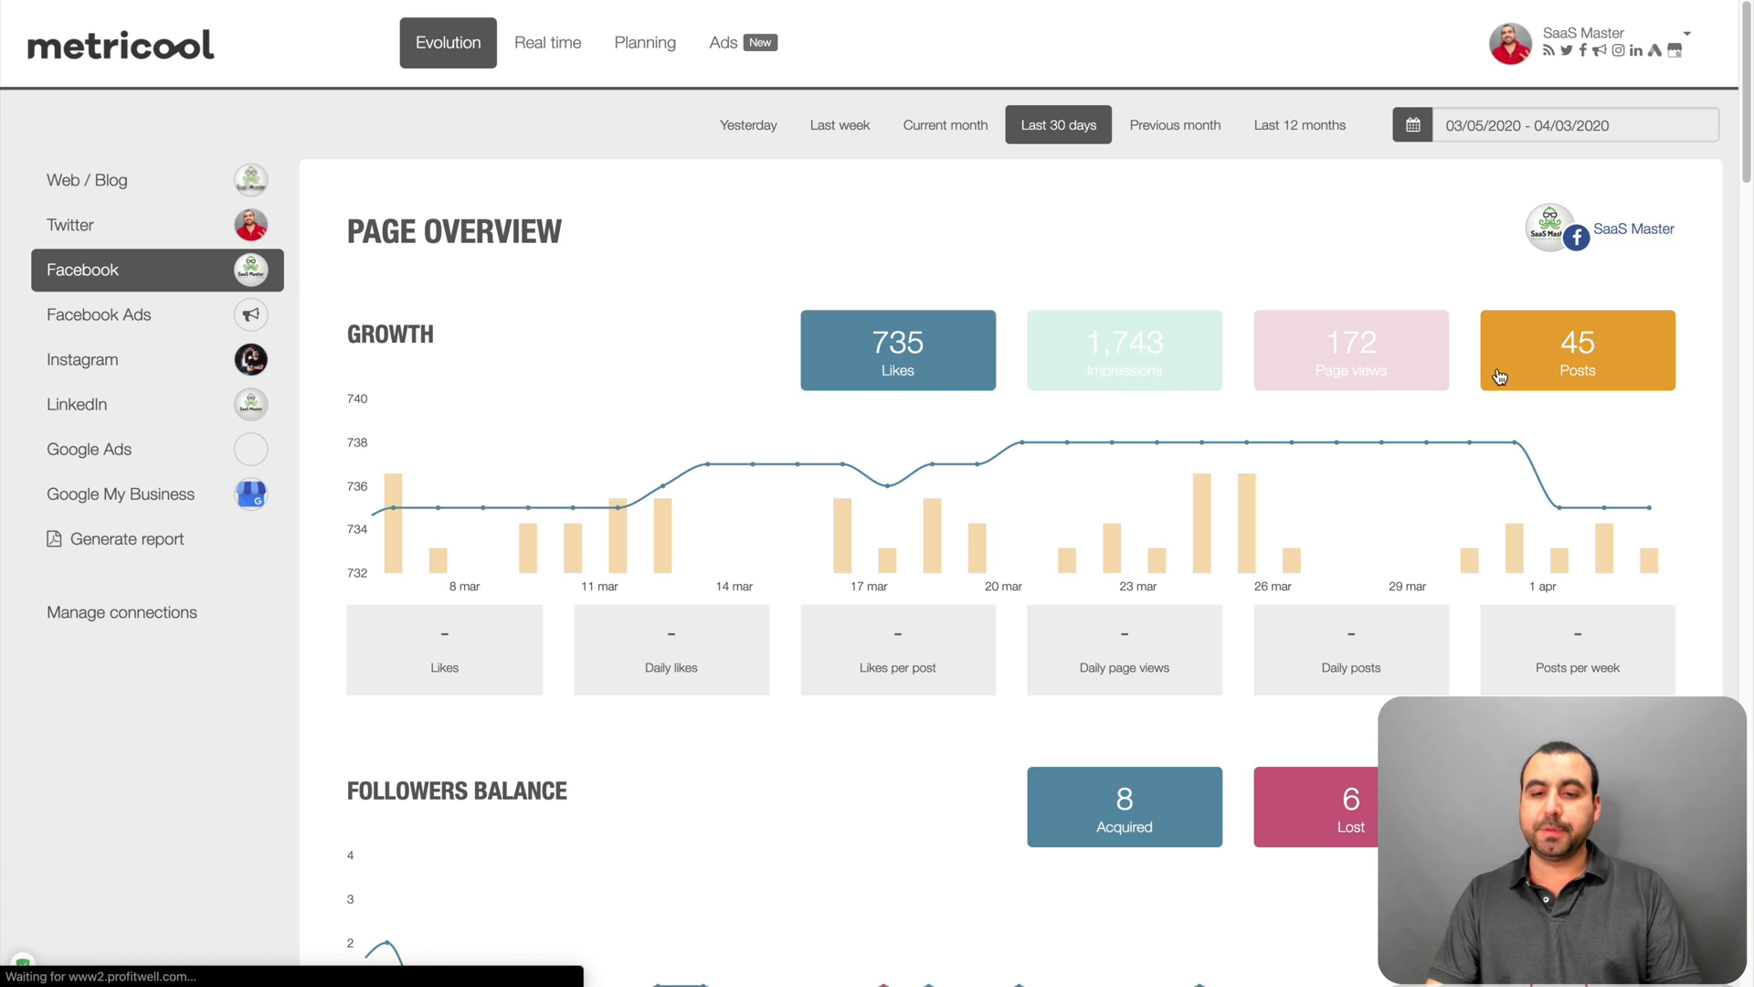
pyautogui.scroll(-3)
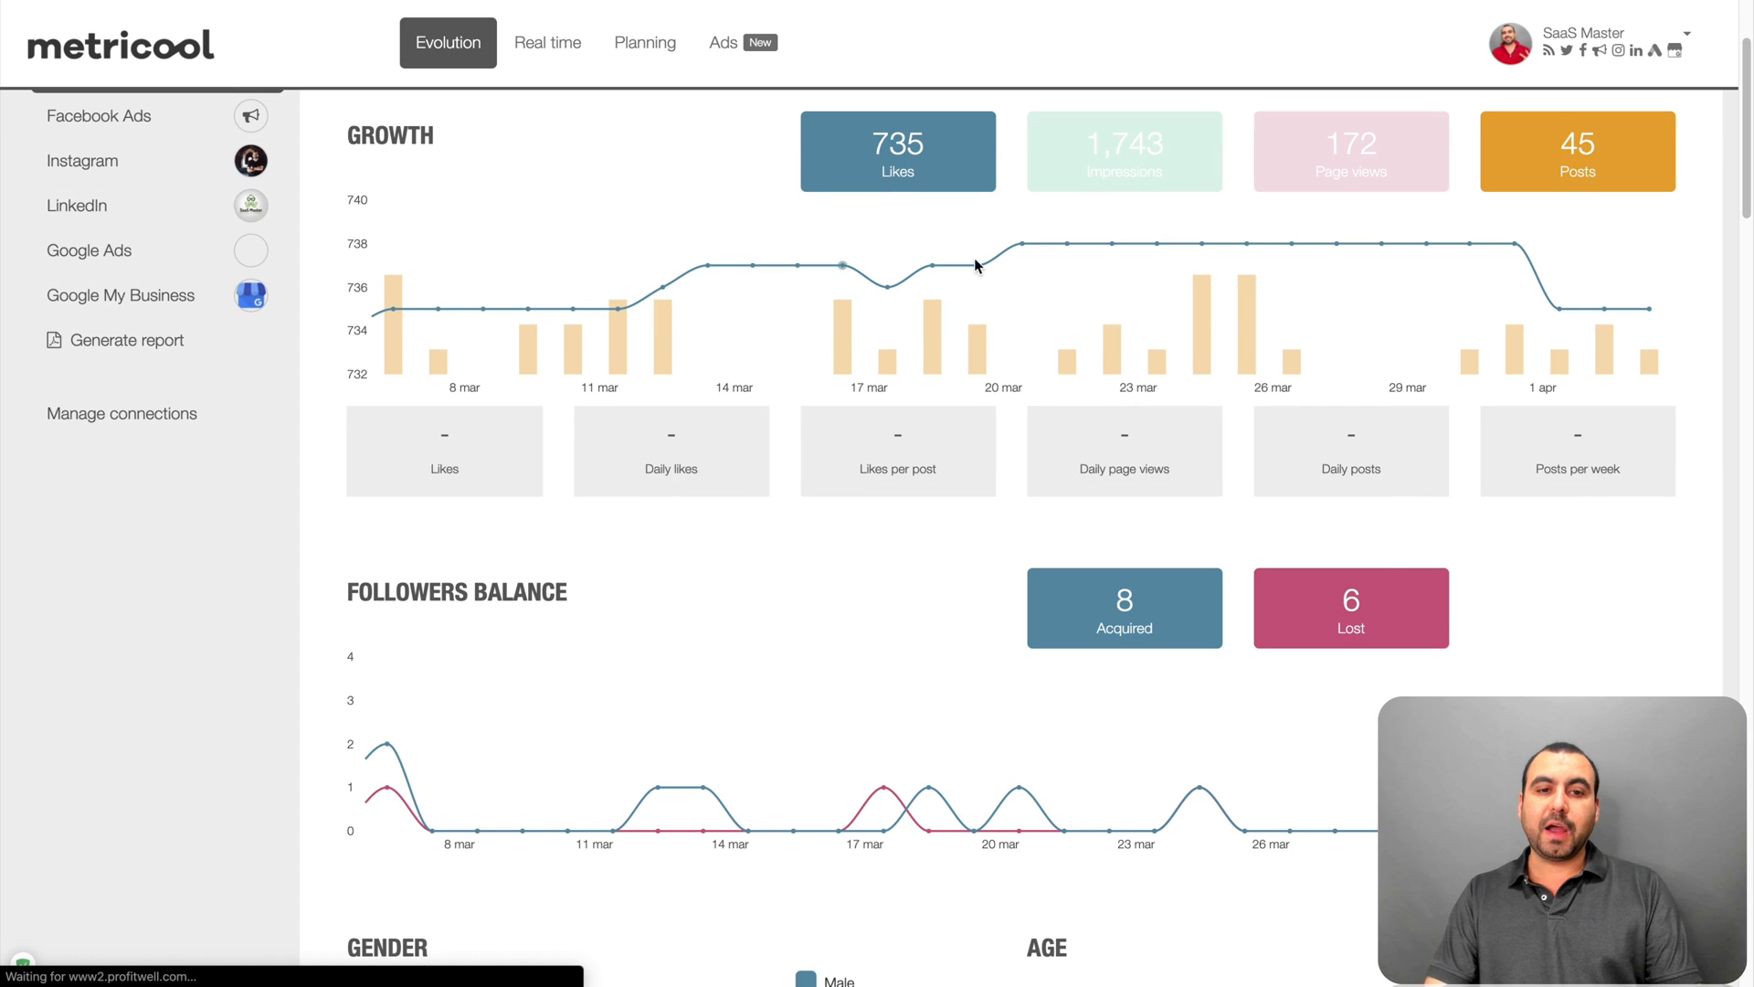
pyautogui.scroll(-3)
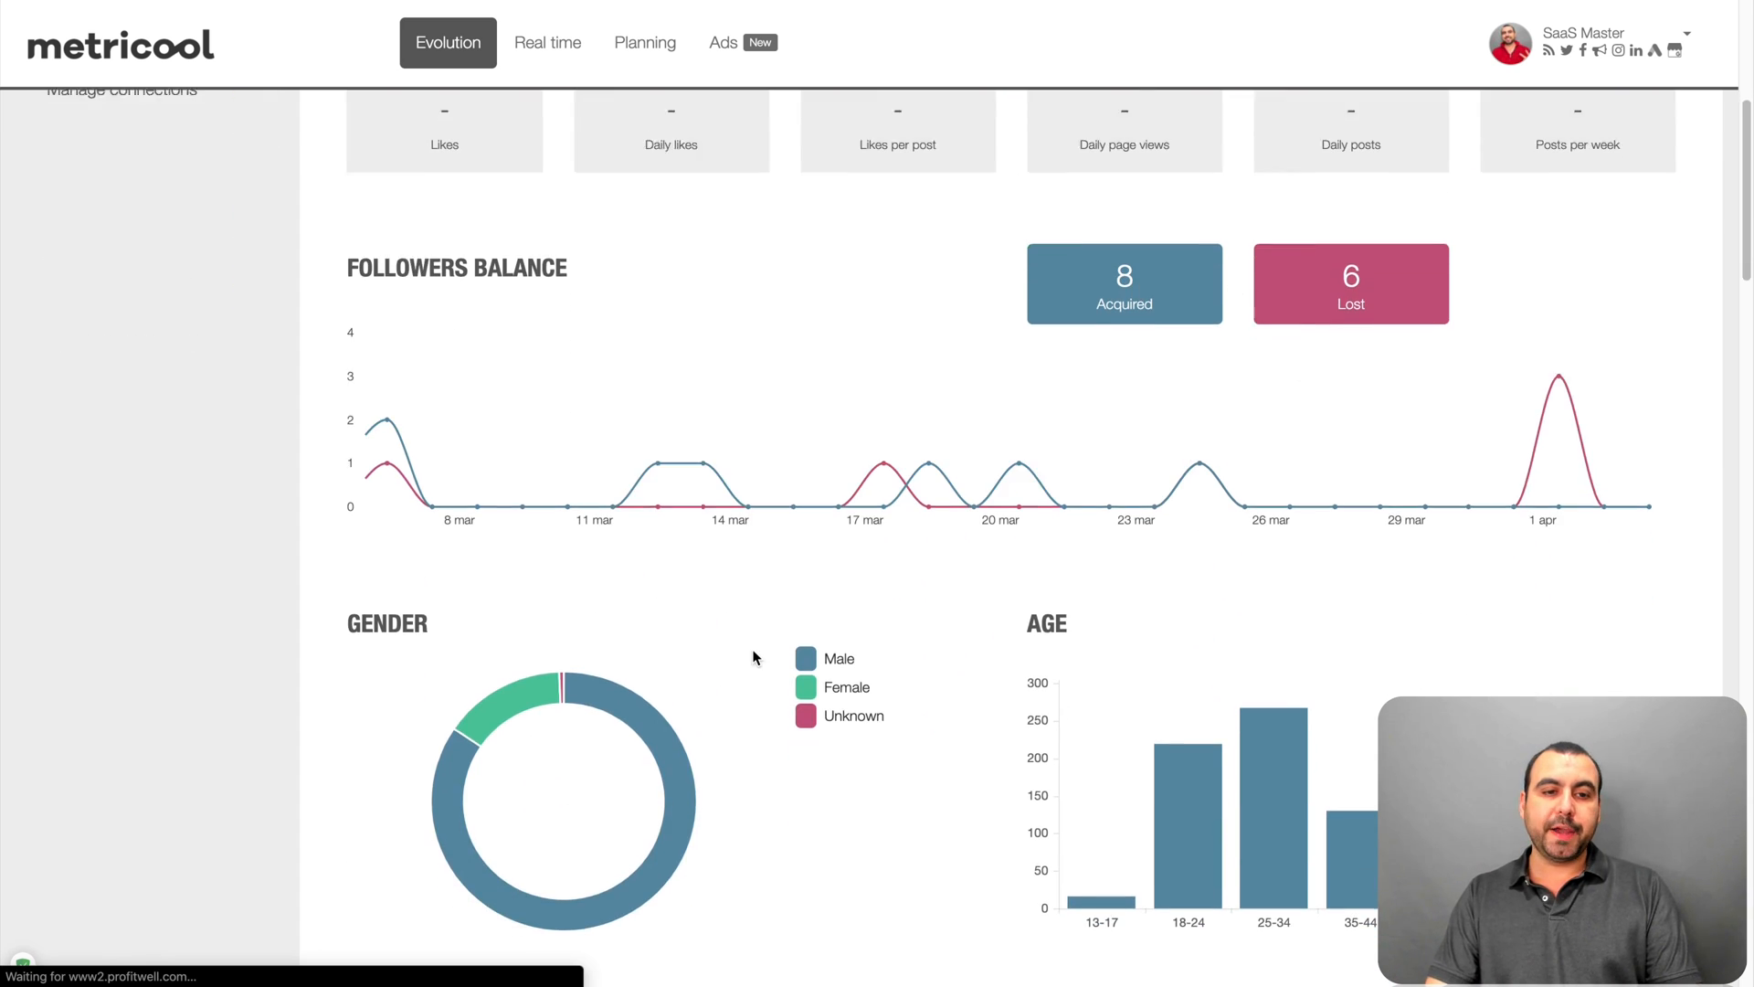
pyautogui.scroll(-3)
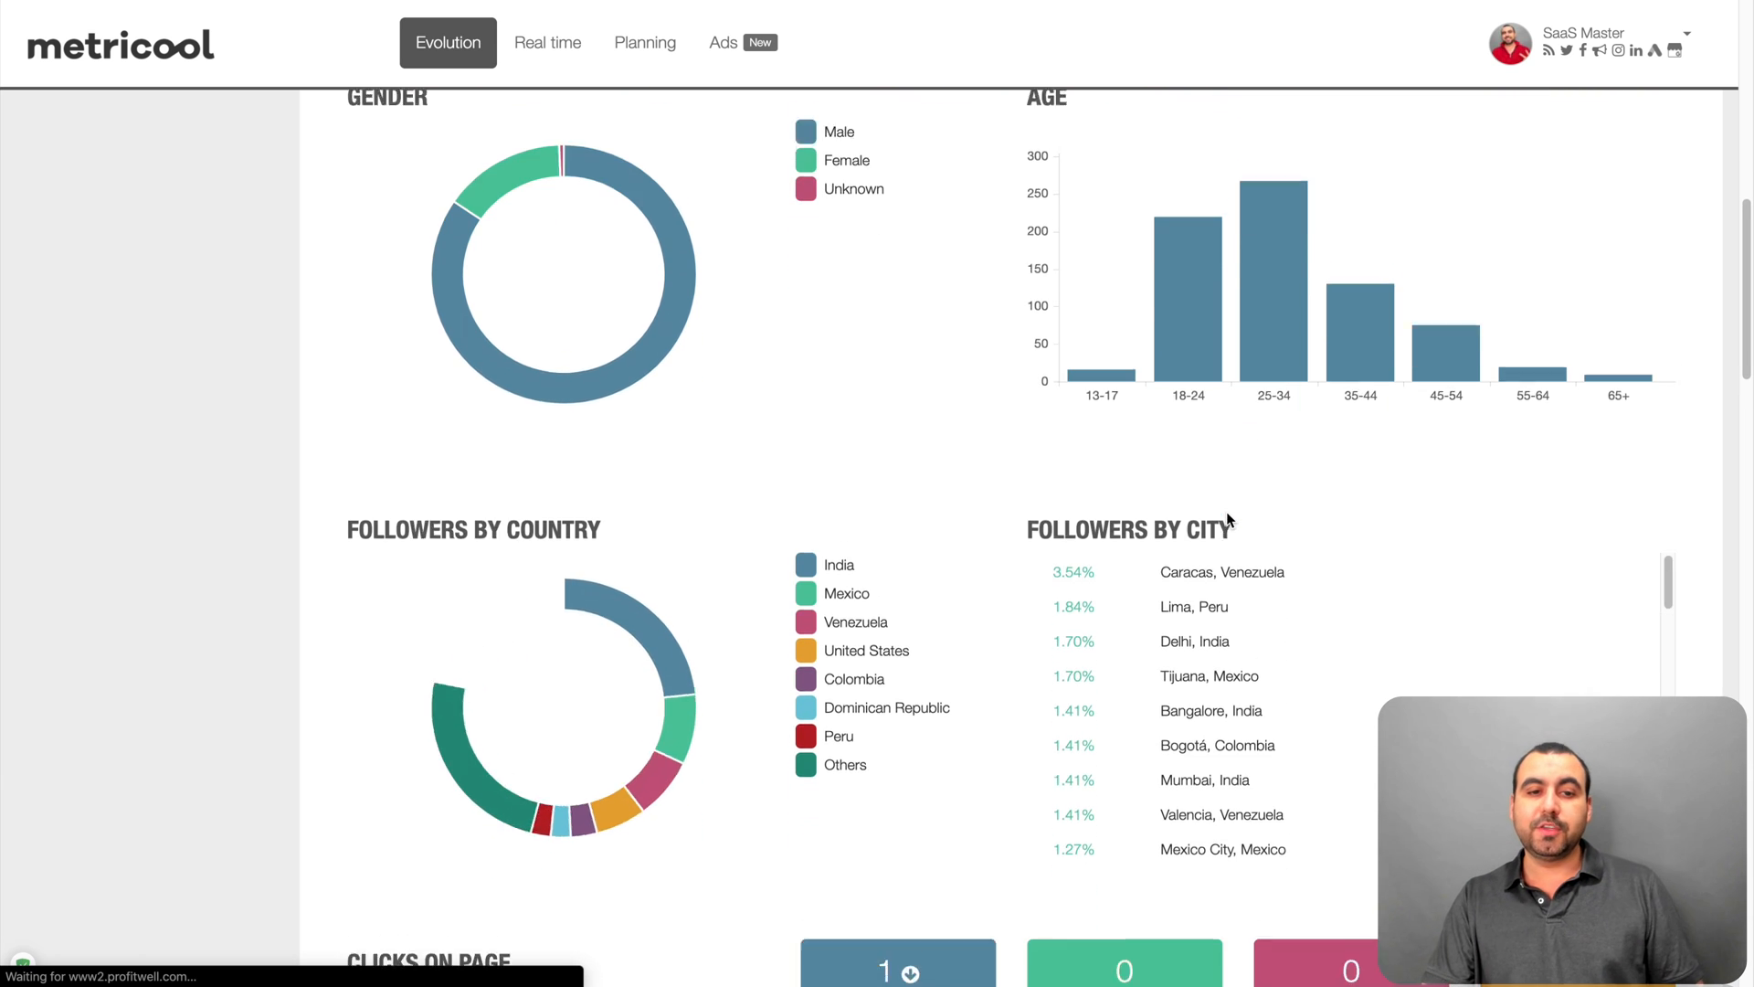
pyautogui.scroll(-3)
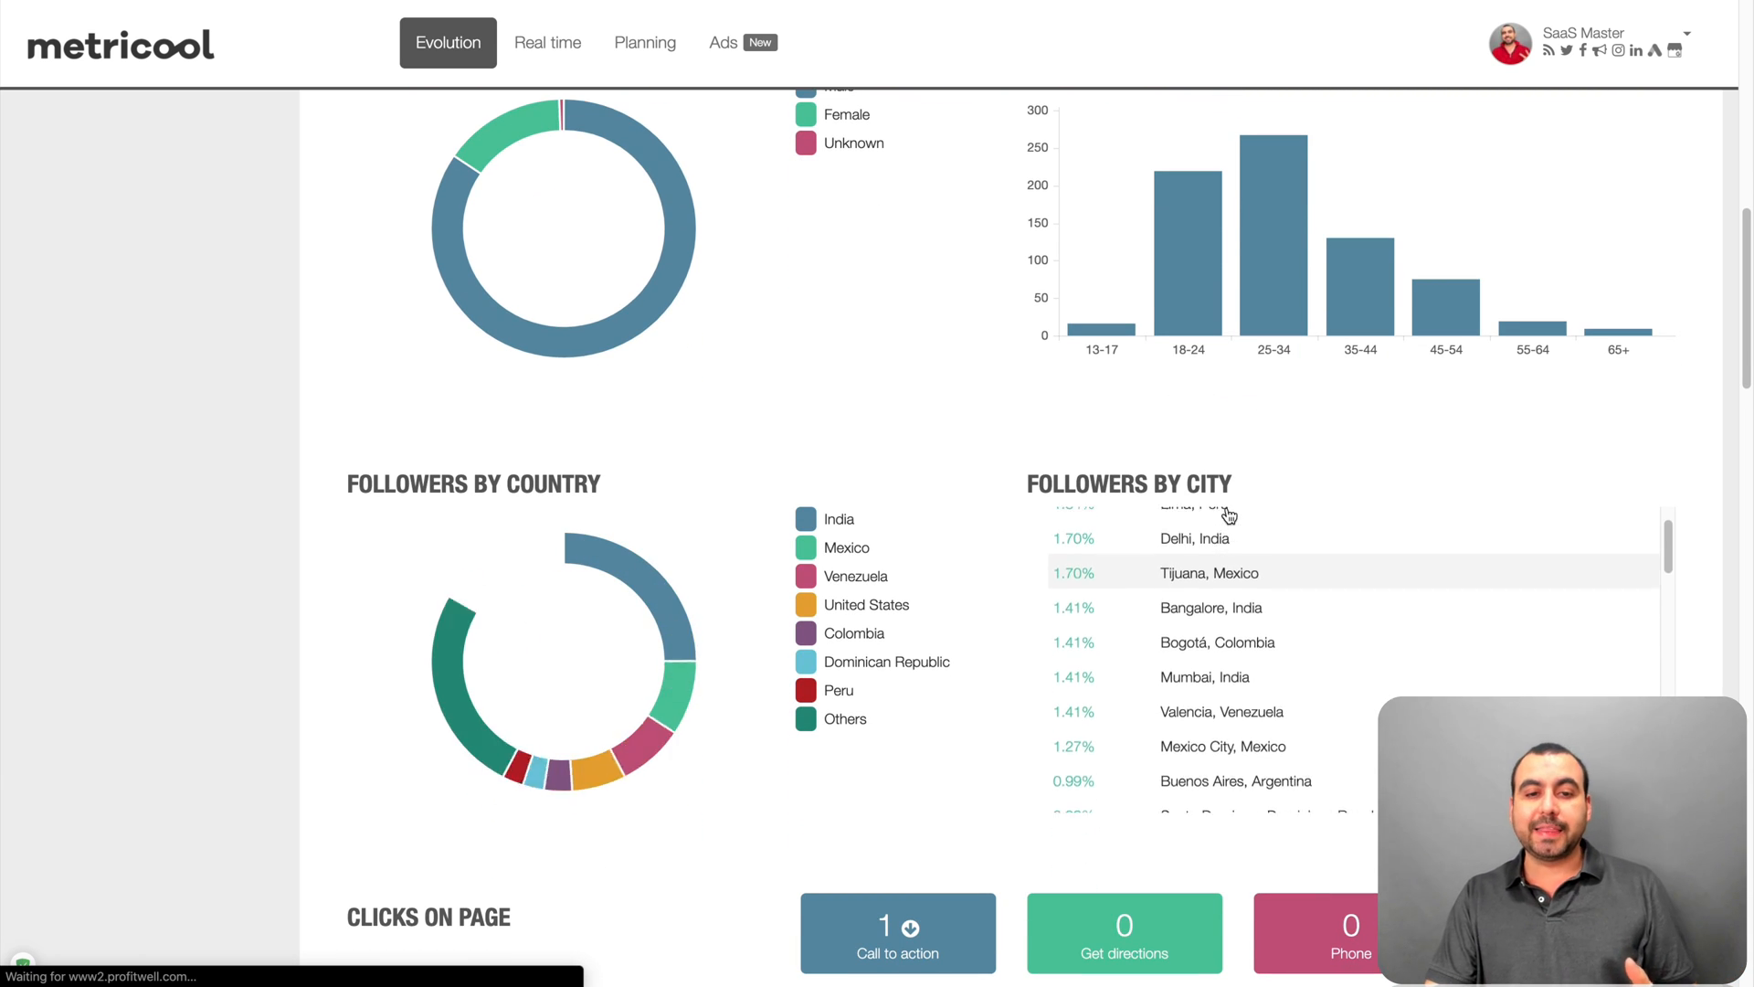
pyautogui.scroll(-3)
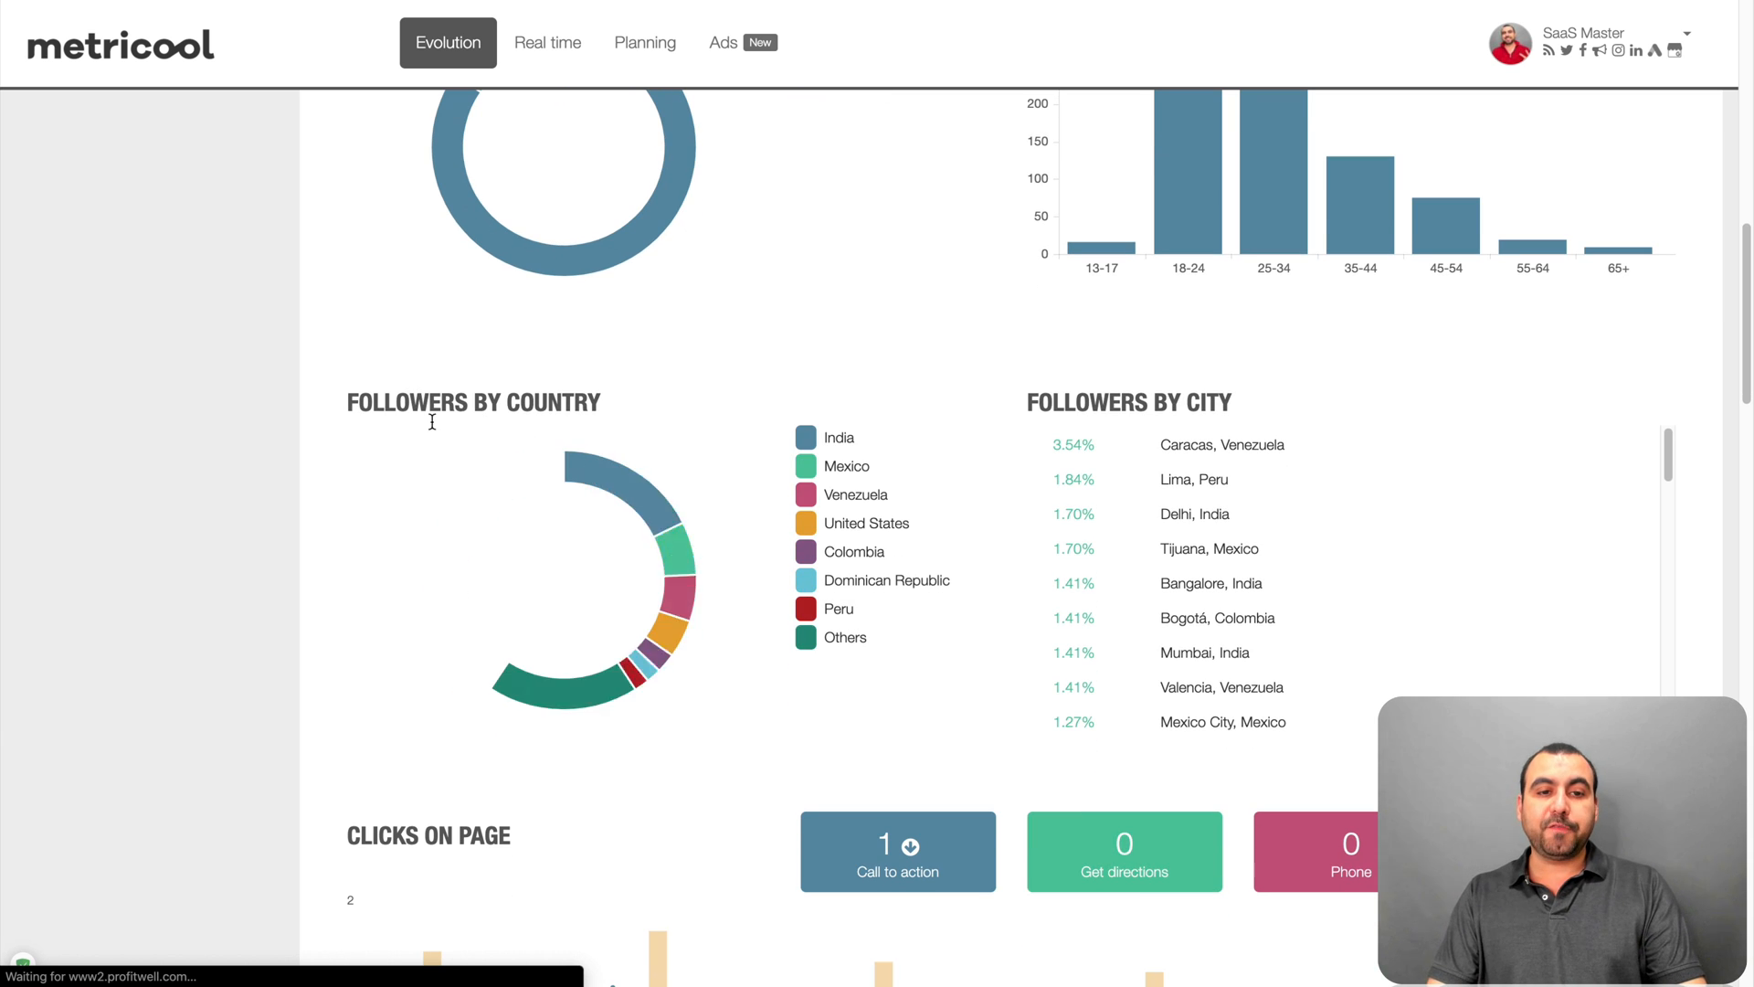
pyautogui.scroll(-3)
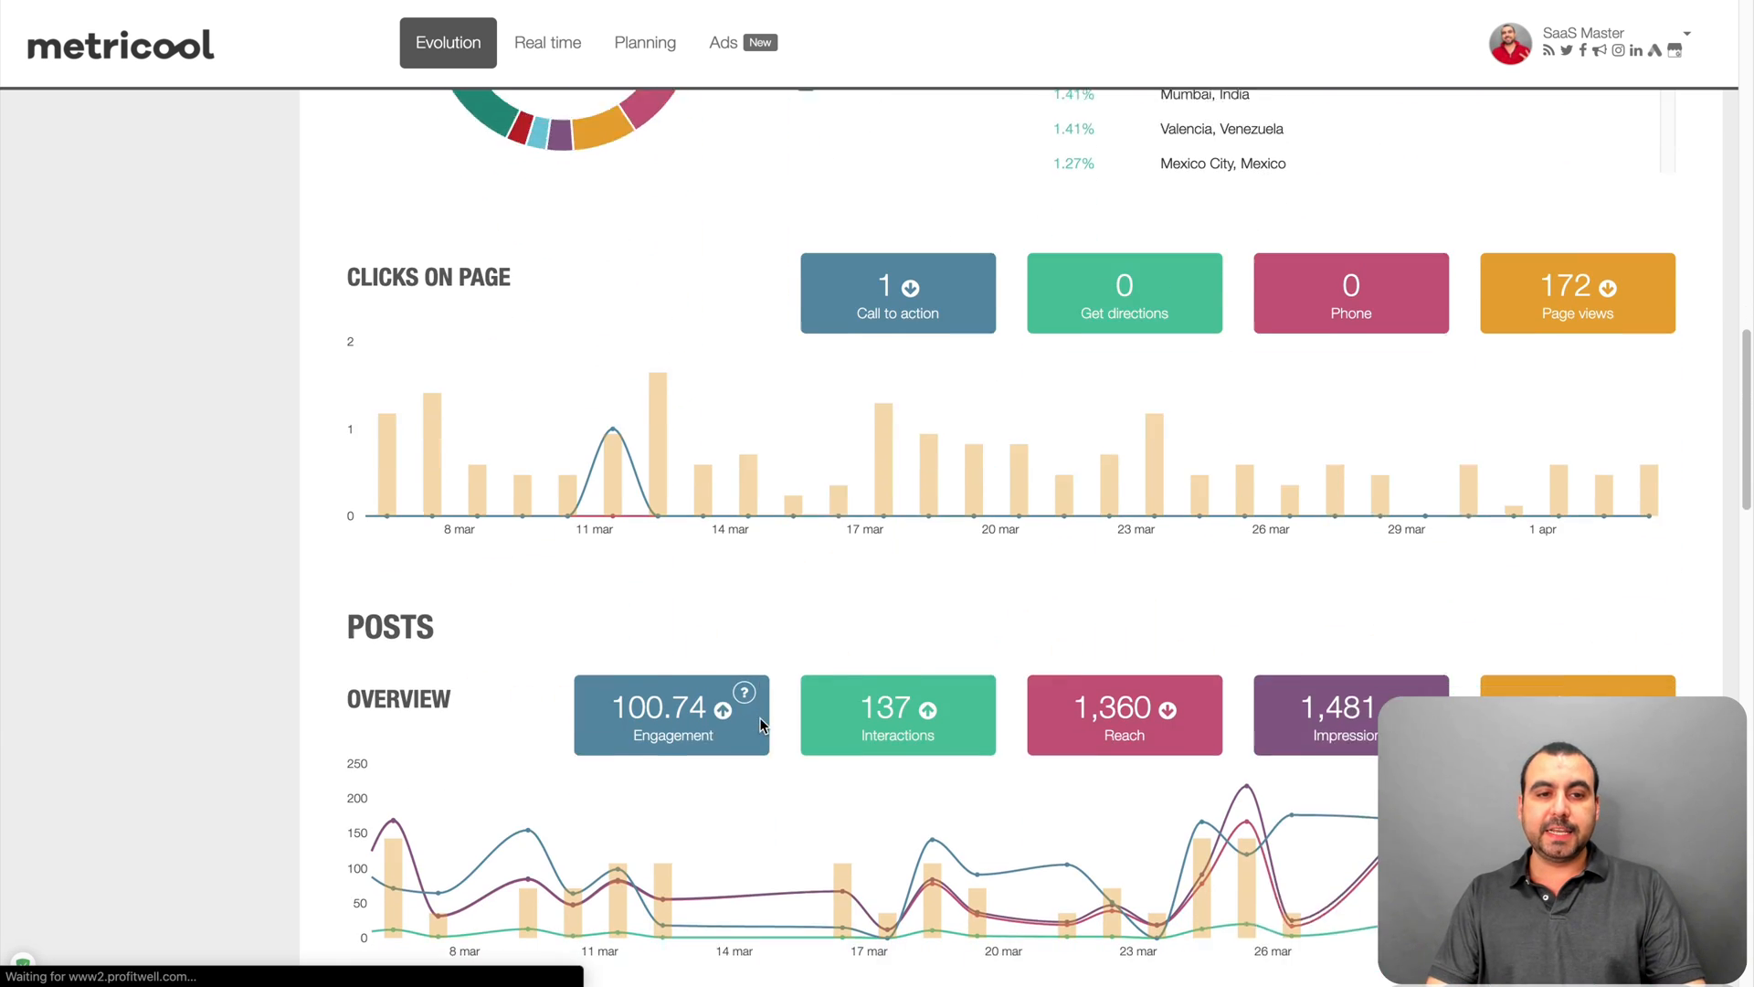
pyautogui.scroll(-3)
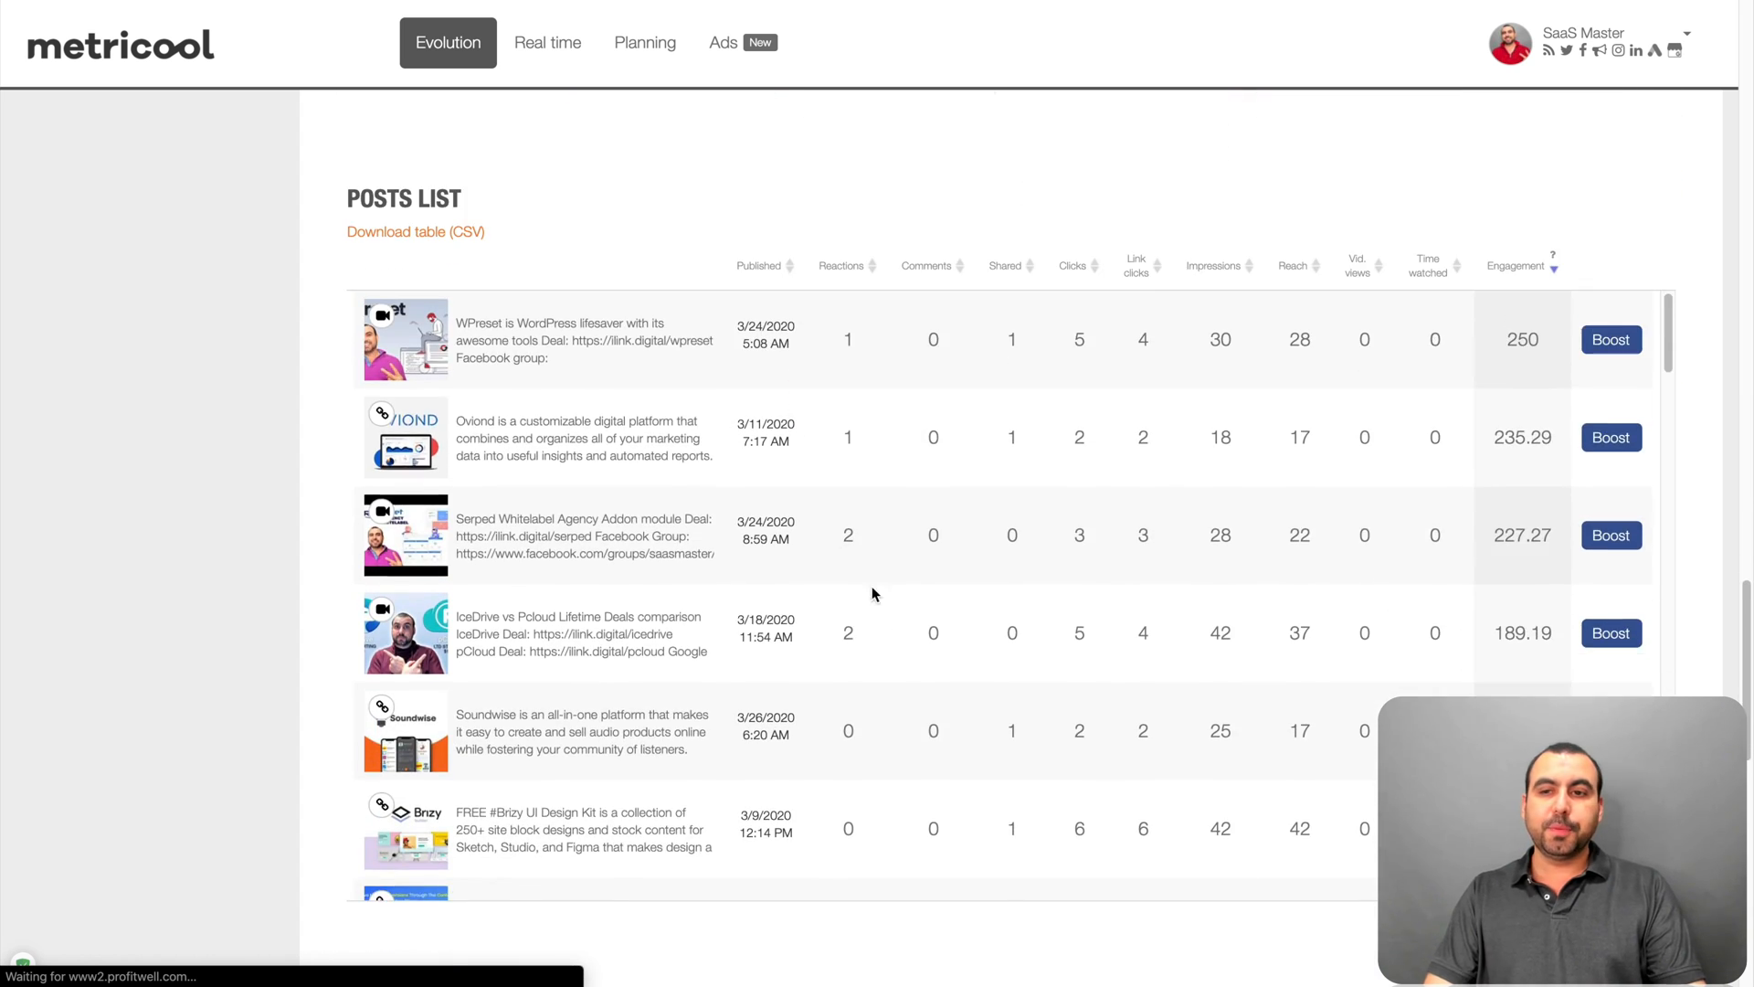
pyautogui.scroll(-3)
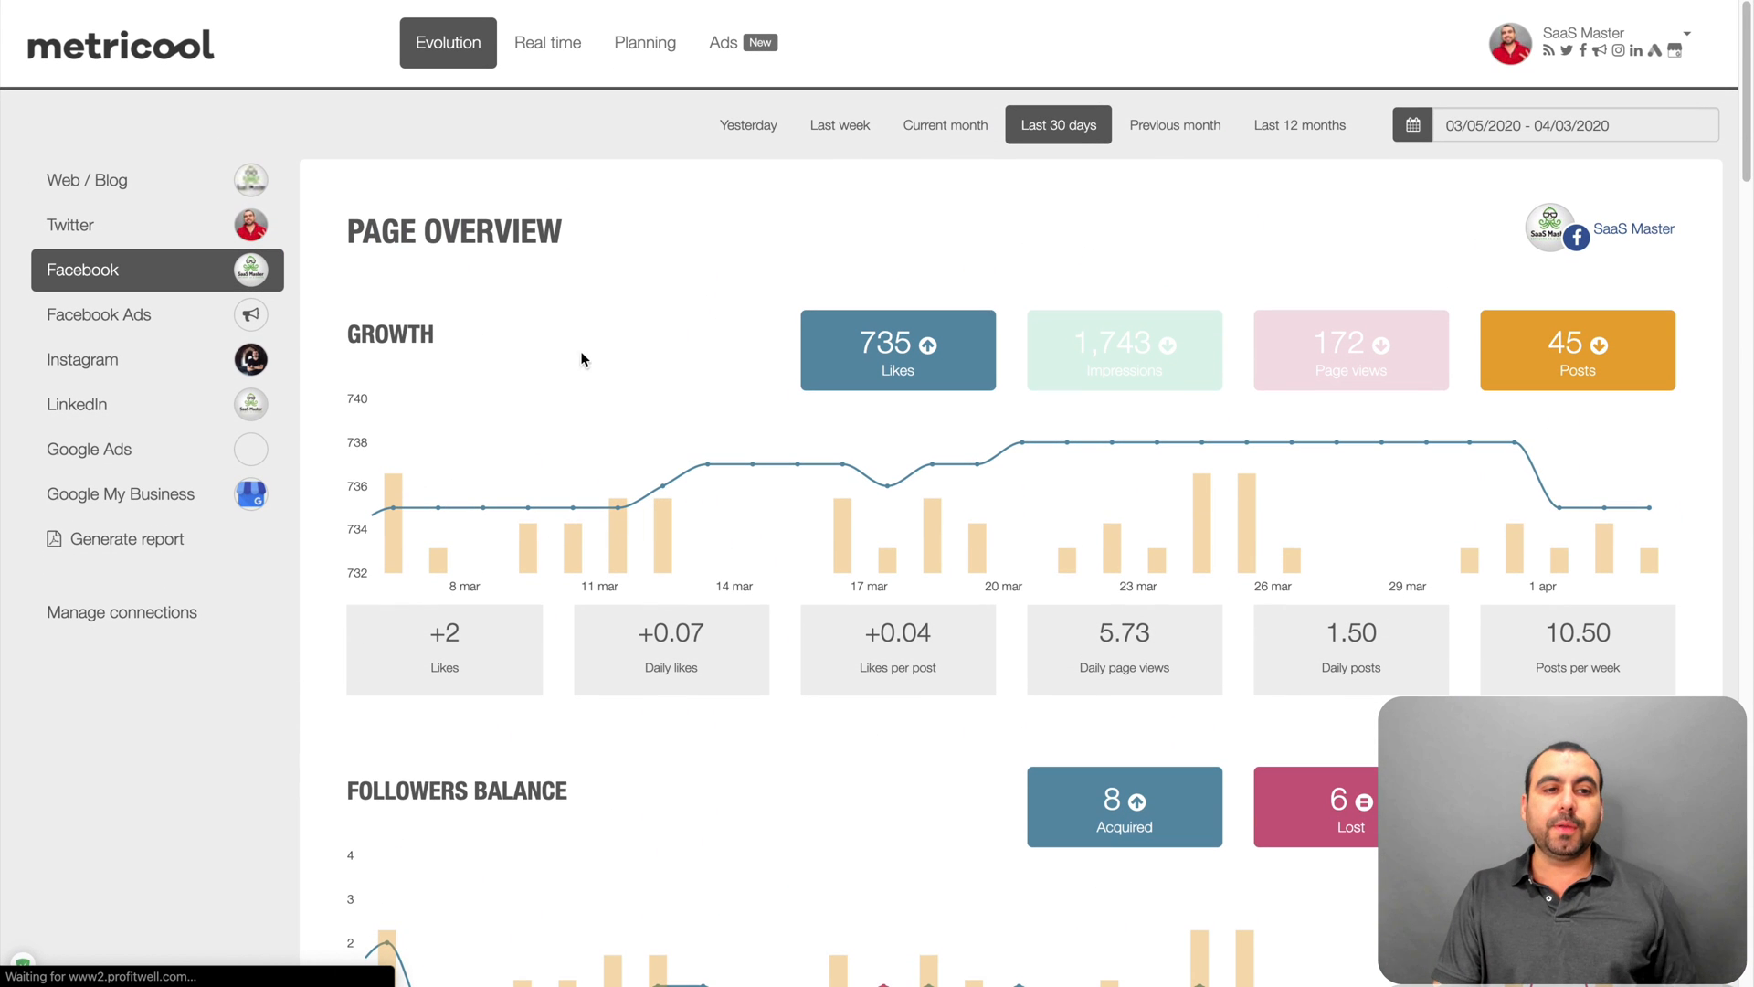
pyautogui.moveTo(106, 314)
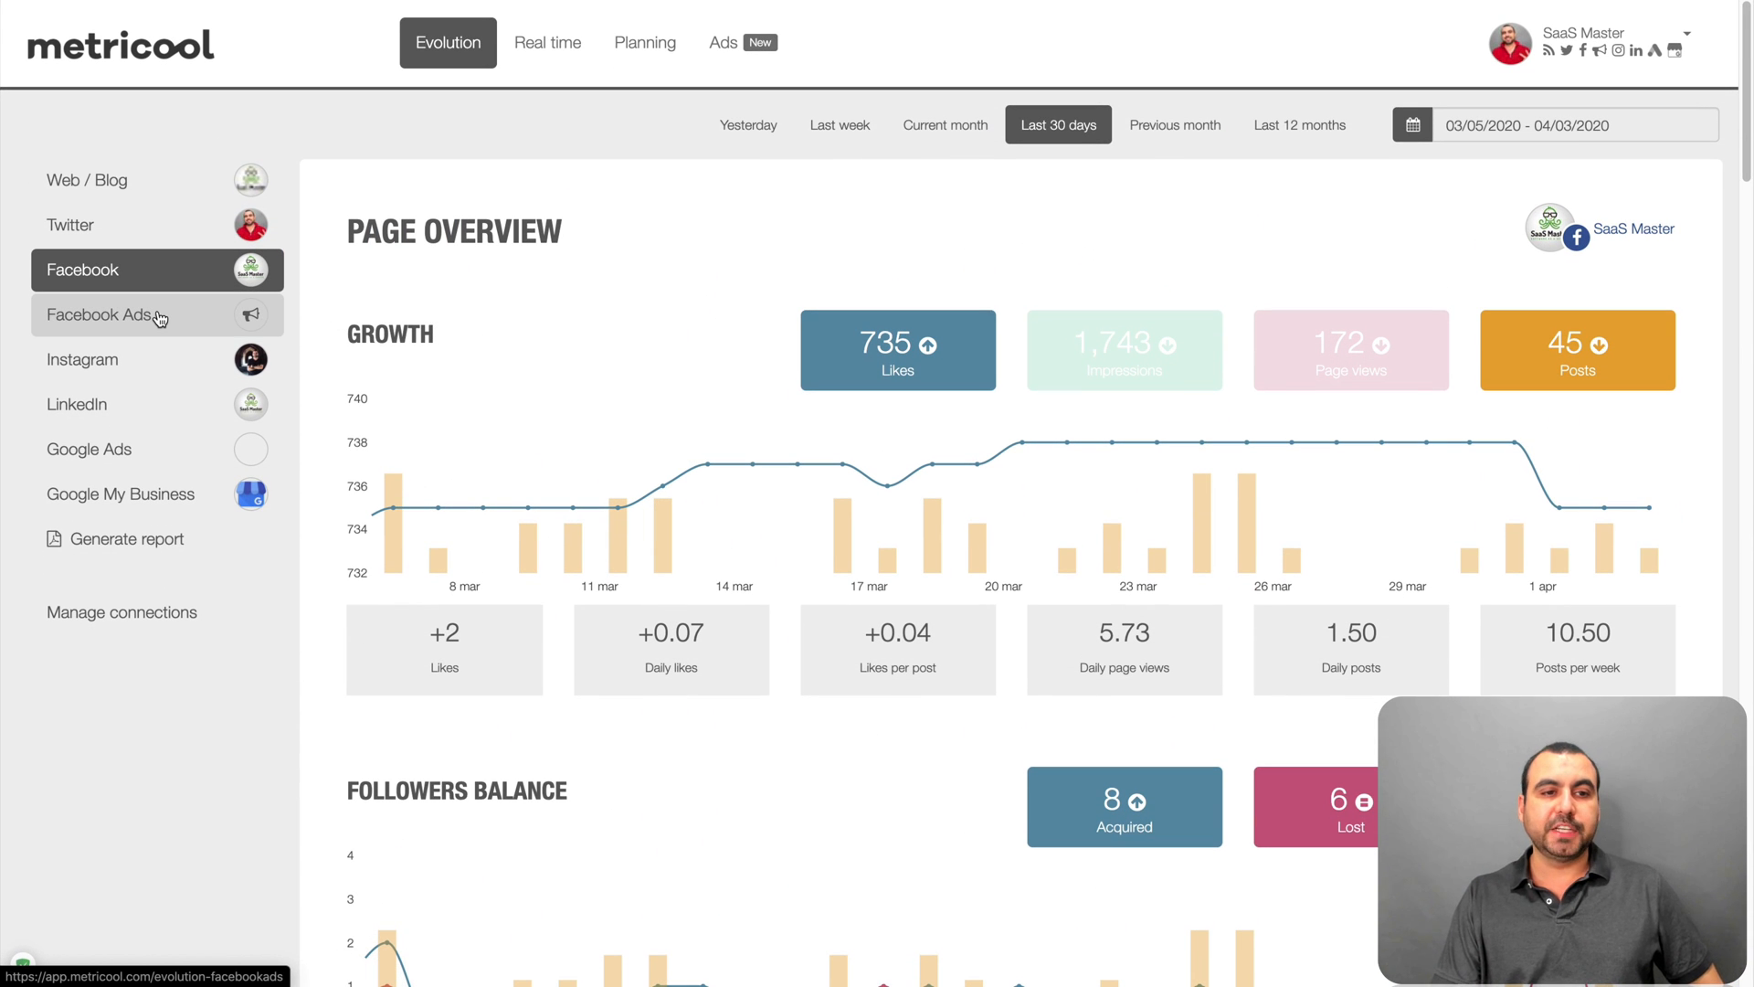
# - Show the Facebook Ads campaigns analytics with zero impressions, reach and spend
pyautogui.click(101, 314)
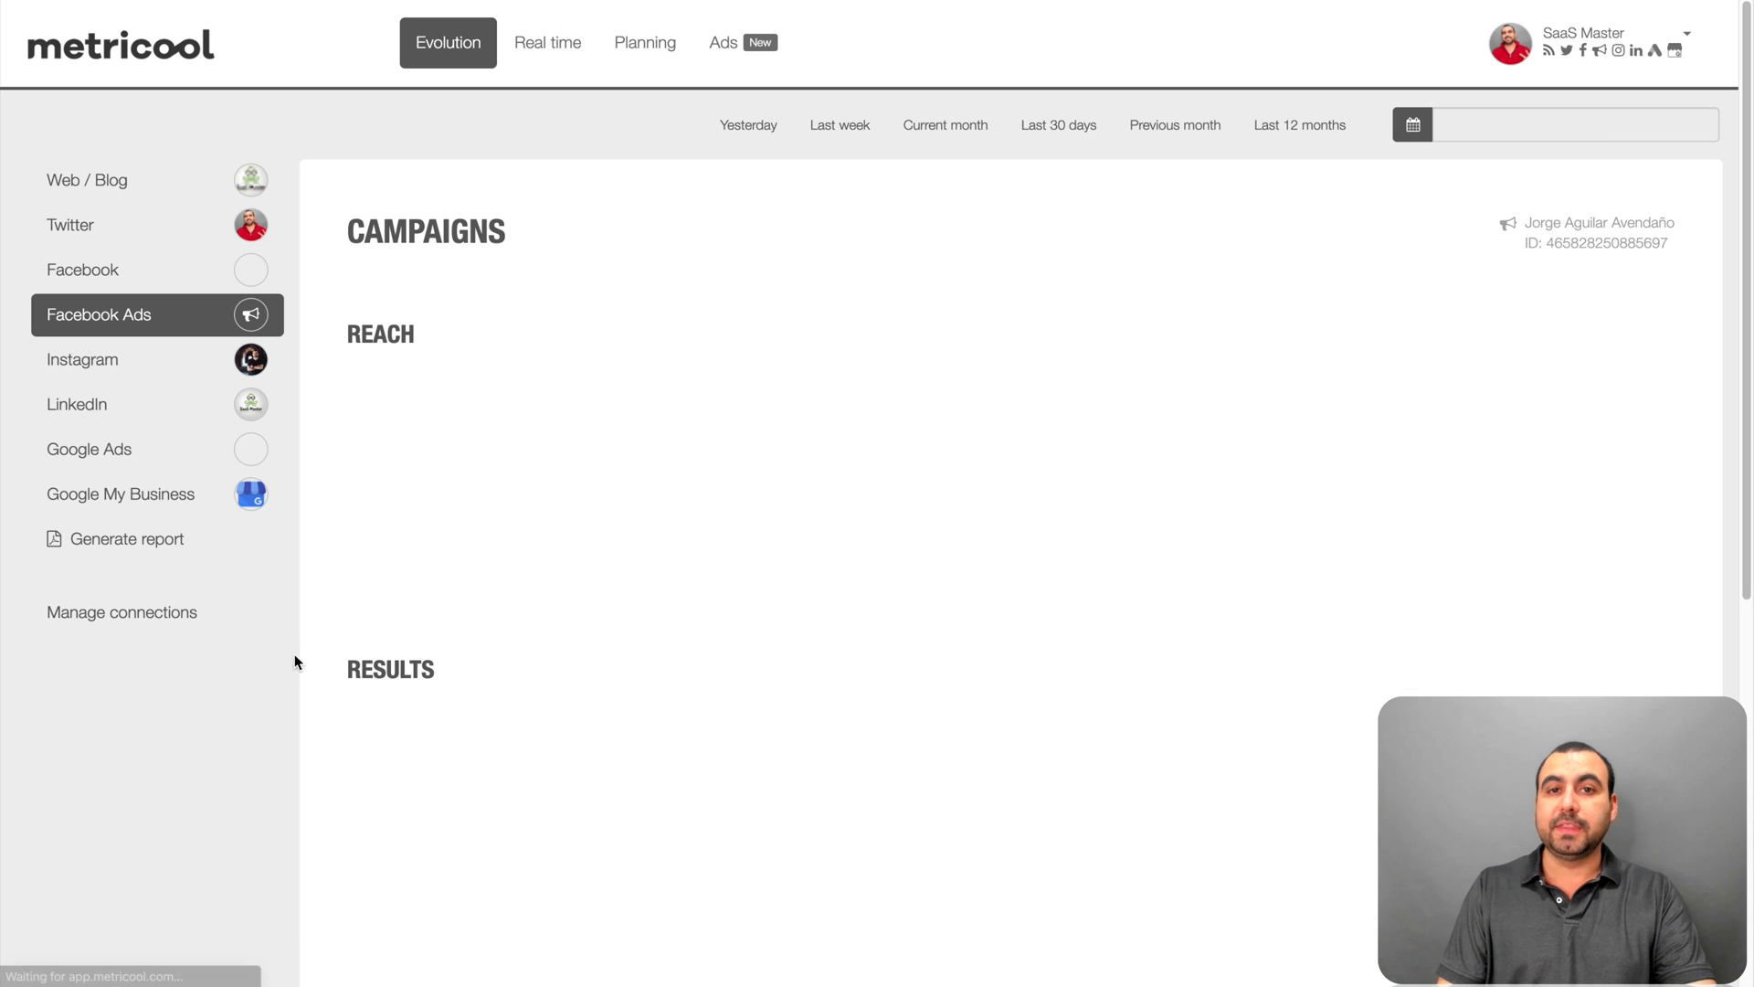
pyautogui.click(1058, 124)
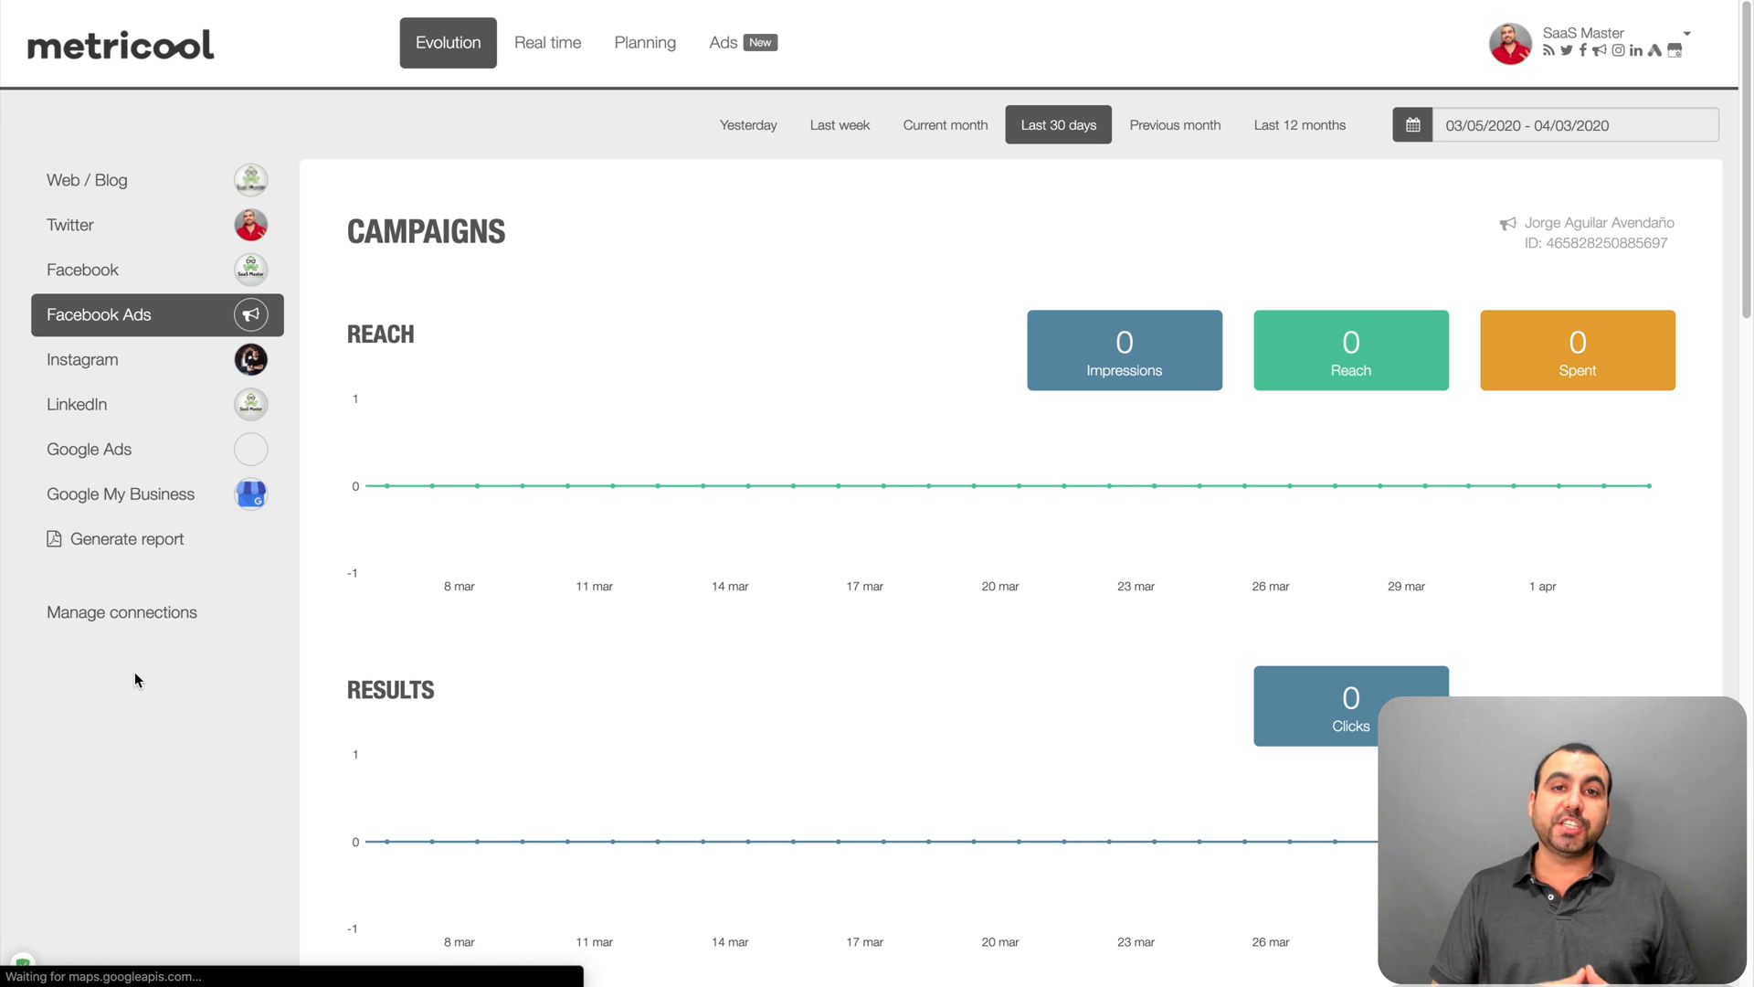
pyautogui.moveTo(715, 791)
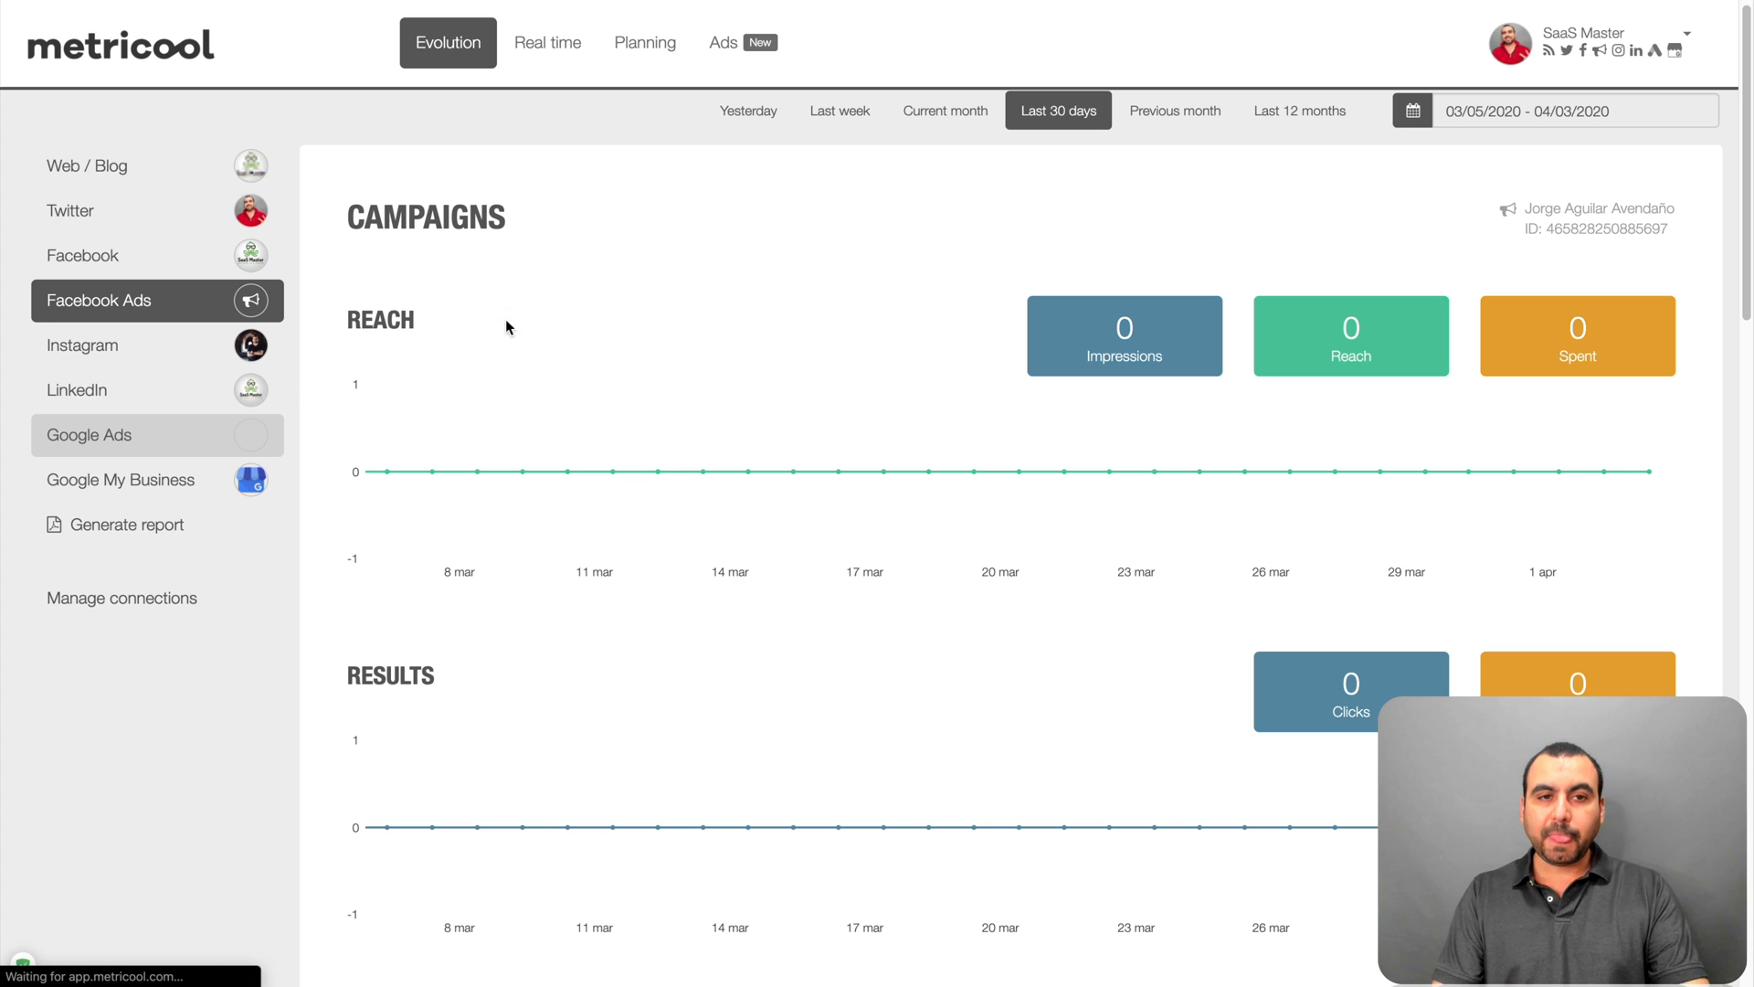
# - Show Google Ads analytics, dismiss the table error and hide Impressions from the Reach chart
pyautogui.click(88, 434)
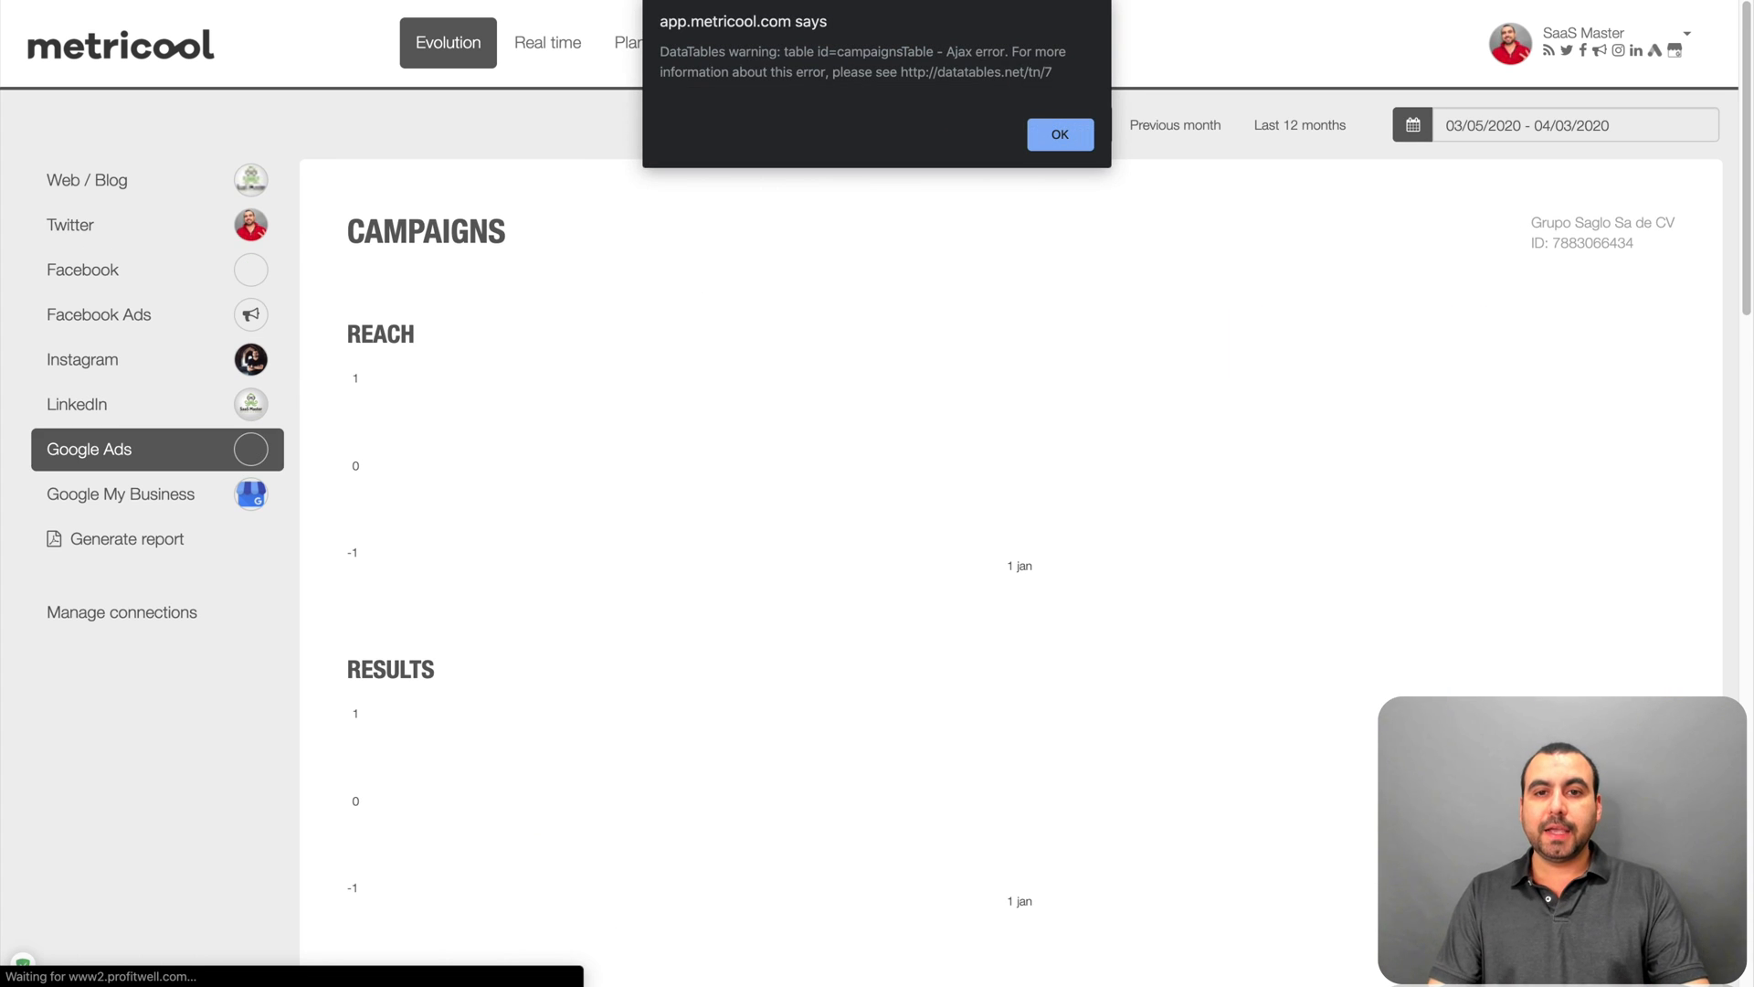
pyautogui.click(1058, 134)
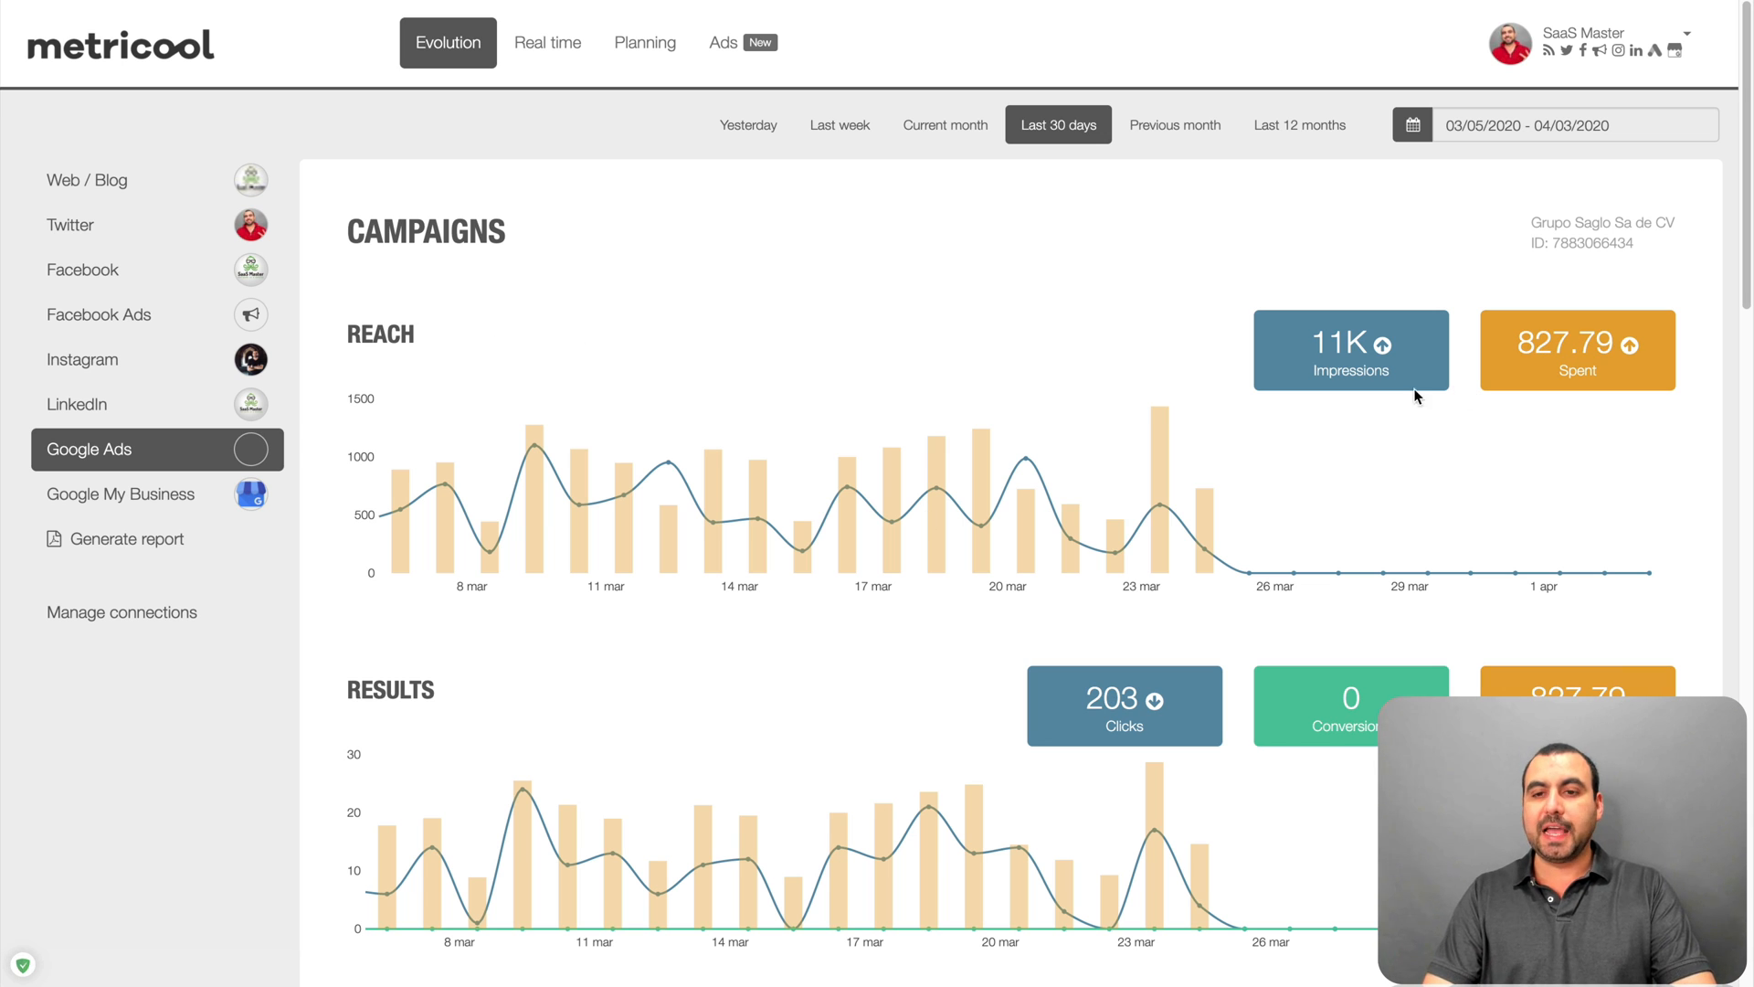
pyautogui.doubleClick(1351, 371)
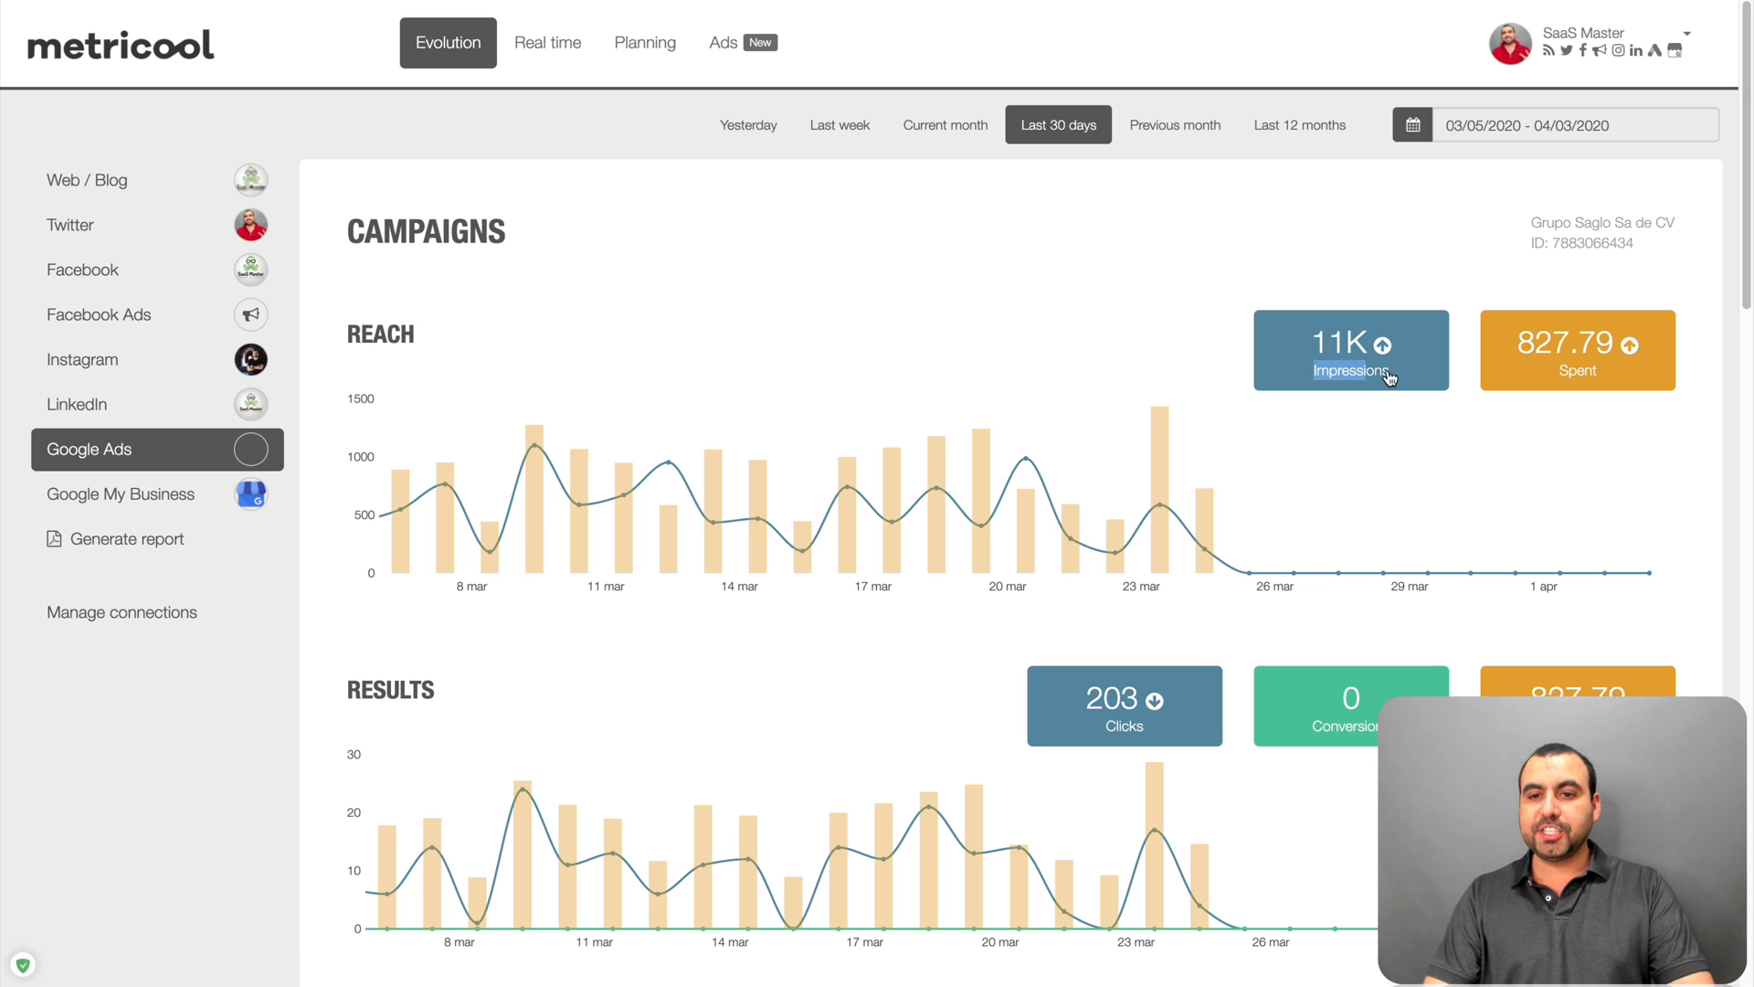
pyautogui.click(1349, 349)
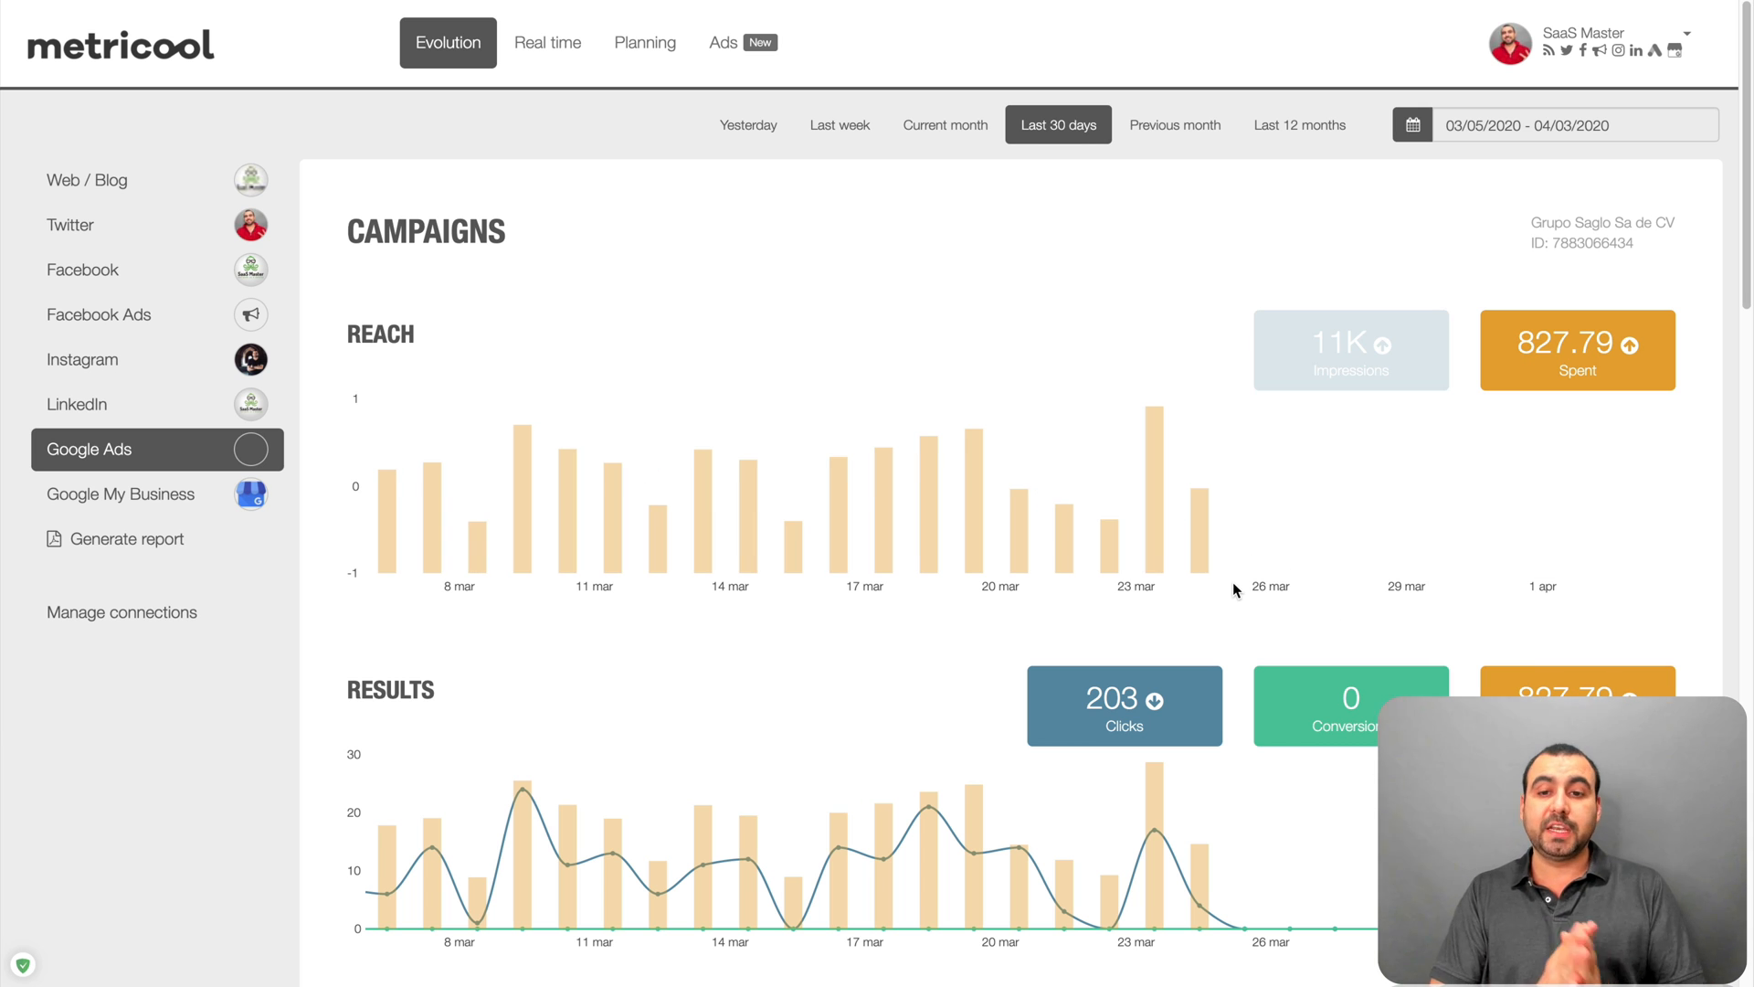
pyautogui.moveTo(1496, 565)
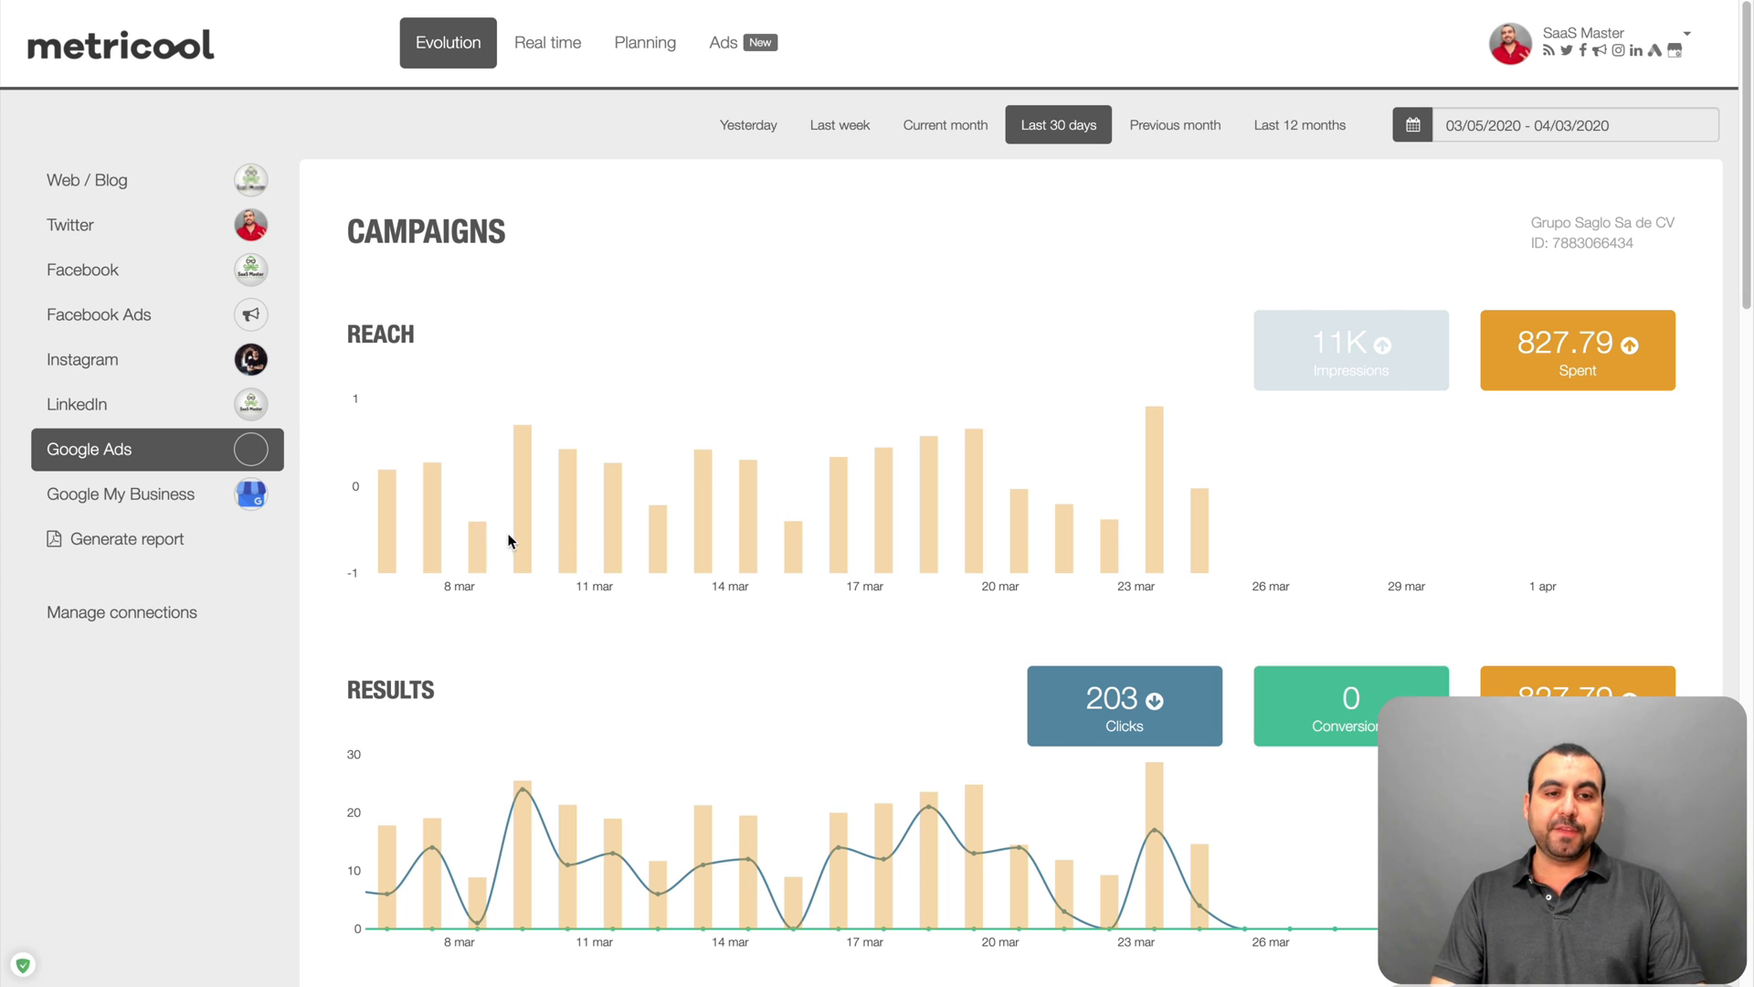
# - Review Google Ads figures: 11K impressions, 827.79 spent, 203 clicks and performance metrics
pyautogui.scroll(-3)
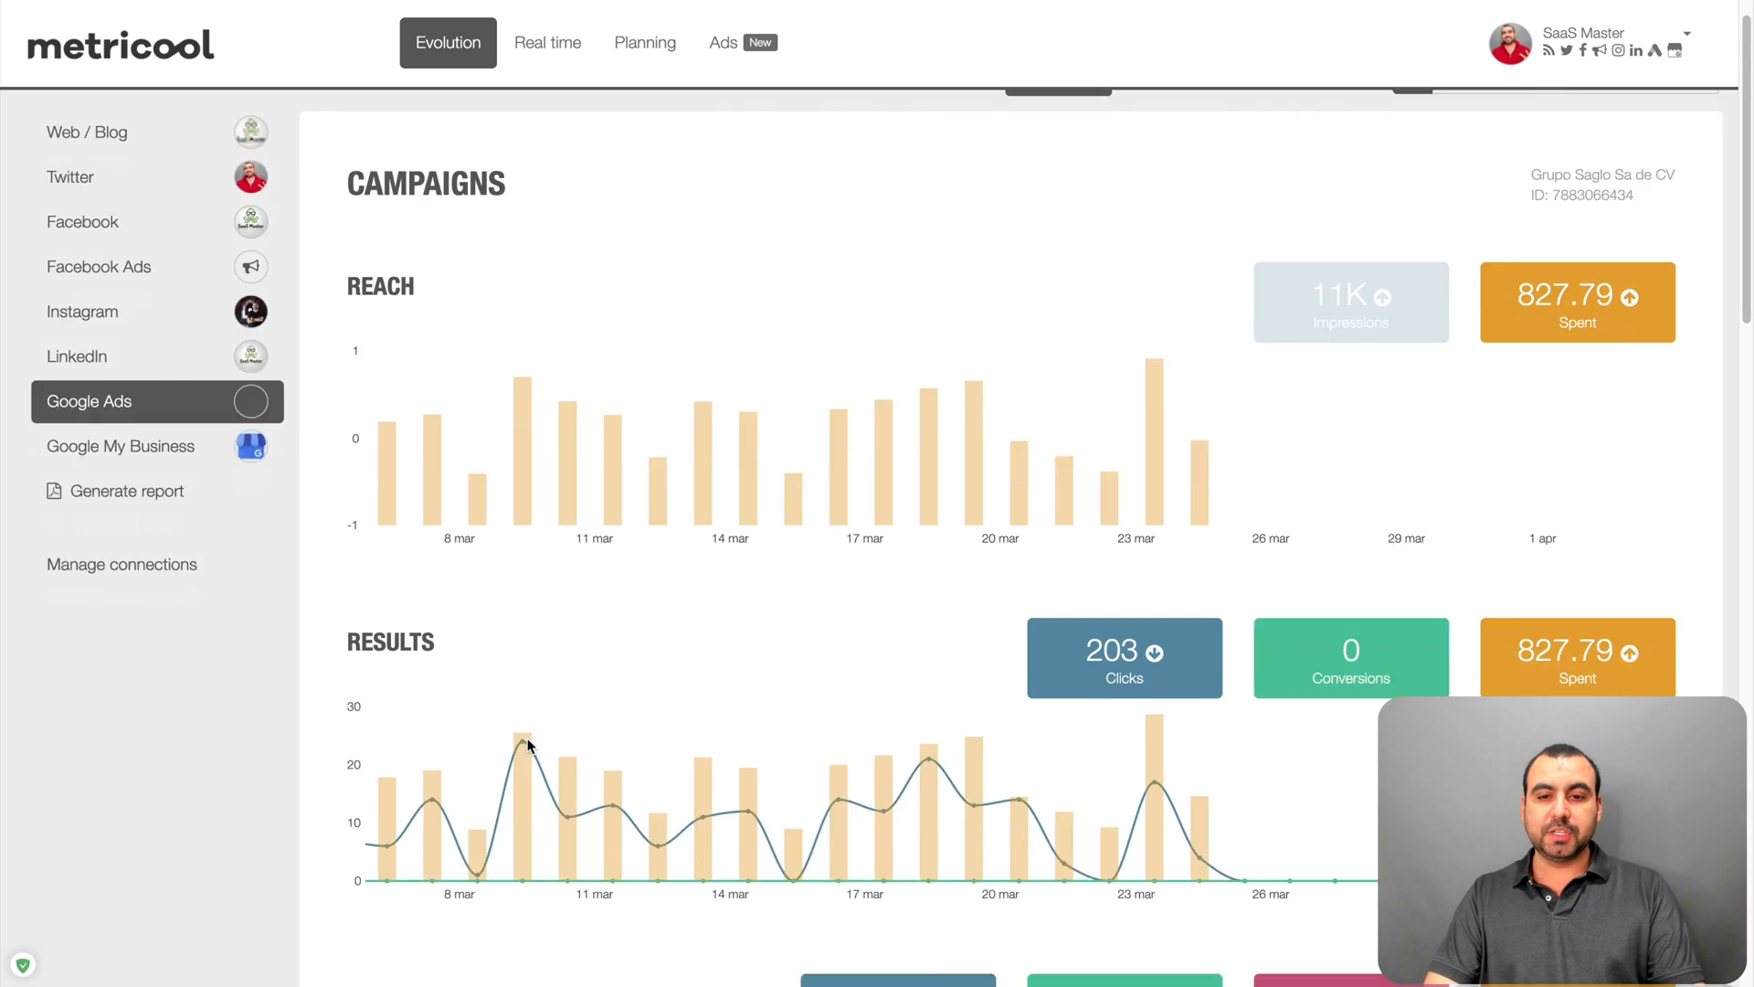
pyautogui.scroll(-3)
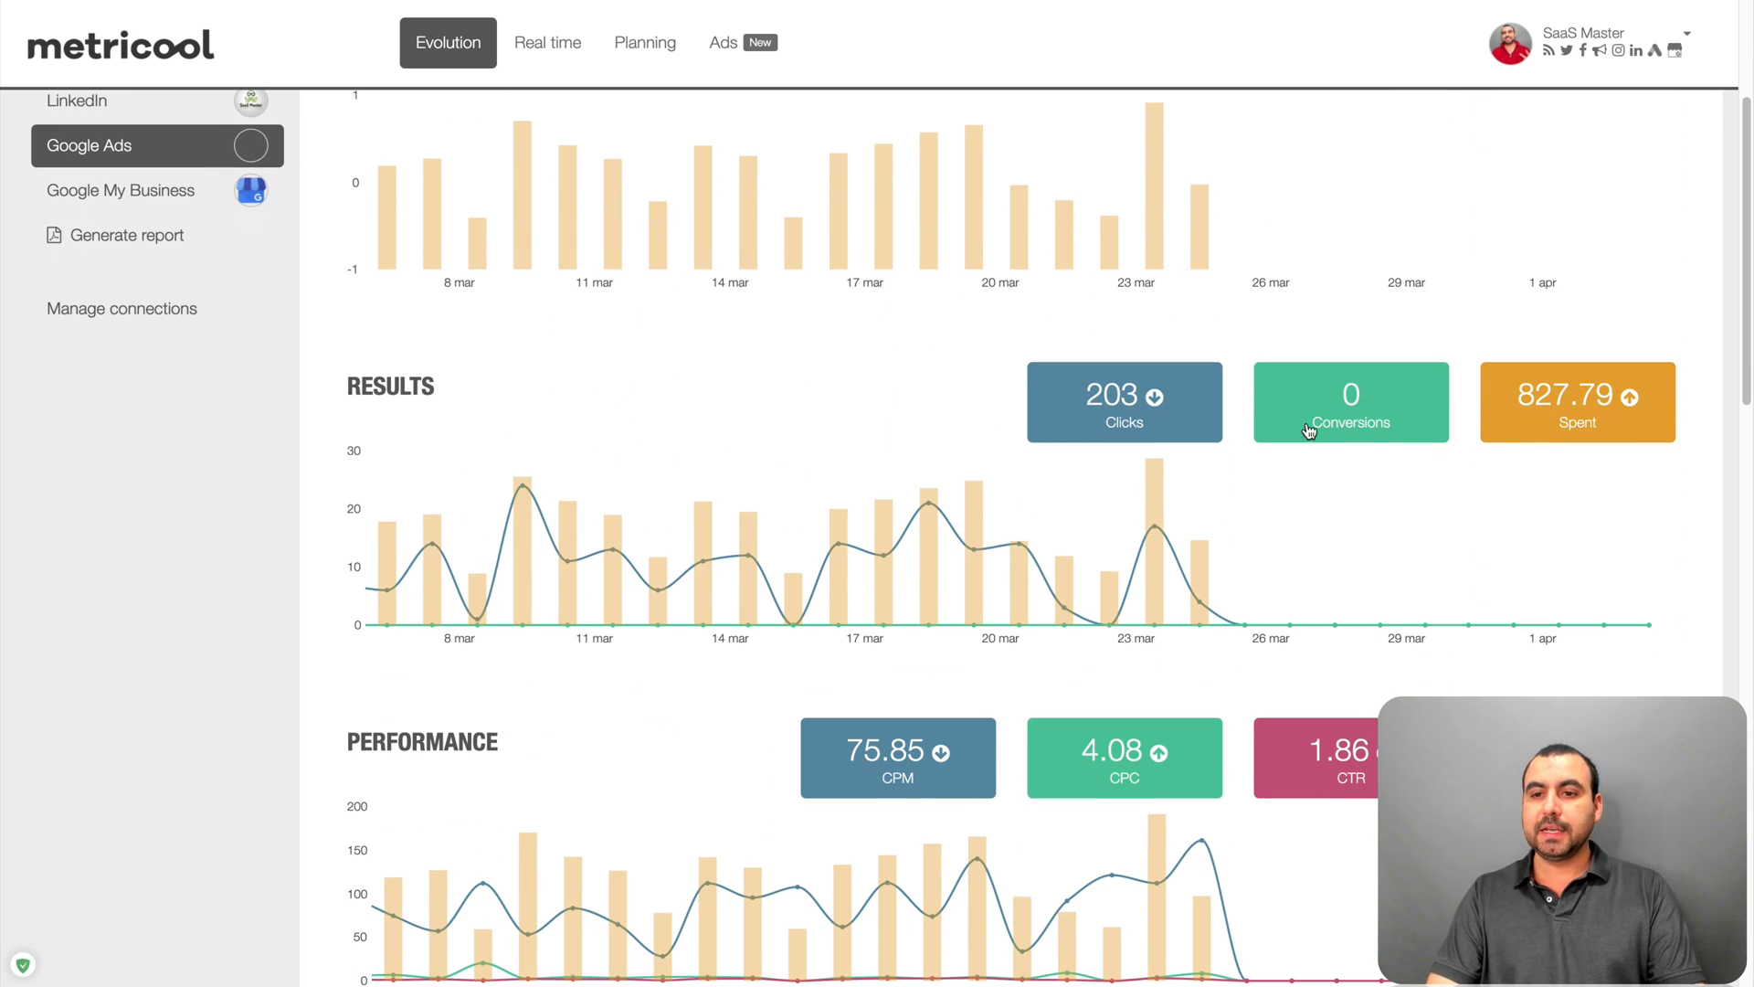
pyautogui.moveTo(1524, 422)
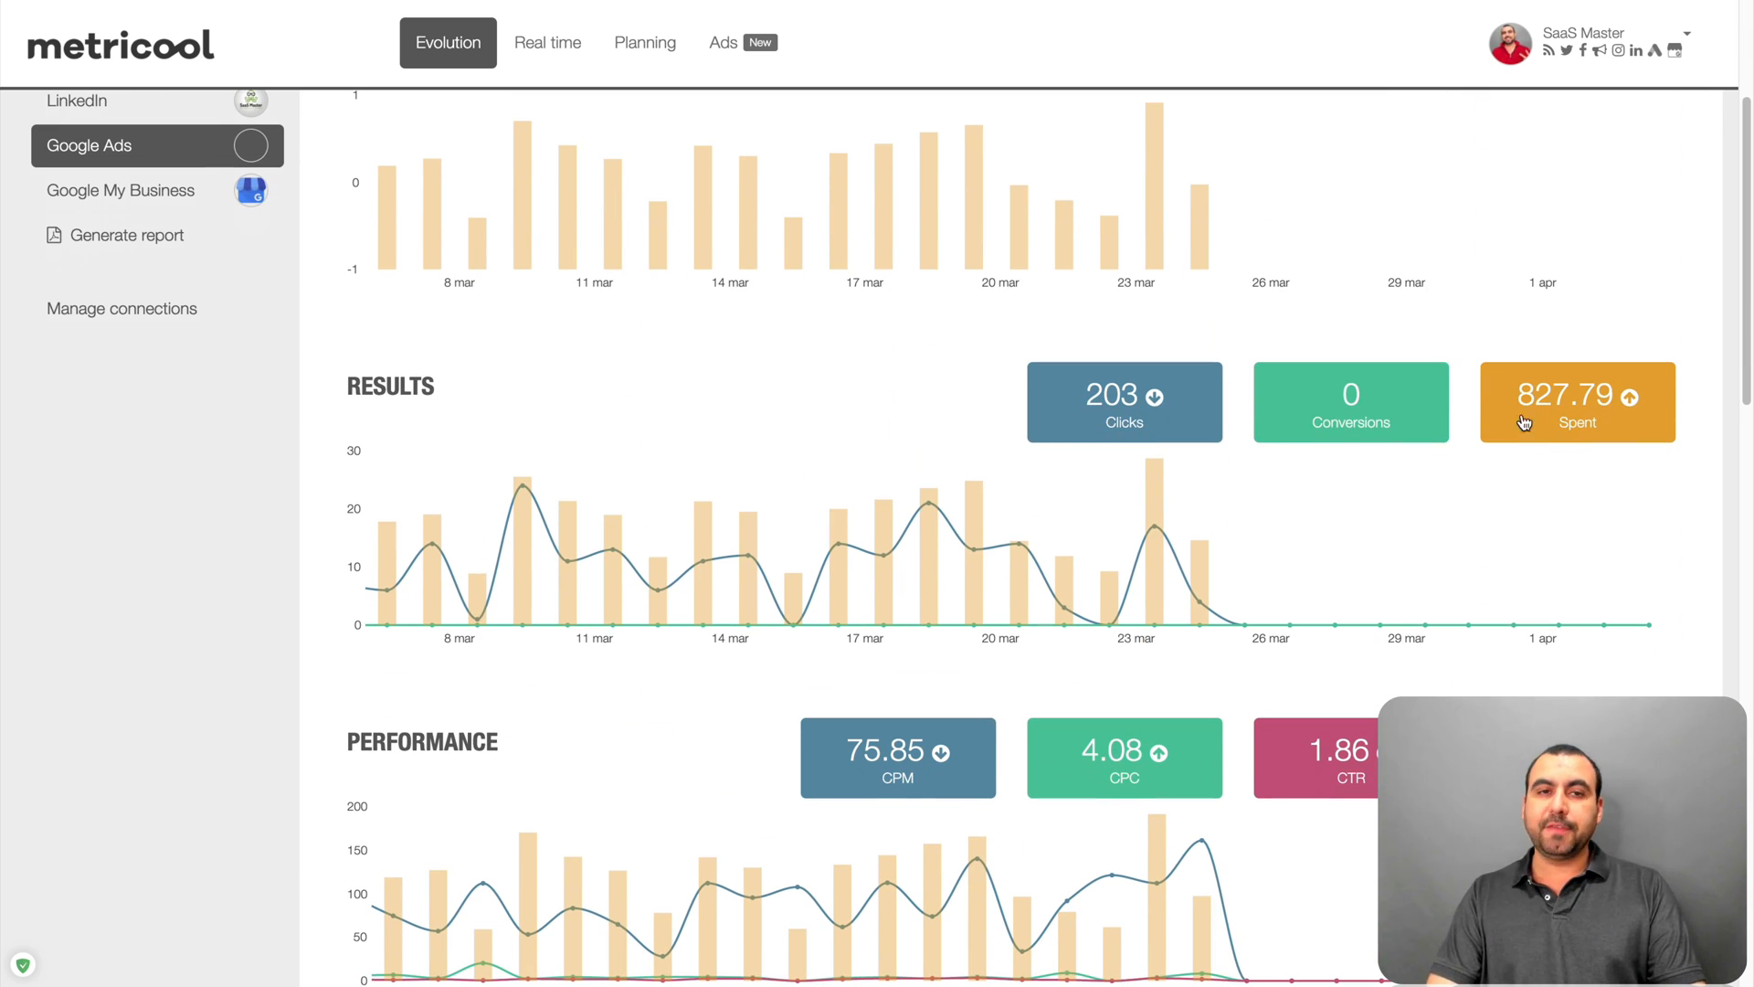
pyautogui.scroll(-3)
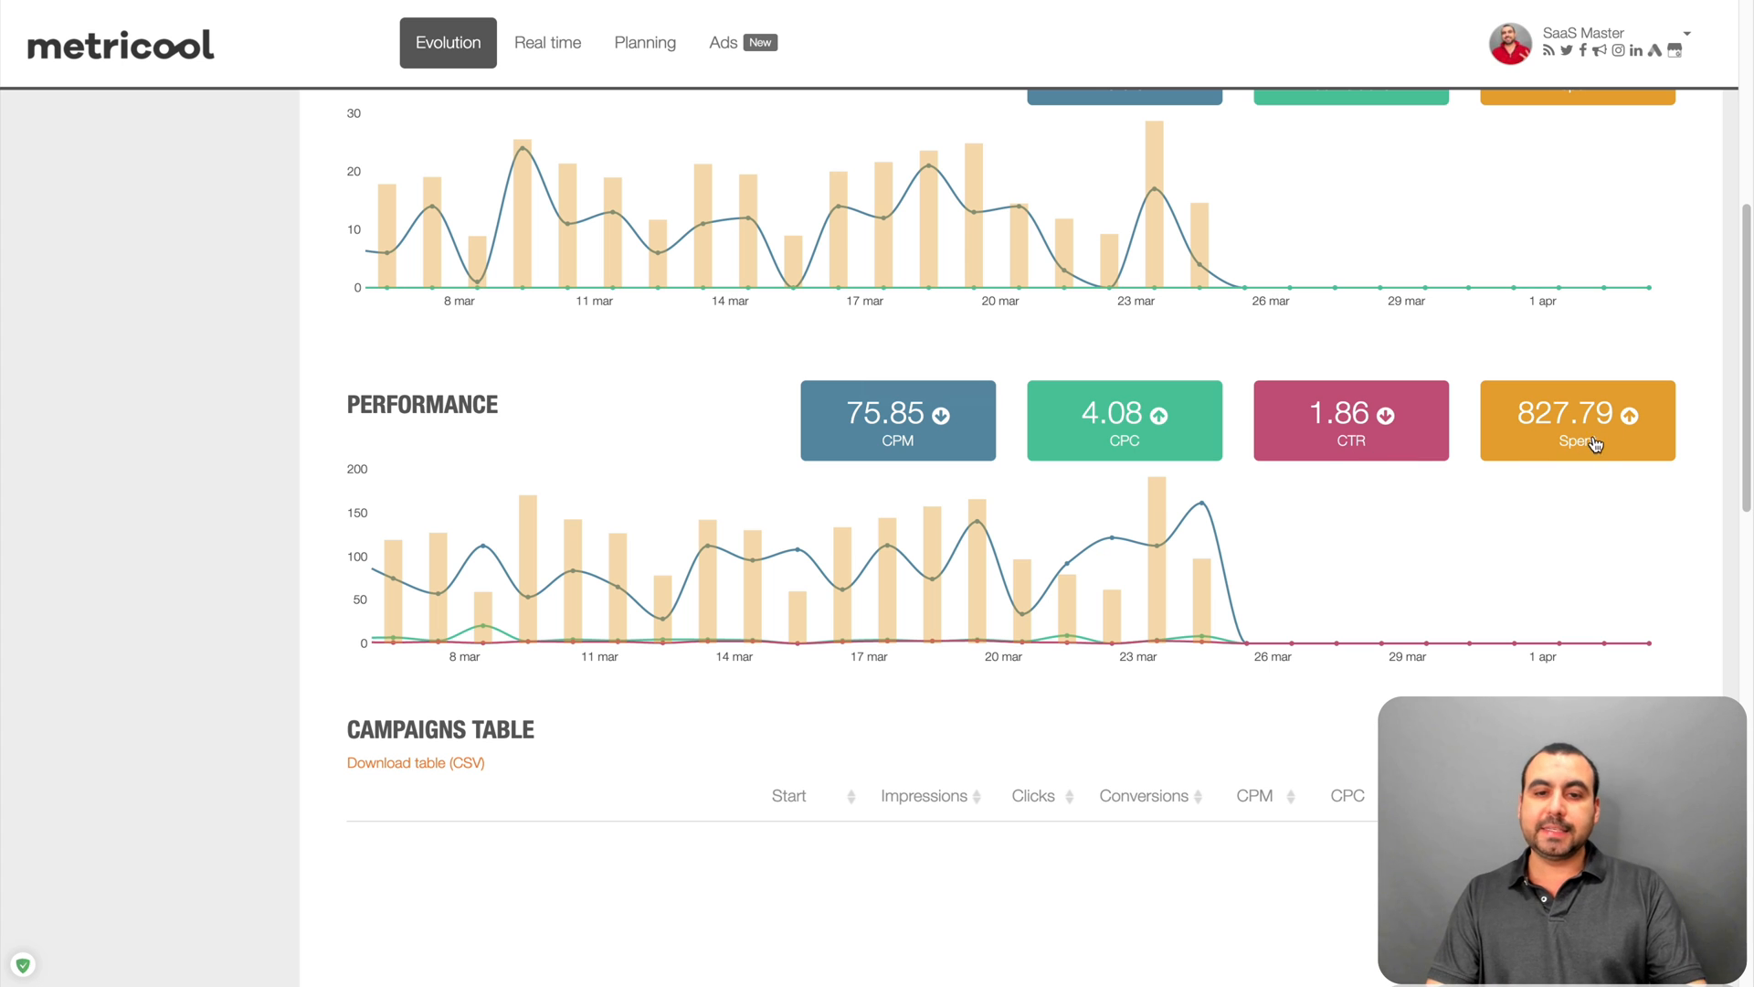
pyautogui.scroll(-3)
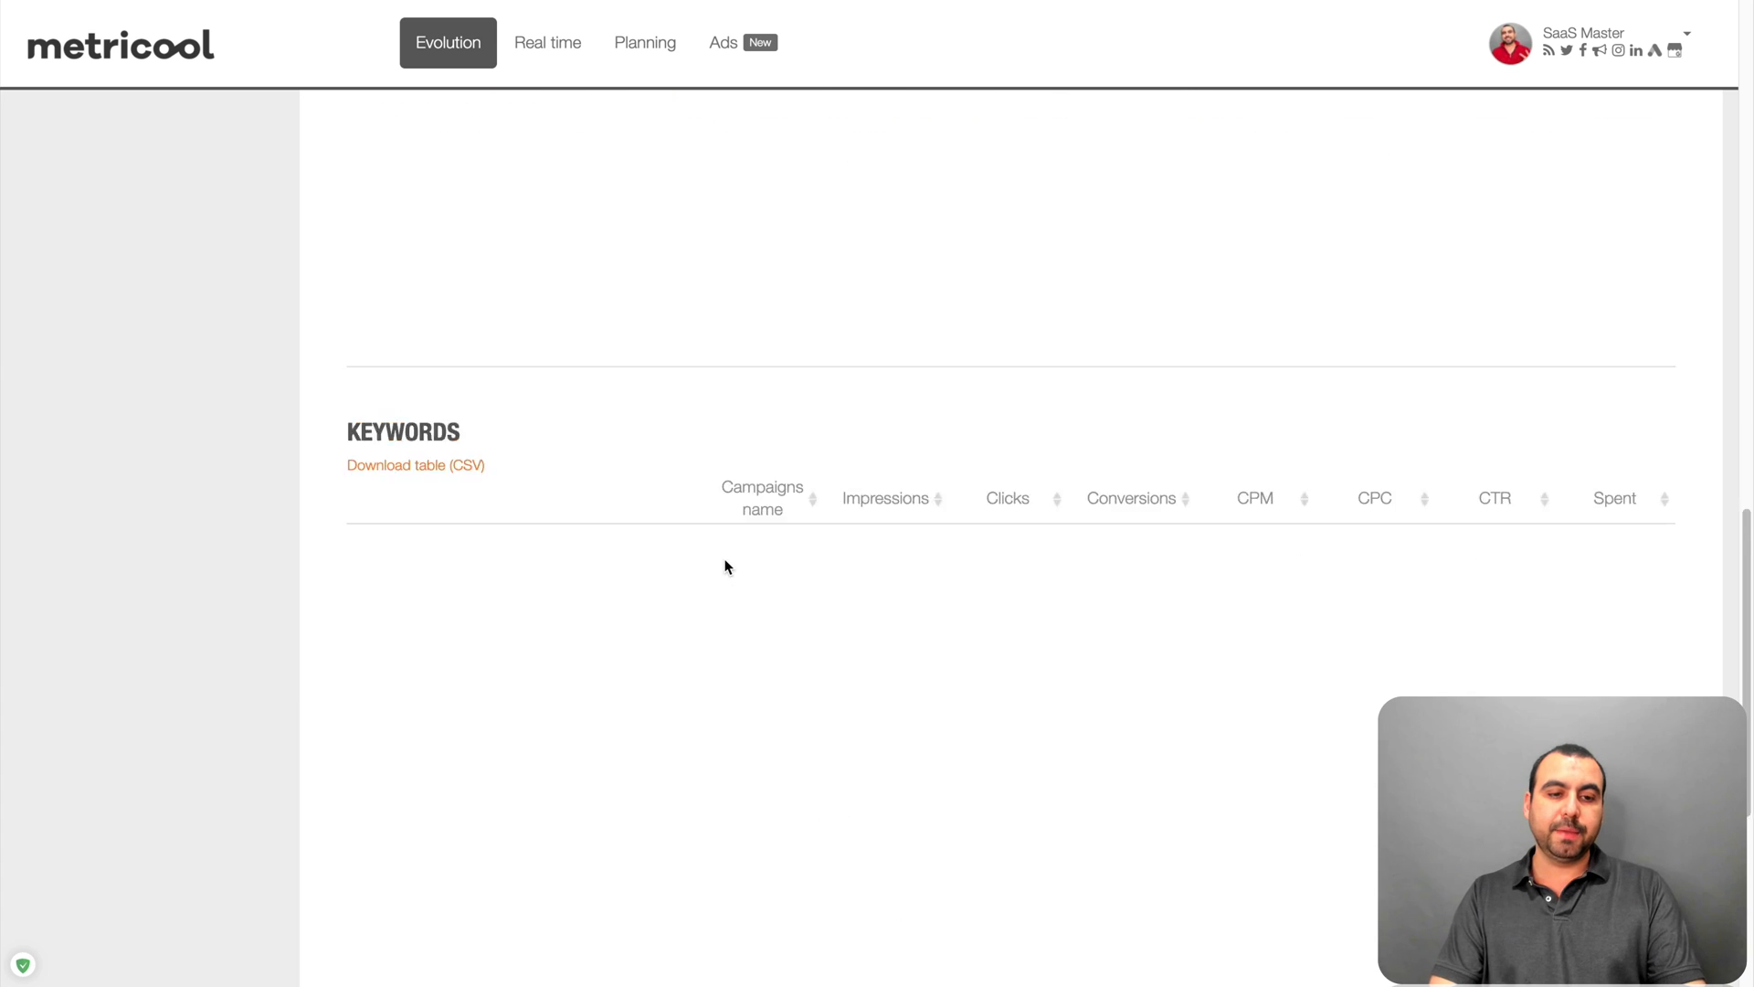
pyautogui.scroll(3)
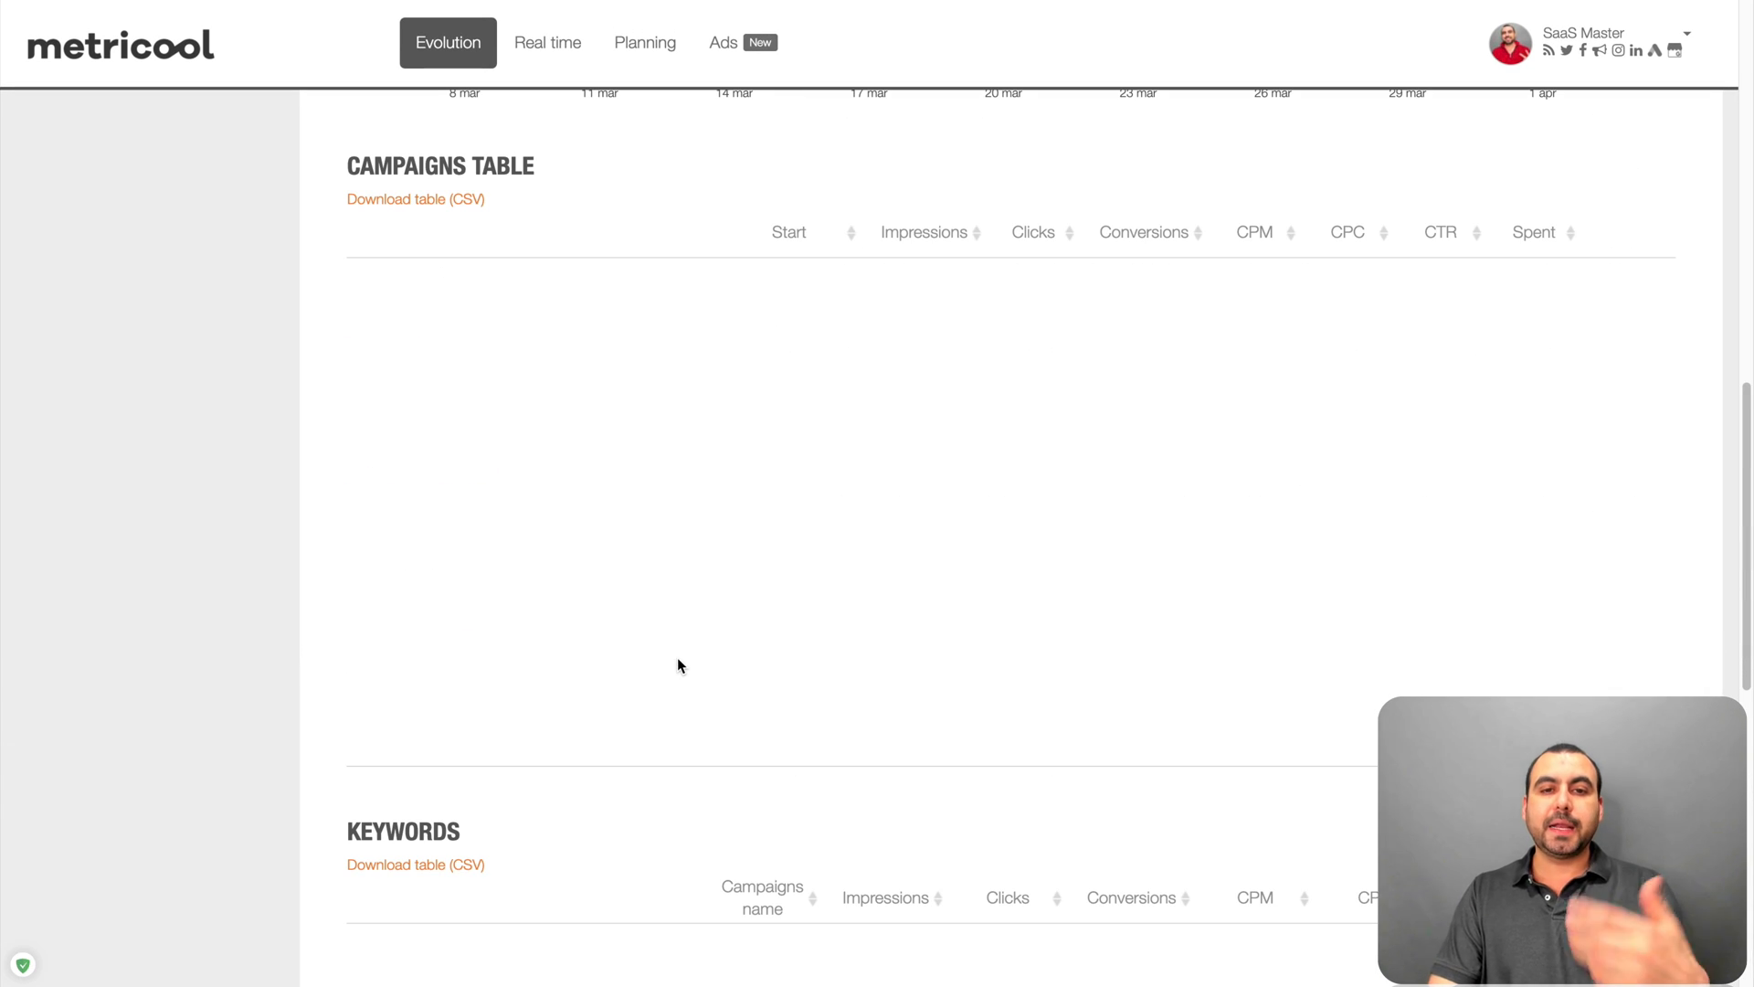
pyautogui.scroll(3)
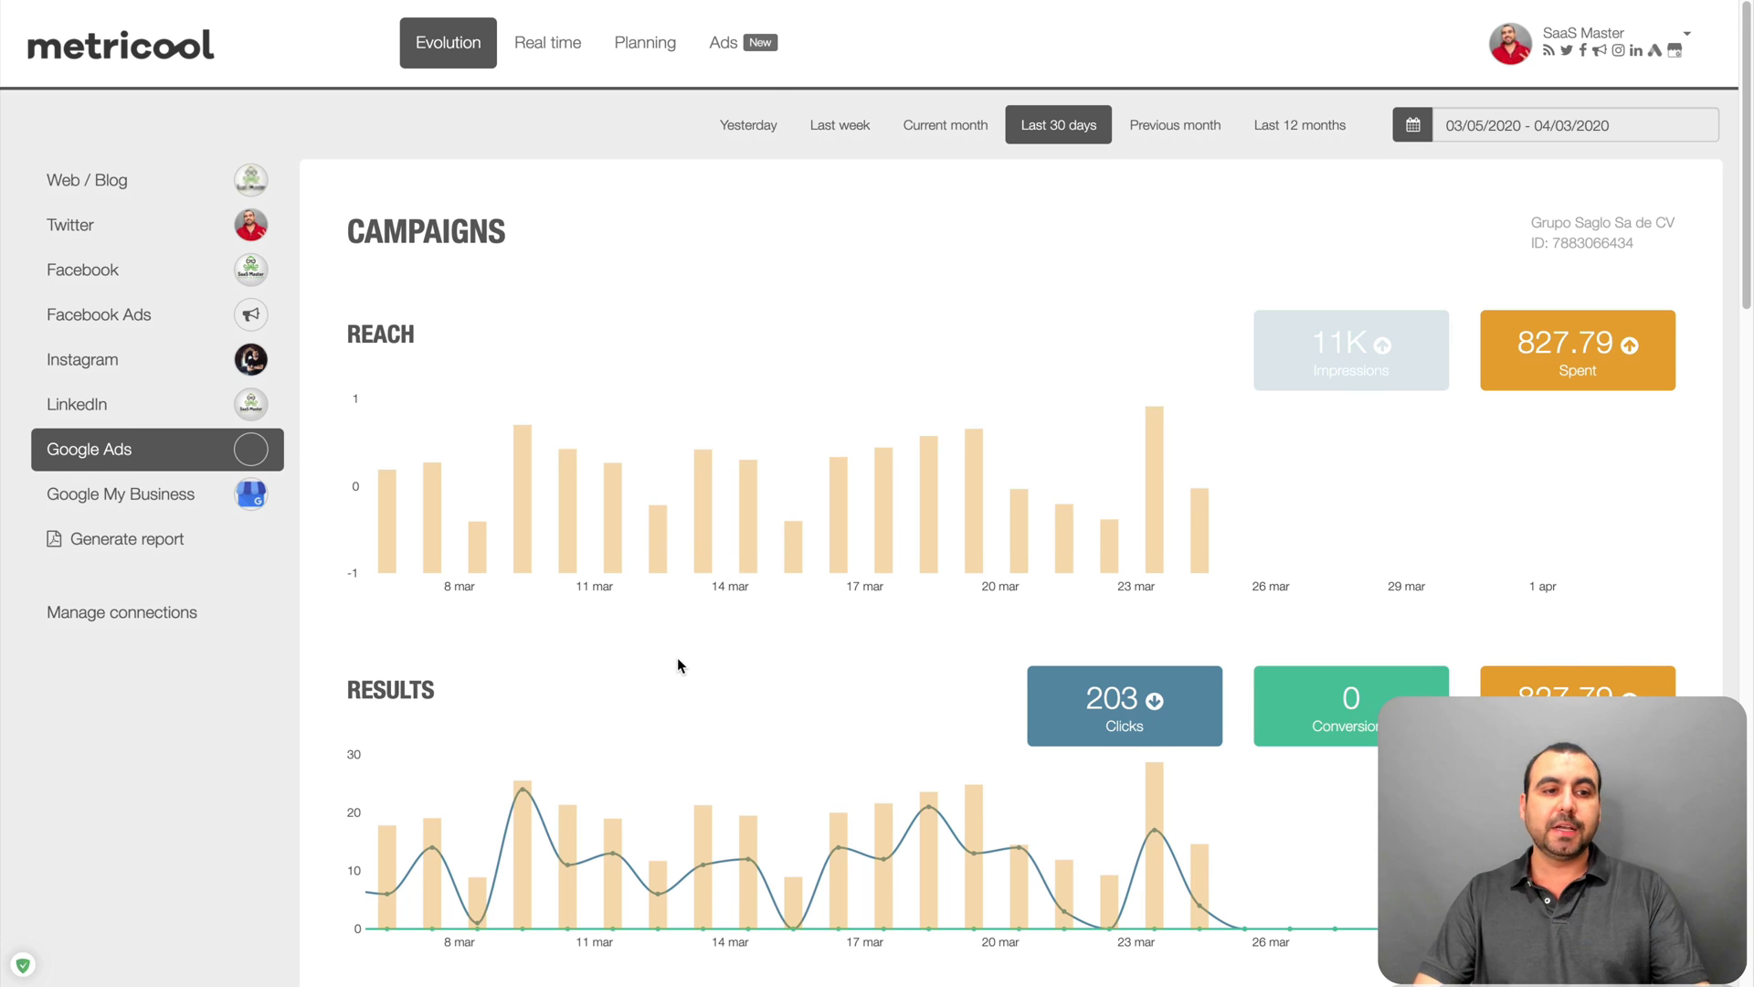
pyautogui.scroll(-3)
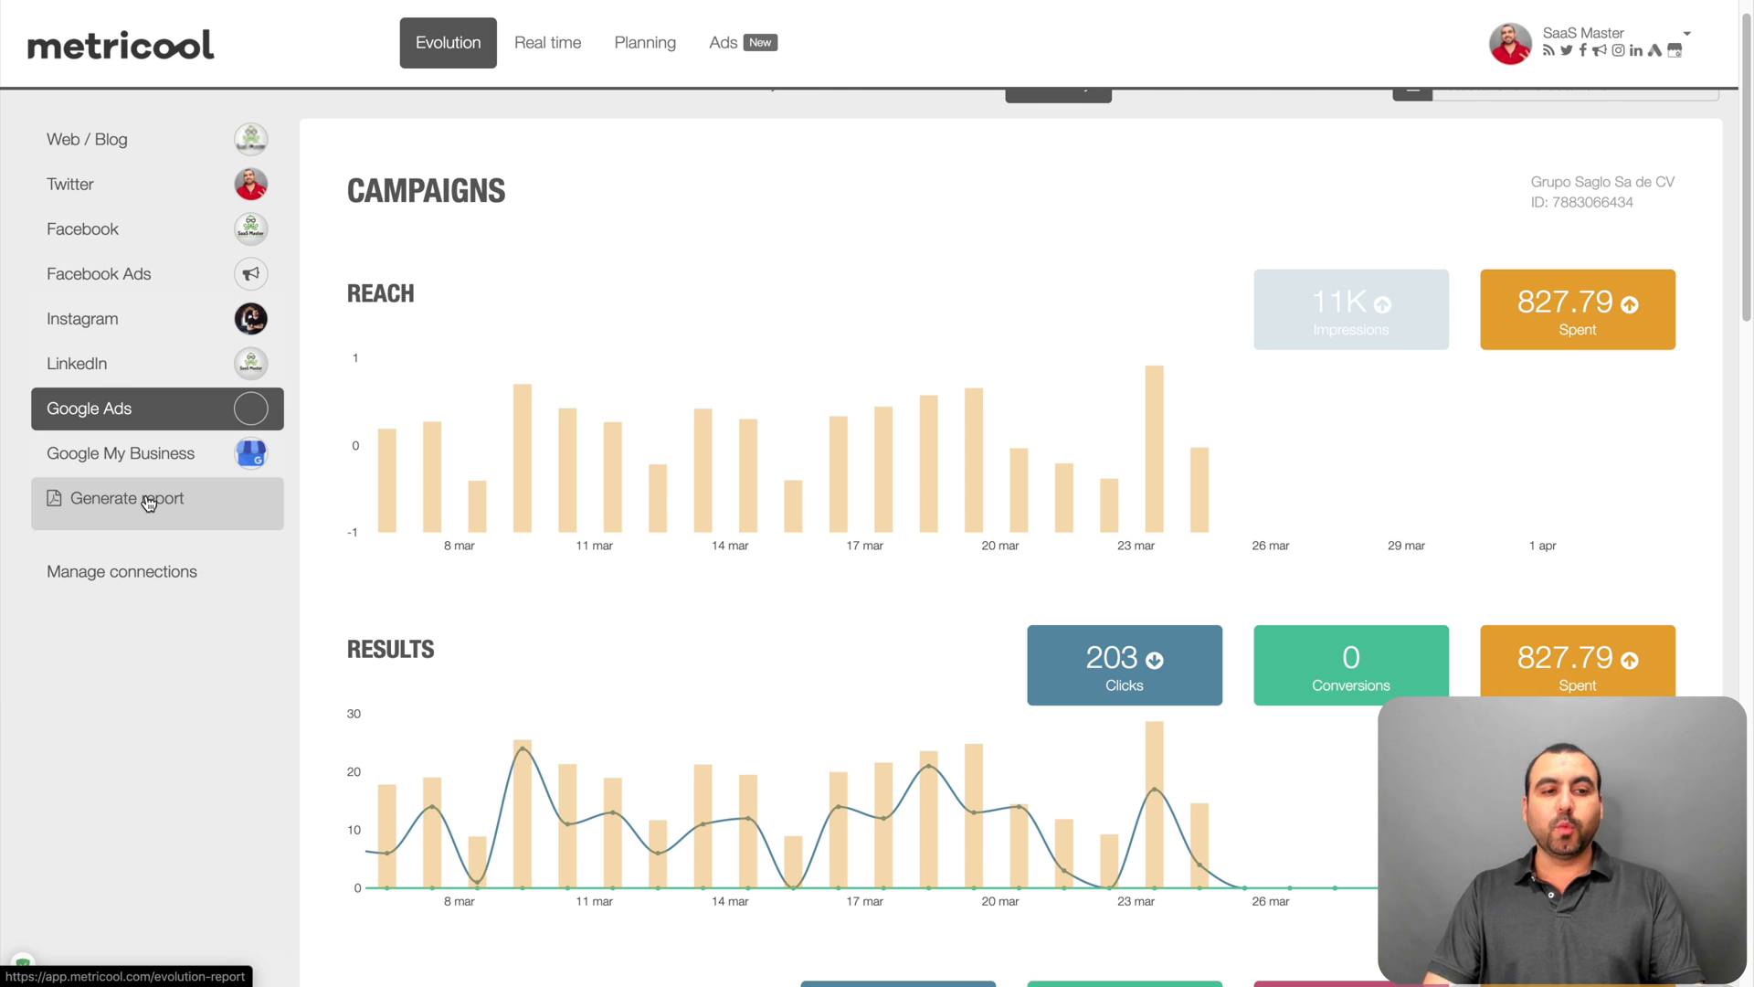
# - Go to the report generator for March 2020 and keep the language set to Español
pyautogui.click(126, 497)
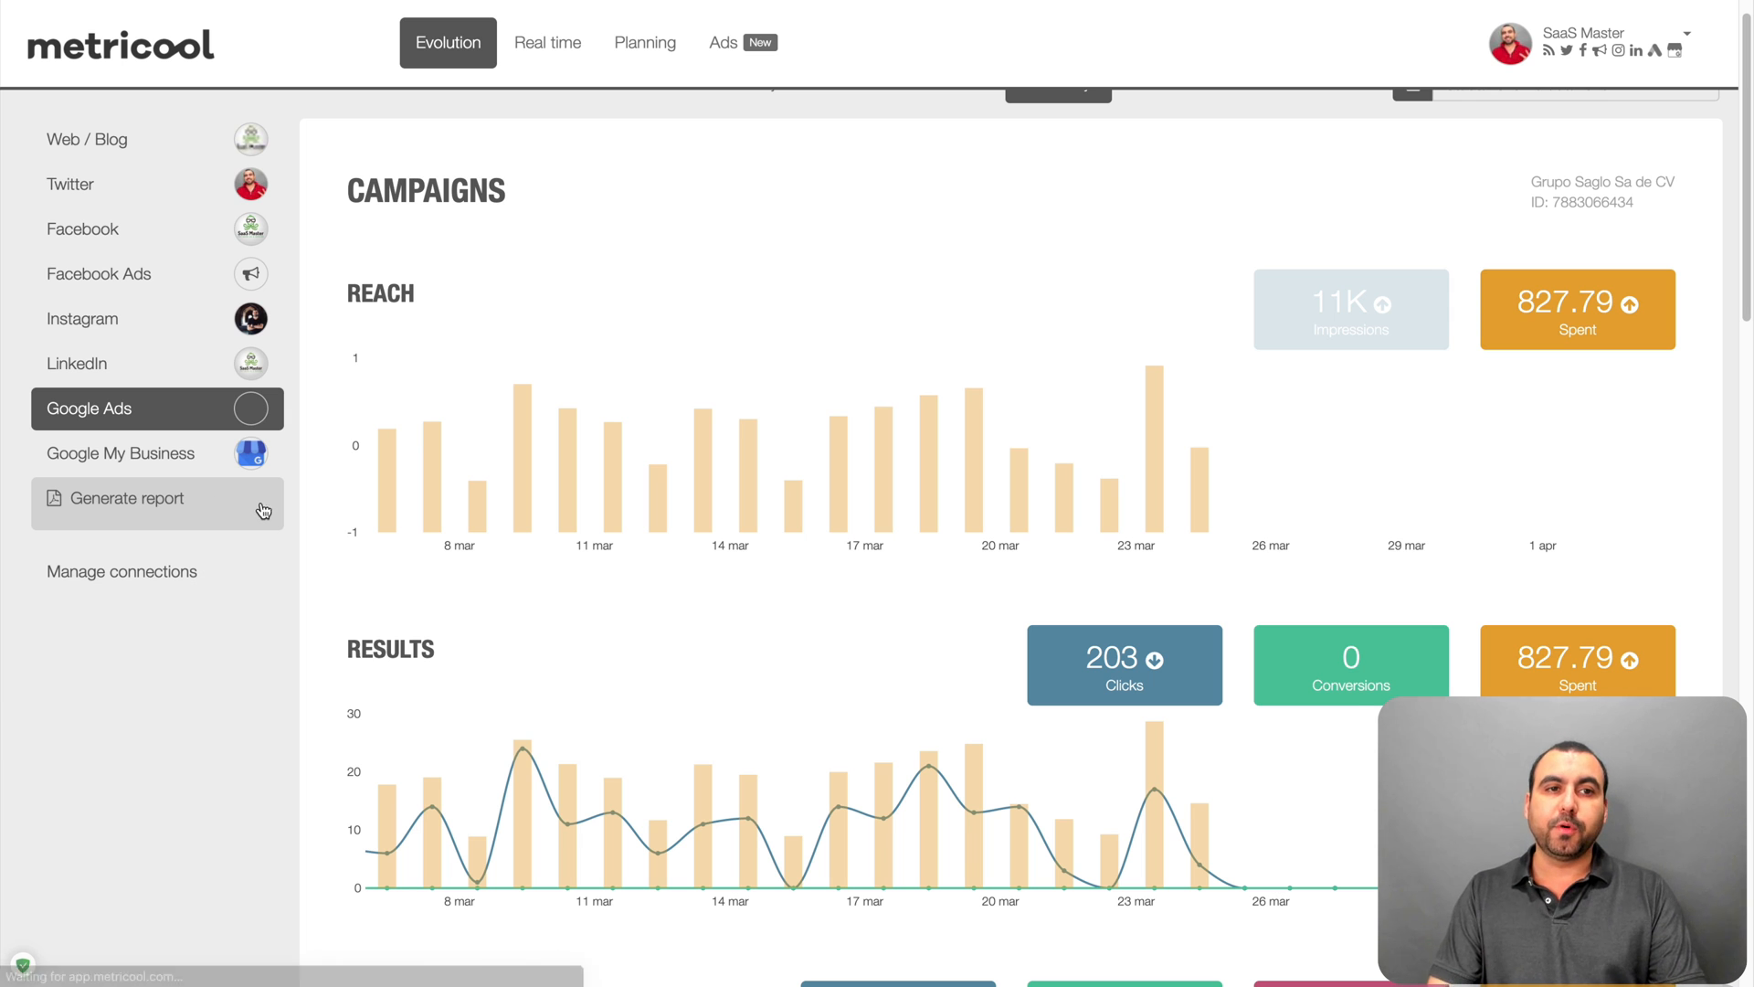
pyautogui.click(128, 497)
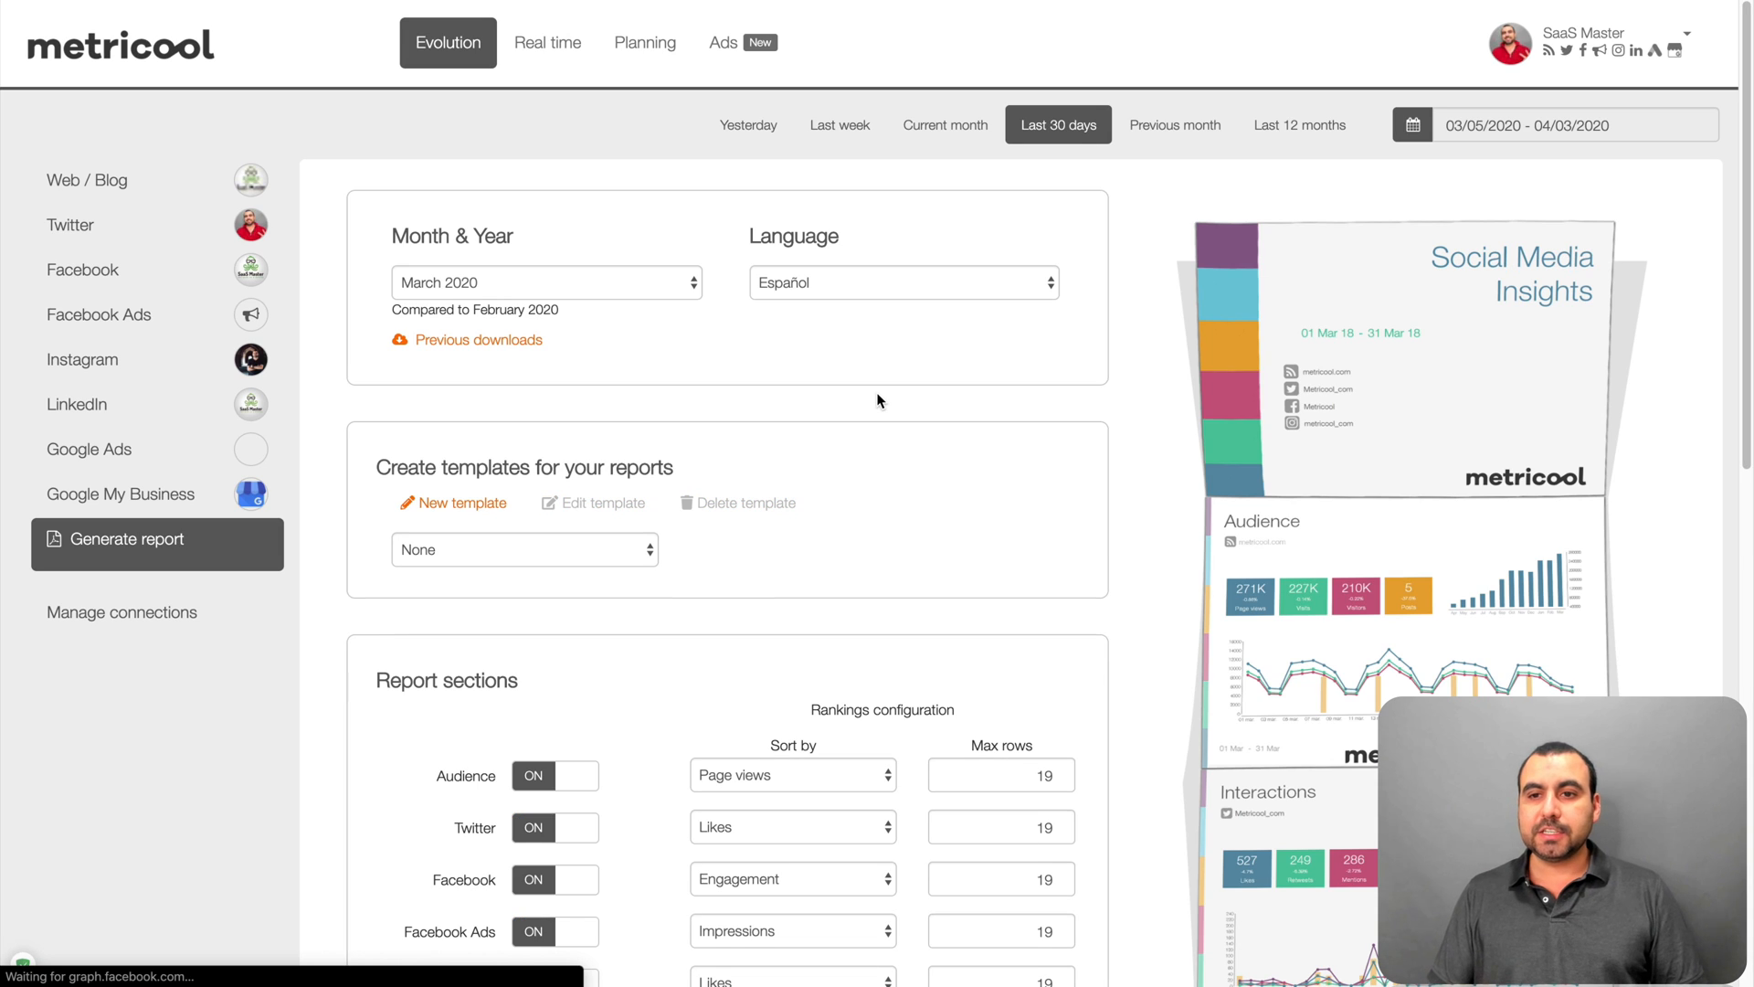
pyautogui.moveTo(561, 294)
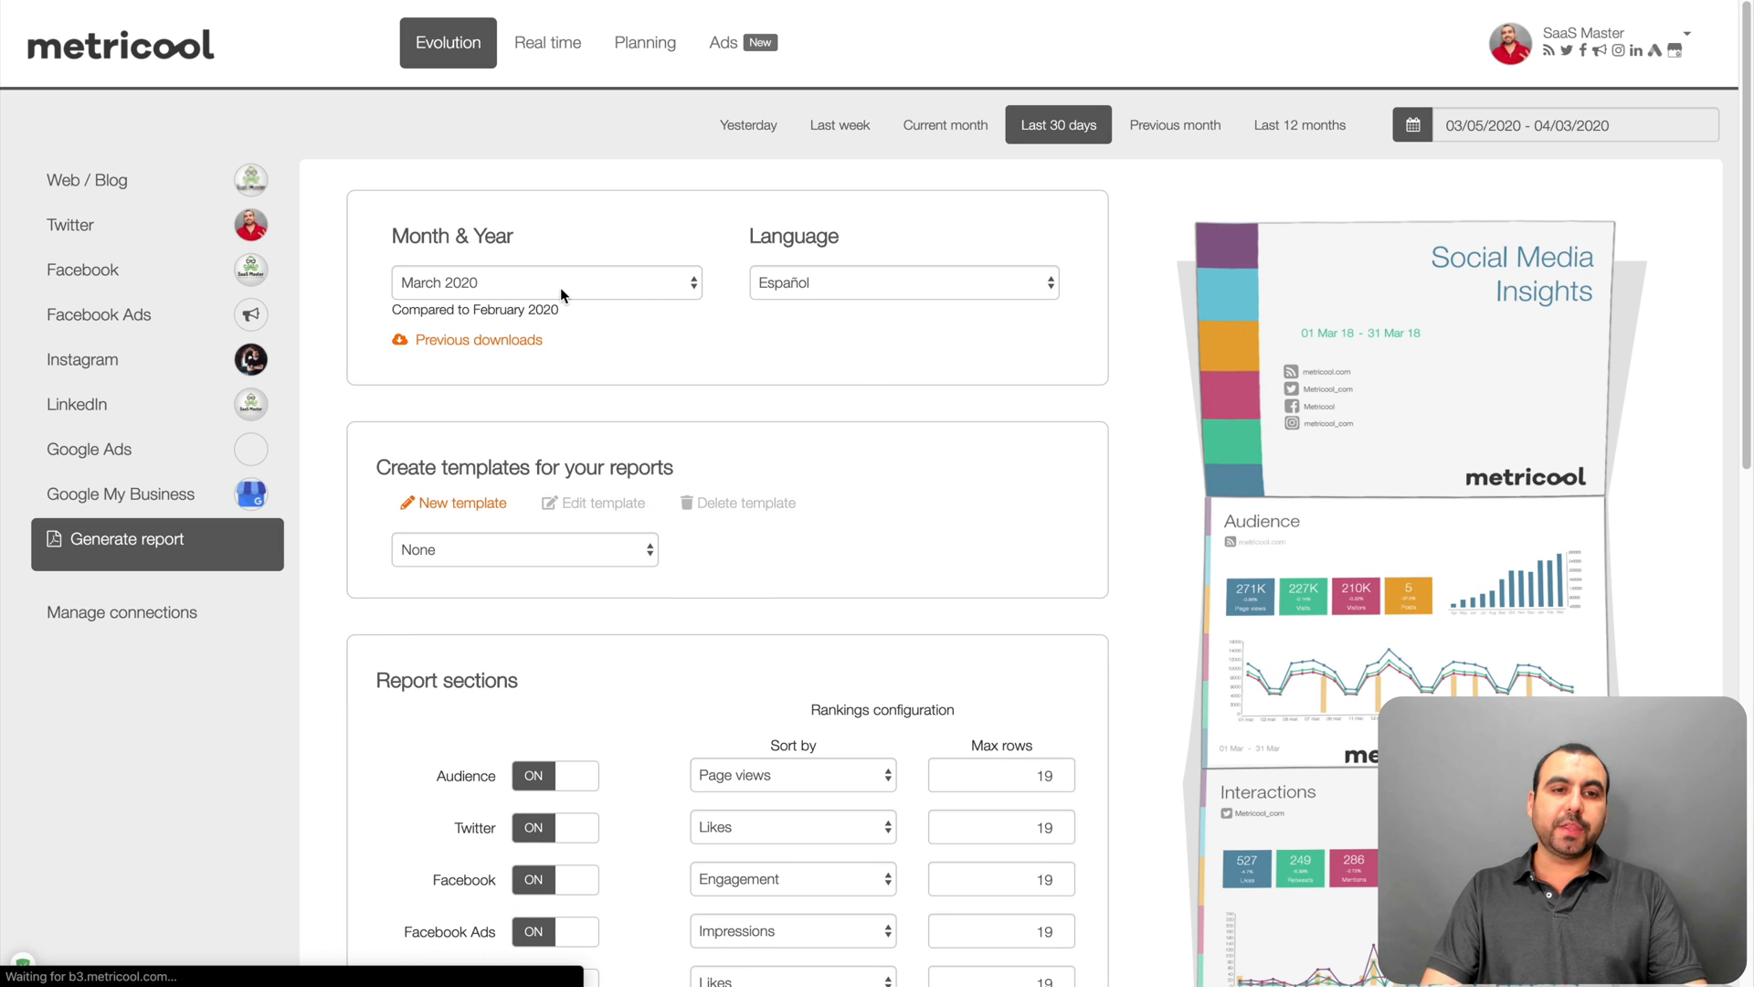
pyautogui.click(547, 281)
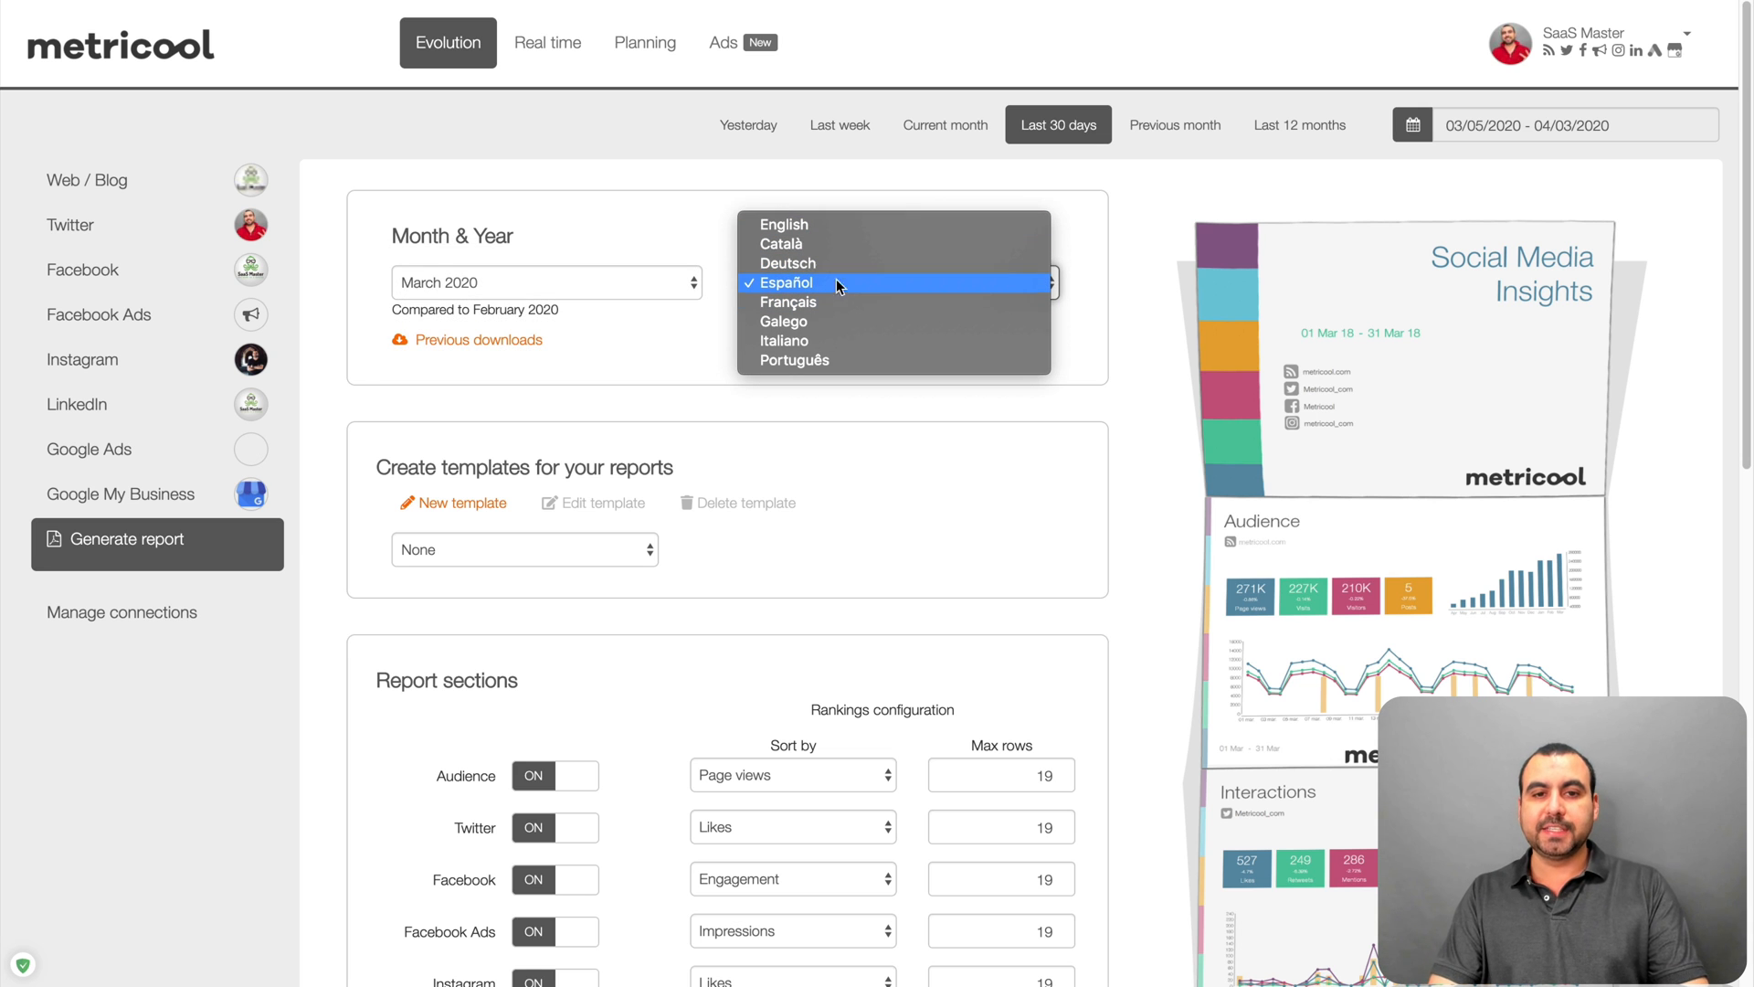
pyautogui.moveTo(663, 393)
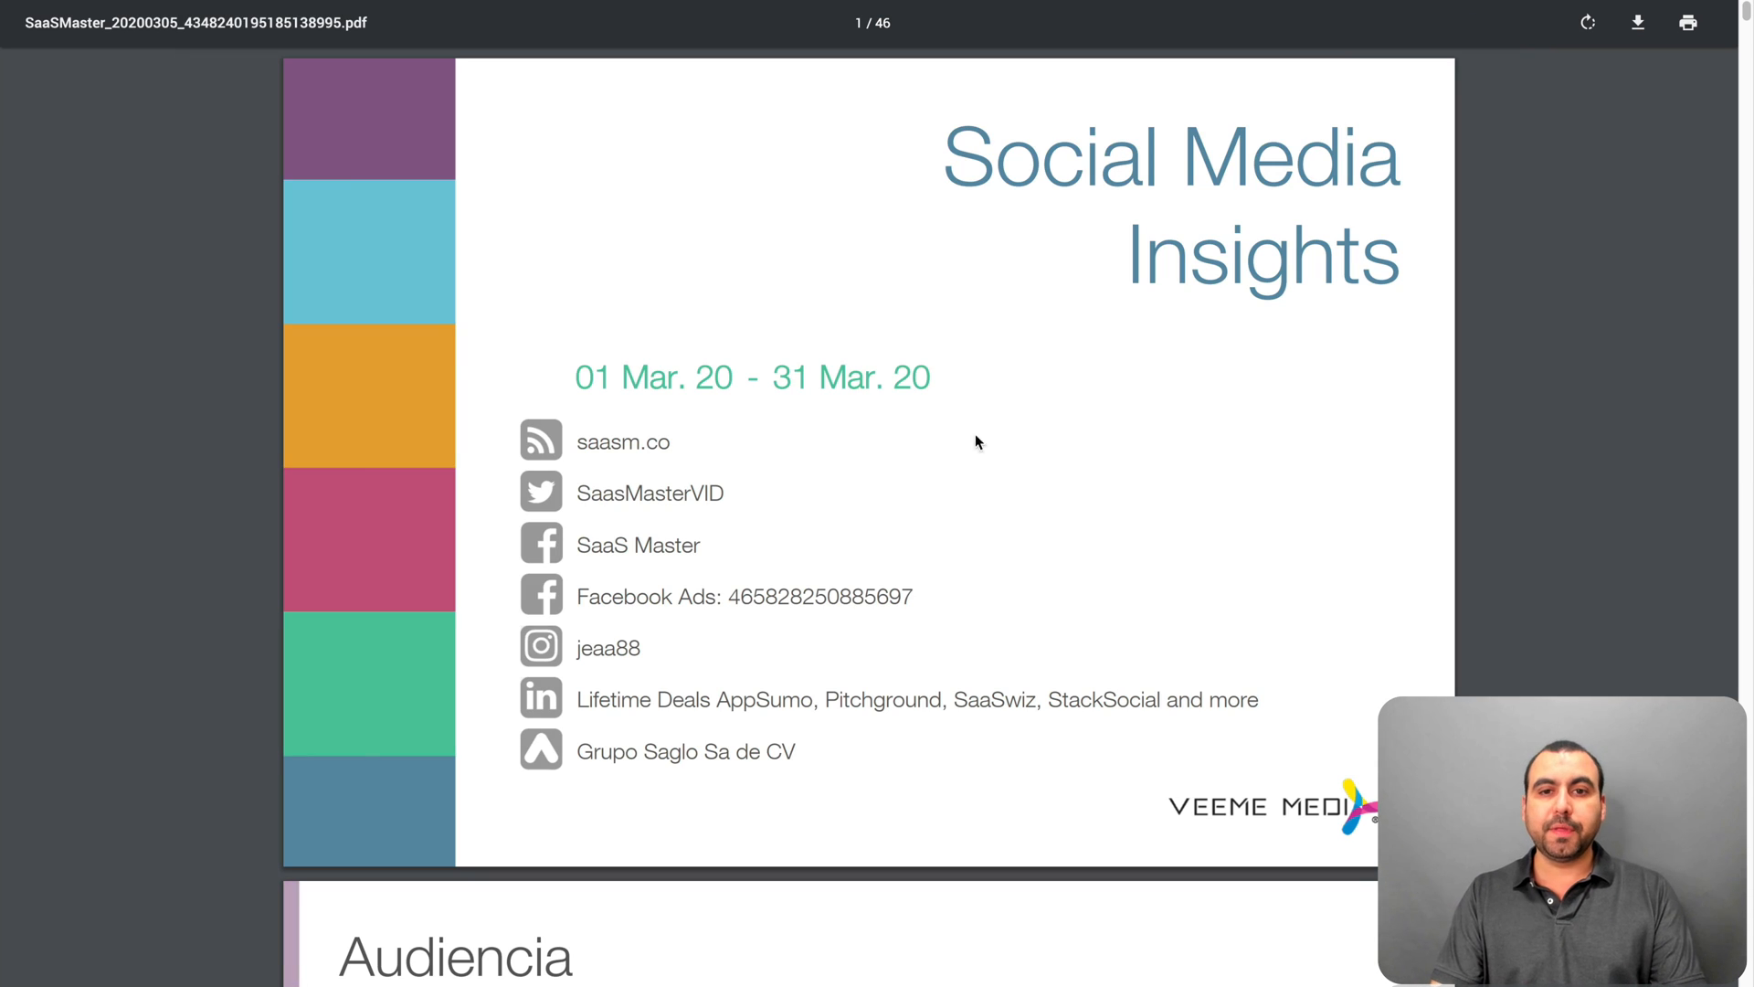
# - Review the Spanish March 2020 PDF report's Audiencia, Twitter and Facebook pages
pyautogui.scroll(-3)
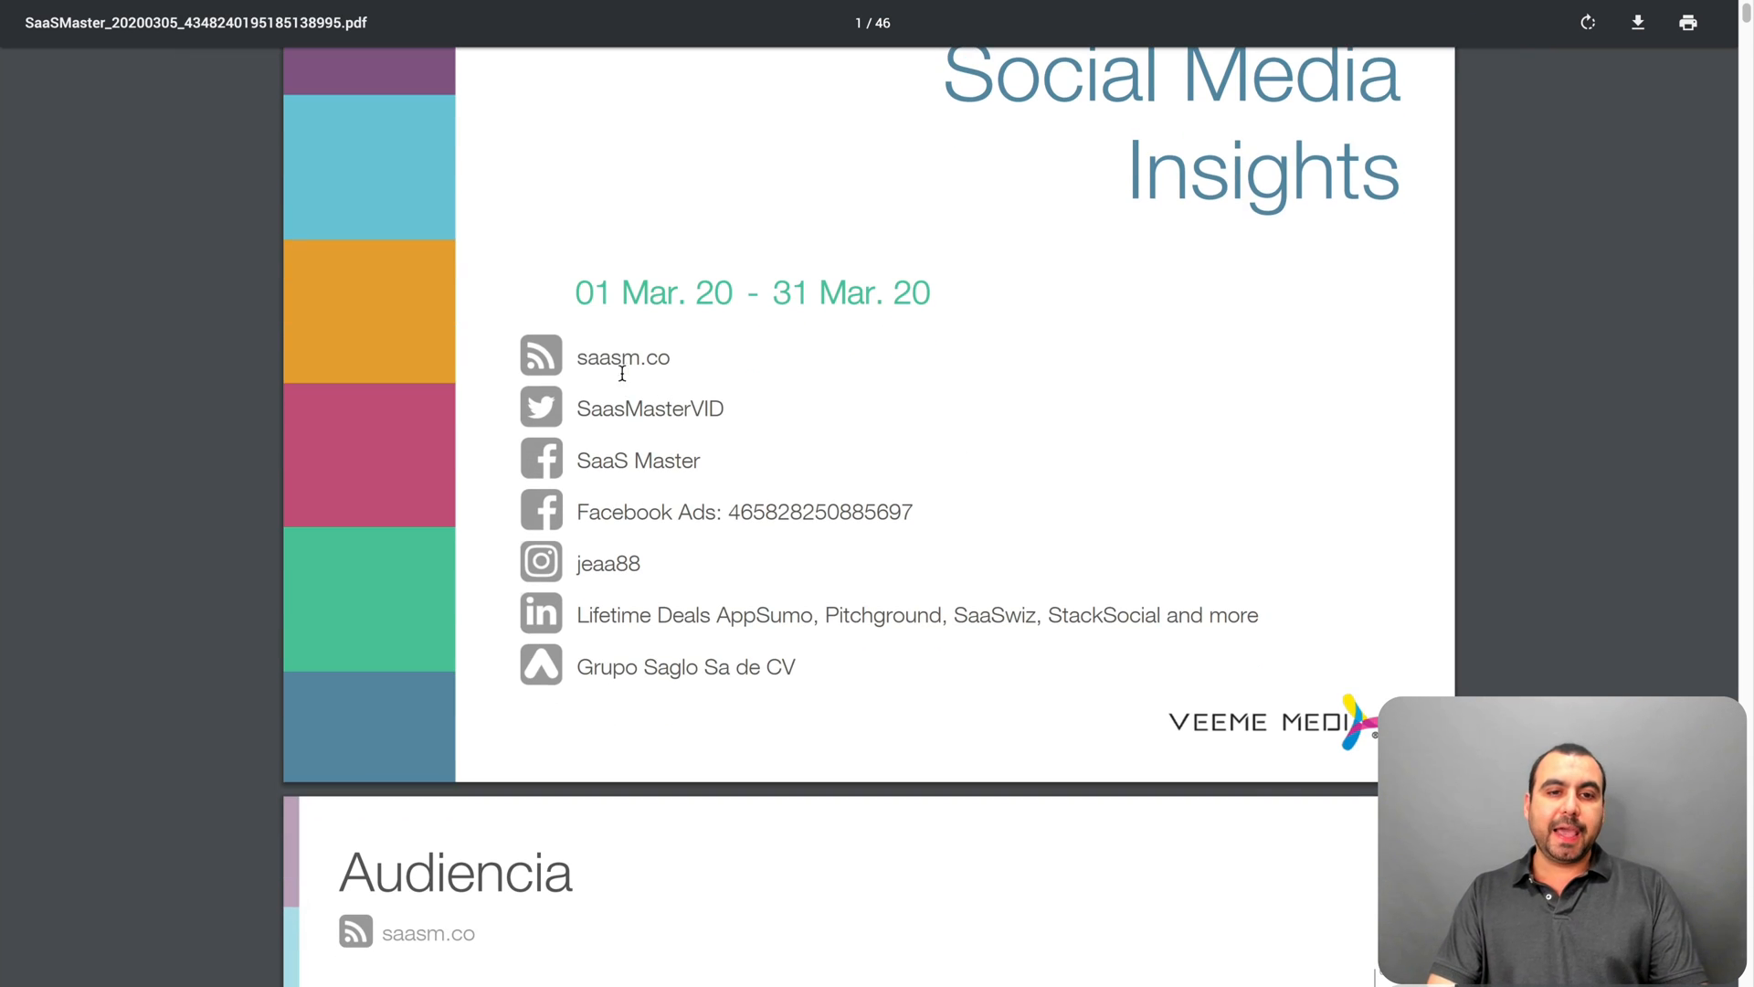
pyautogui.scroll(-3)
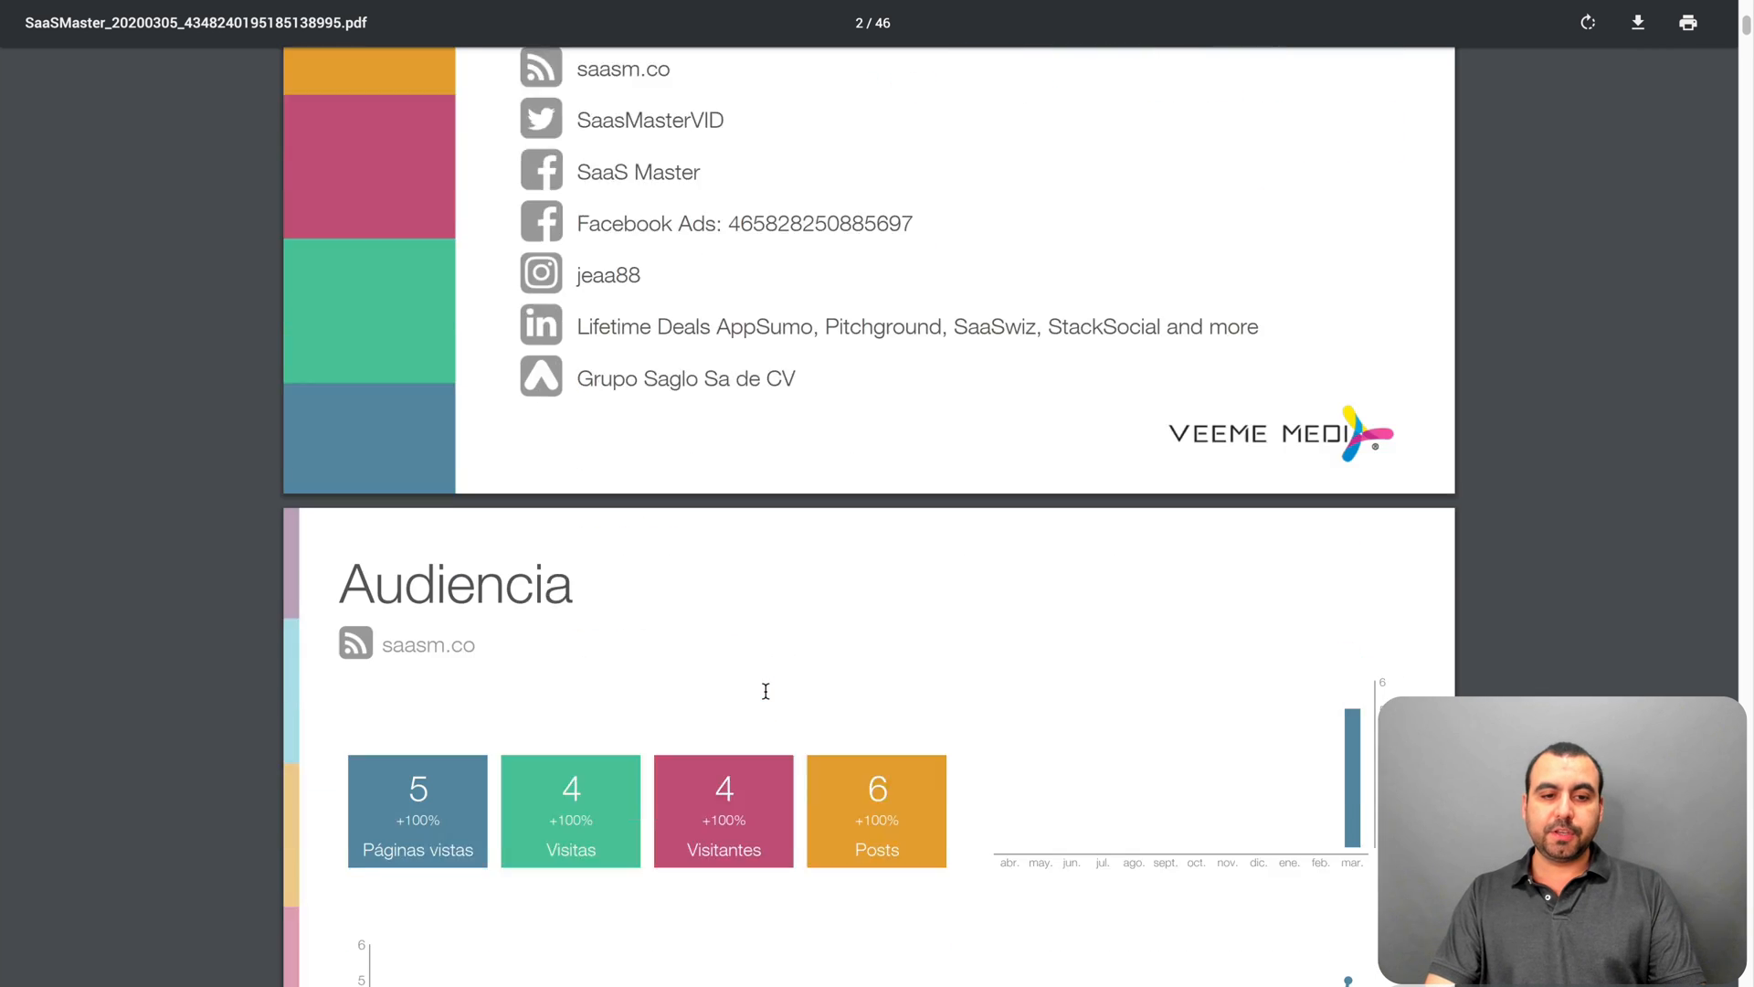
pyautogui.scroll(-3)
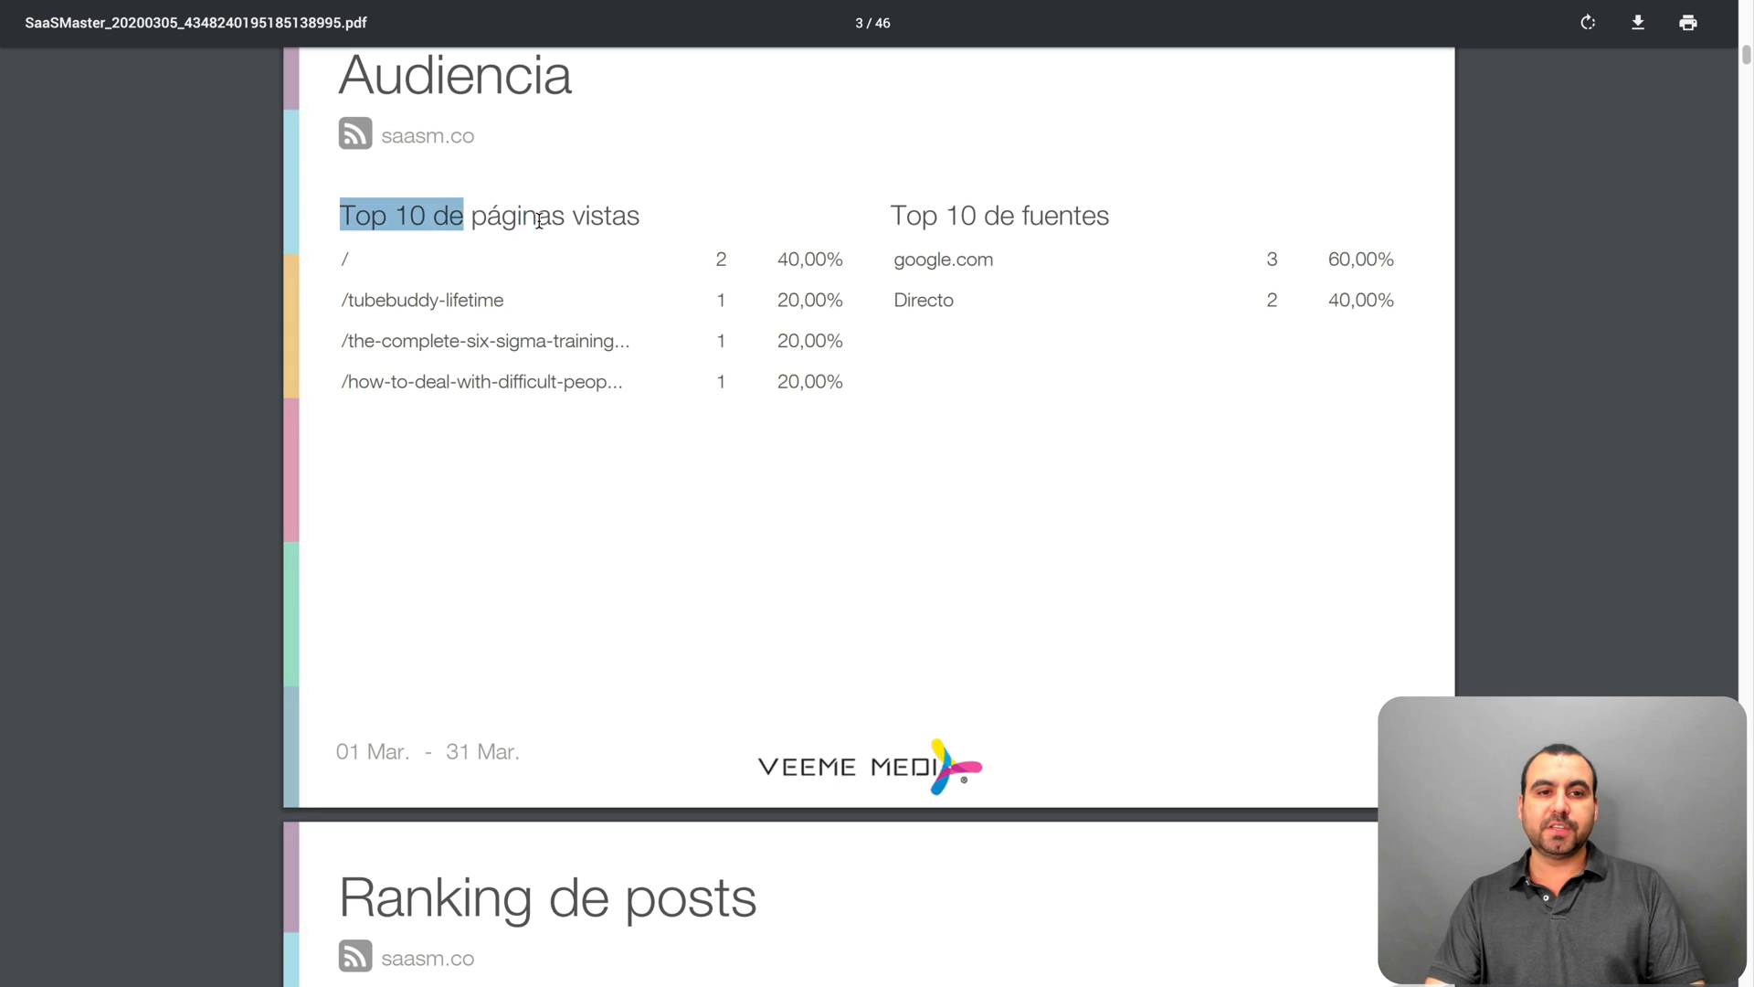
pyautogui.click(647, 340)
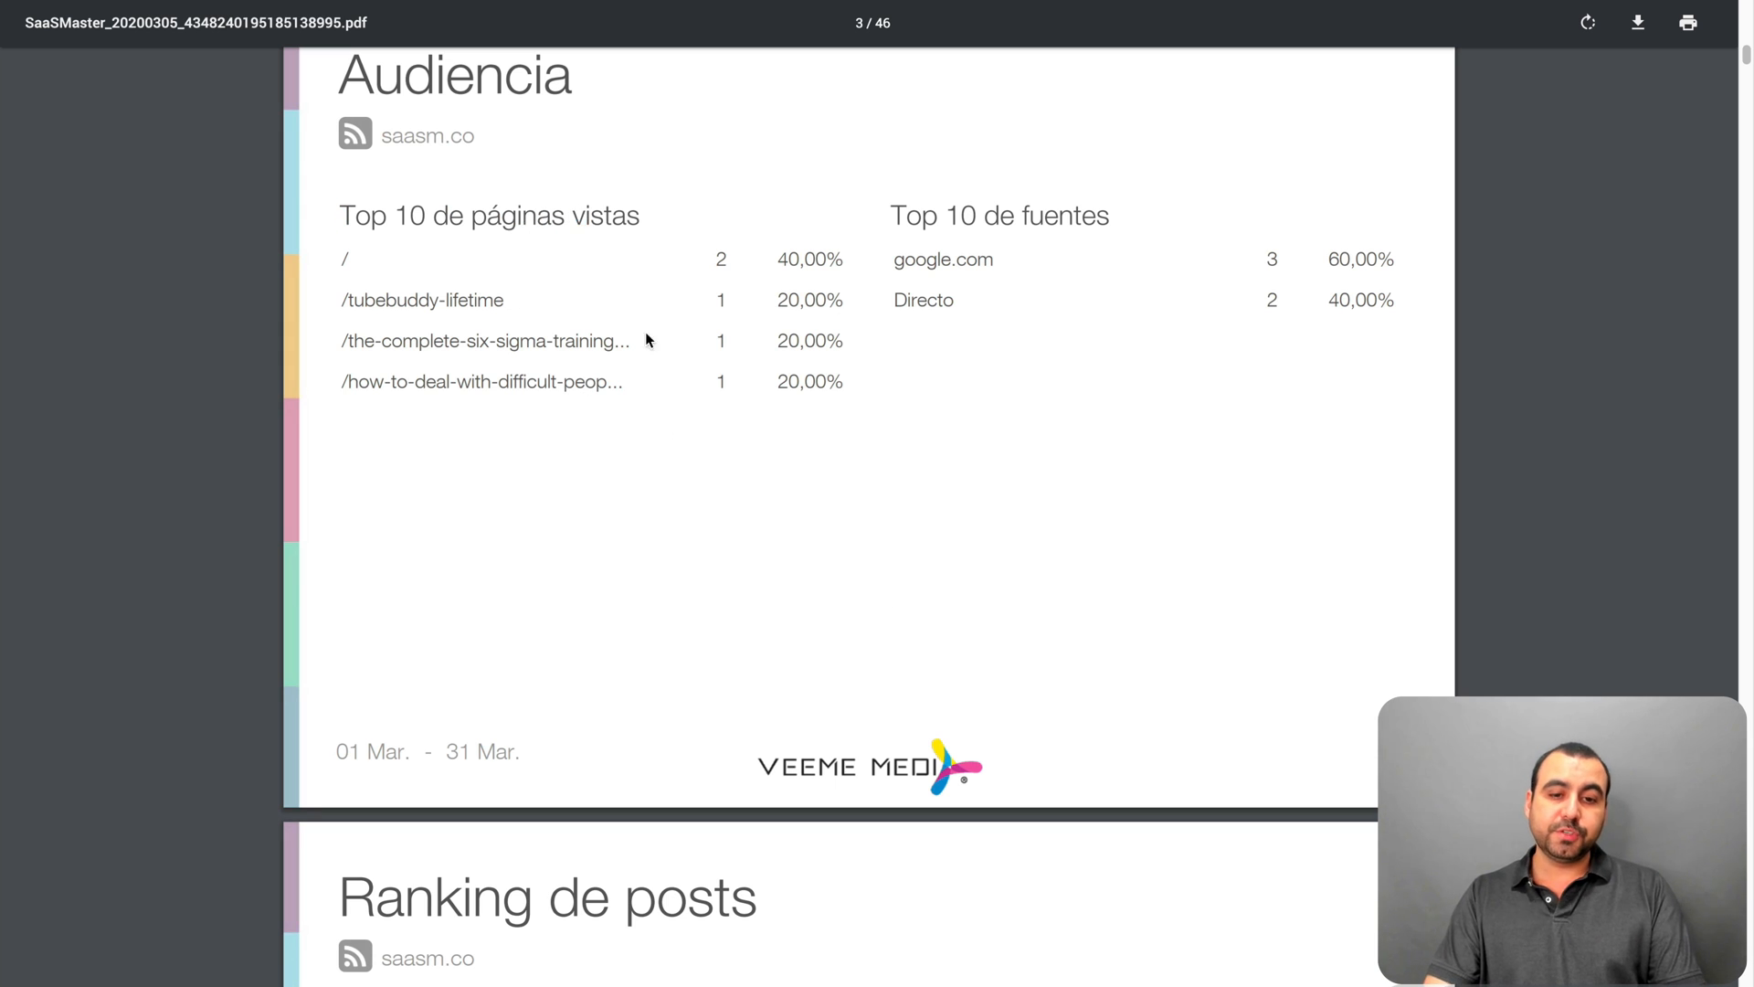
pyautogui.scroll(-3)
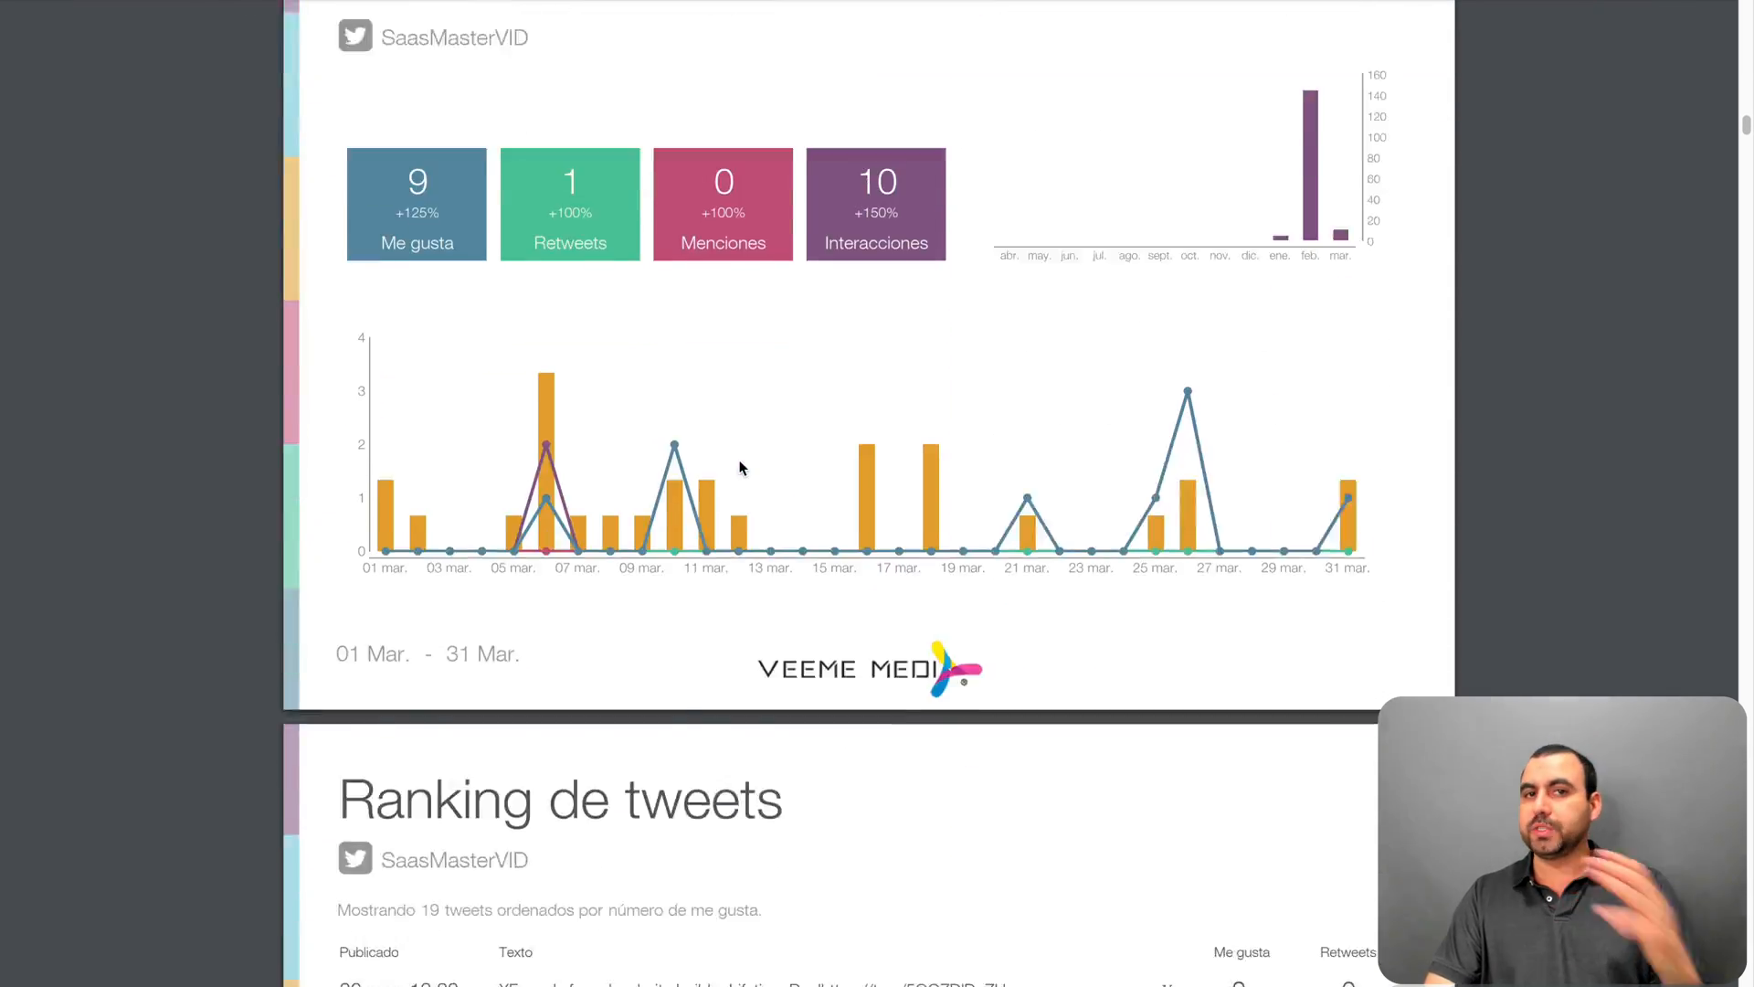
pyautogui.scroll(-3)
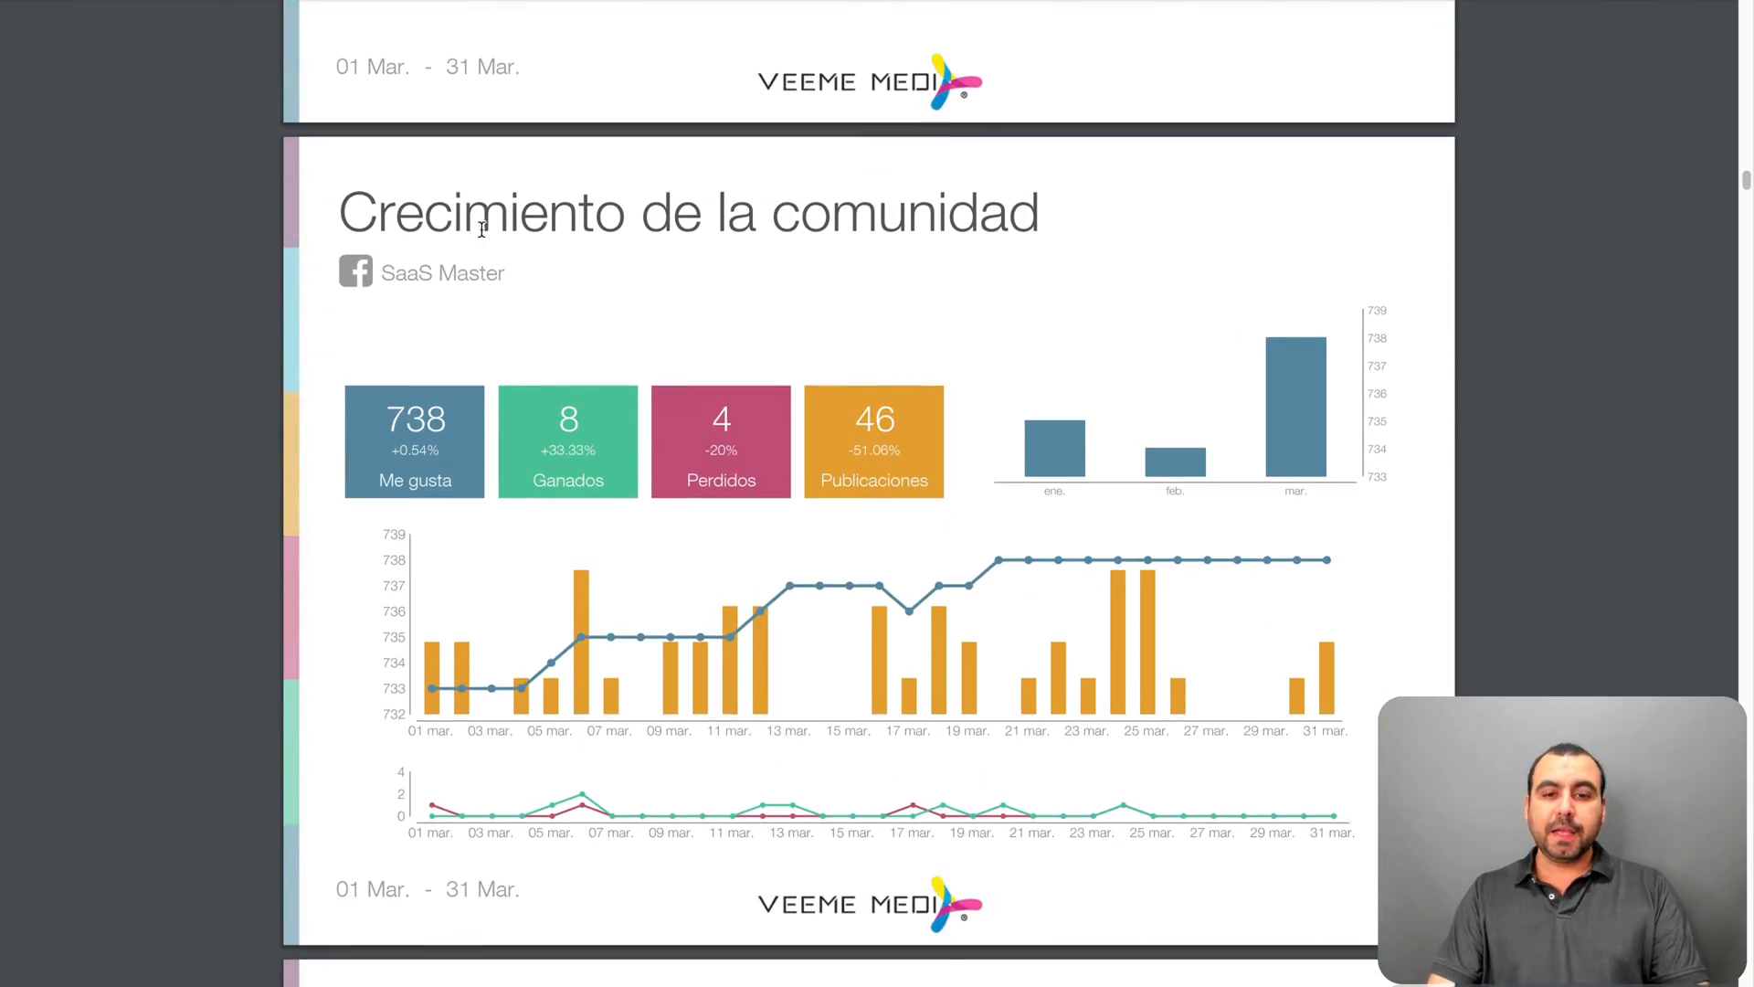
pyautogui.scroll(-3)
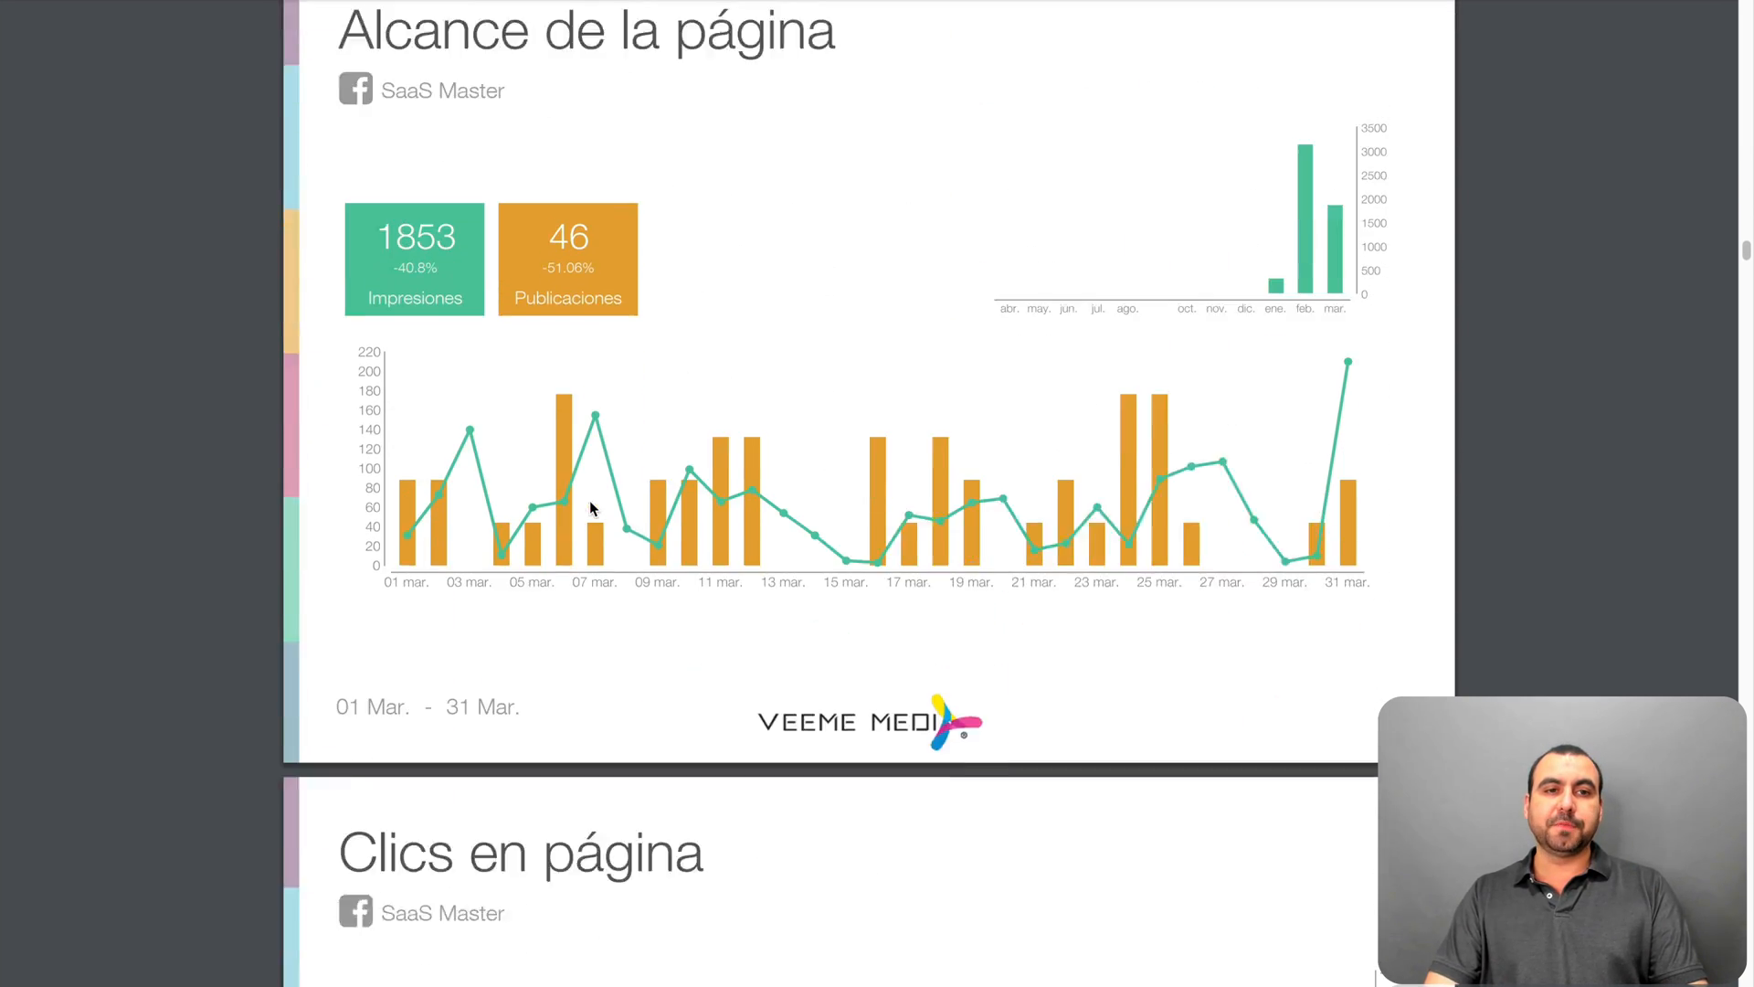
pyautogui.scroll(-3)
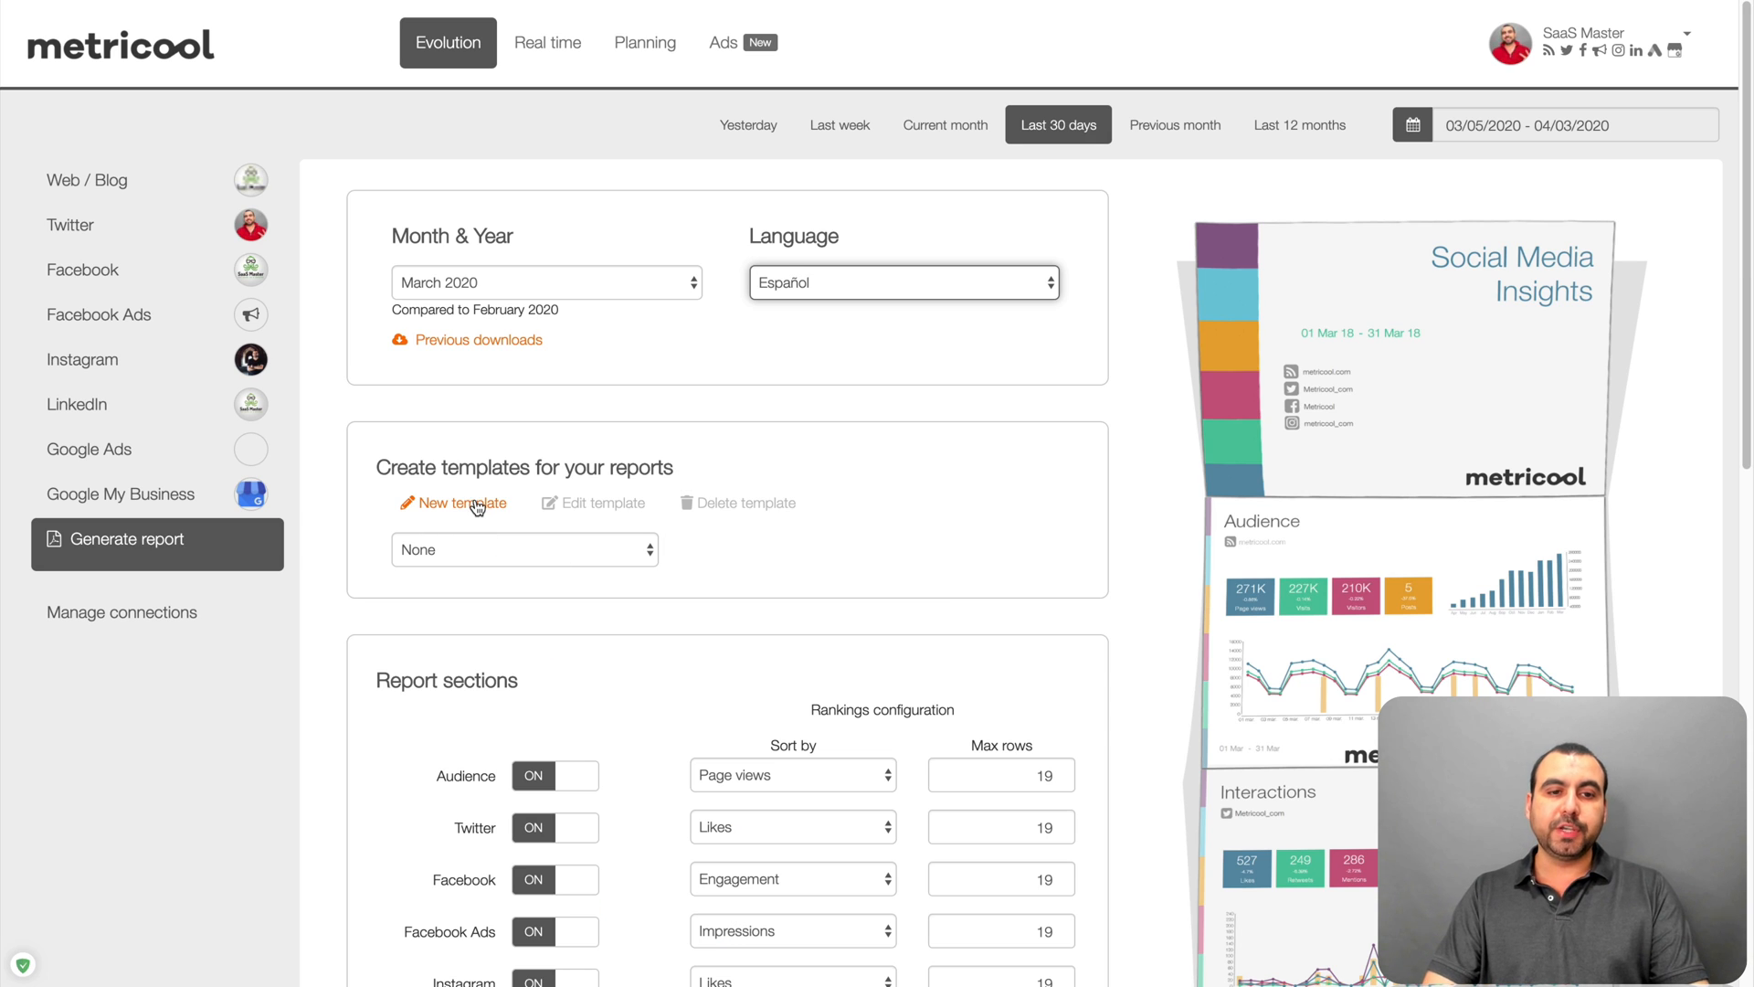
# - Start a new report template and move to its Colors & Preview step with eight palette colours
pyautogui.click(451, 502)
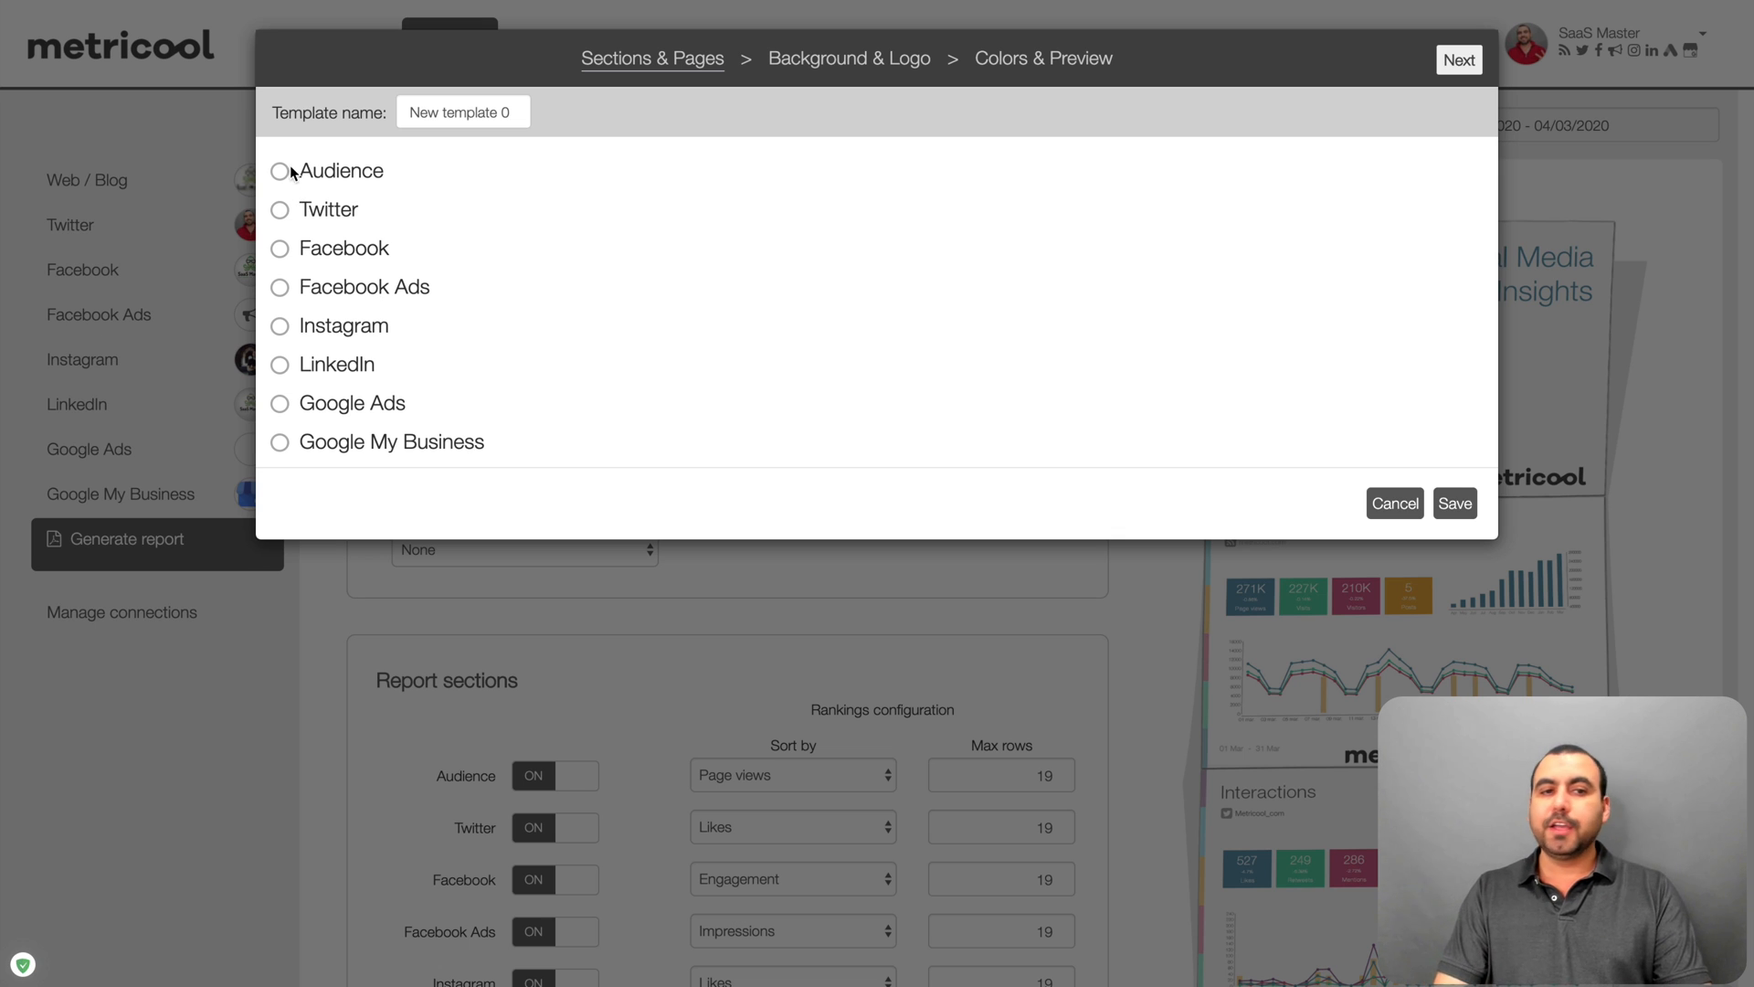
pyautogui.moveTo(329, 437)
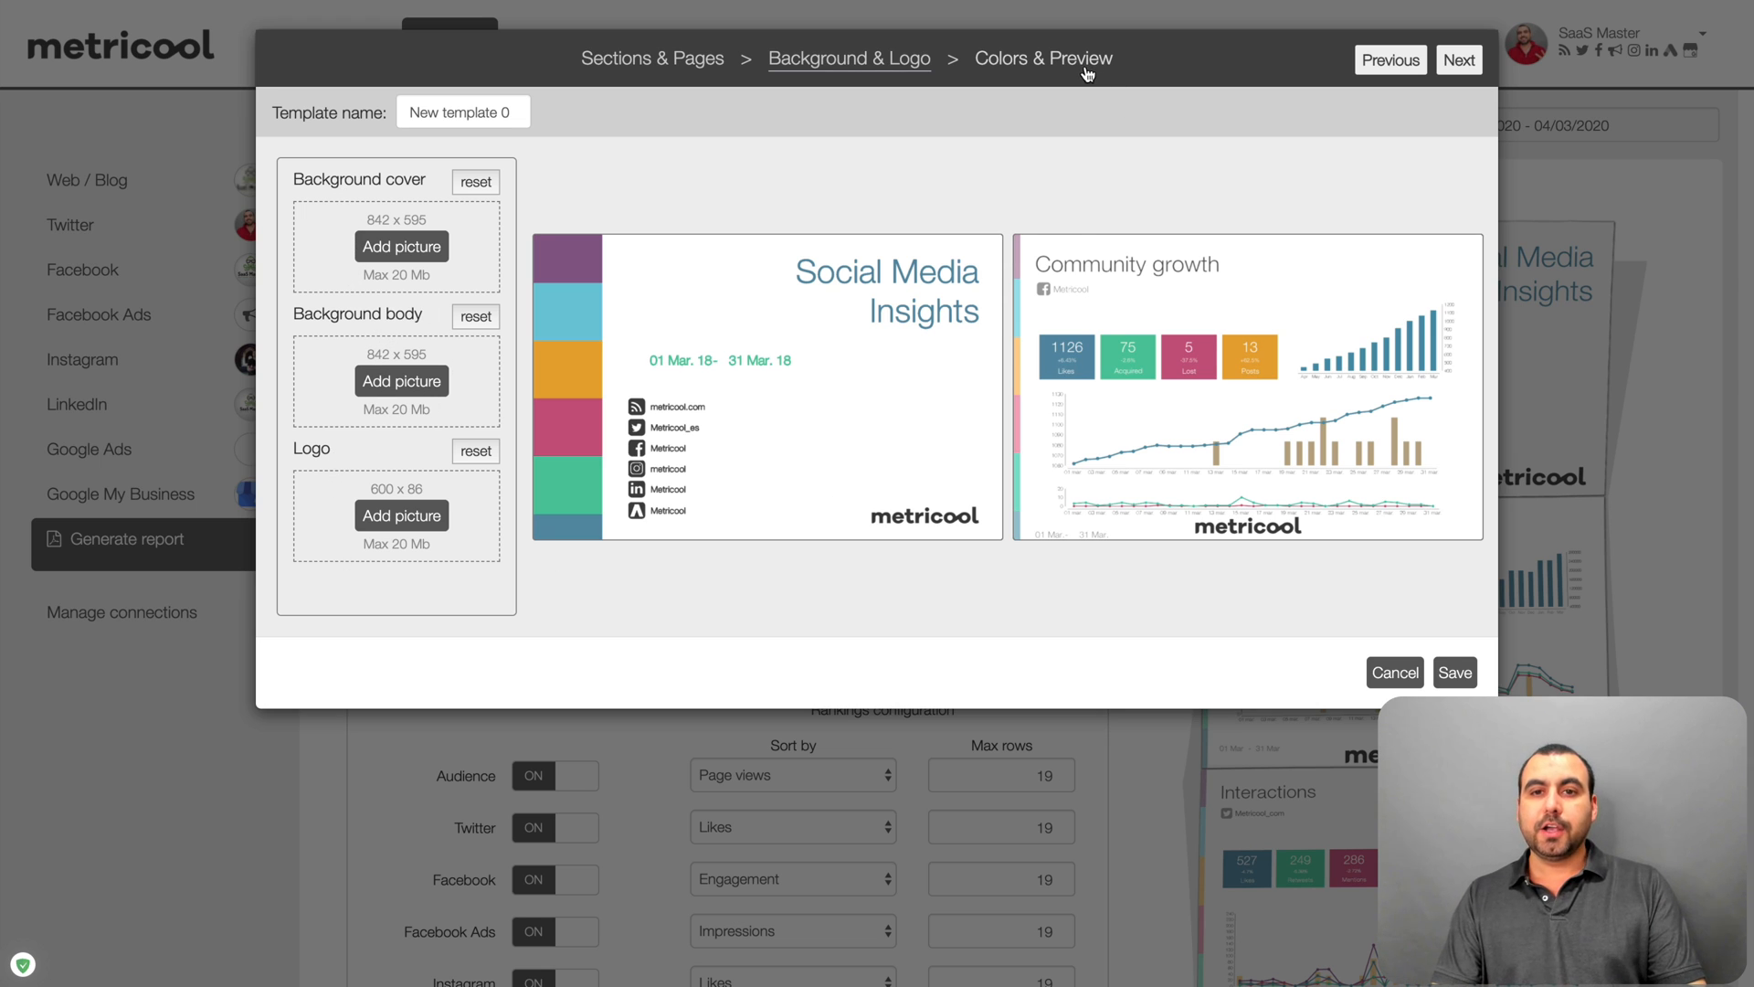
pyautogui.click(1458, 58)
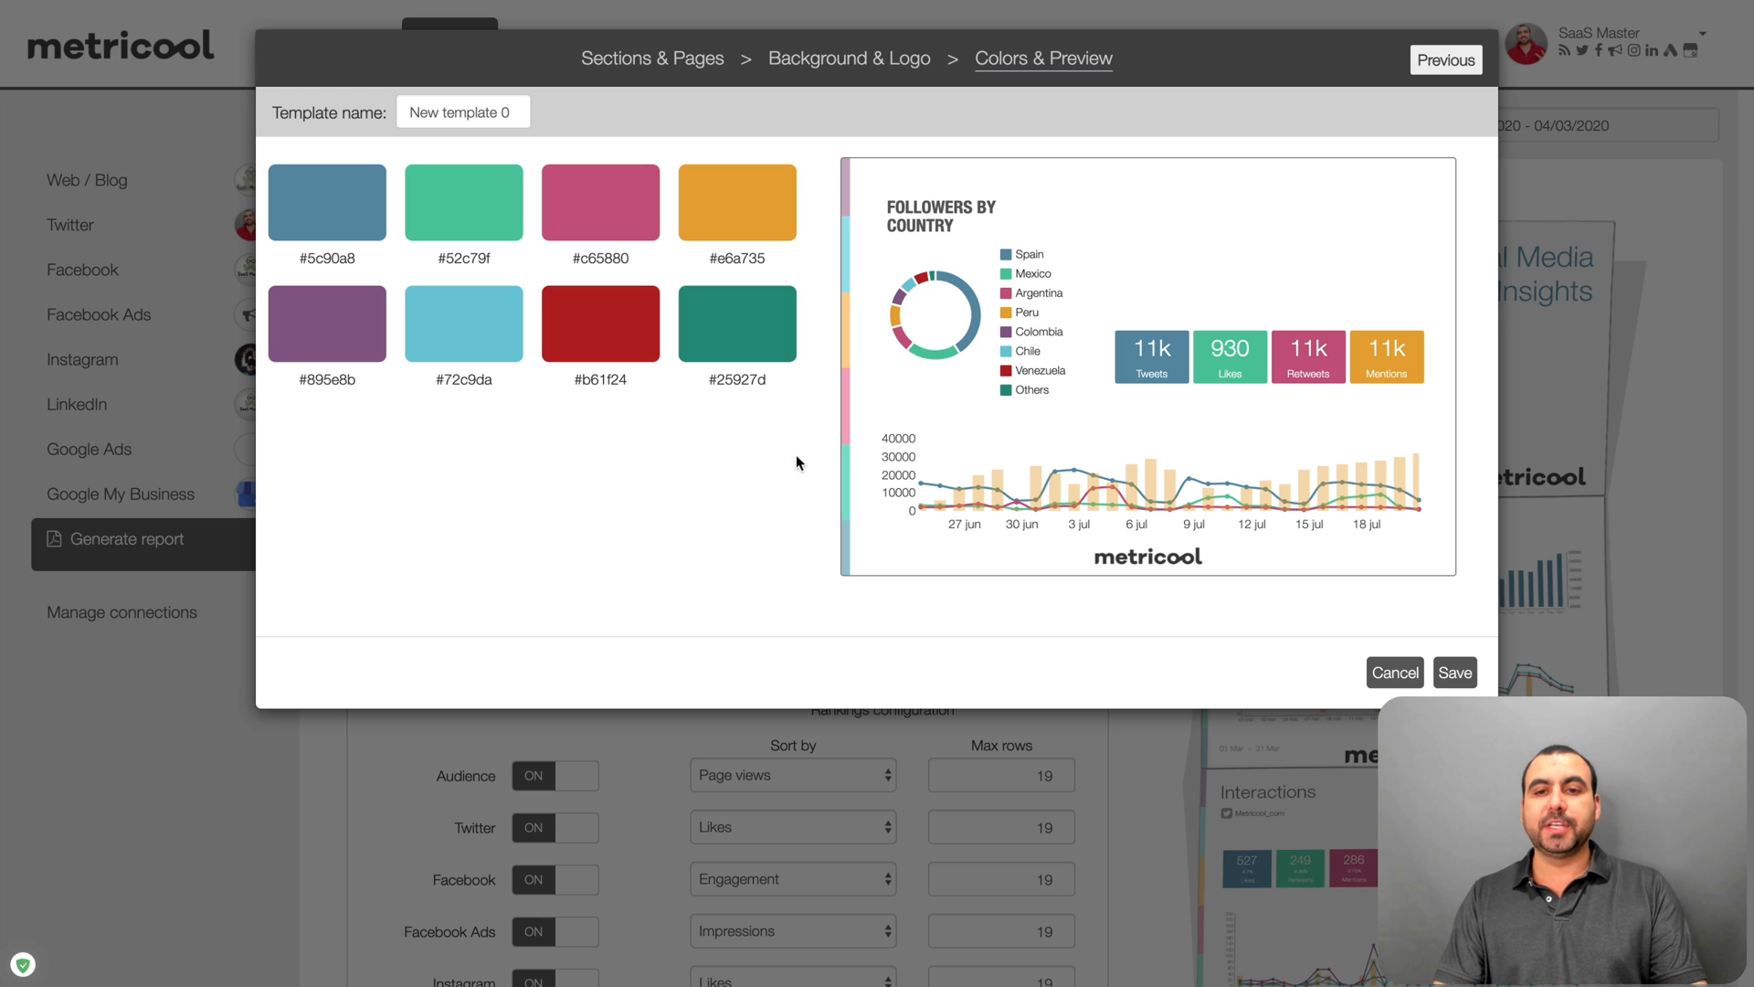
pyautogui.moveTo(559, 579)
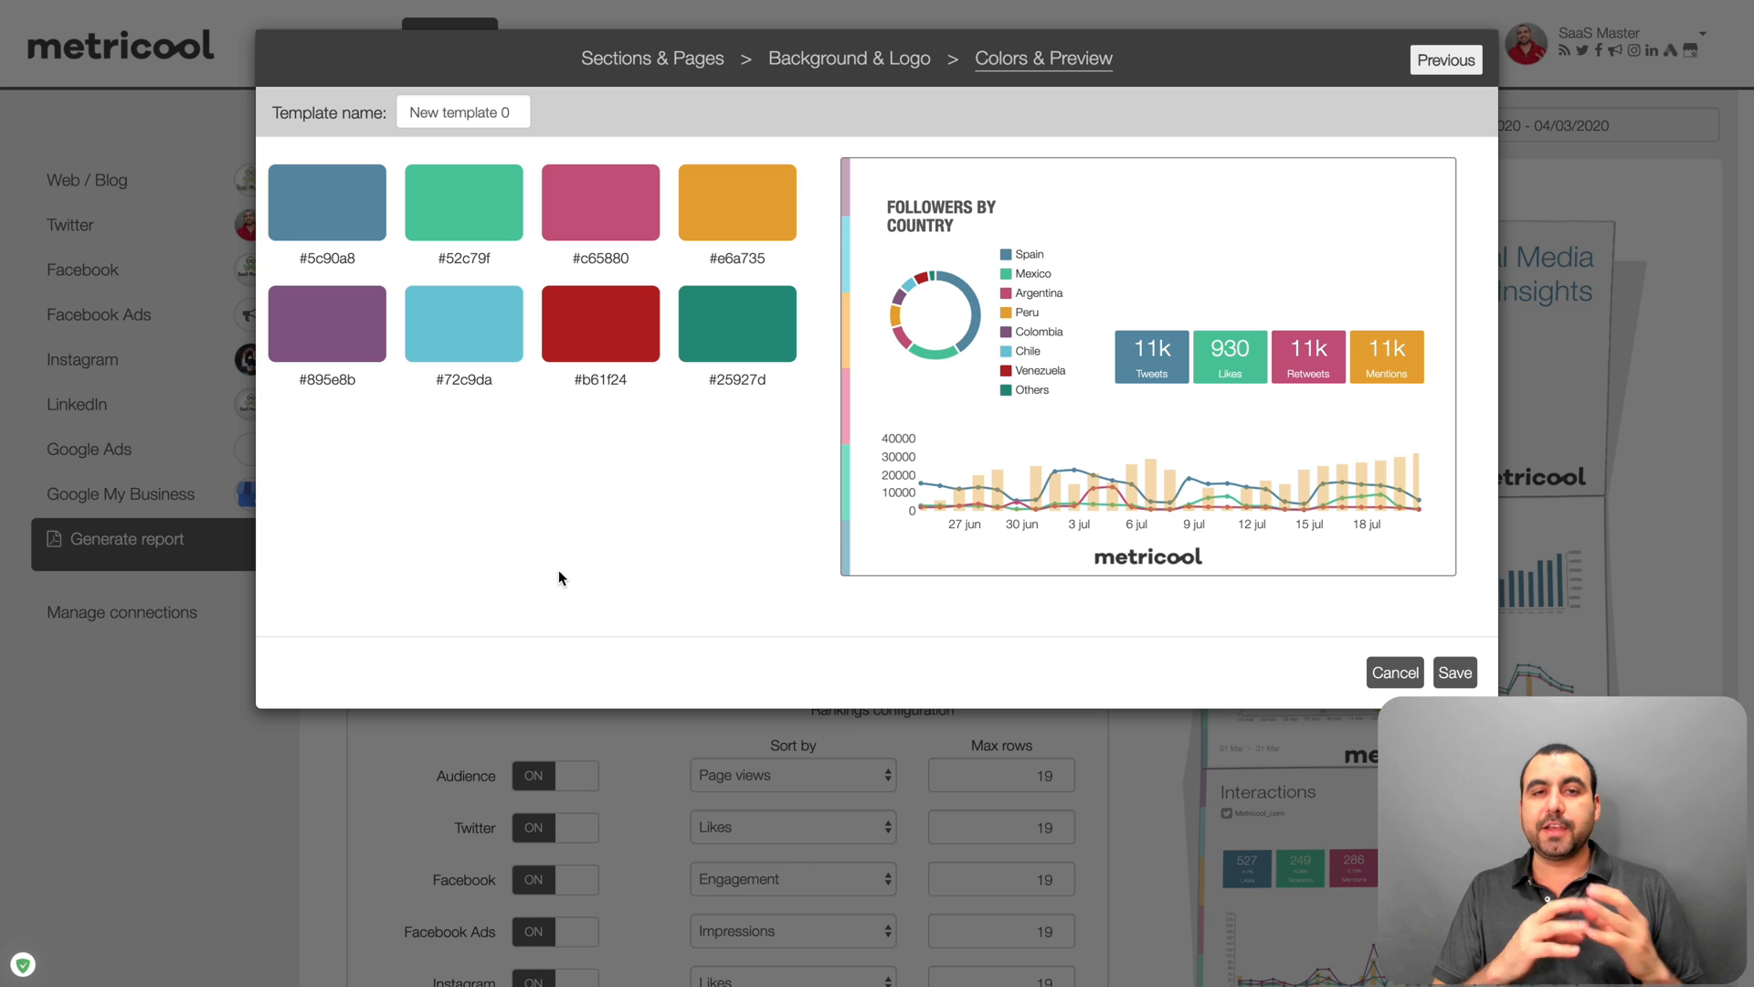
pyautogui.moveTo(1424, 691)
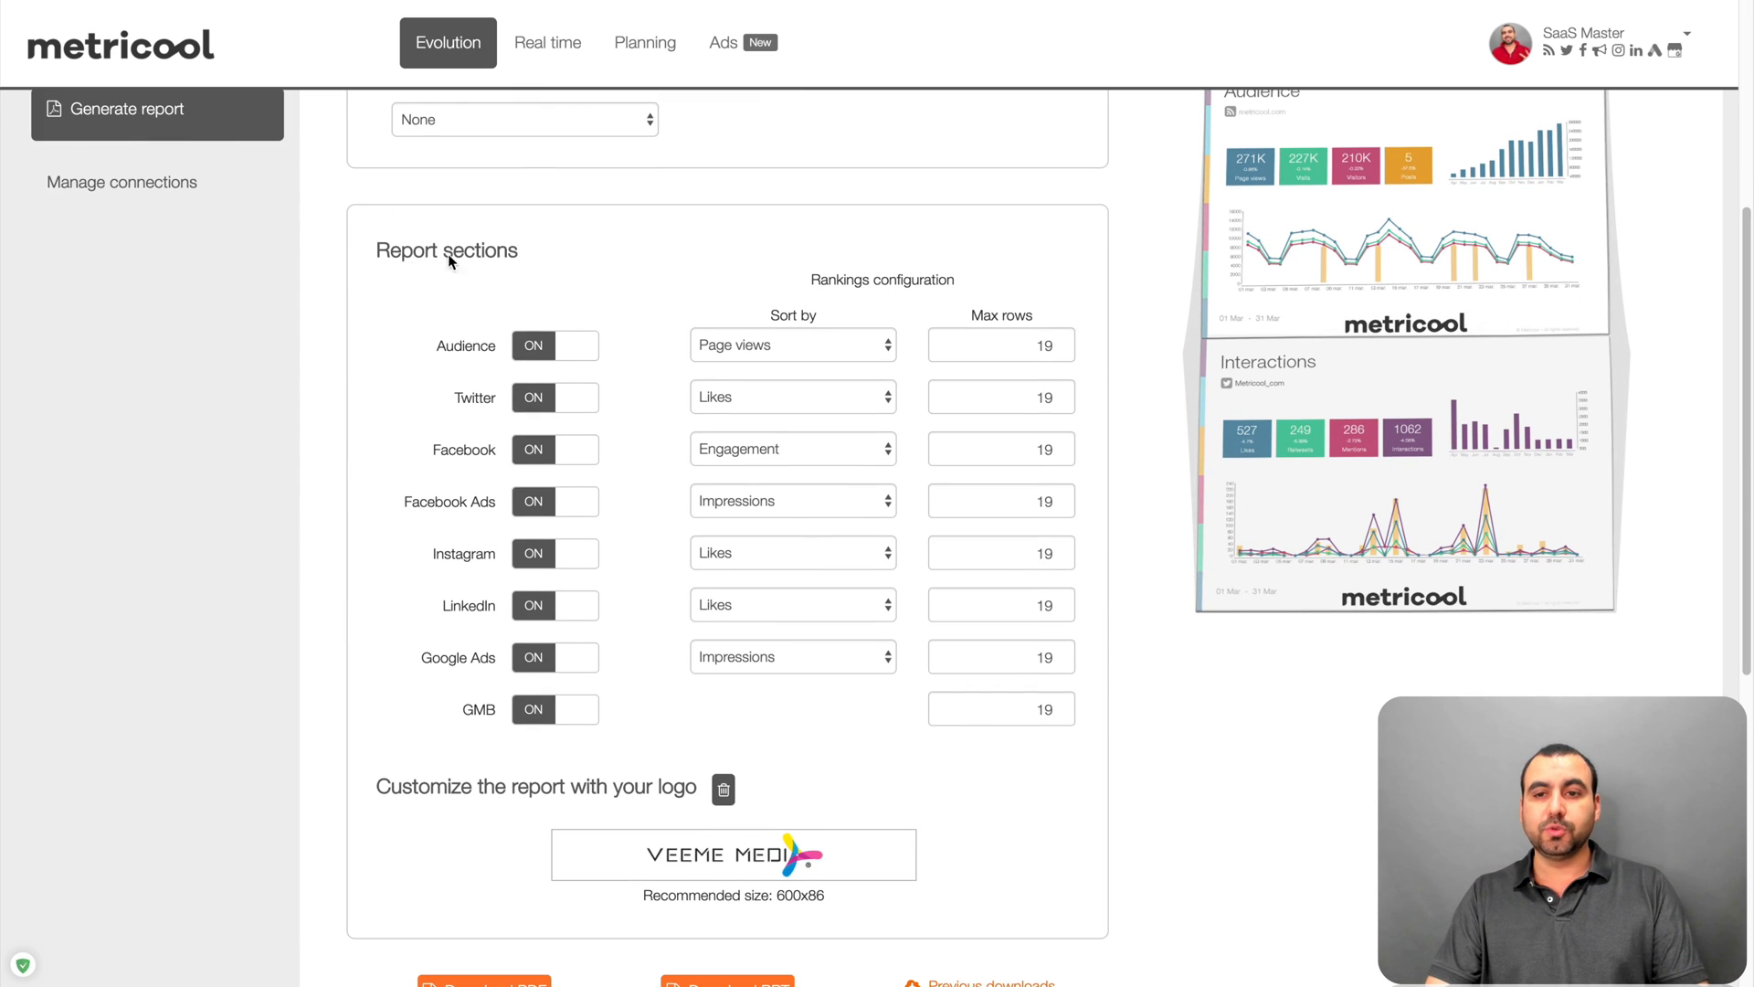
pyautogui.moveTo(622, 596)
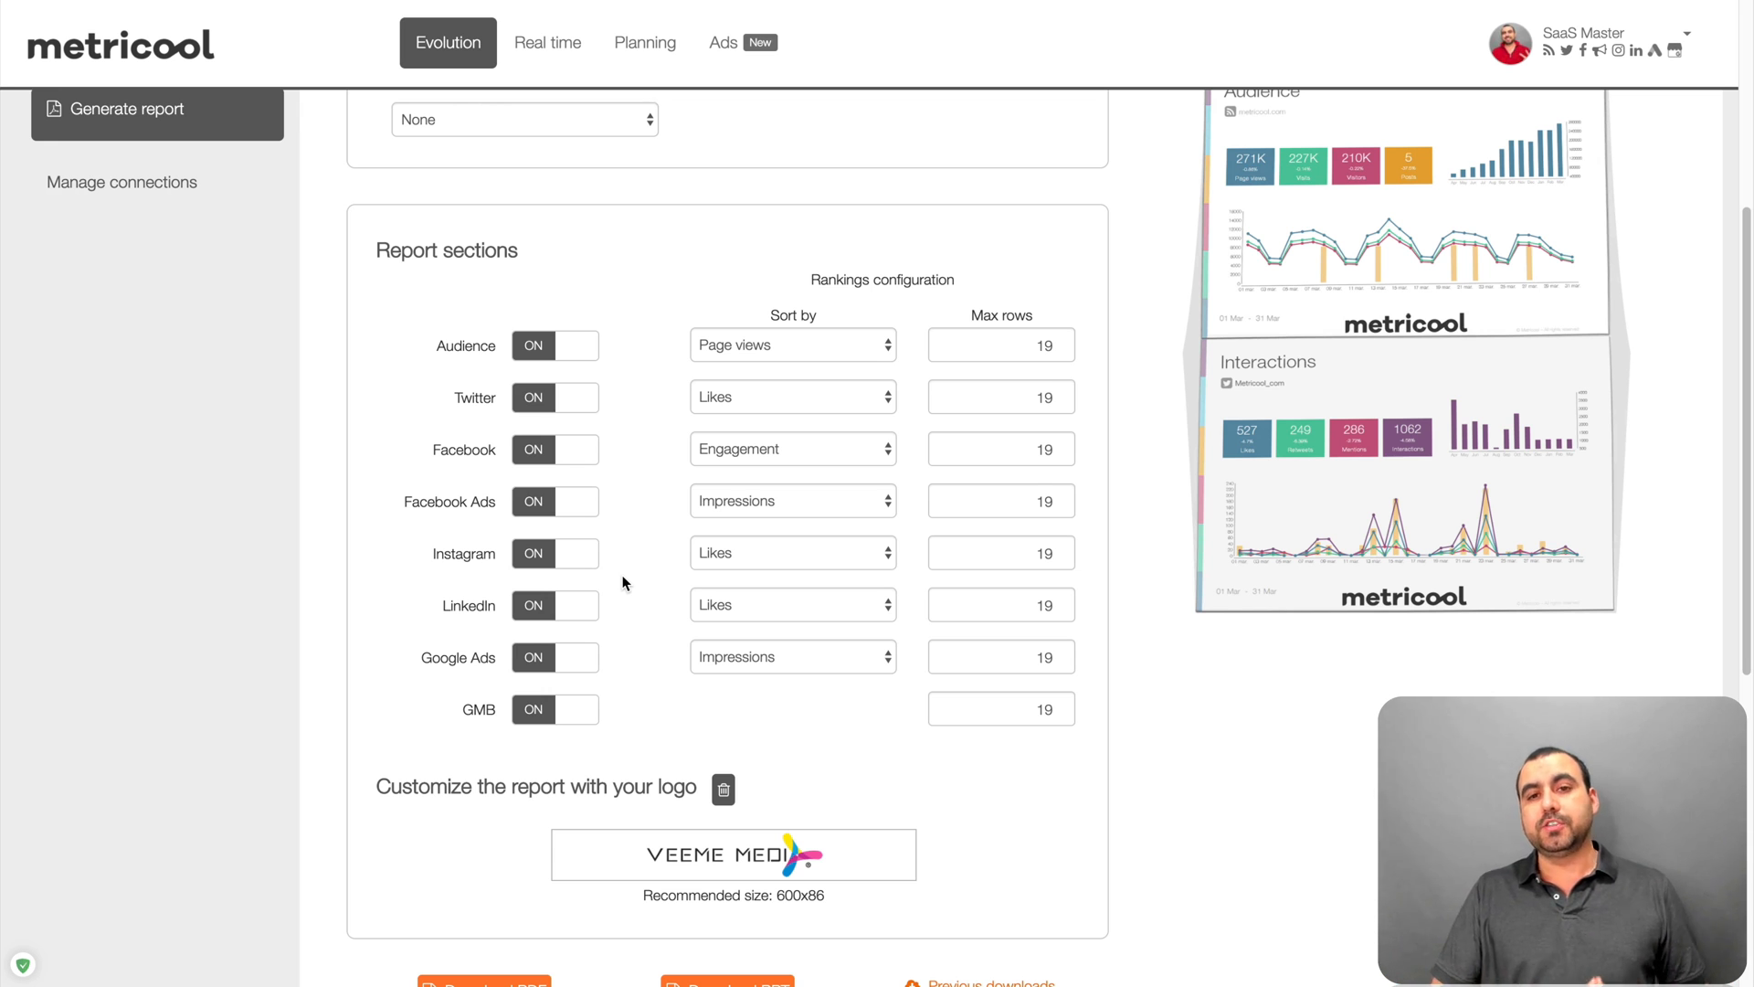
pyautogui.moveTo(605, 555)
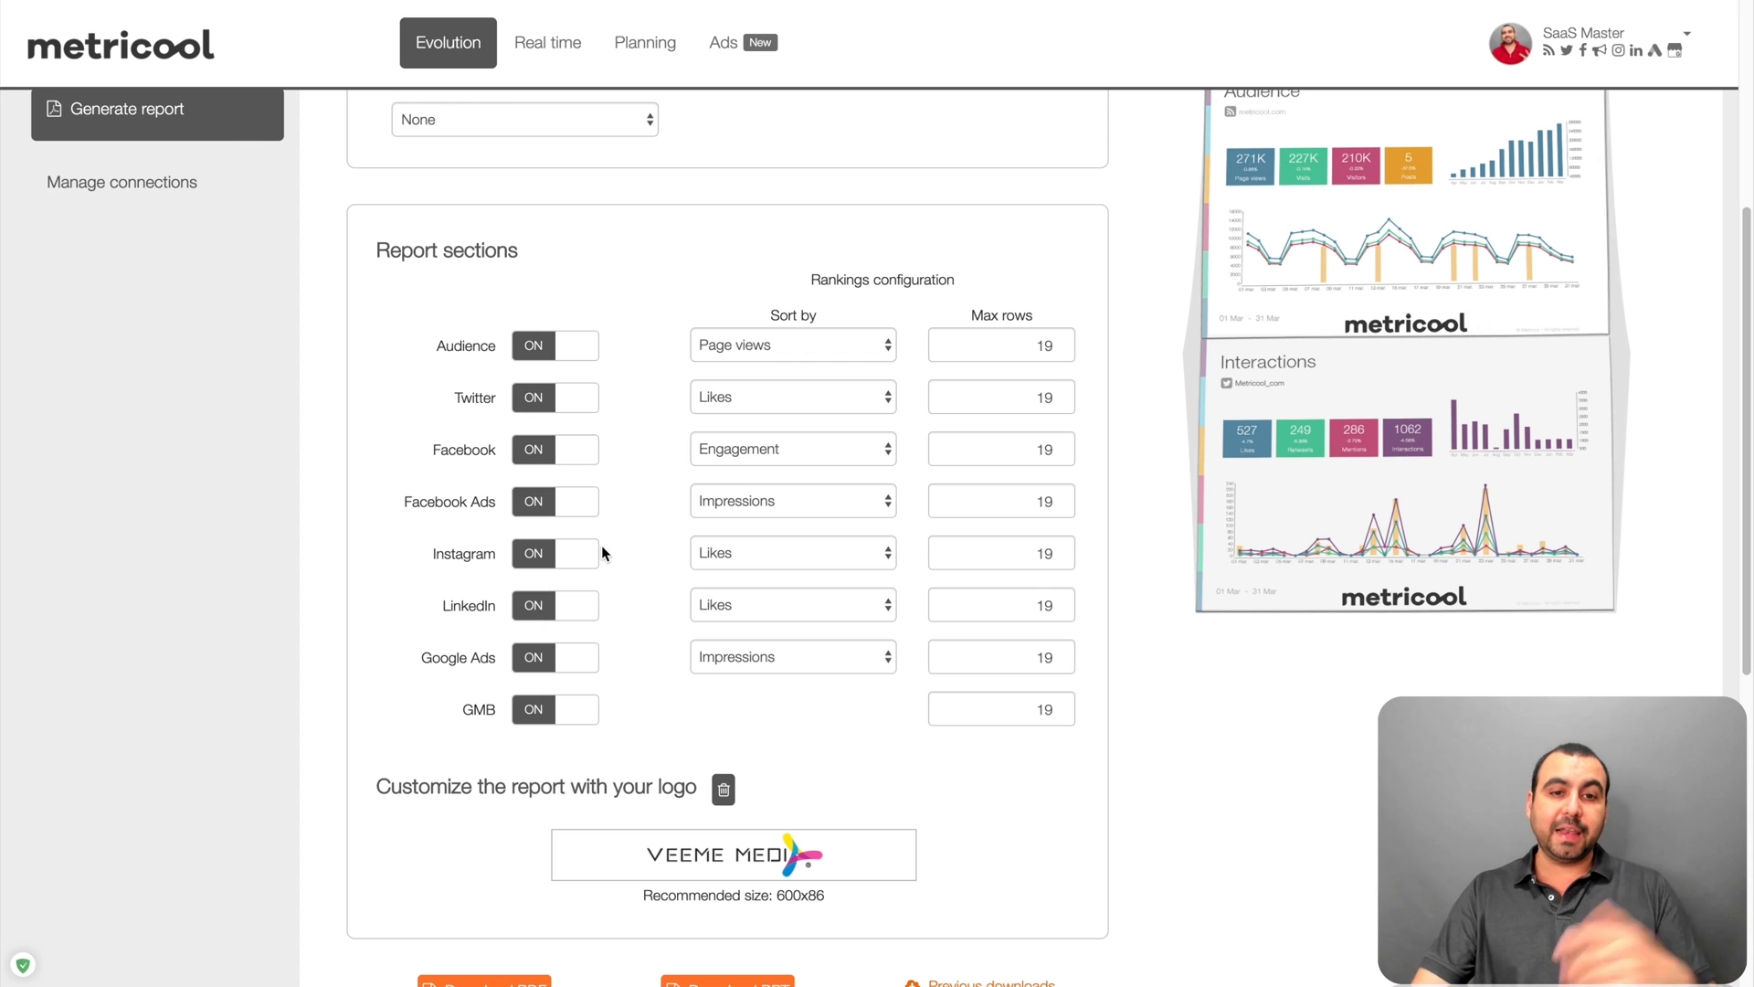
# - Check the Facebook ranking sort options and scroll to the PDF/PPT download and monthly mail options
pyautogui.click(791, 450)
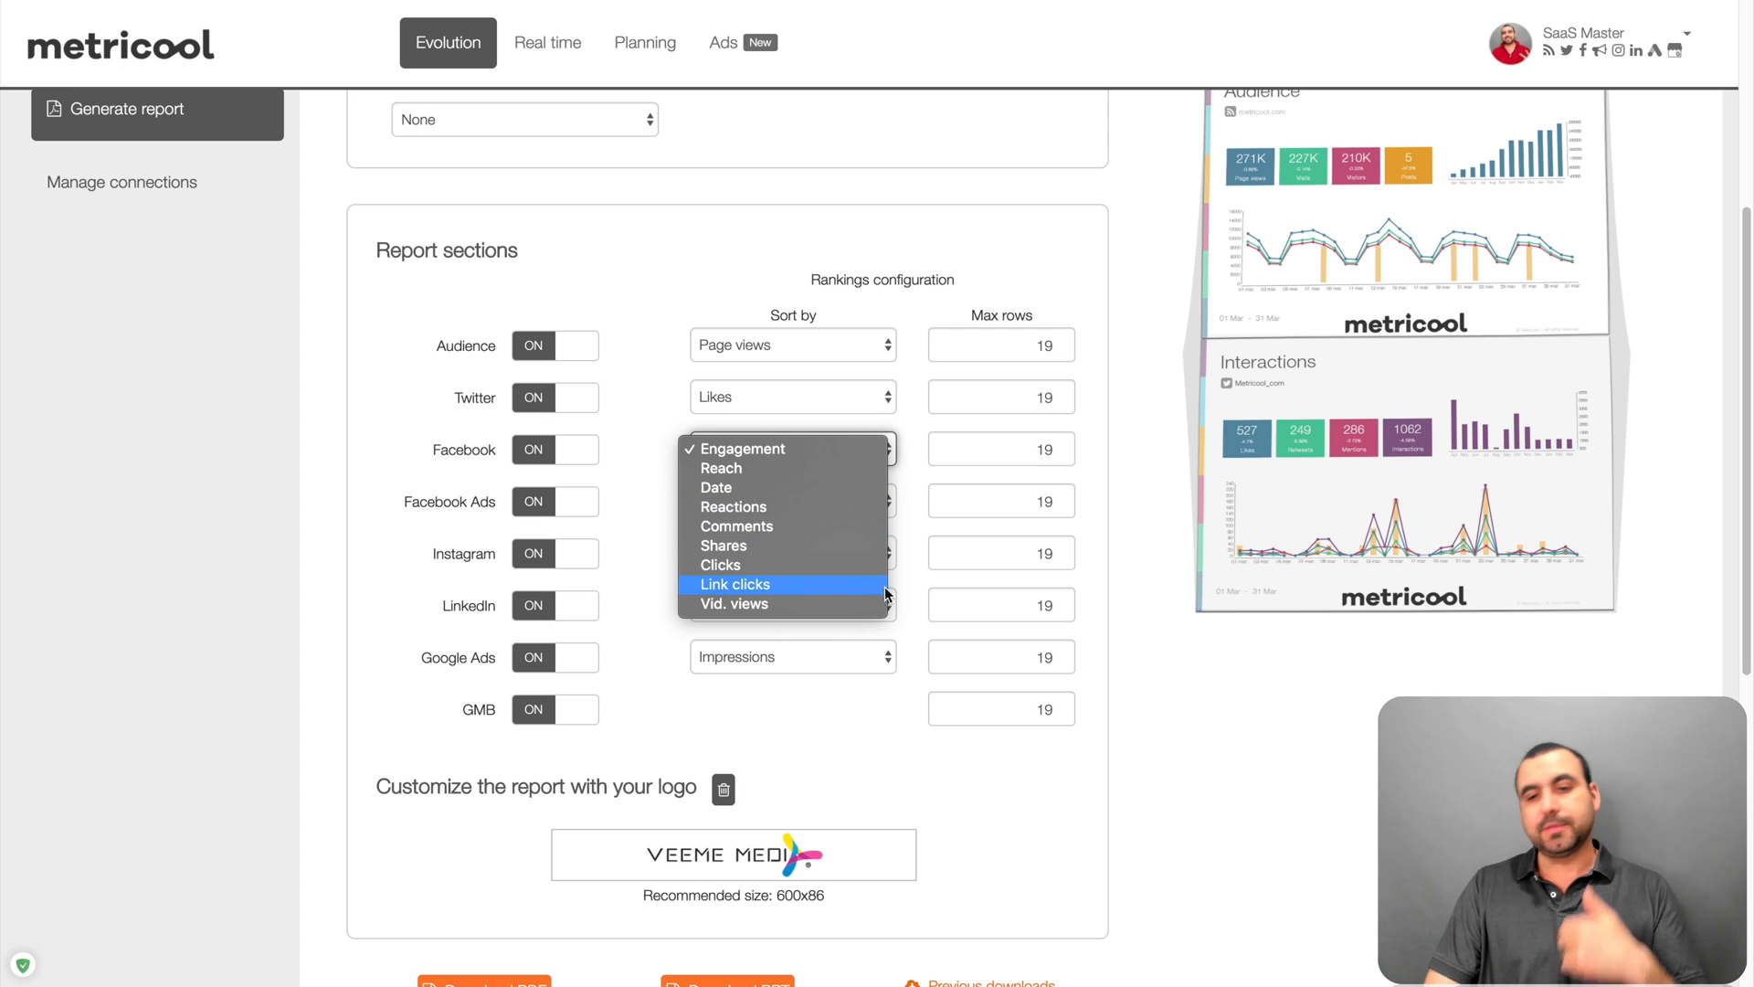
pyautogui.scroll(-3)
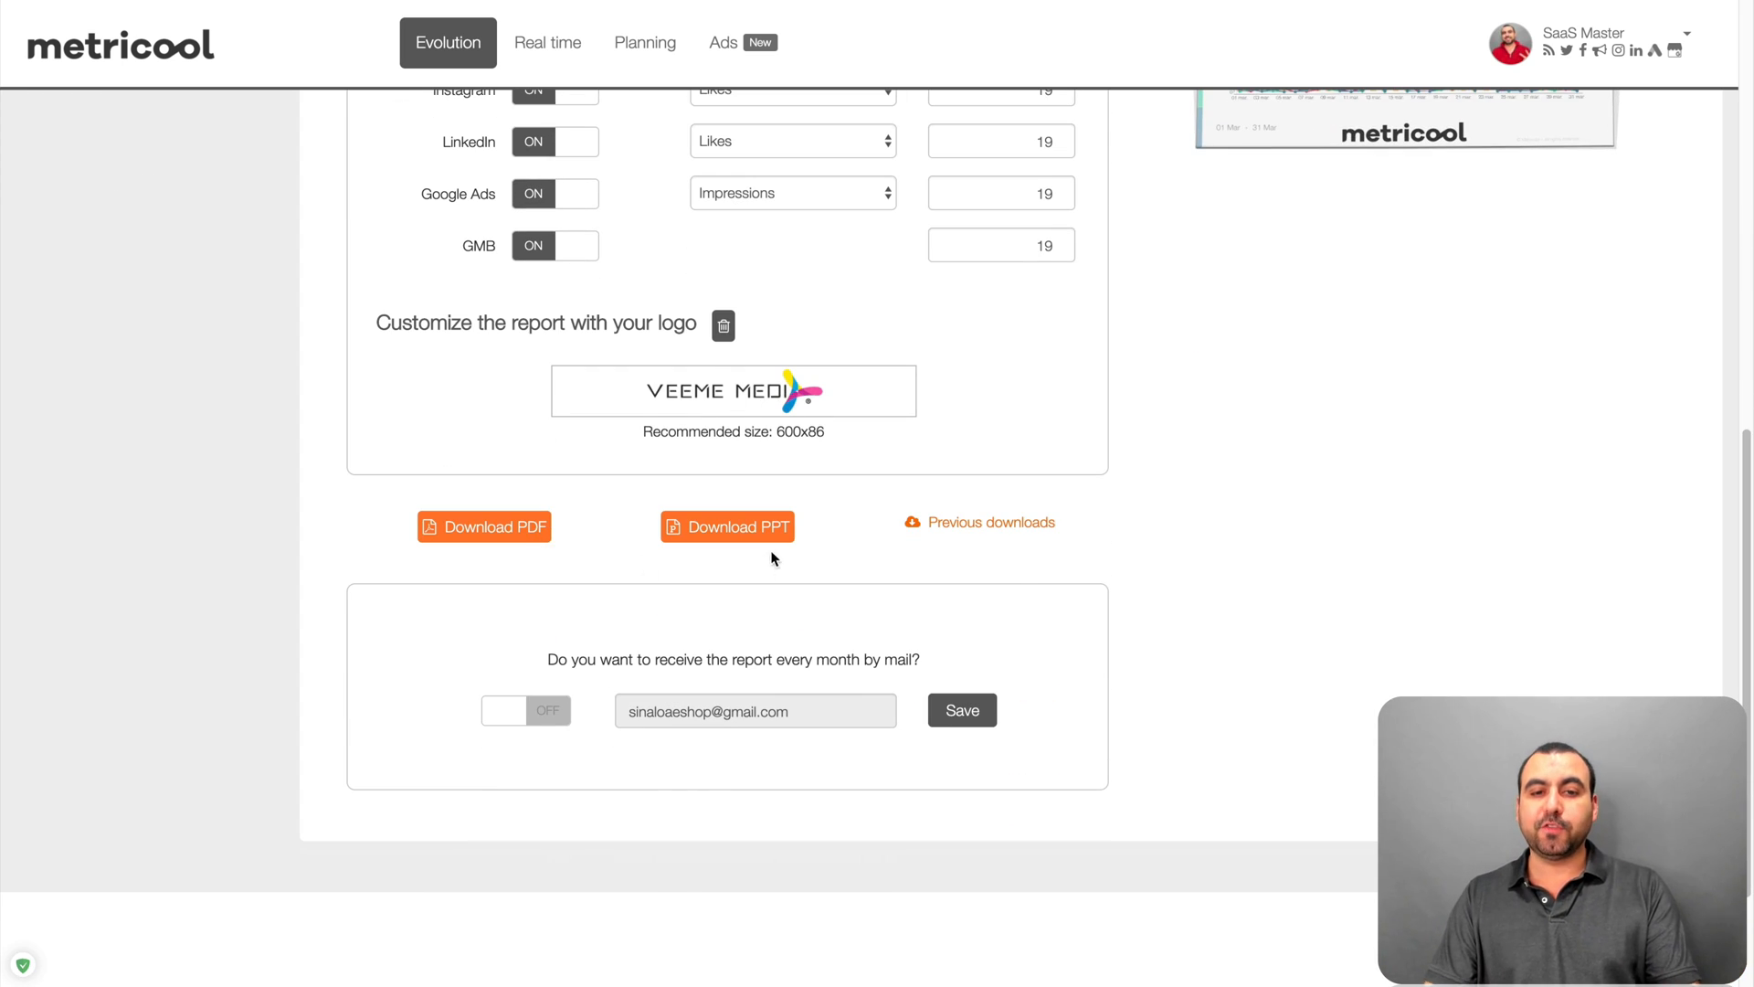
pyautogui.scroll(-3)
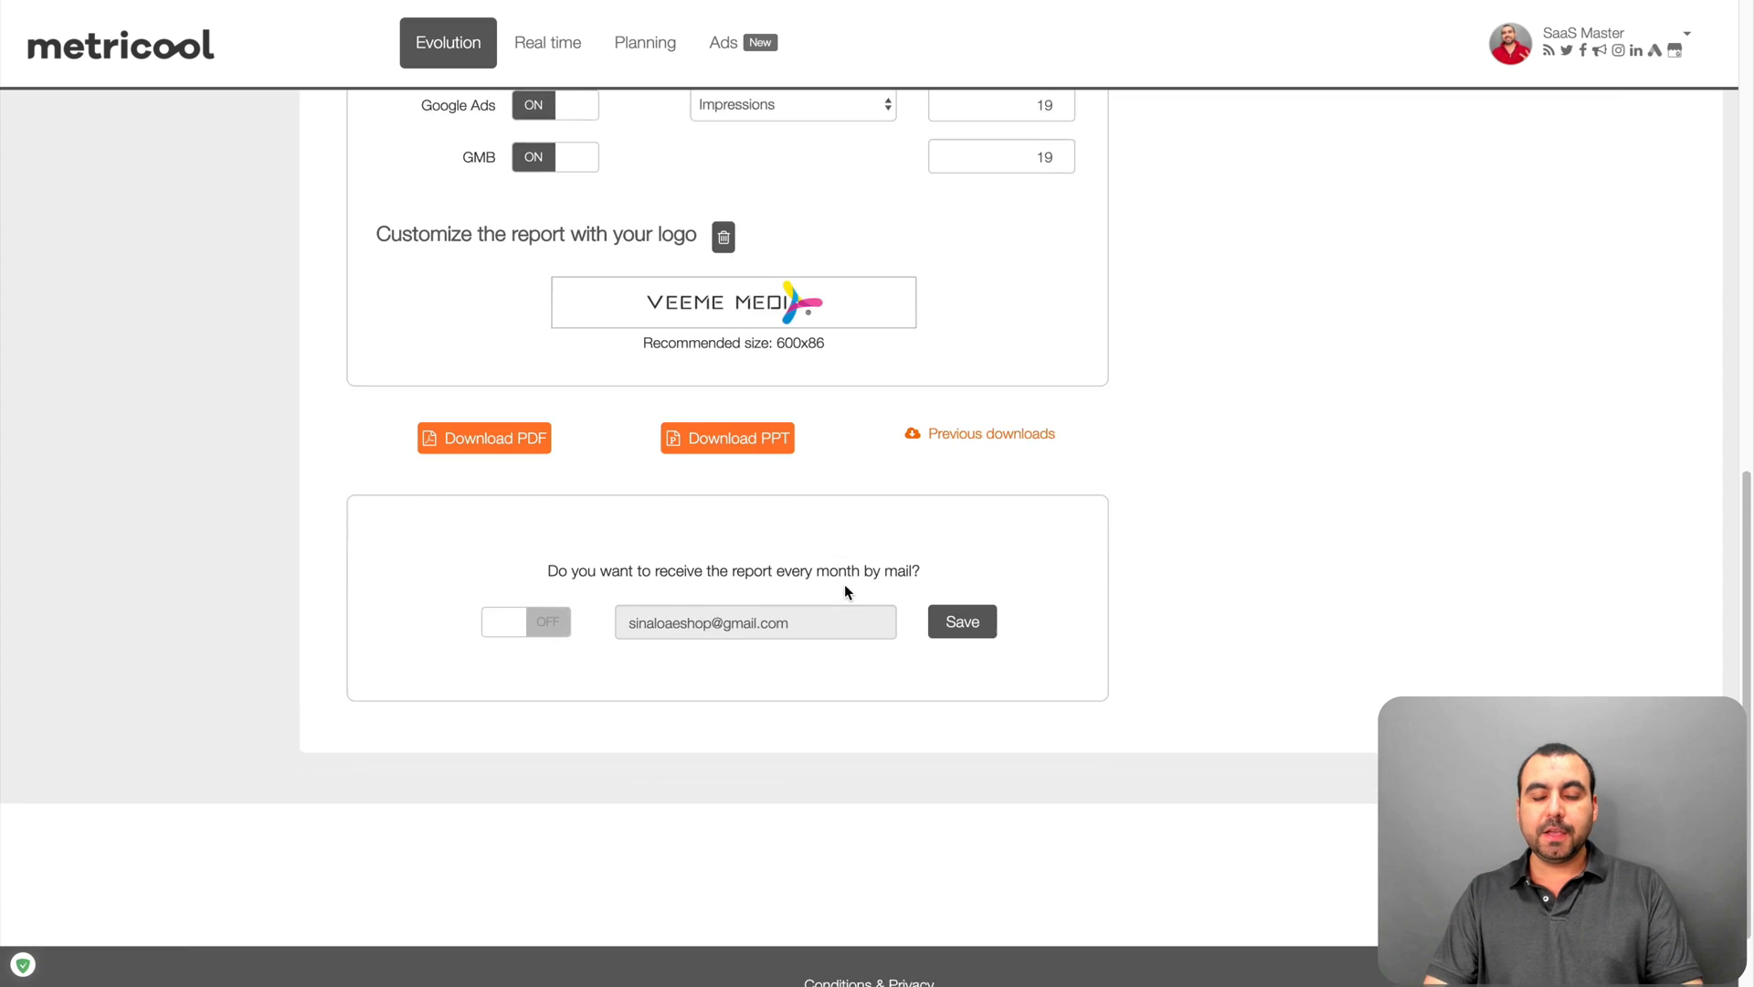
pyautogui.scroll(-3)
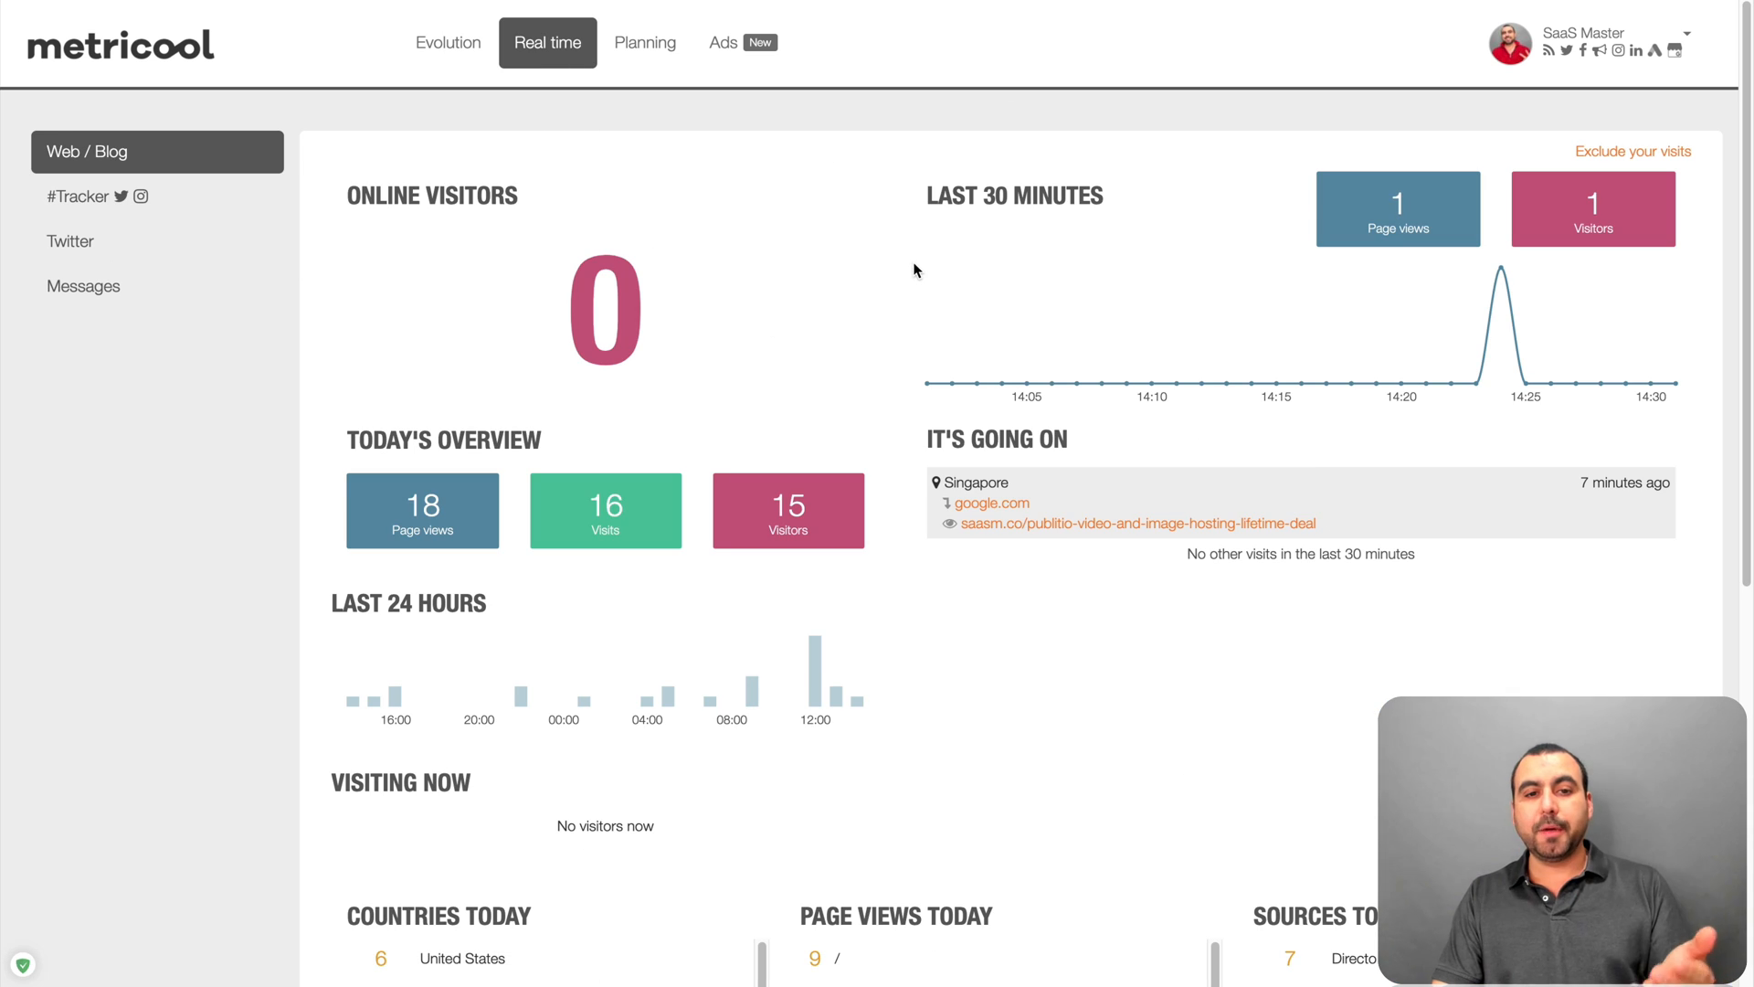
pyautogui.moveTo(569, 302)
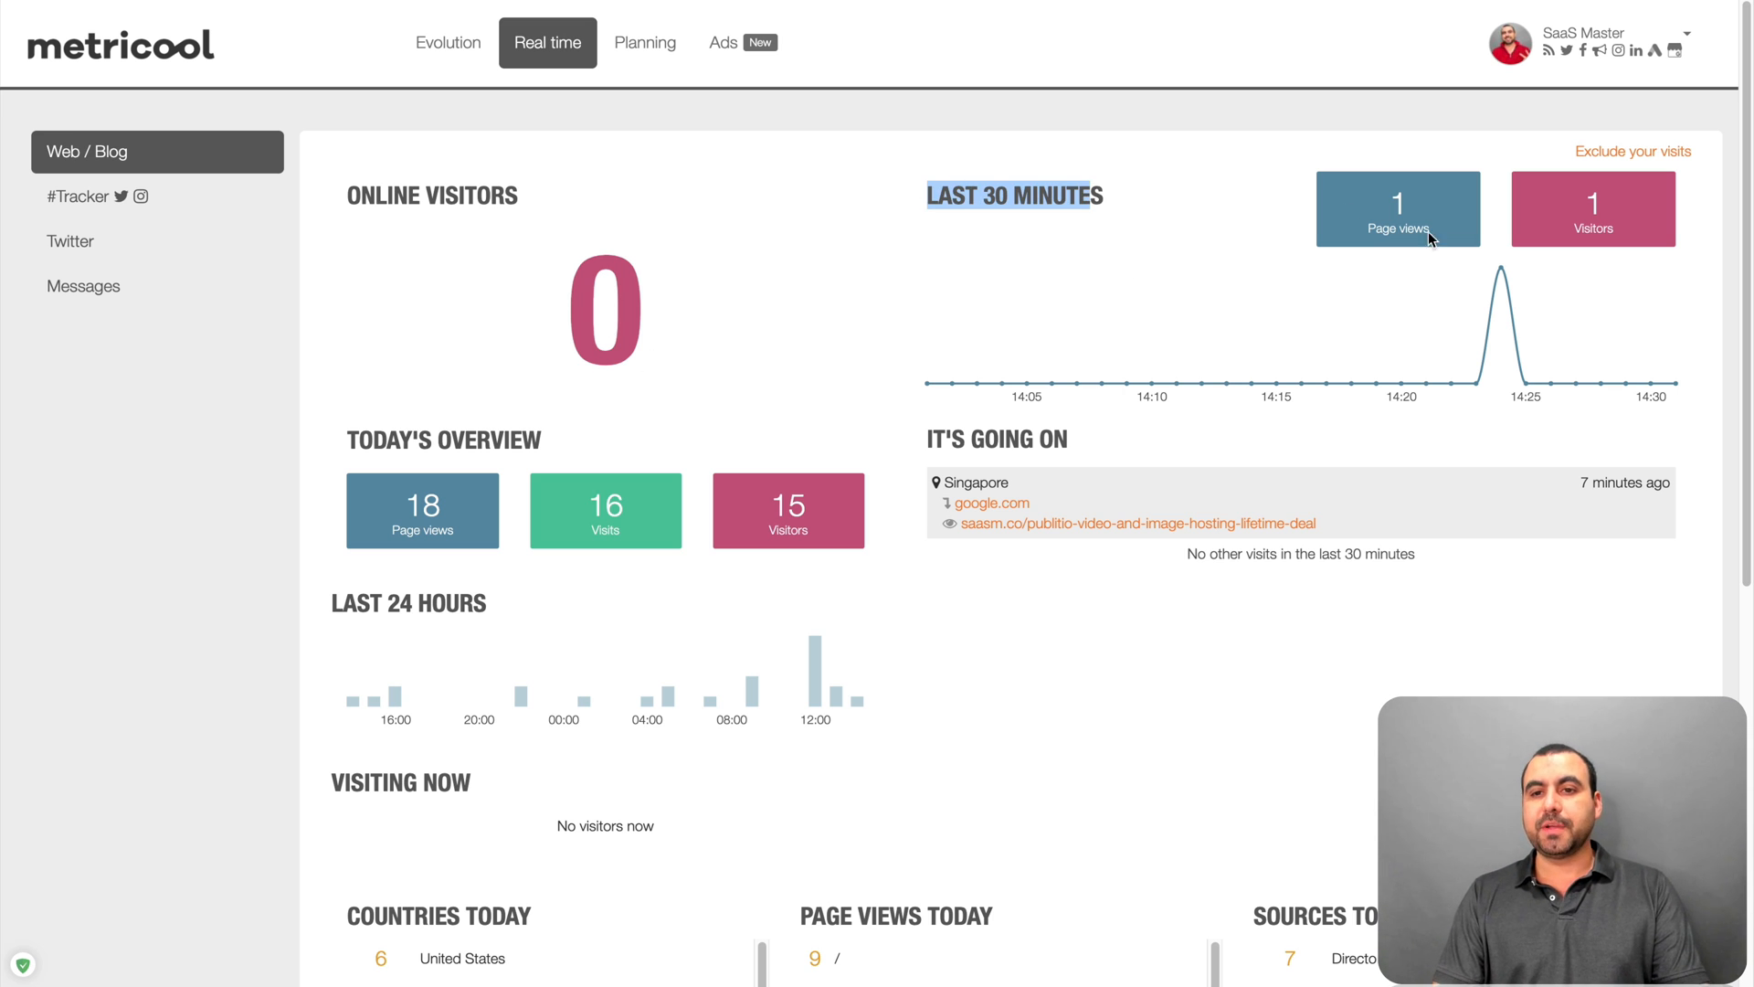
# - Review today's visitor countries, most-viewed pages and traffic sources on the real-time dashboard
pyautogui.scroll(-3)
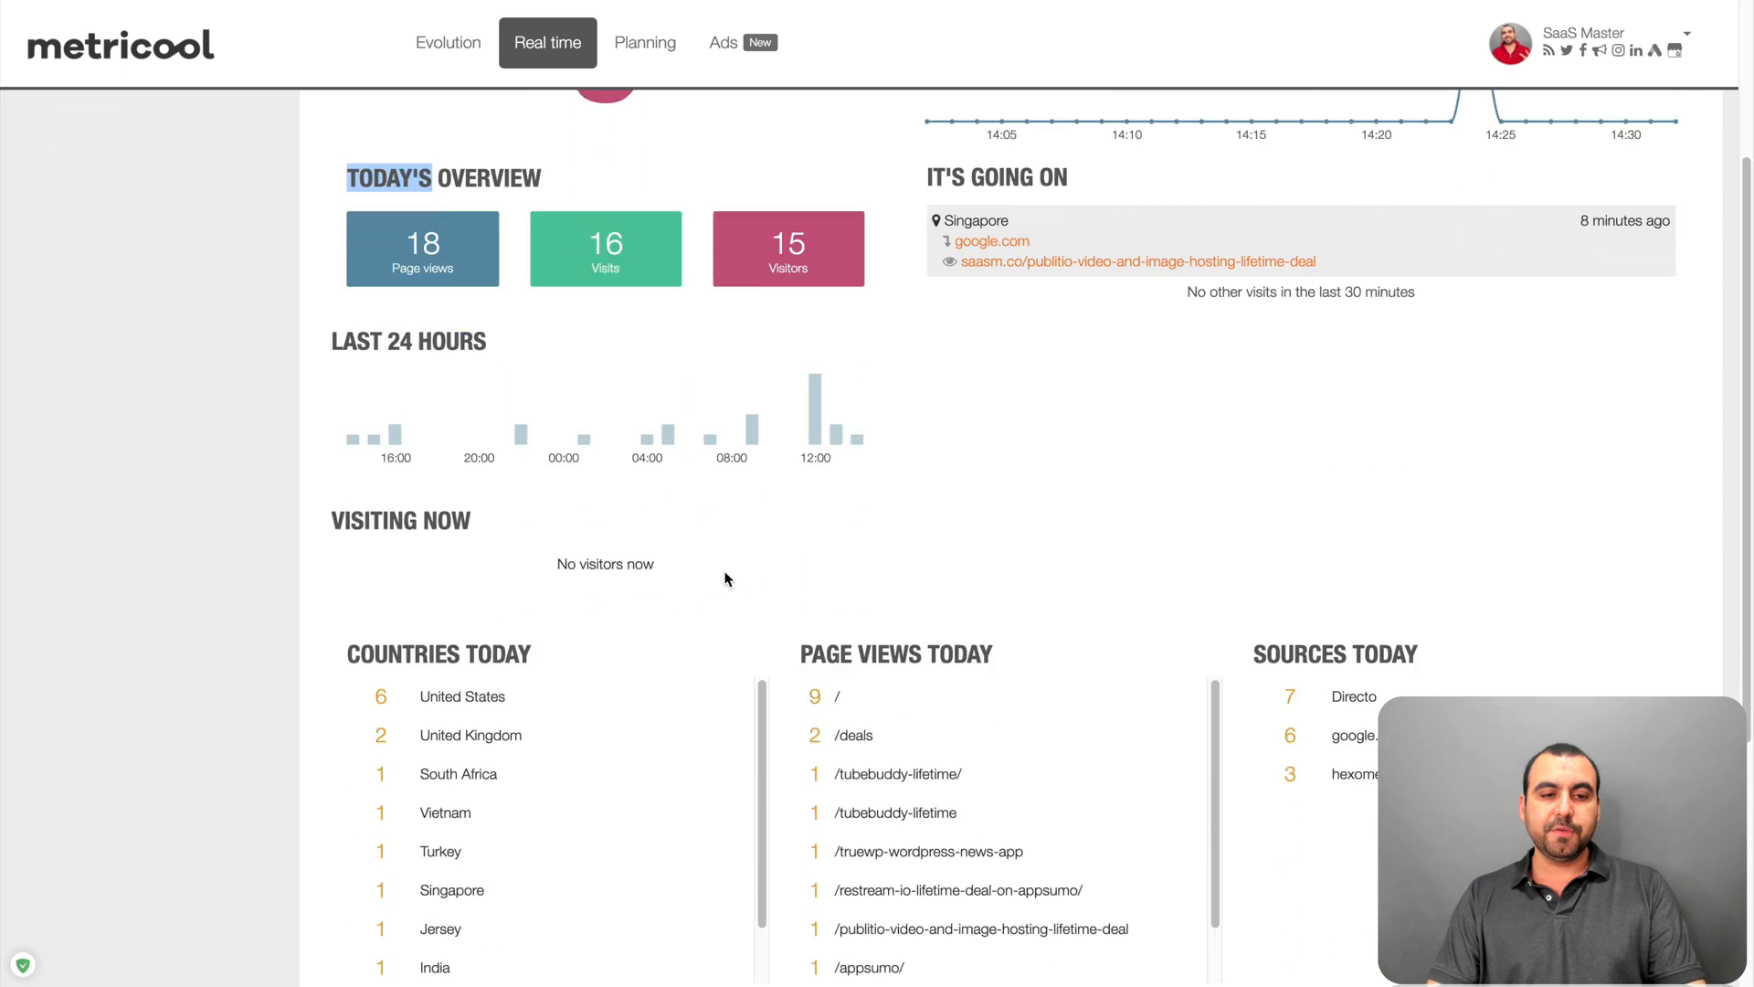
pyautogui.scroll(-3)
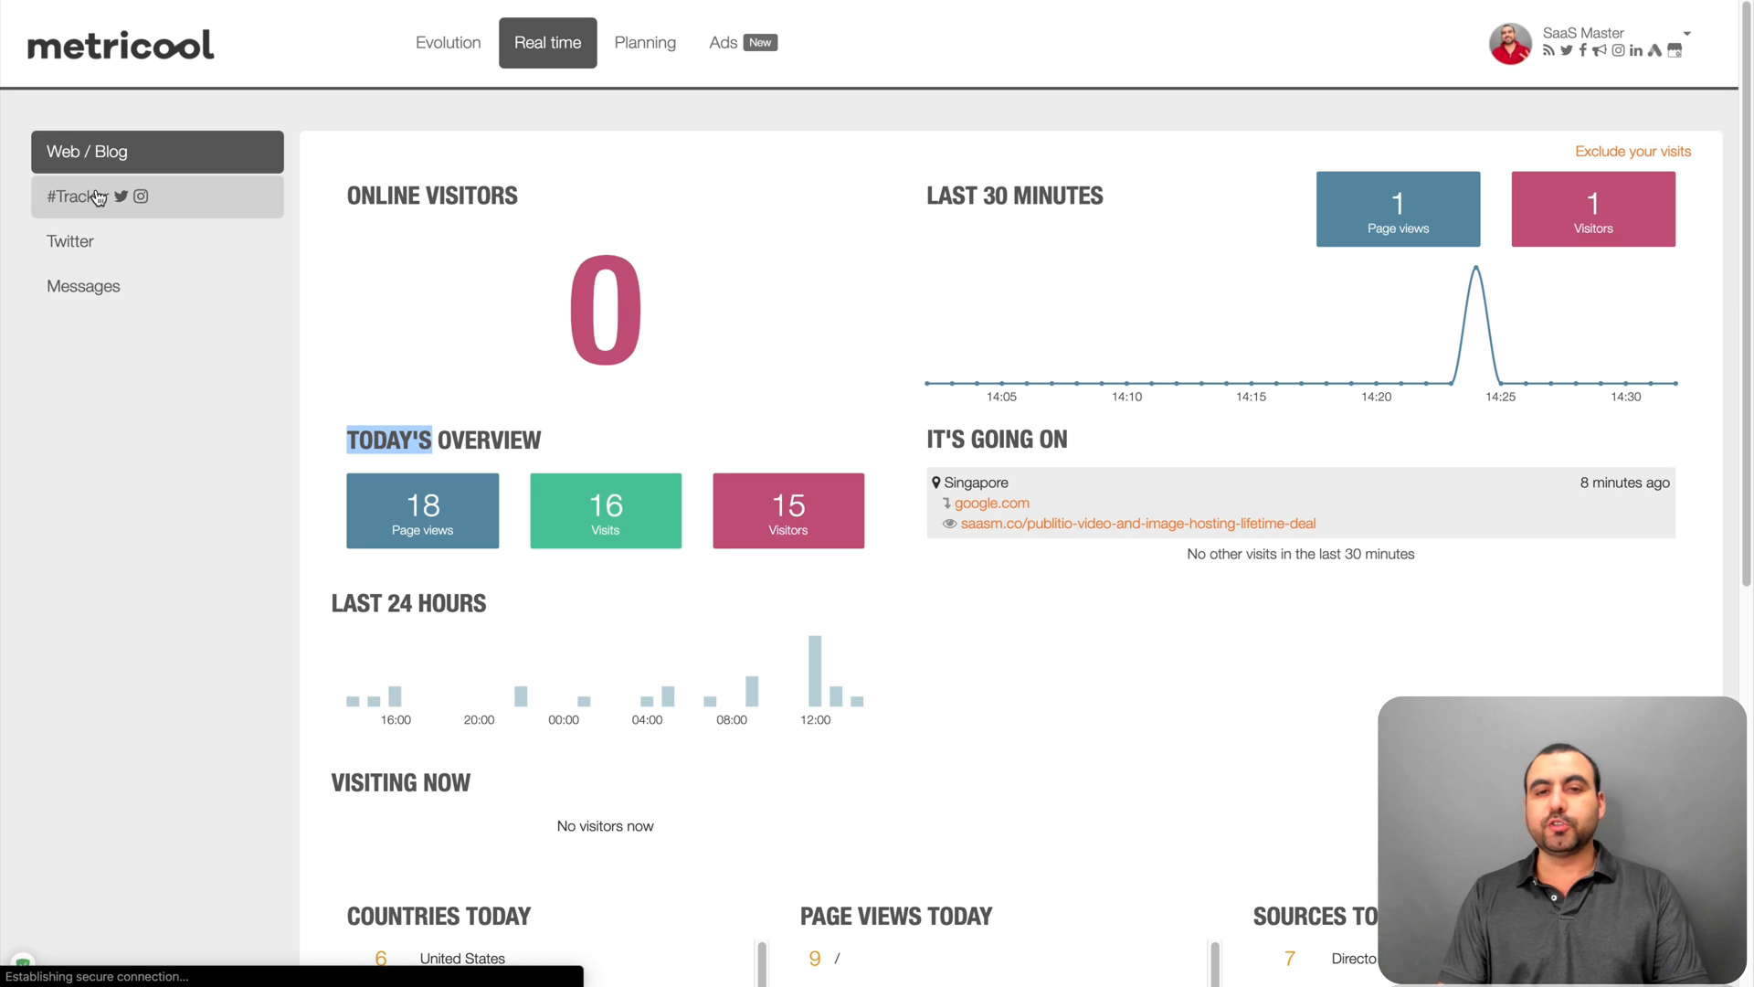
# - Go to the hashtag #Tracker, scroll the saved hashtags and select the #SMMW20 report
pyautogui.click(76, 198)
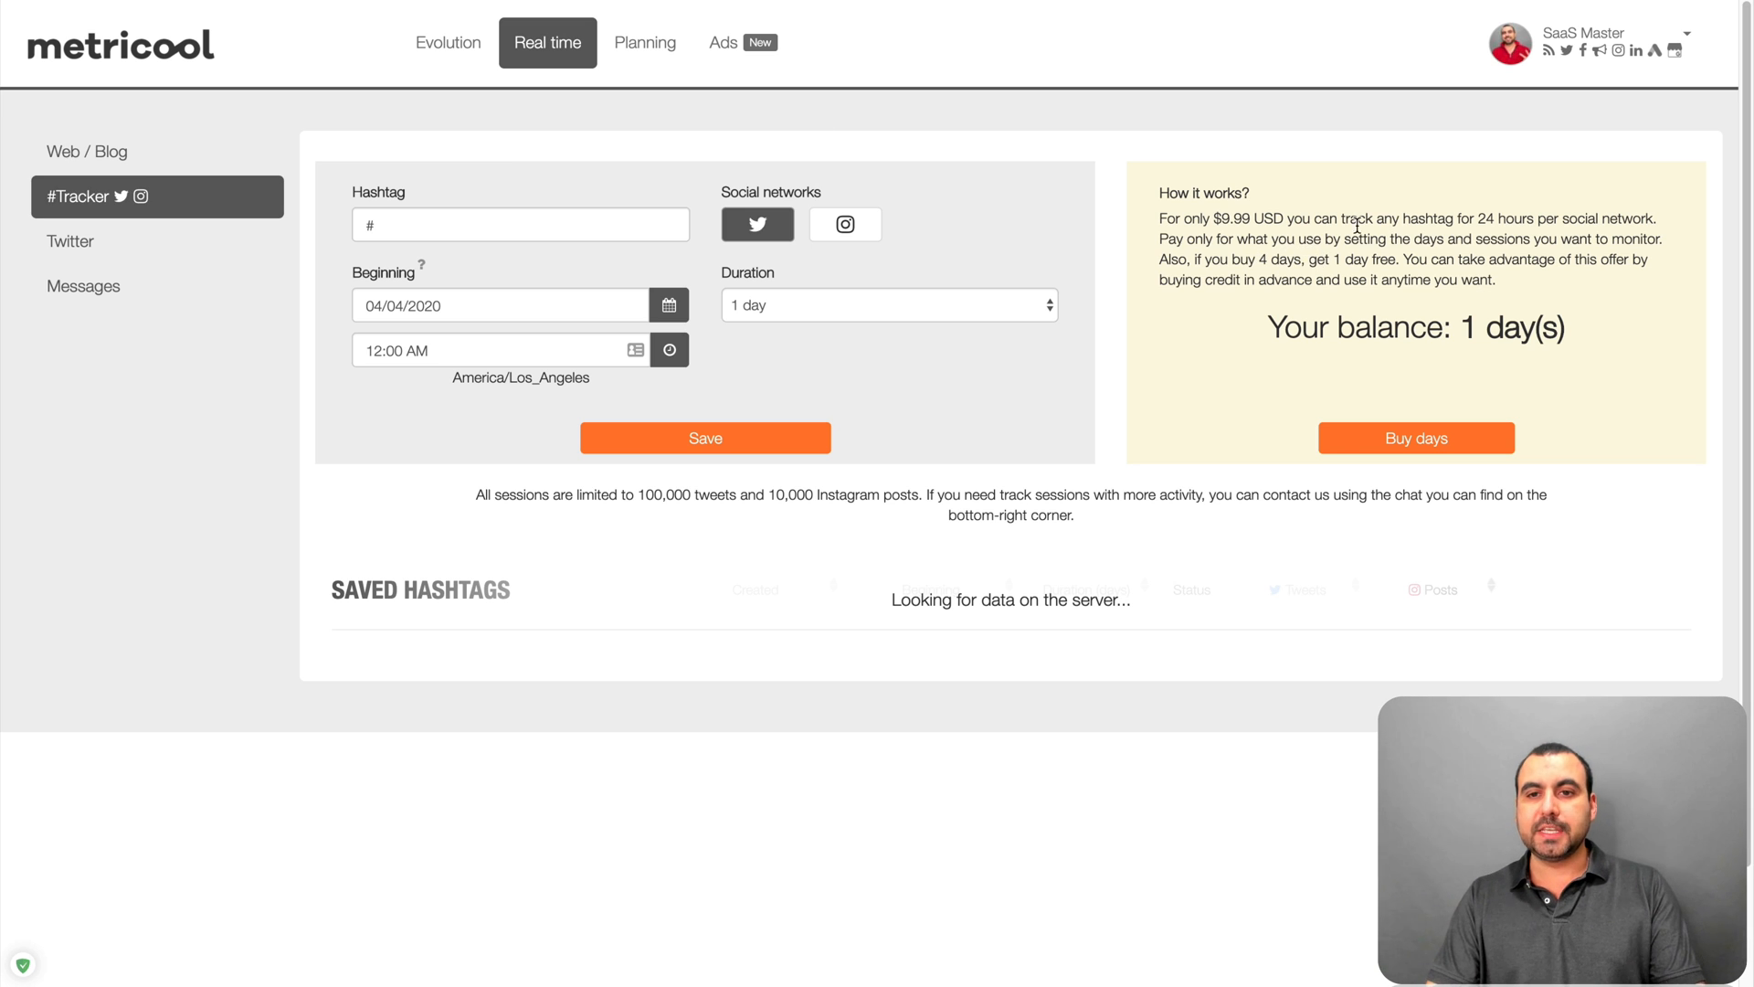
pyautogui.moveTo(795, 199)
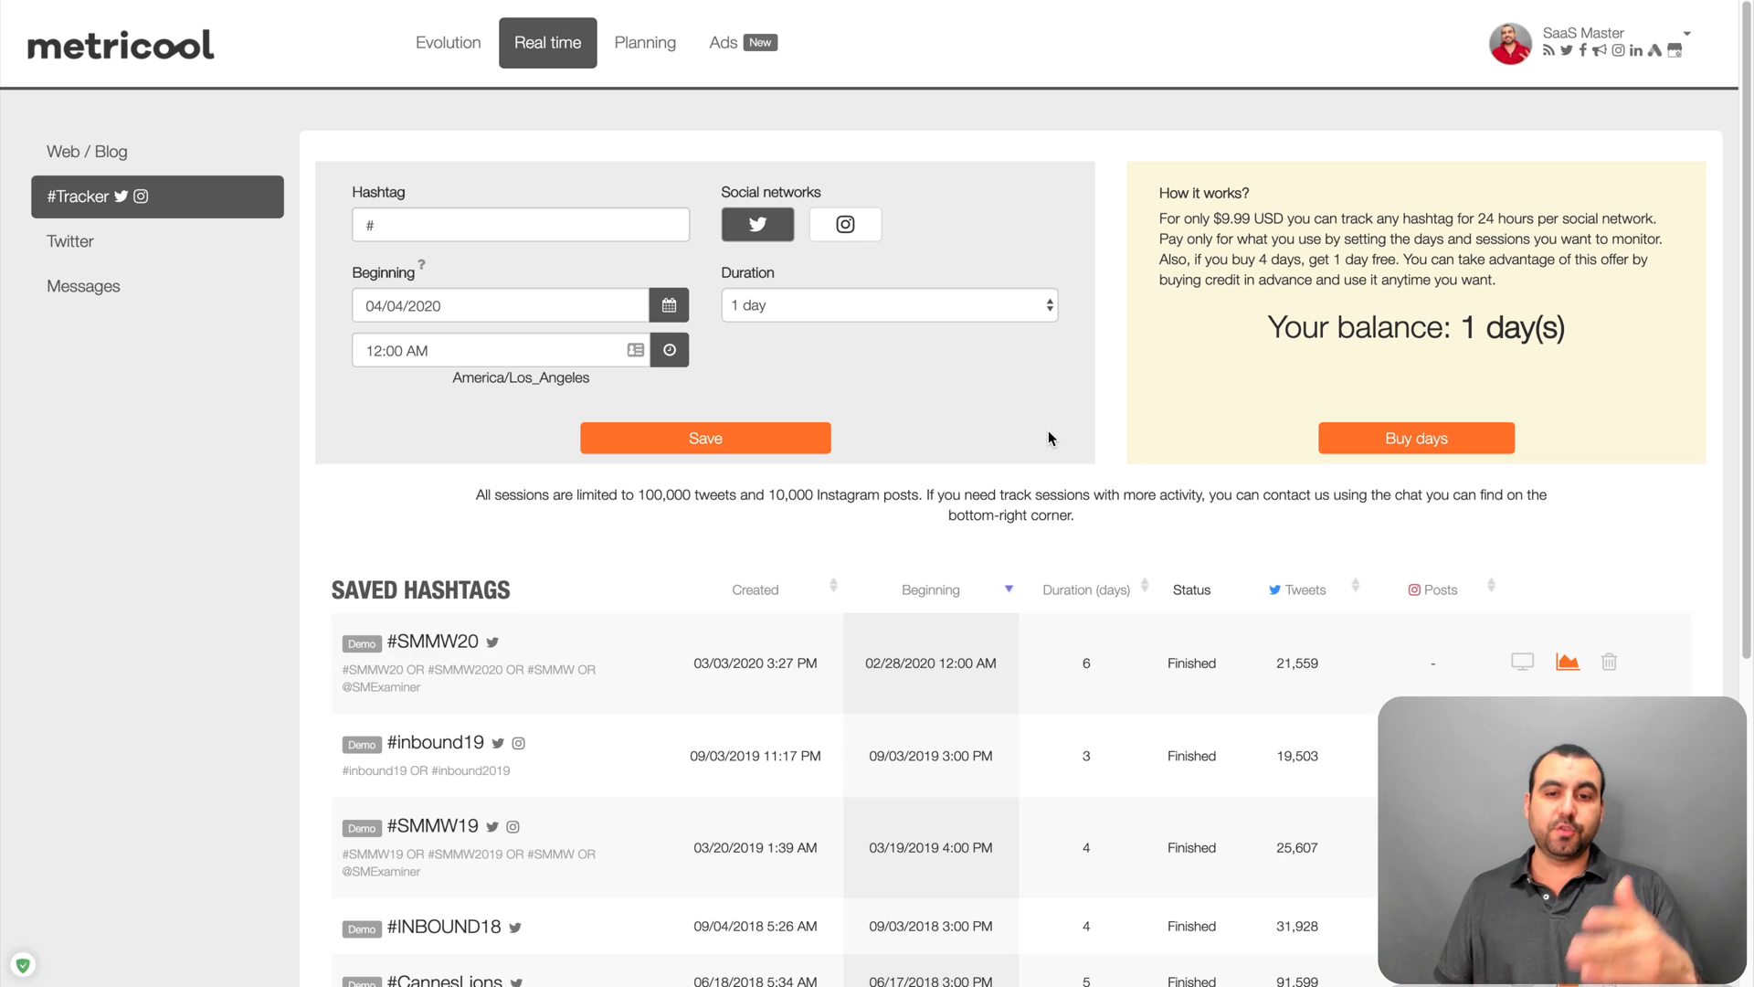
pyautogui.moveTo(415, 669)
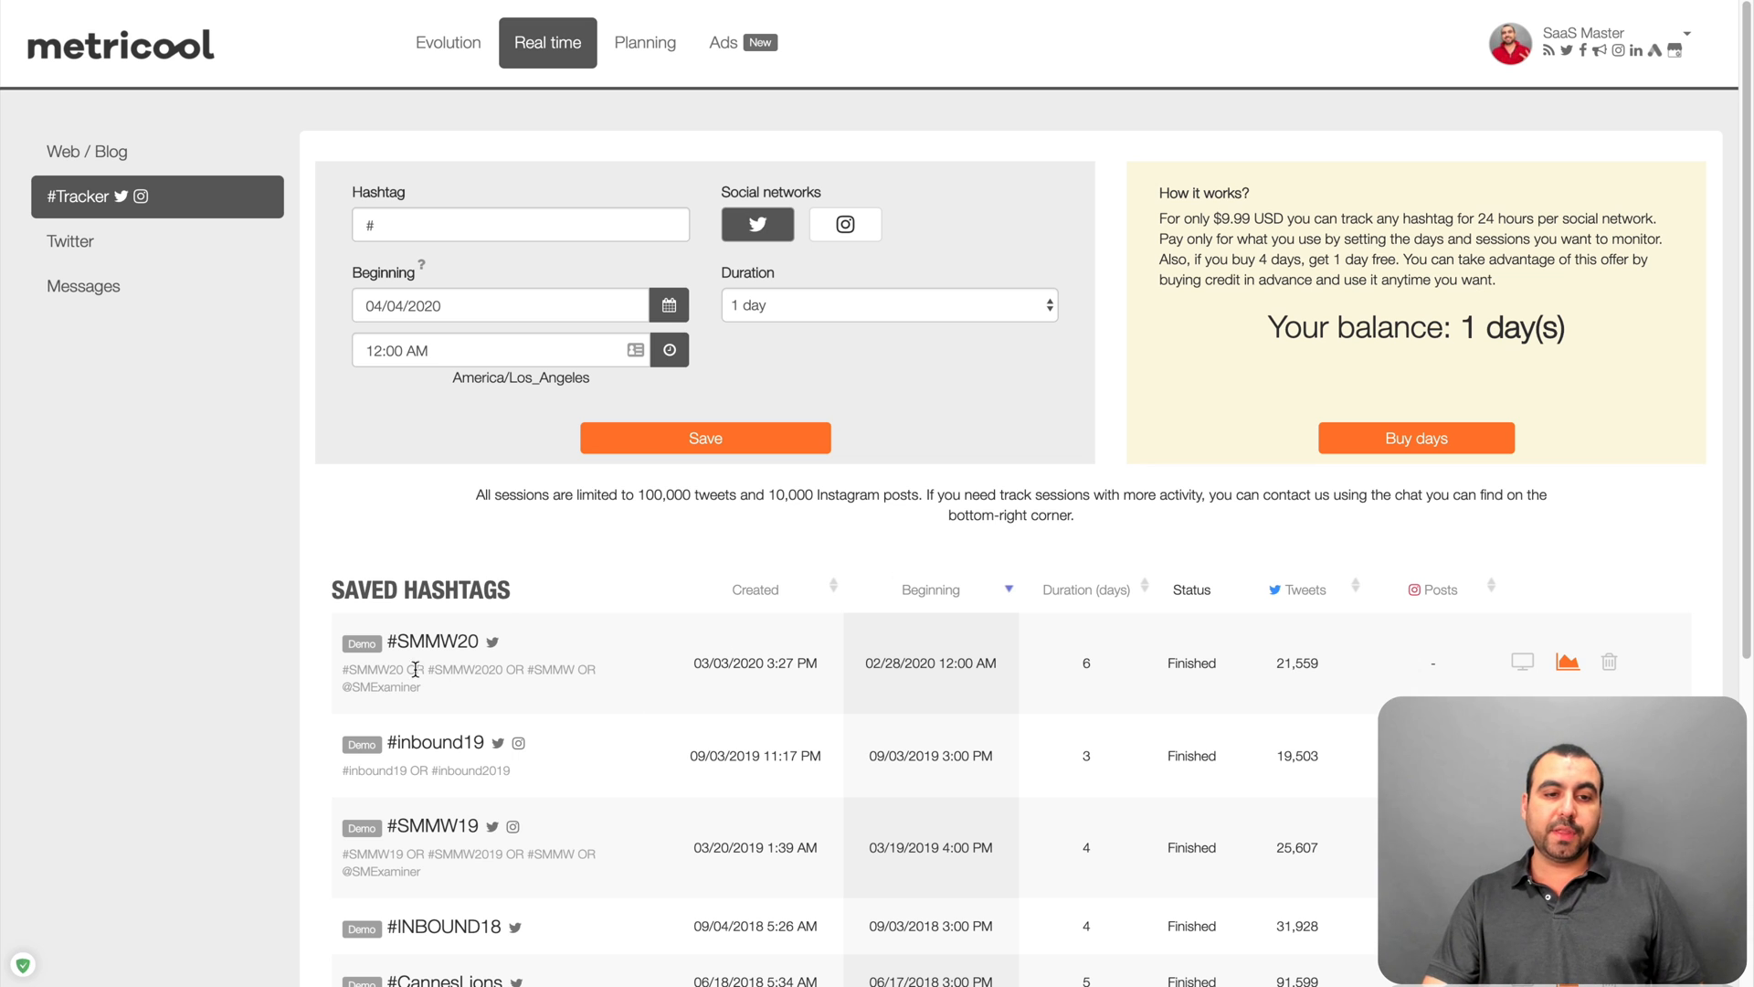
pyautogui.scroll(-3)
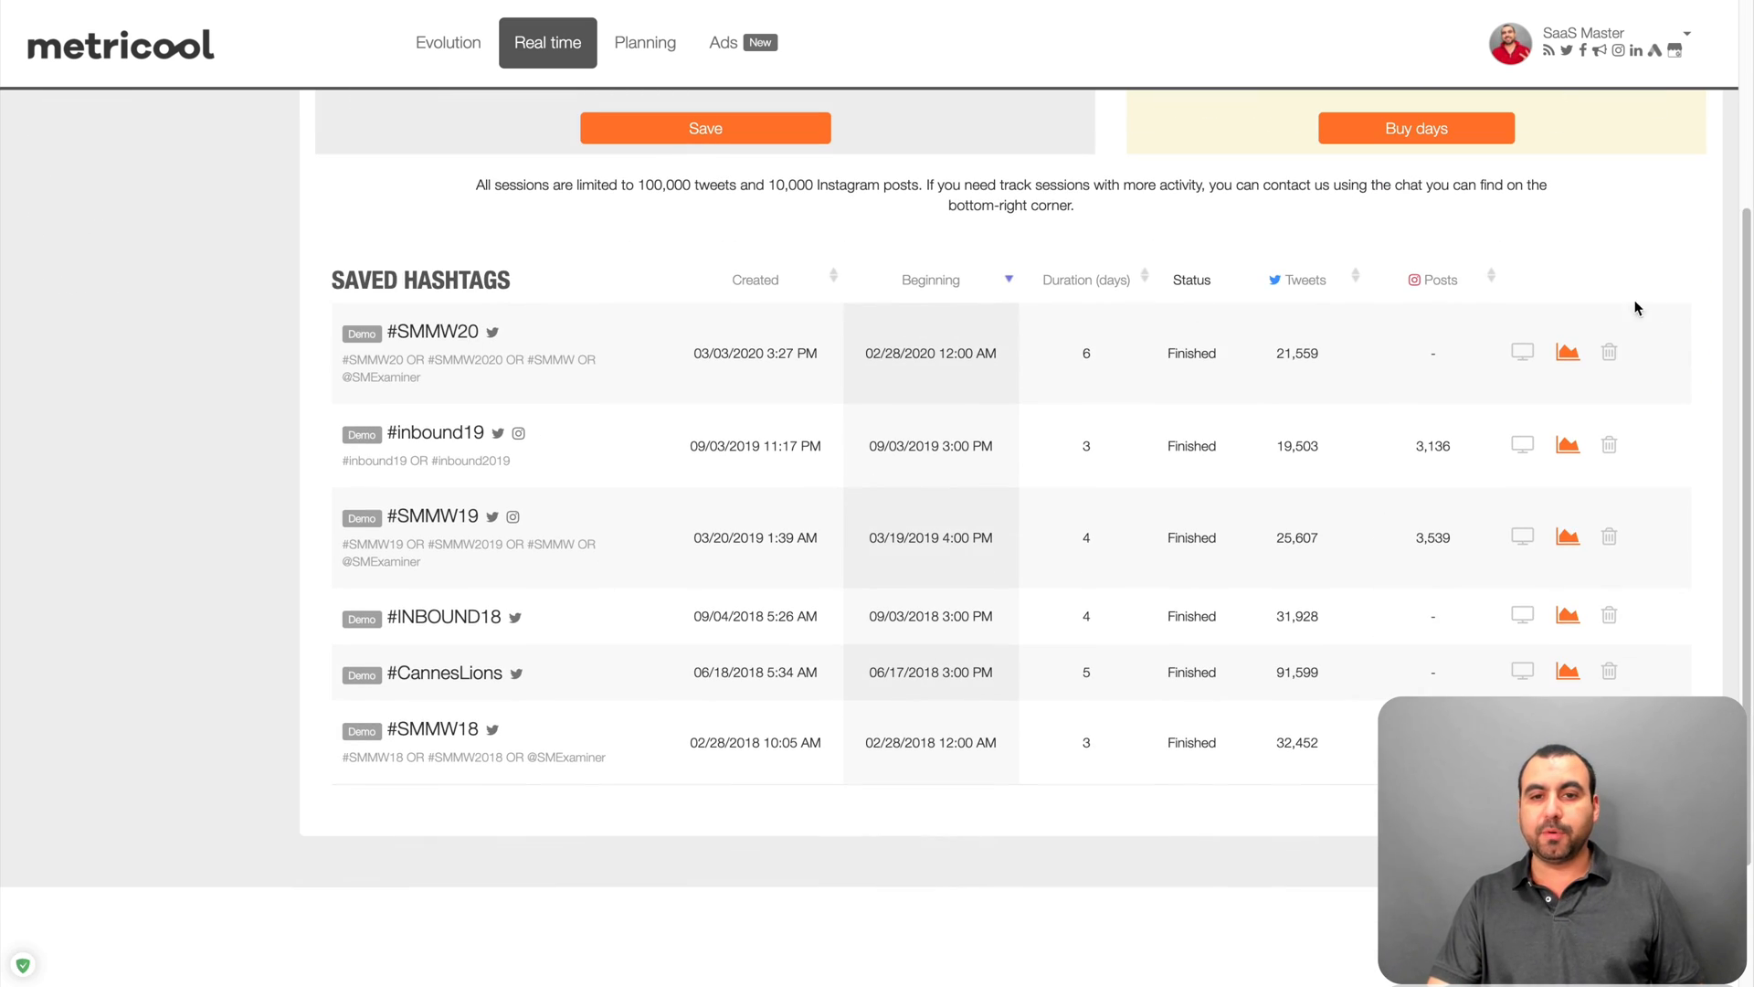
pyautogui.click(1566, 352)
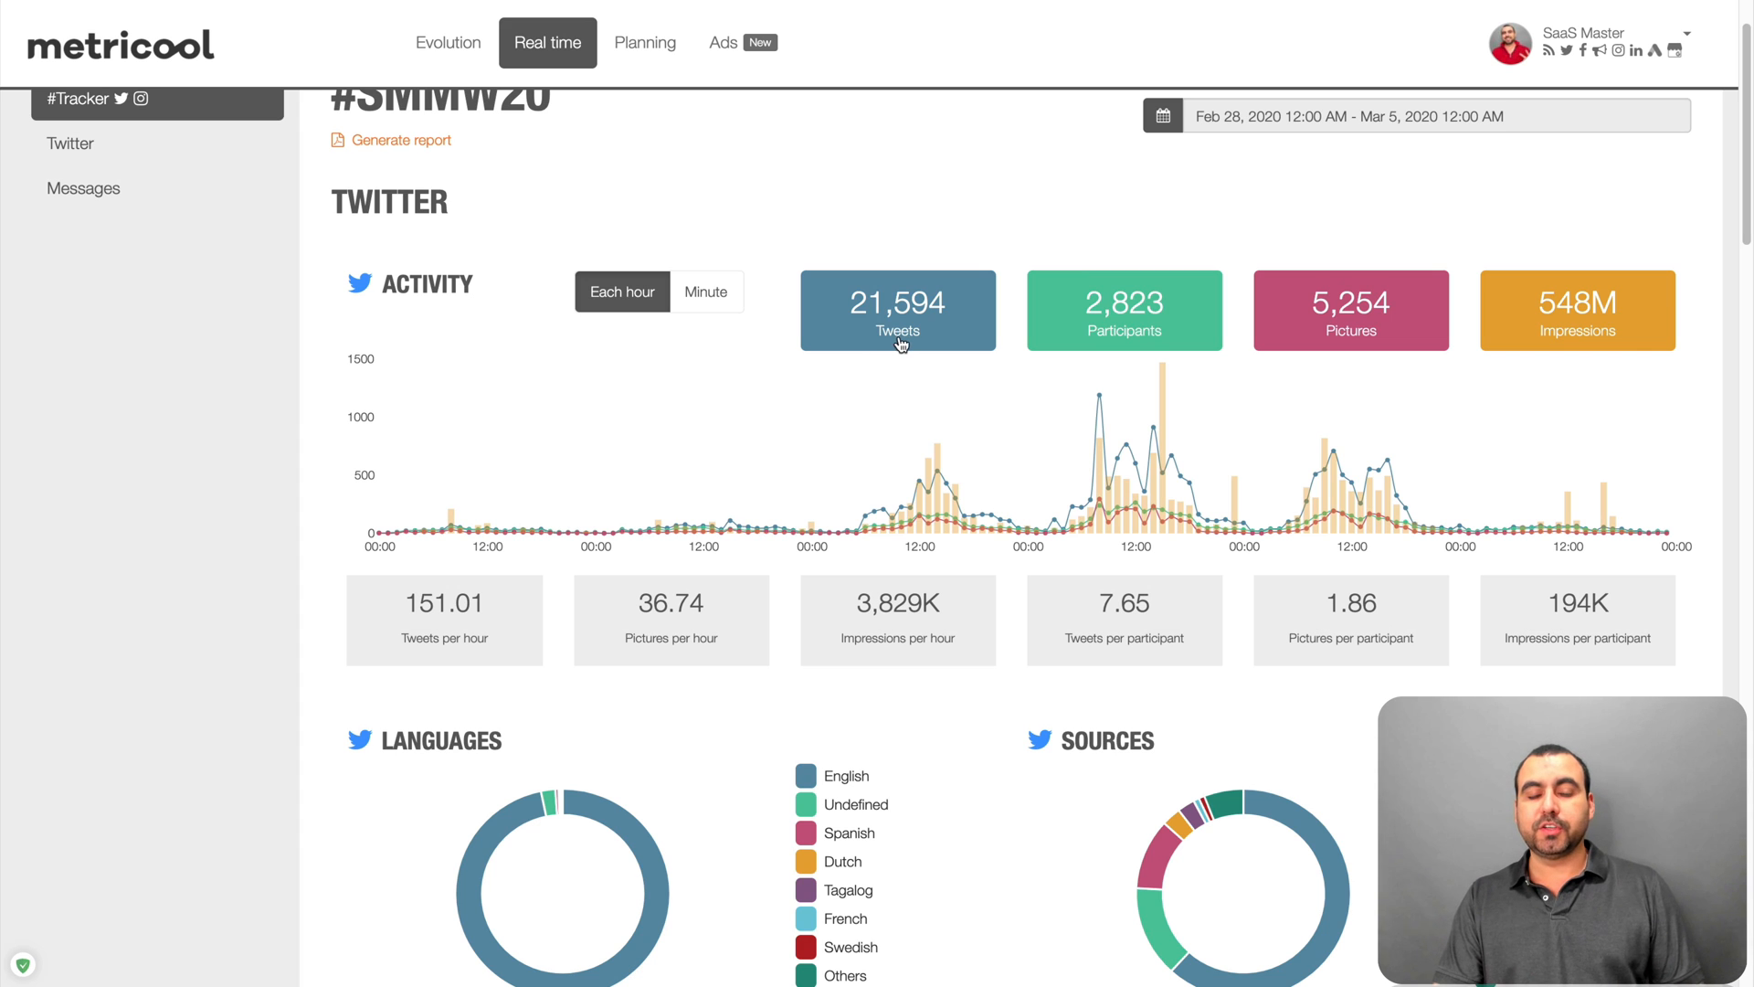
pyautogui.moveTo(1052, 322)
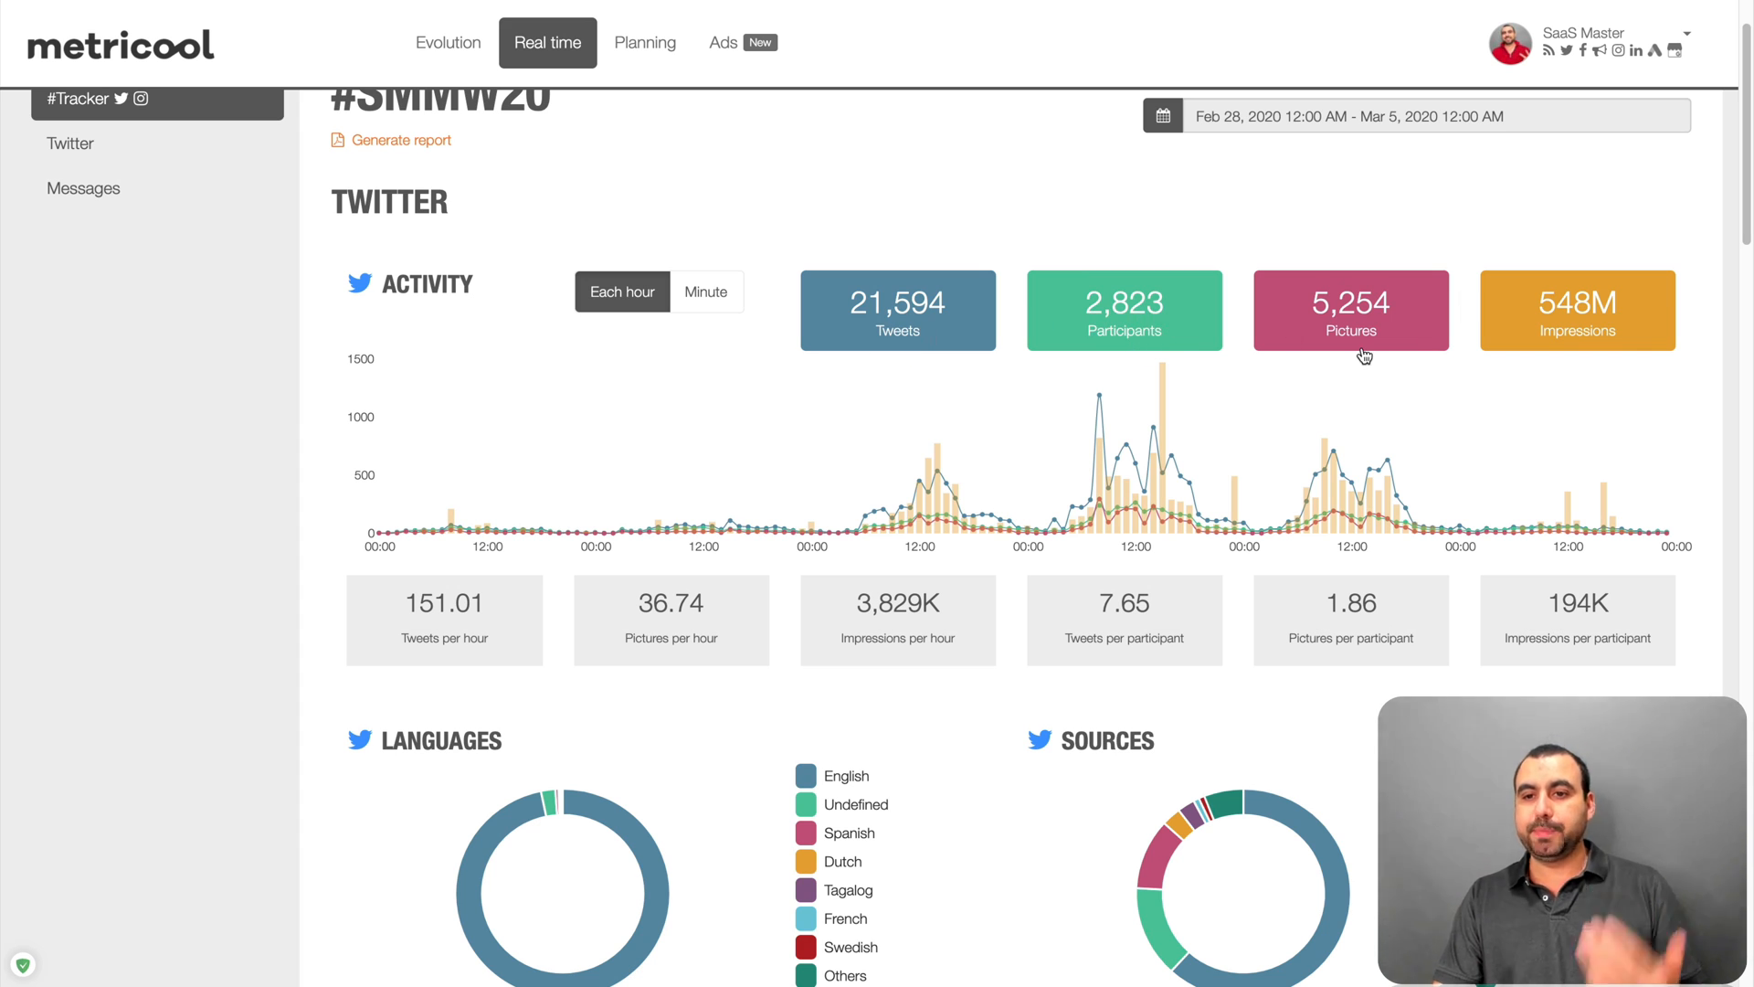
# - Review #SMMW20 languages, sources, participant countries (45.65% United States) and top-100 ranking
pyautogui.scroll(-3)
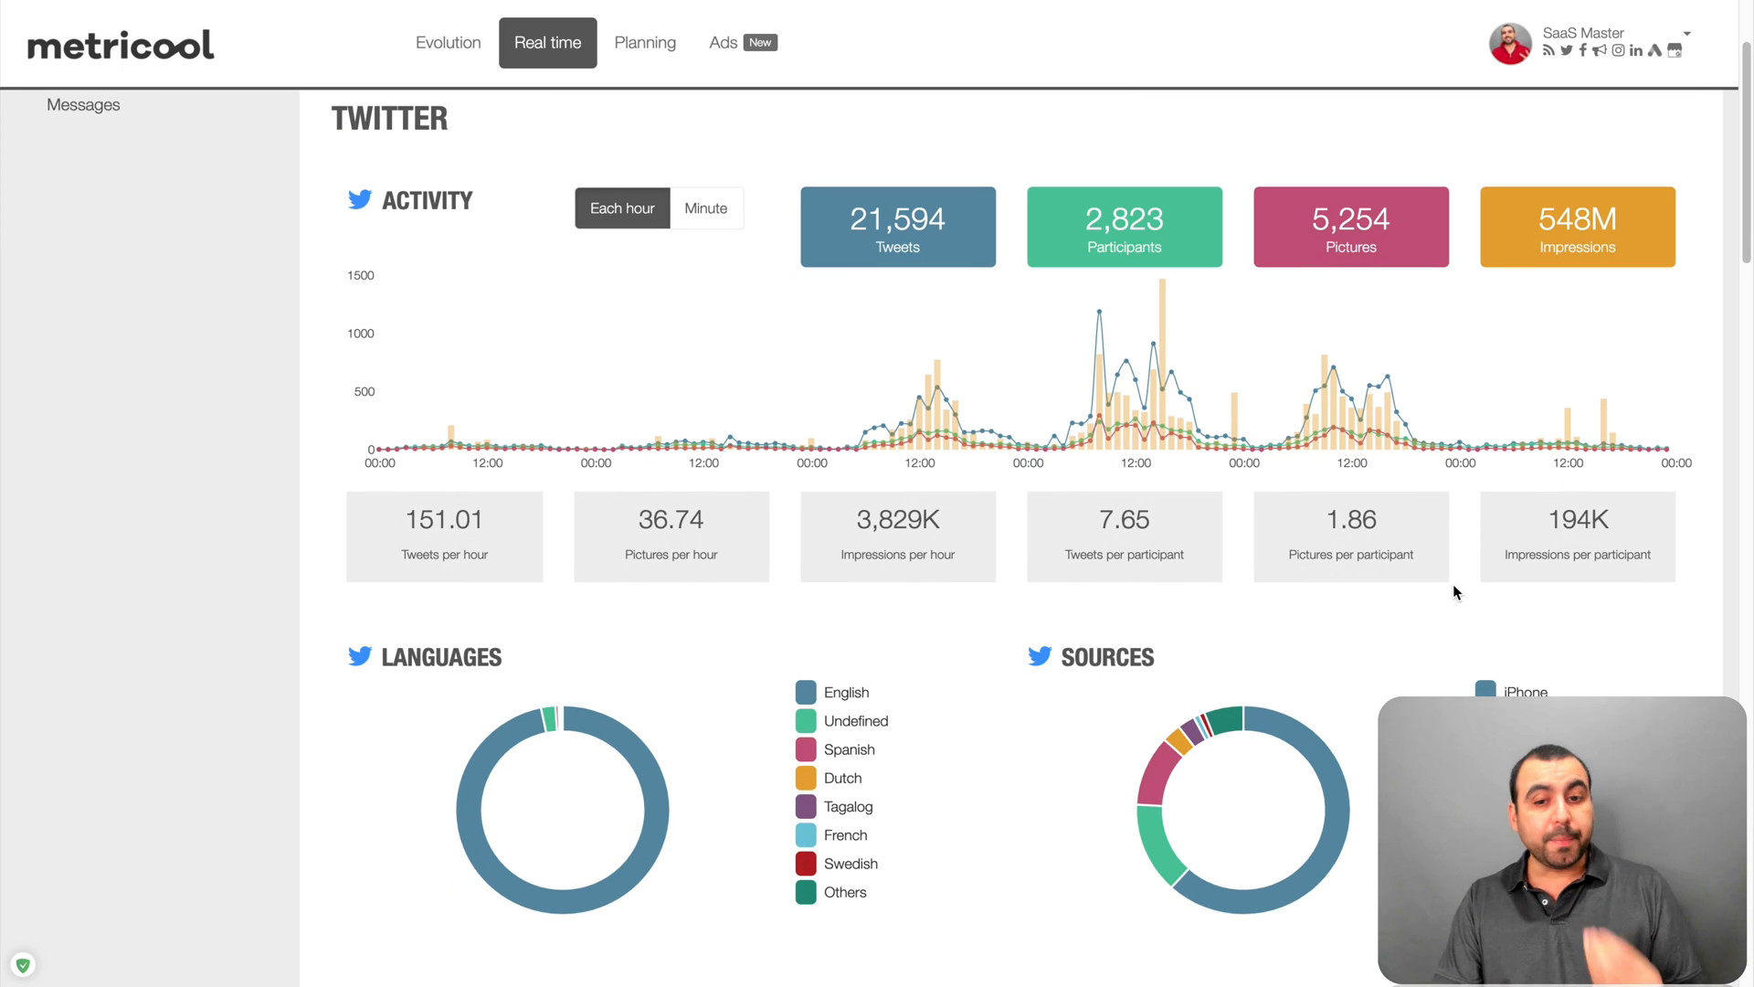
pyautogui.scroll(-3)
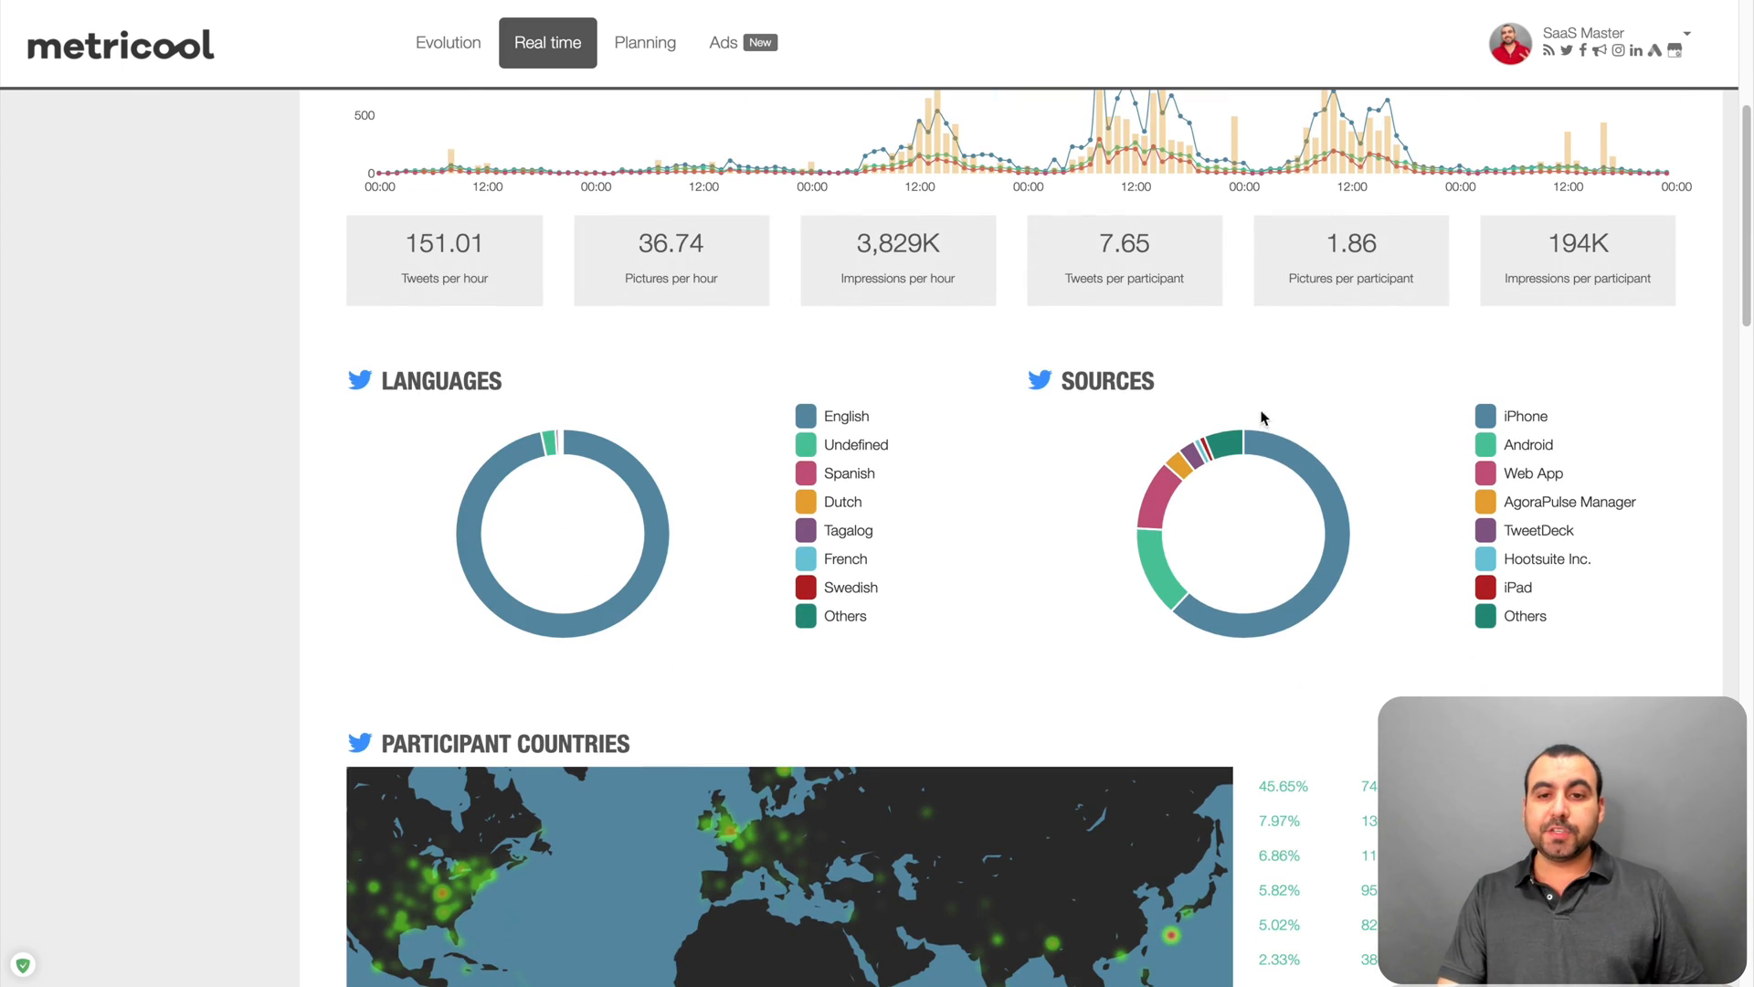
pyautogui.scroll(-3)
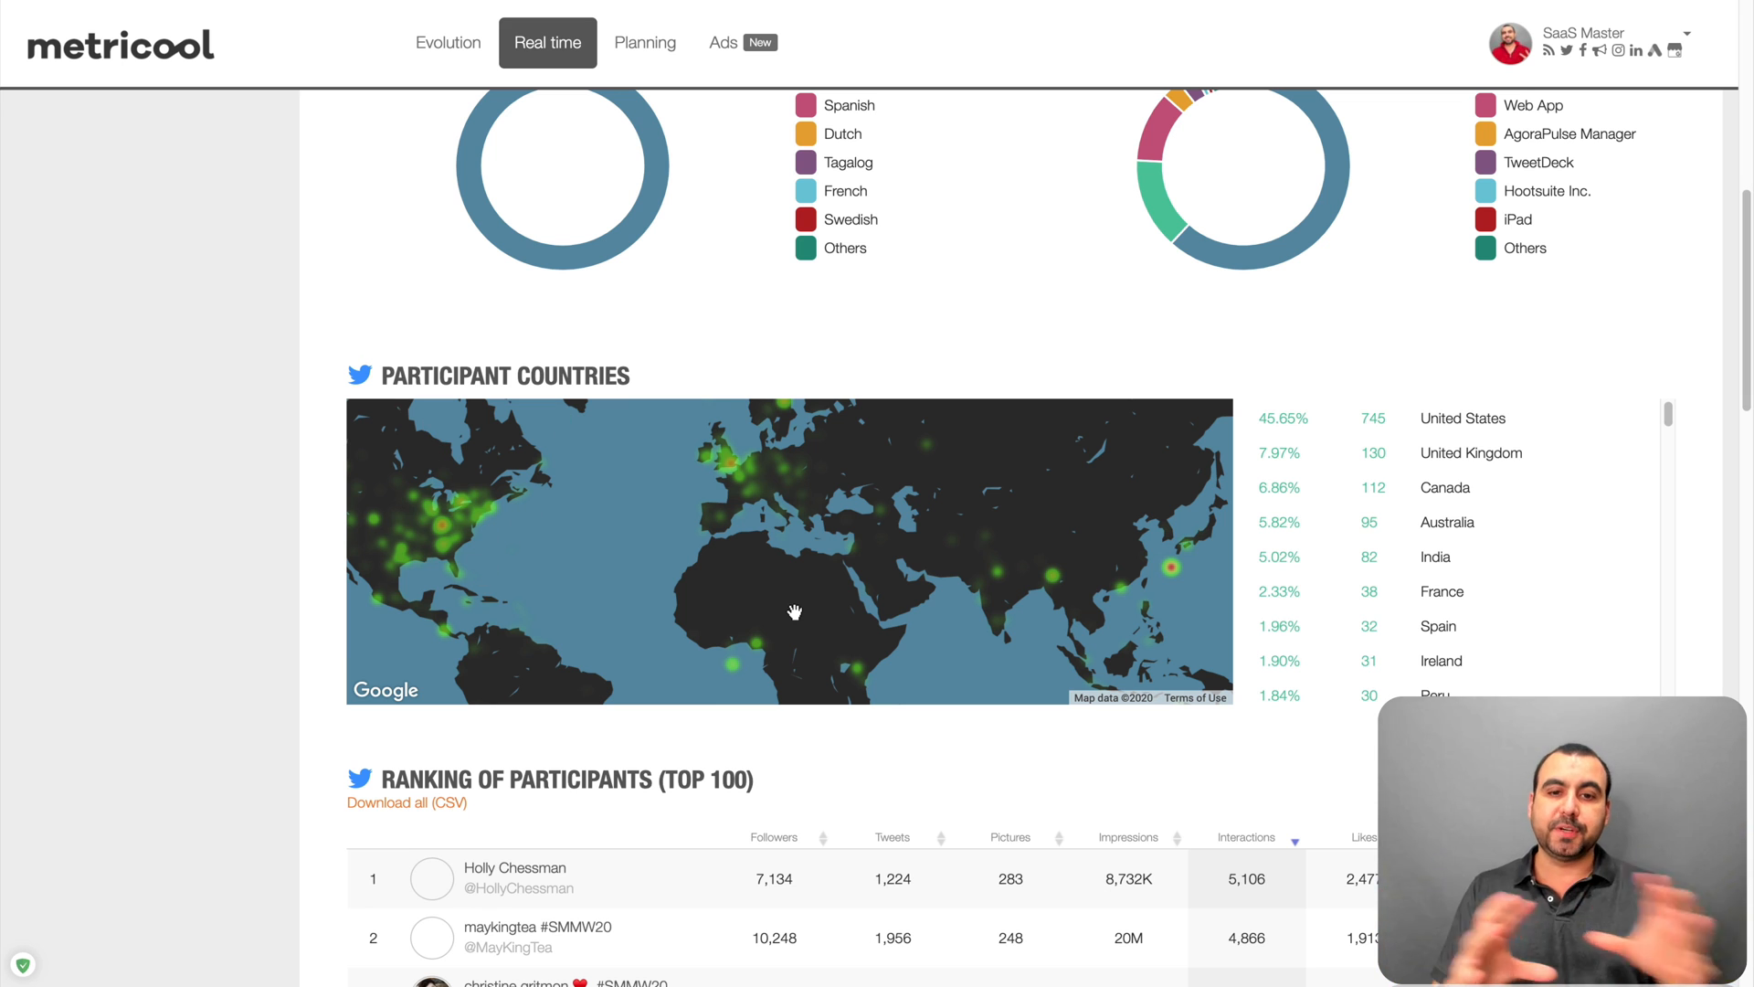
pyautogui.scroll(-3)
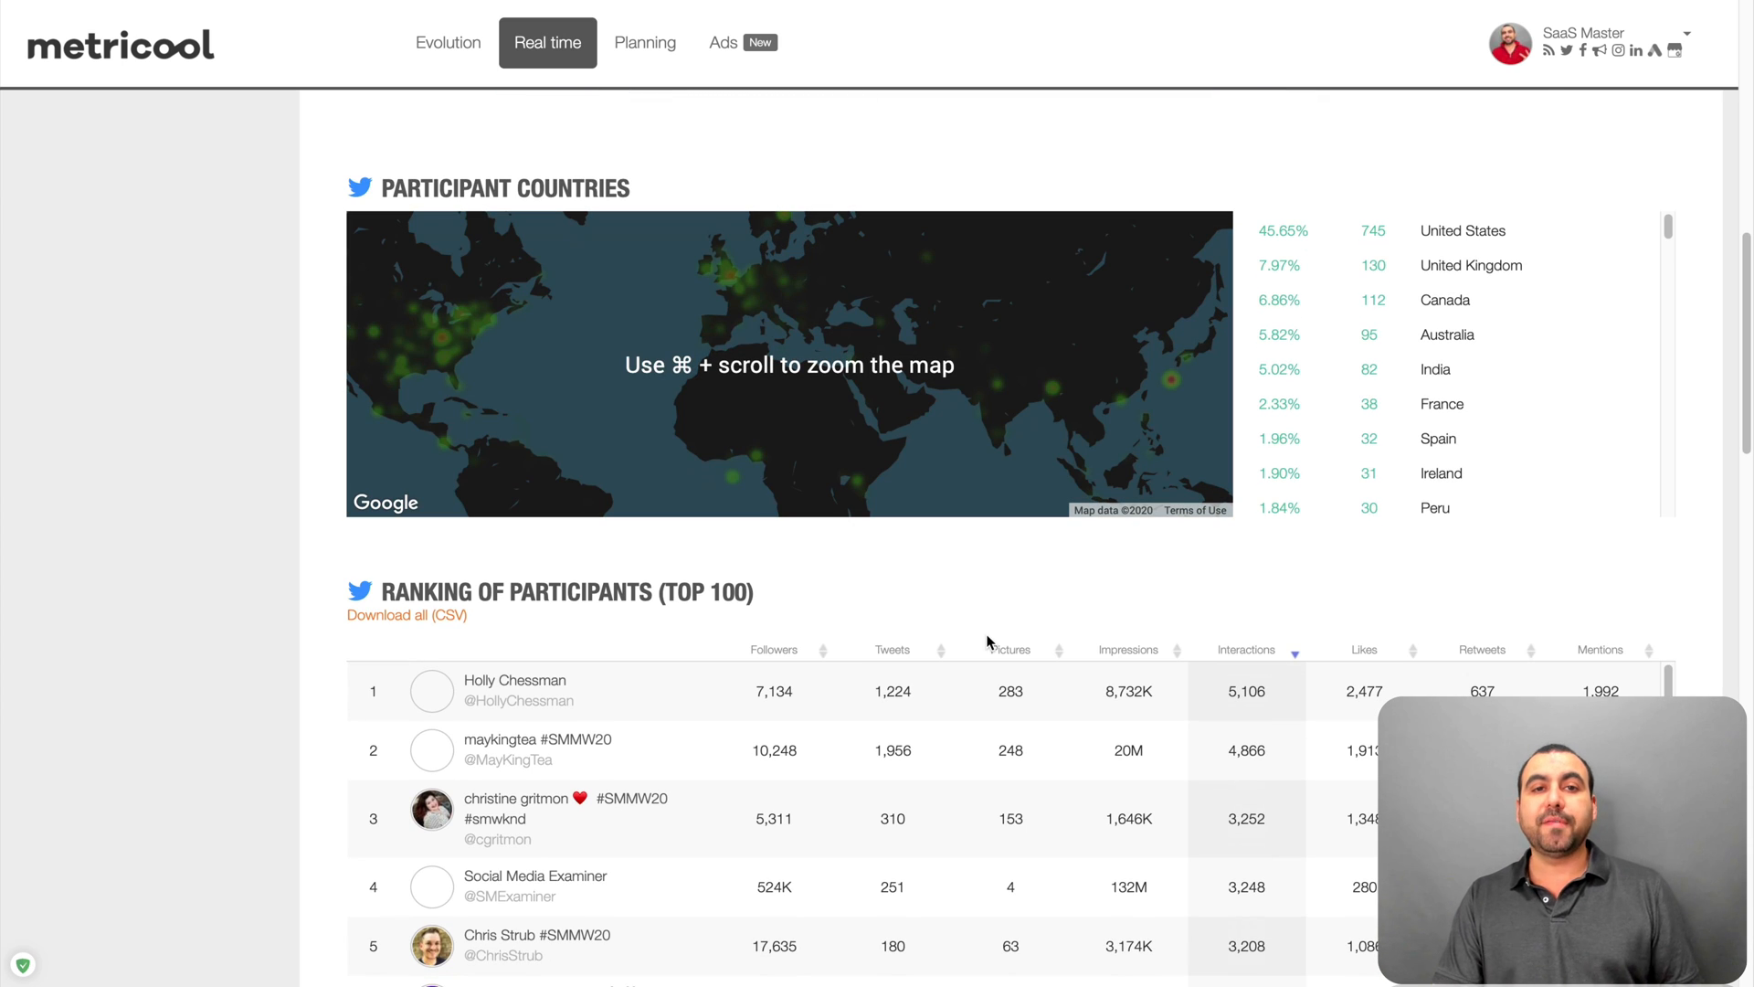
pyautogui.scroll(-3)
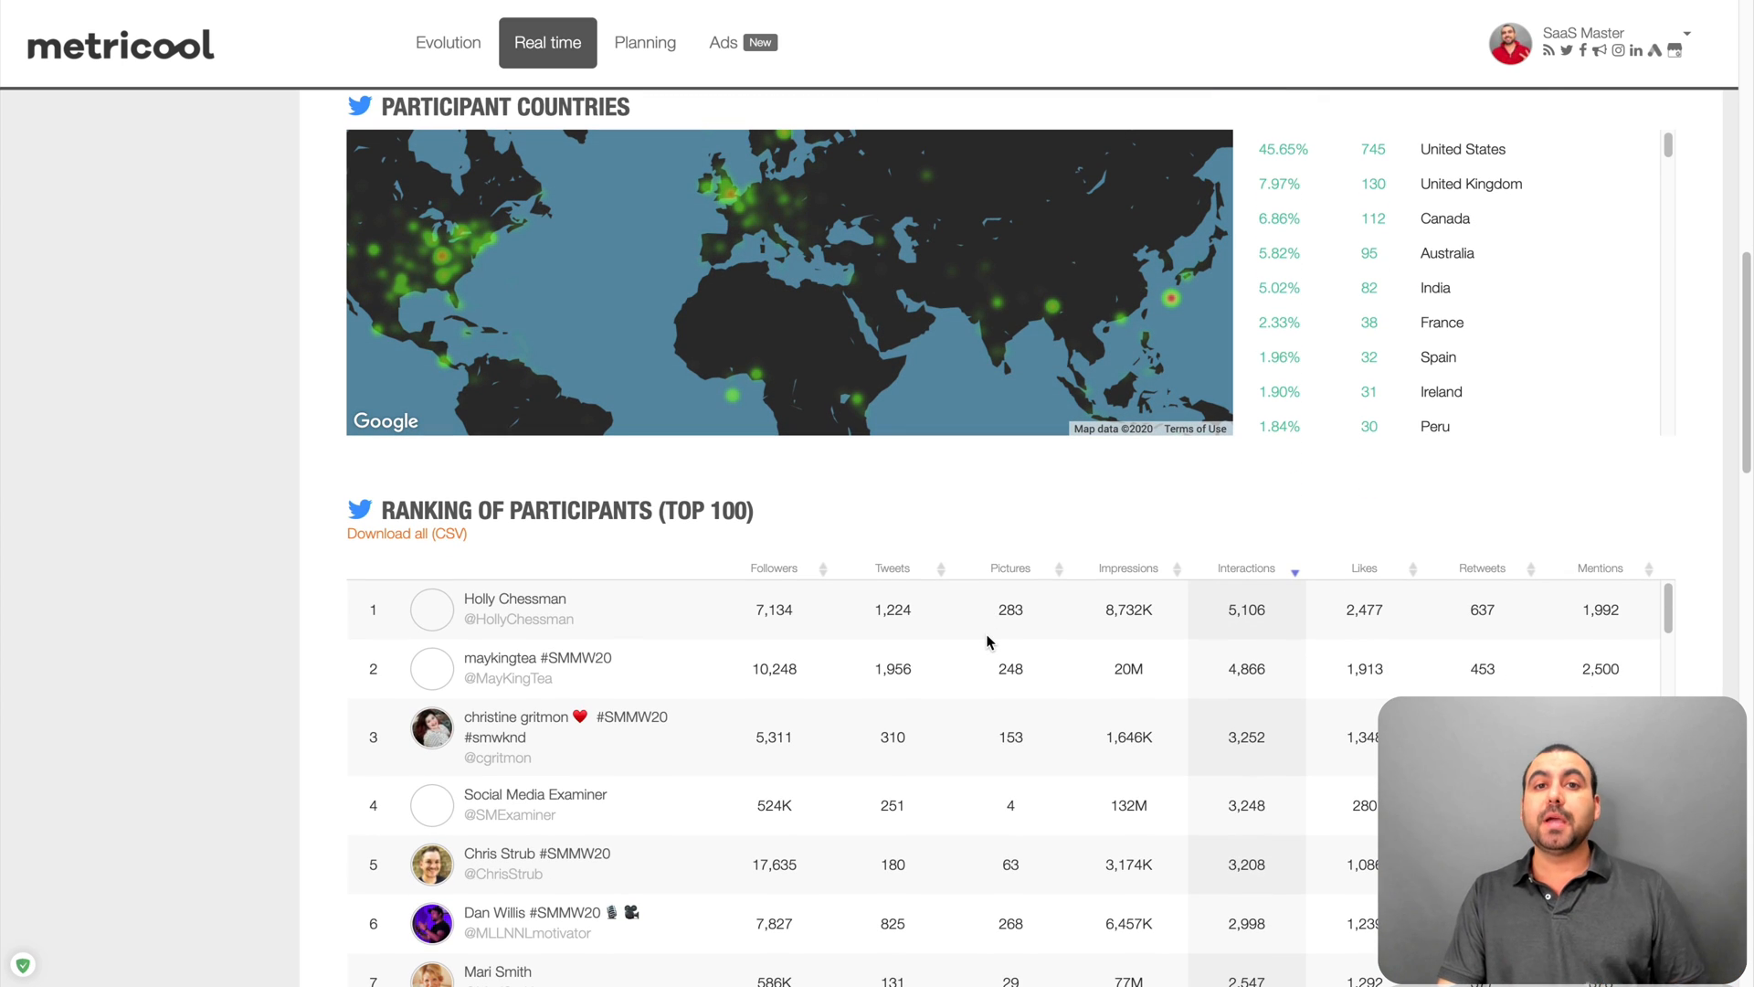
pyautogui.scroll(-3)
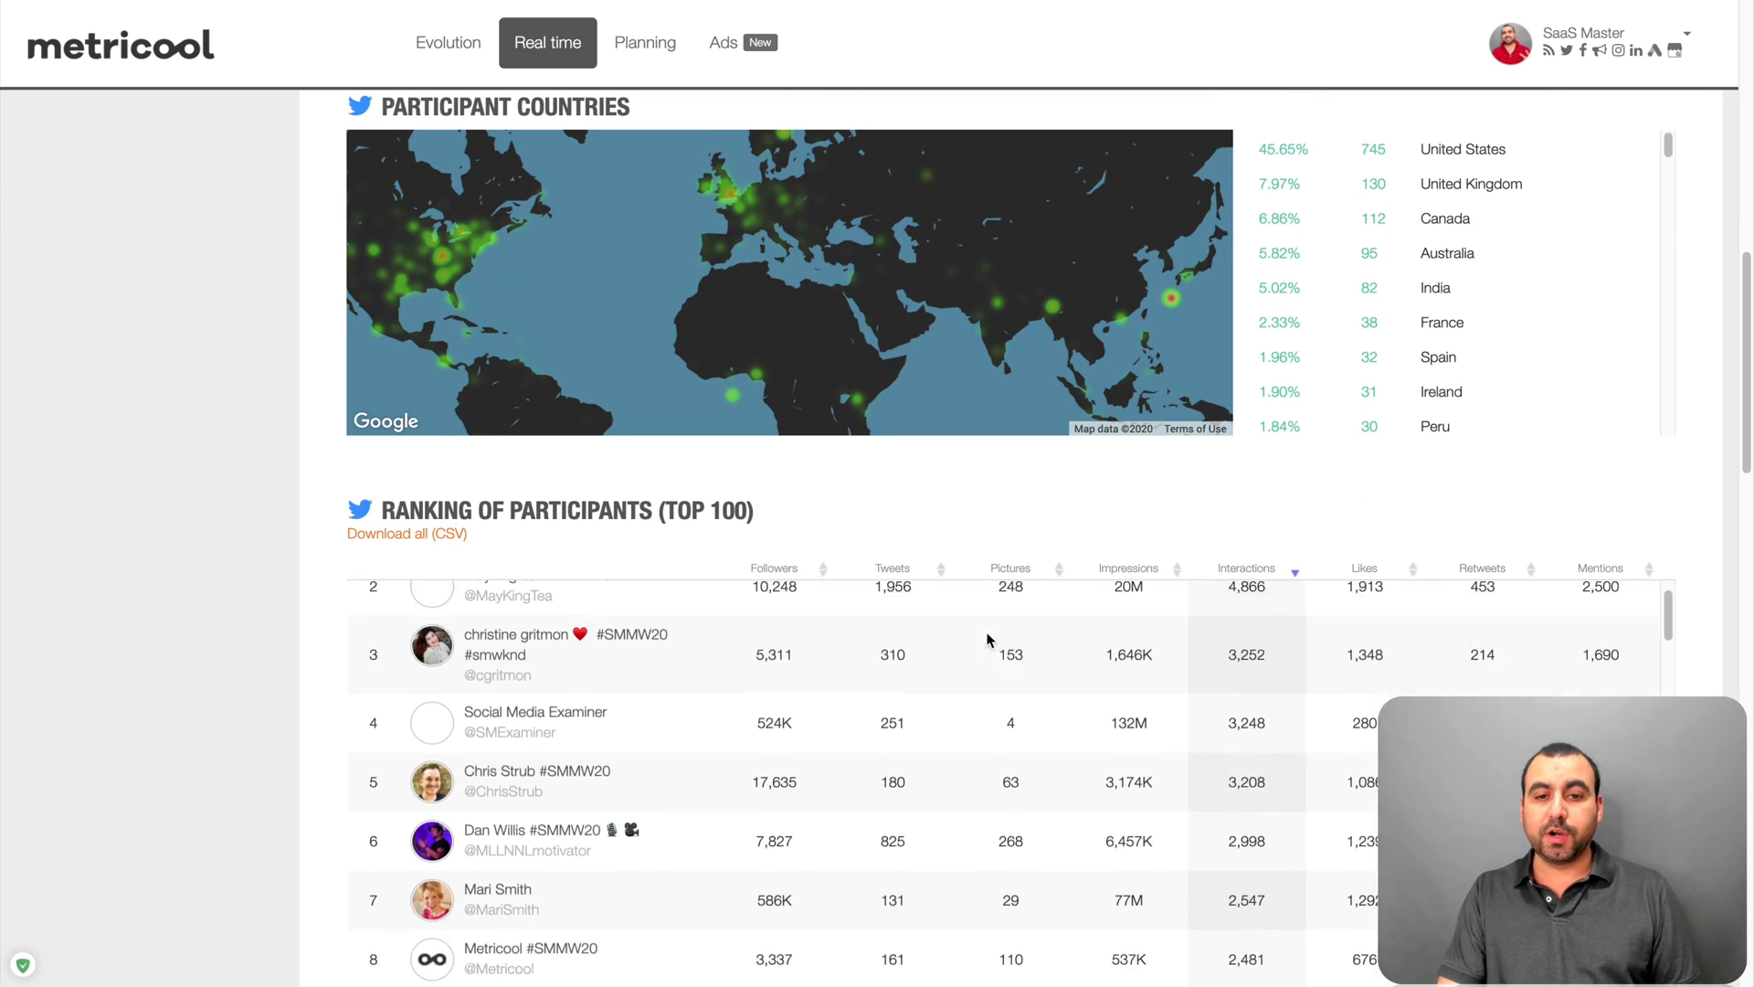
pyautogui.scroll(-3)
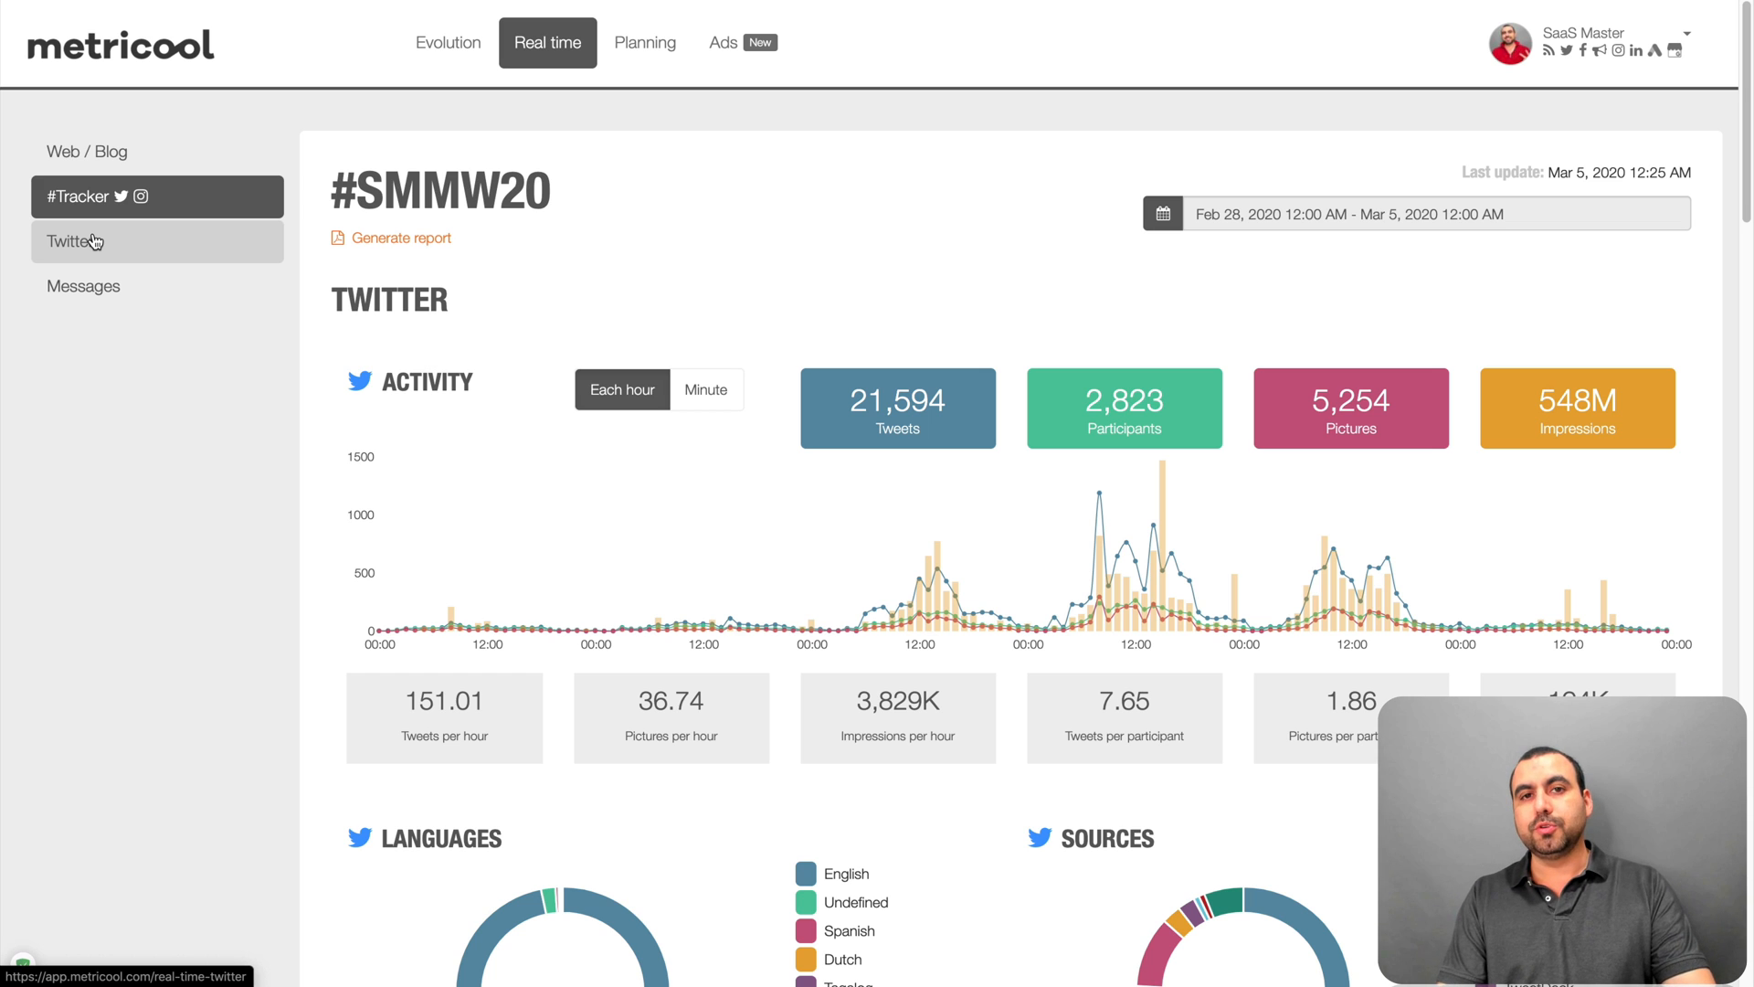
# - Review the Twitter community page: 252 followers, 30 following, tweets, interactions and the follower list
pyautogui.click(73, 242)
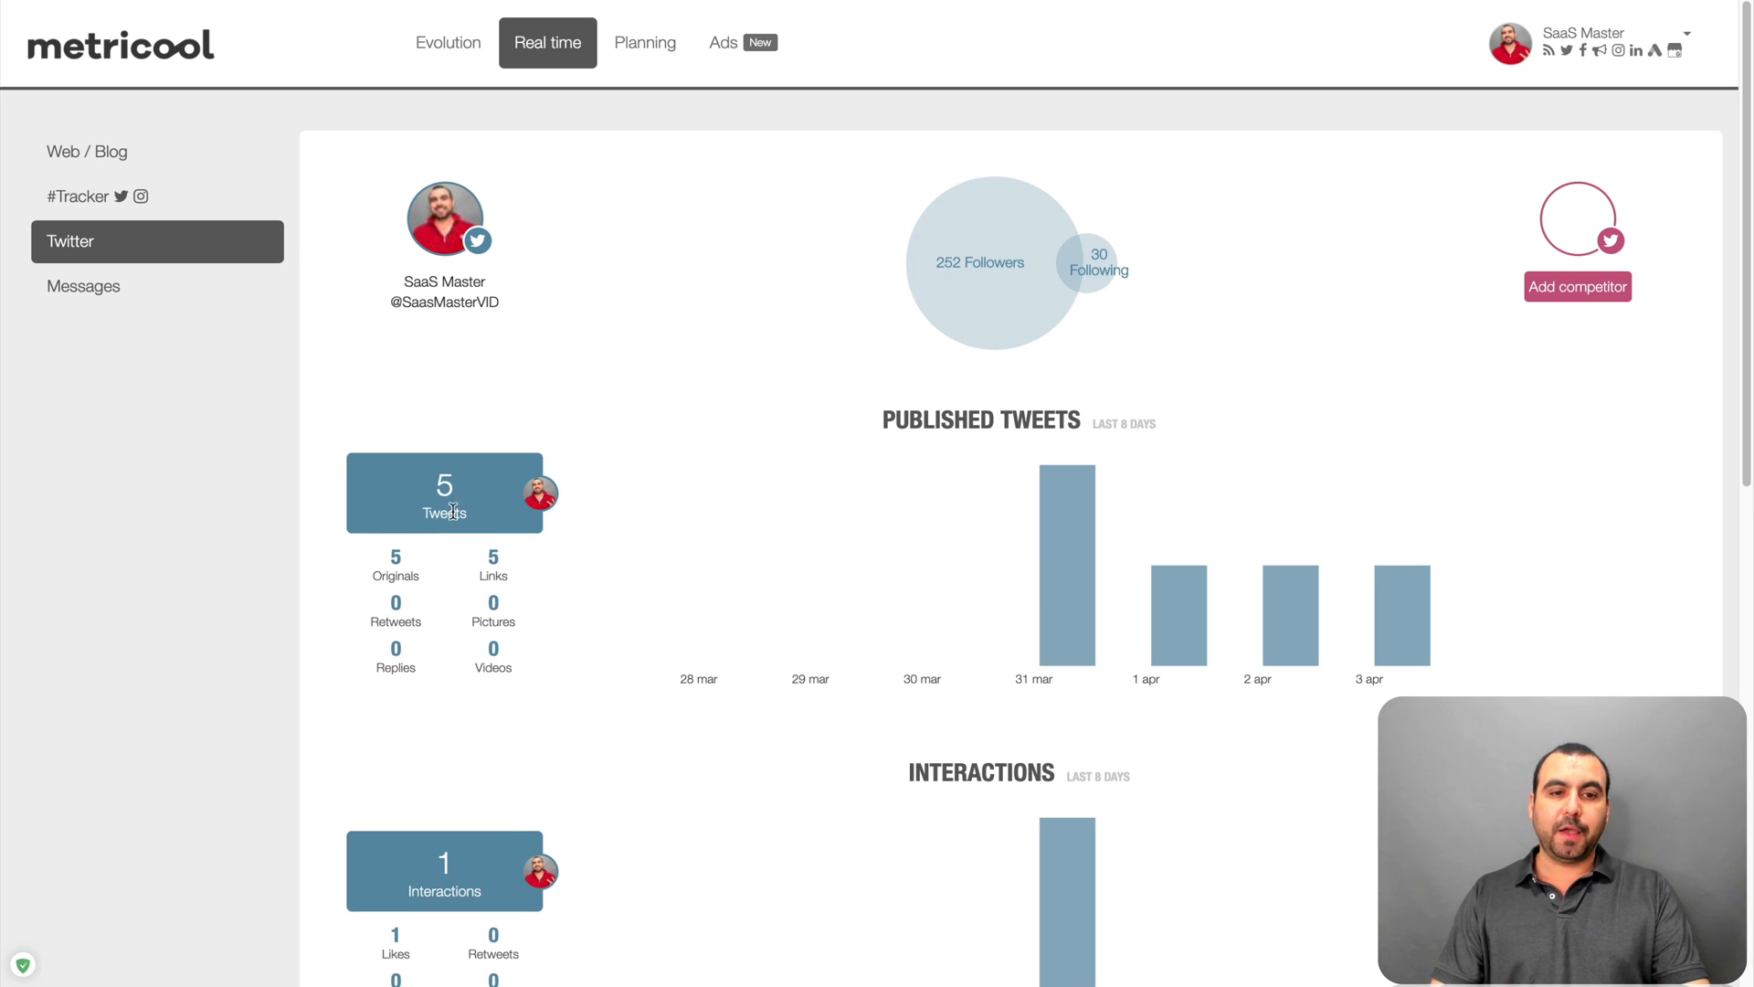
pyautogui.moveTo(733, 725)
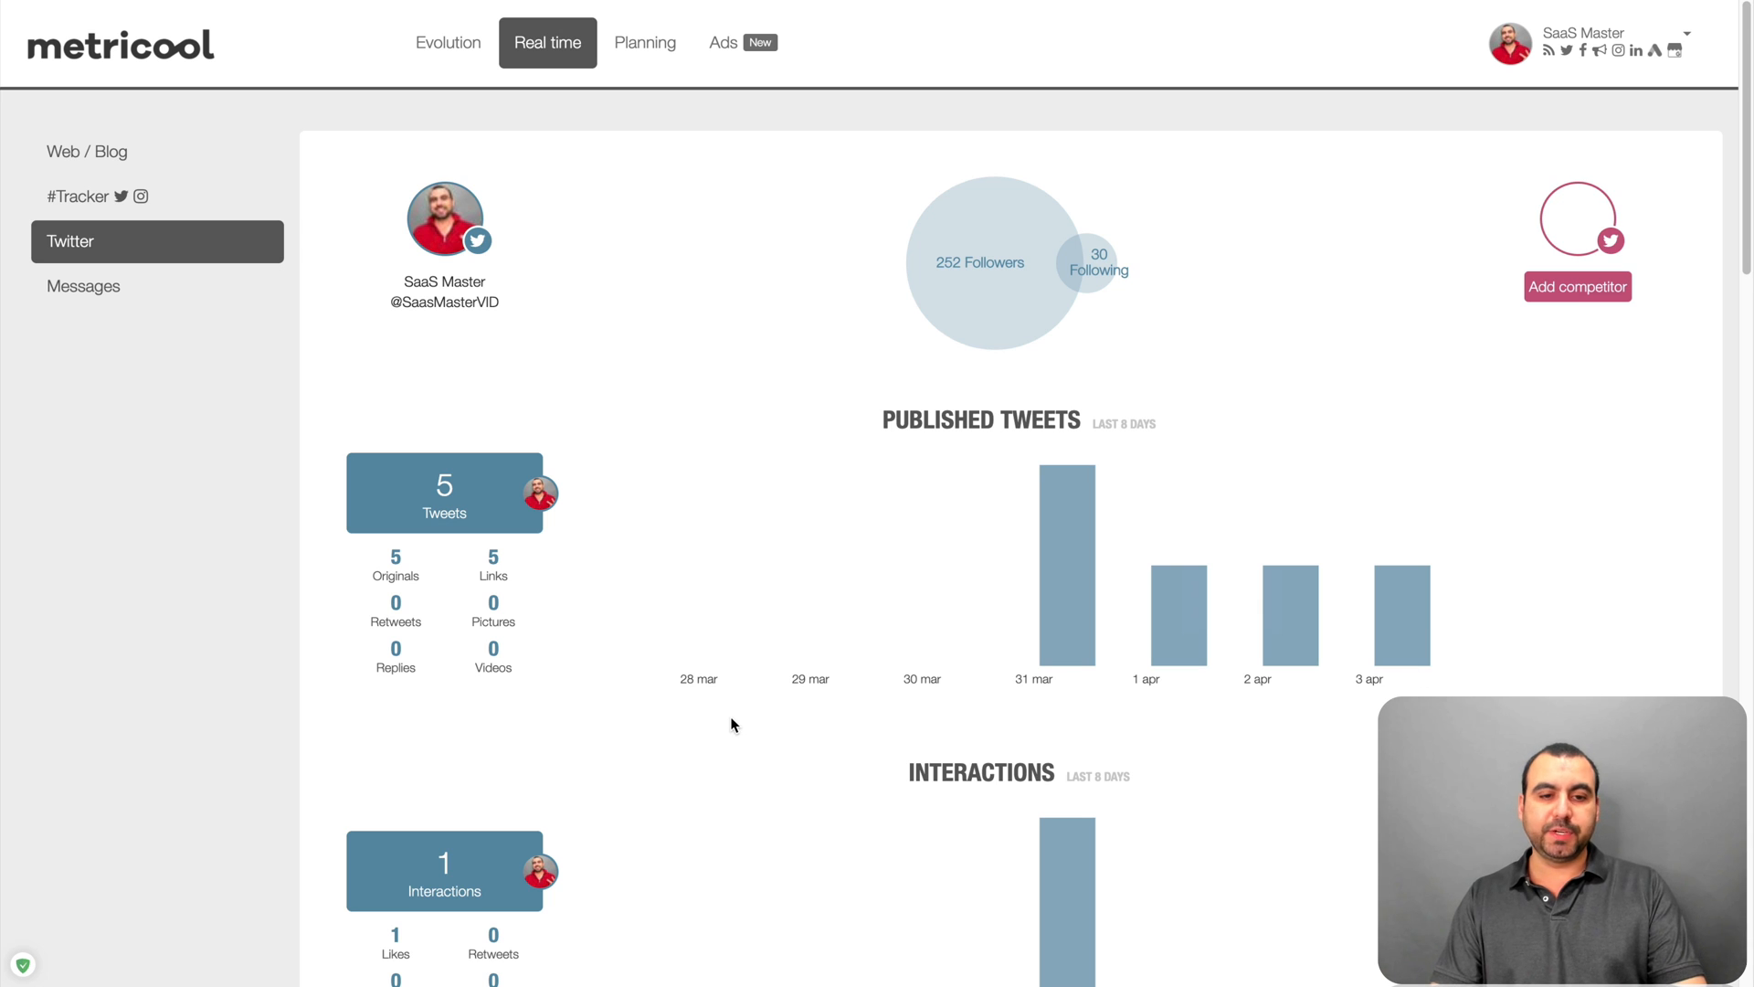
pyautogui.scroll(-3)
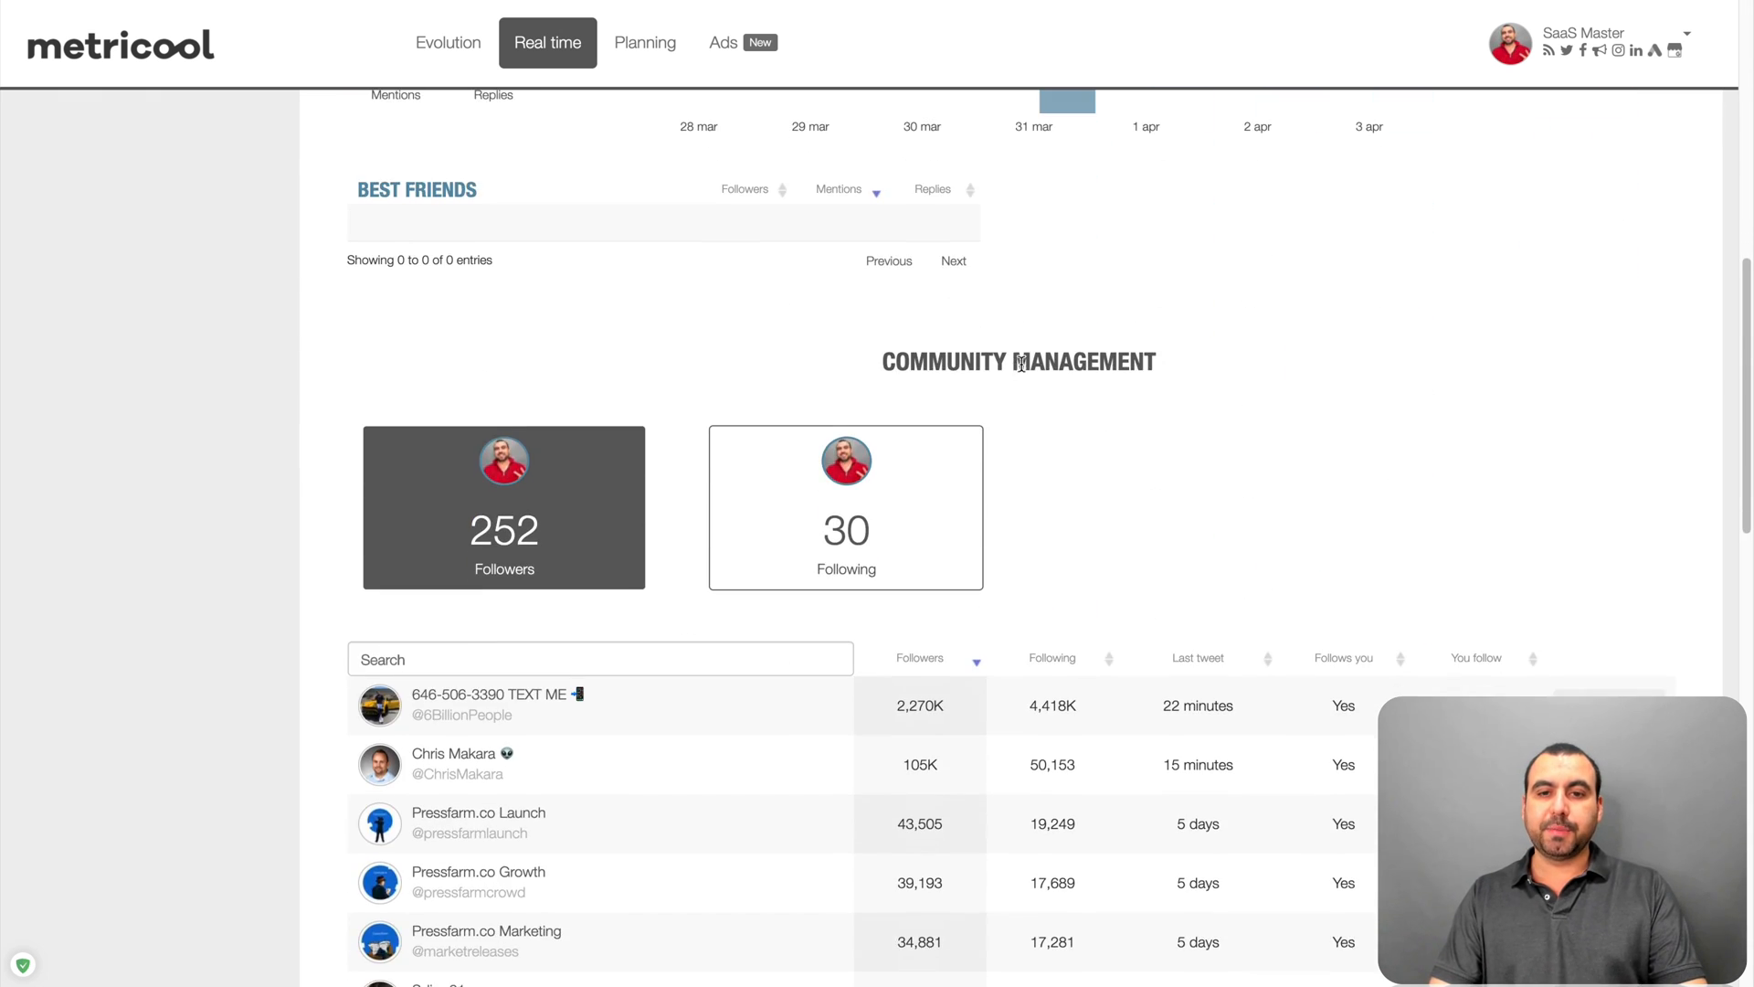
pyautogui.scroll(-3)
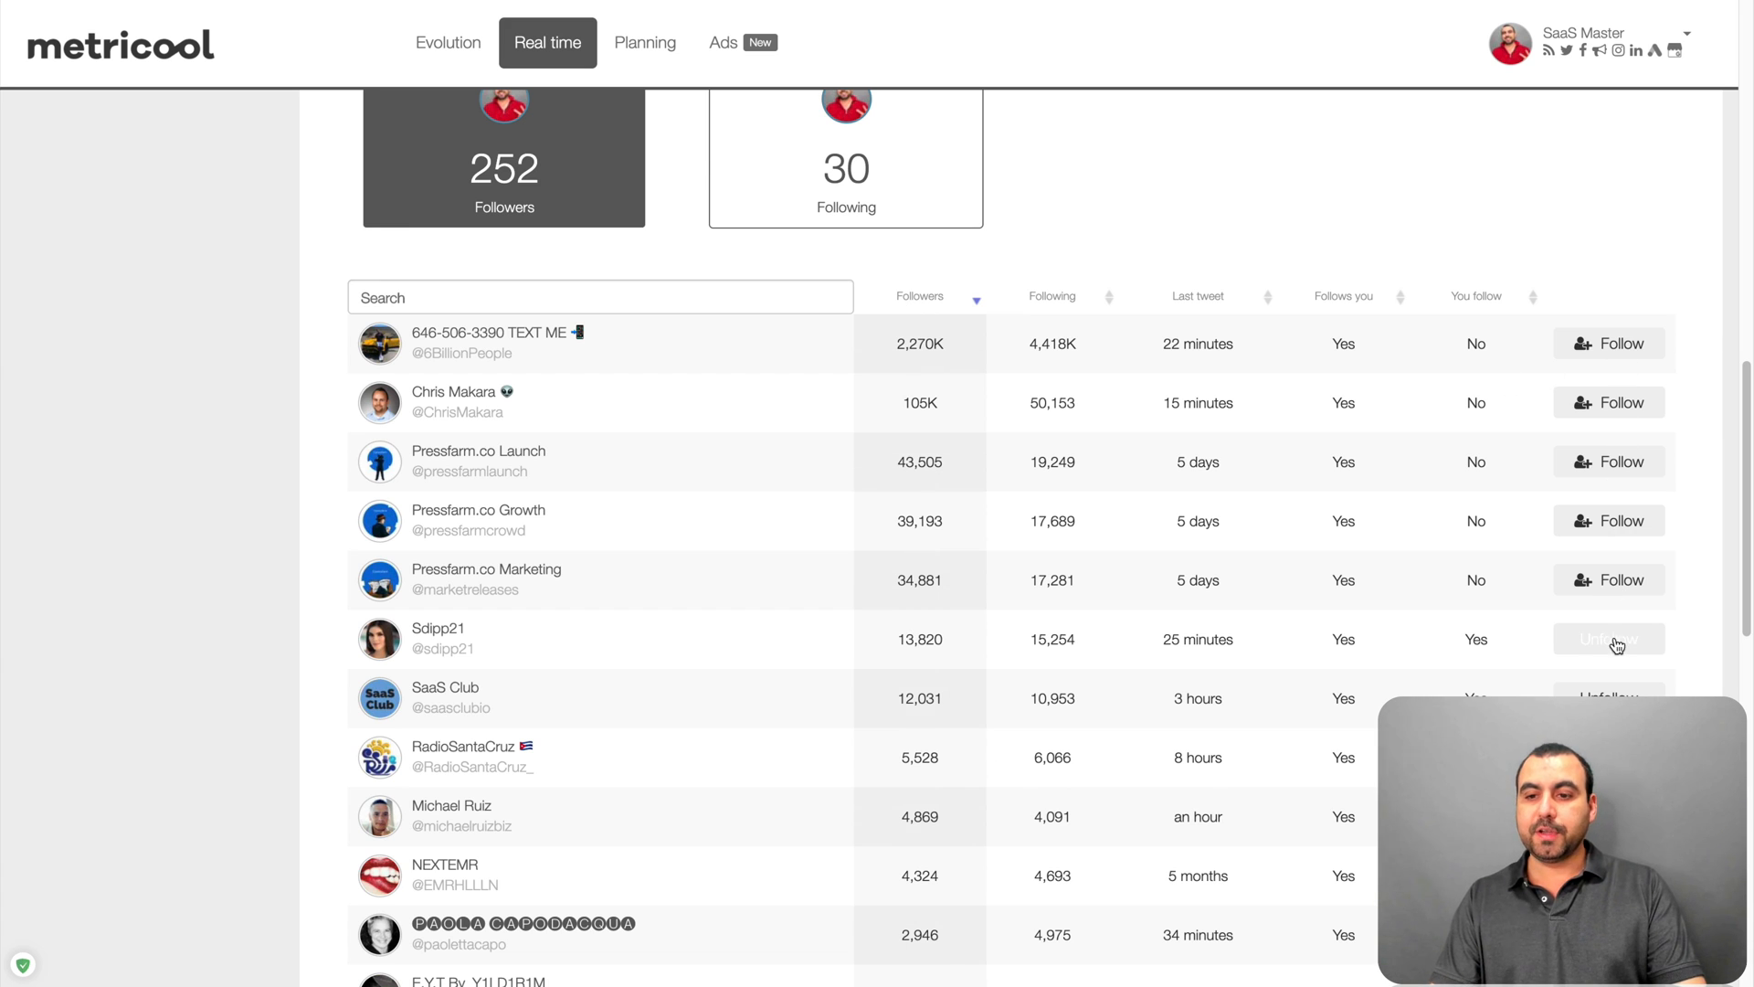
pyautogui.scroll(-3)
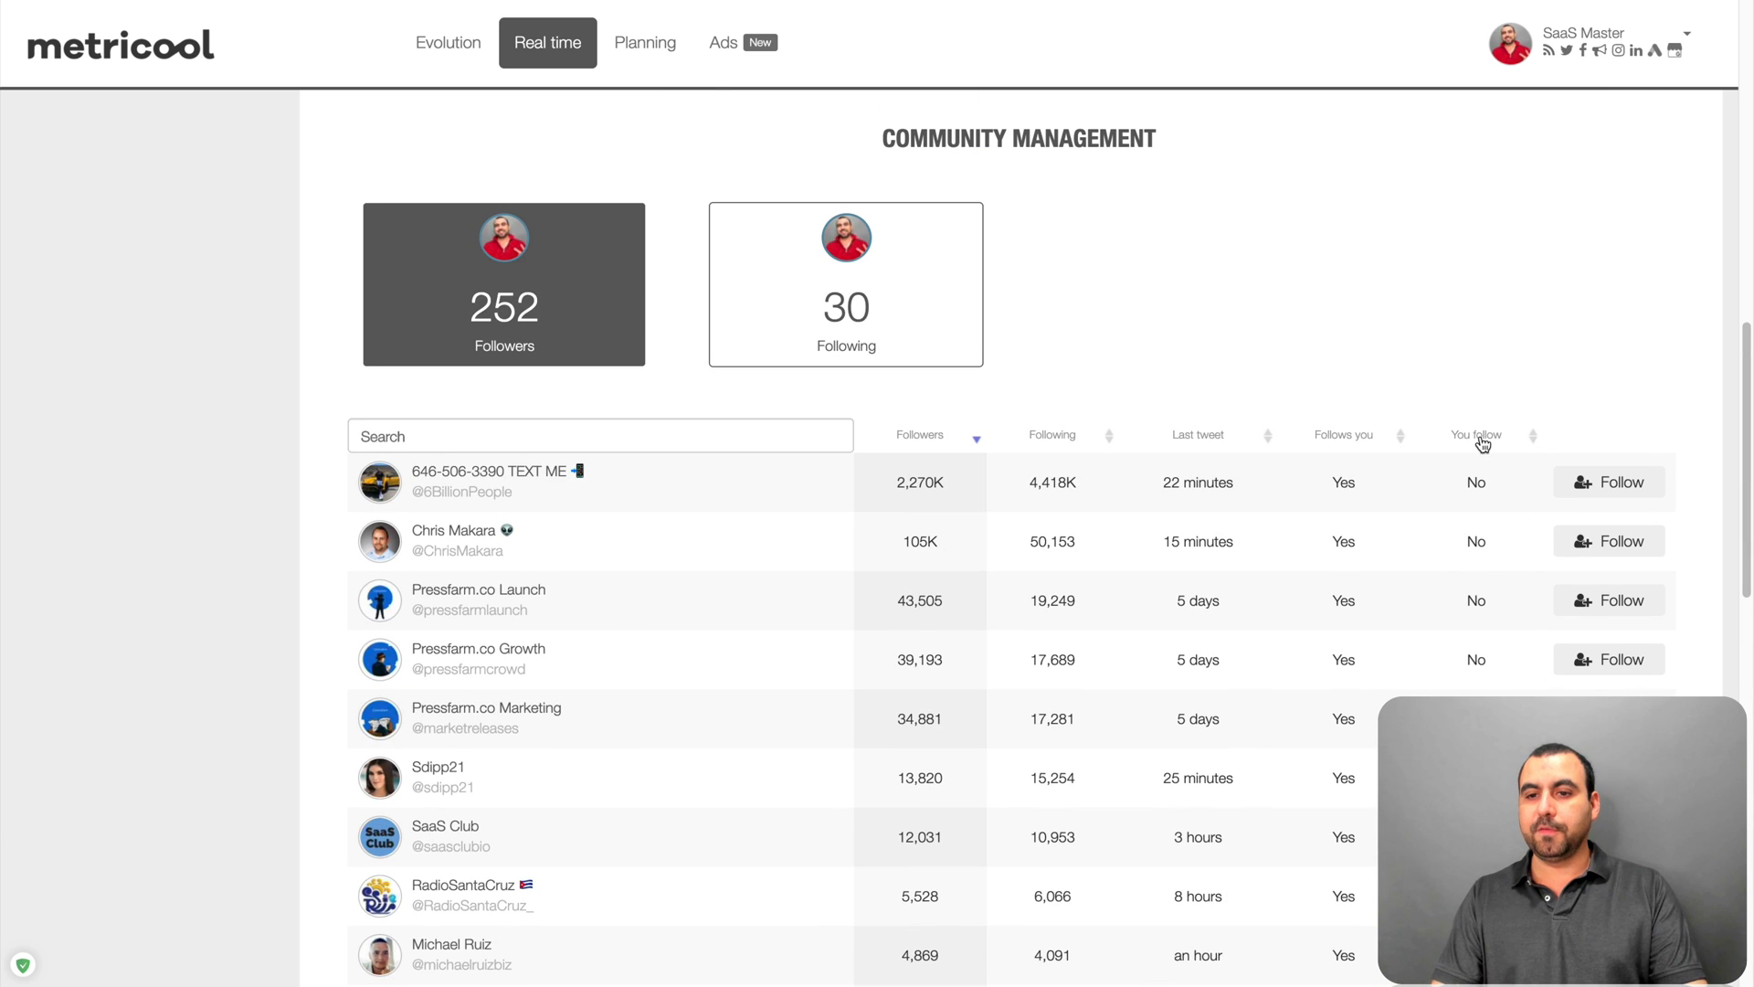
pyautogui.click(1476, 434)
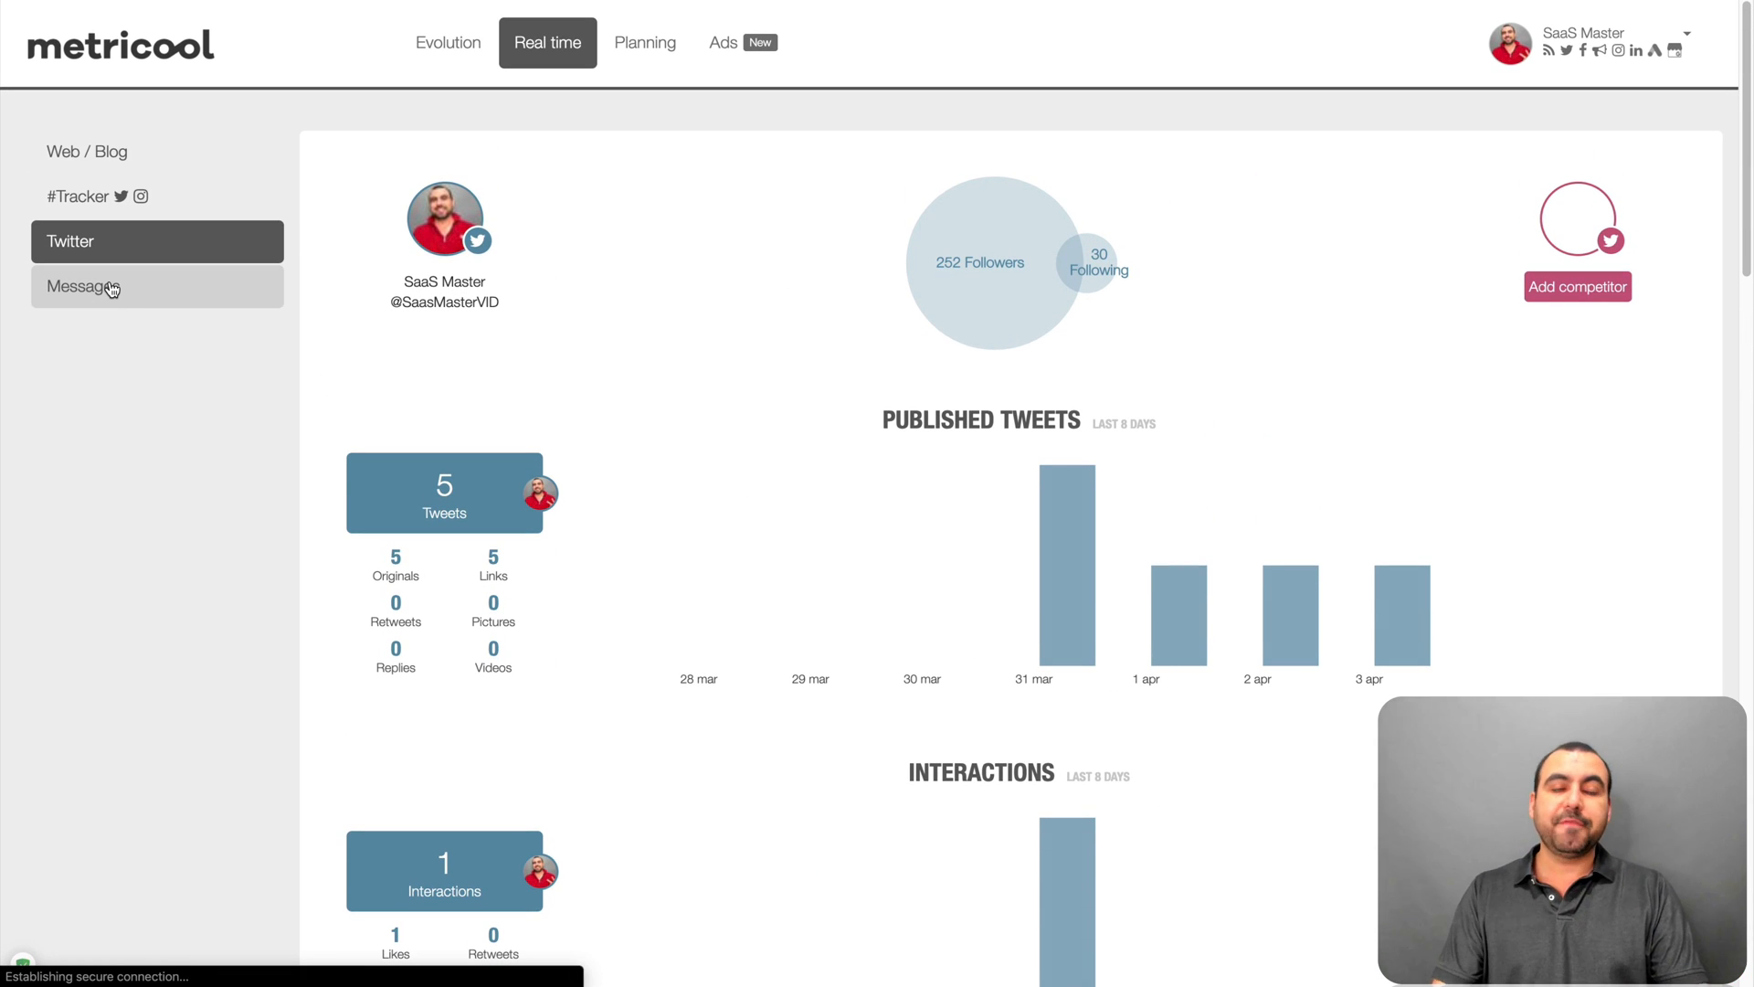
# - Browse the unified inbox across Facebook Messenger, Instagram and Twitter, returning to Facebook Messenger
pyautogui.click(83, 285)
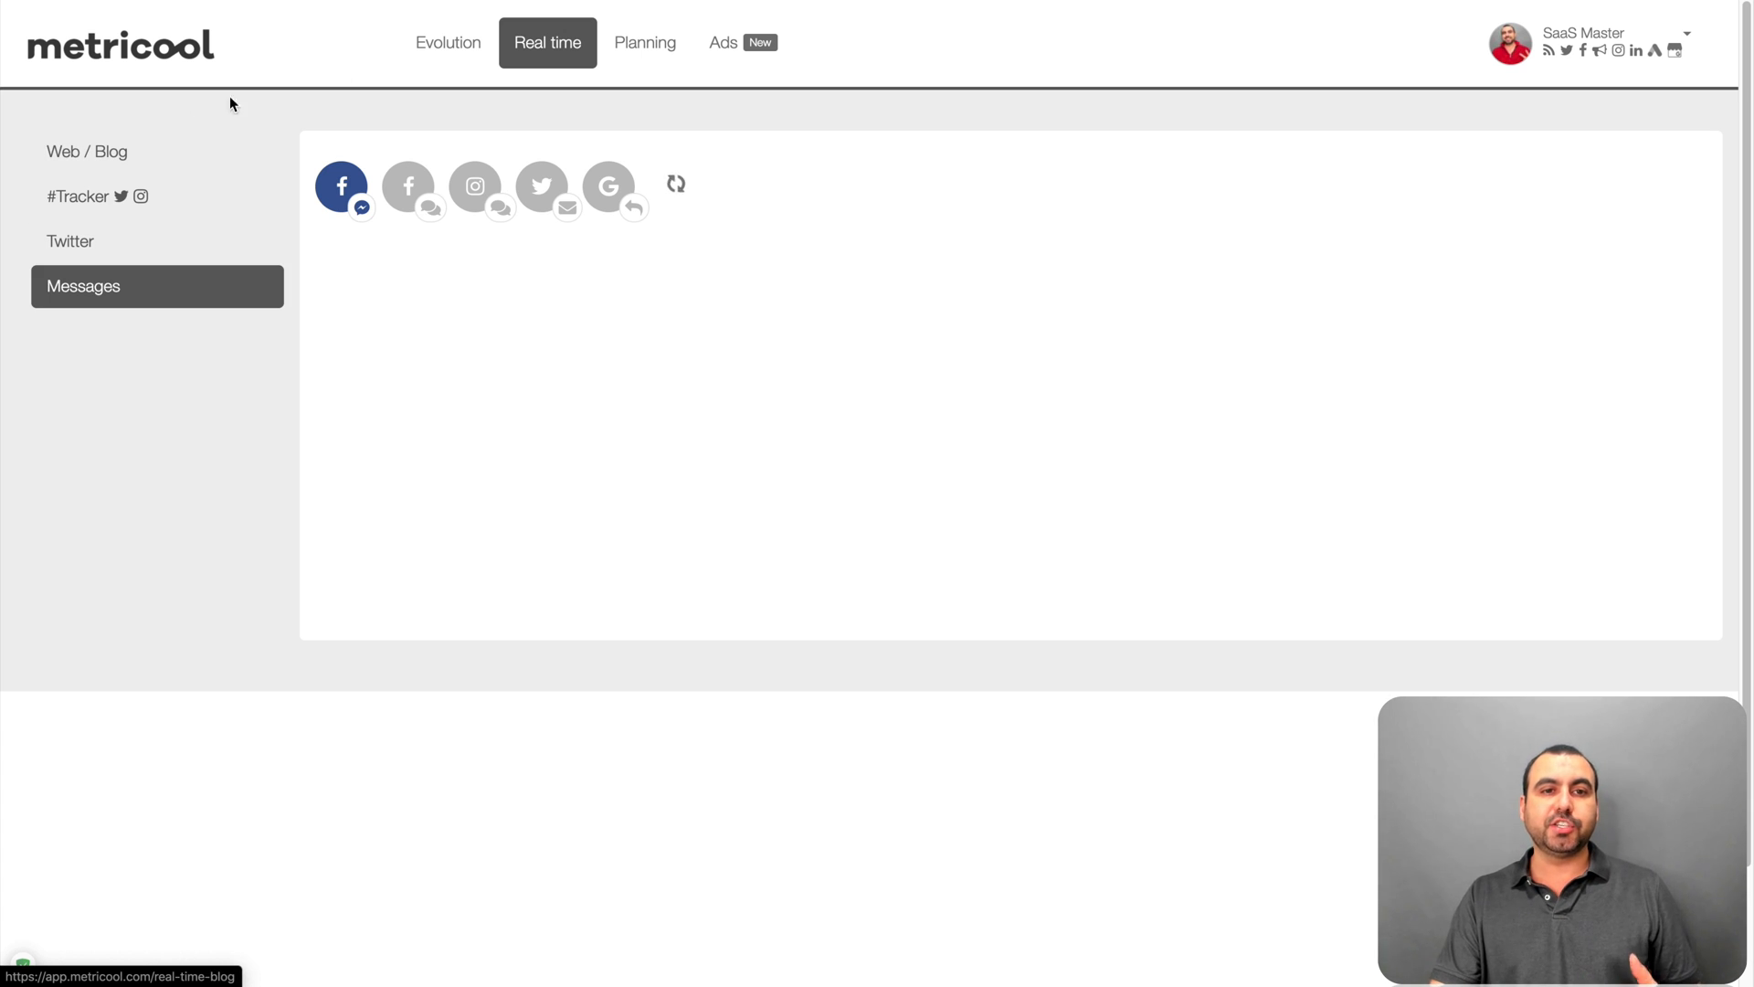
pyautogui.click(82, 287)
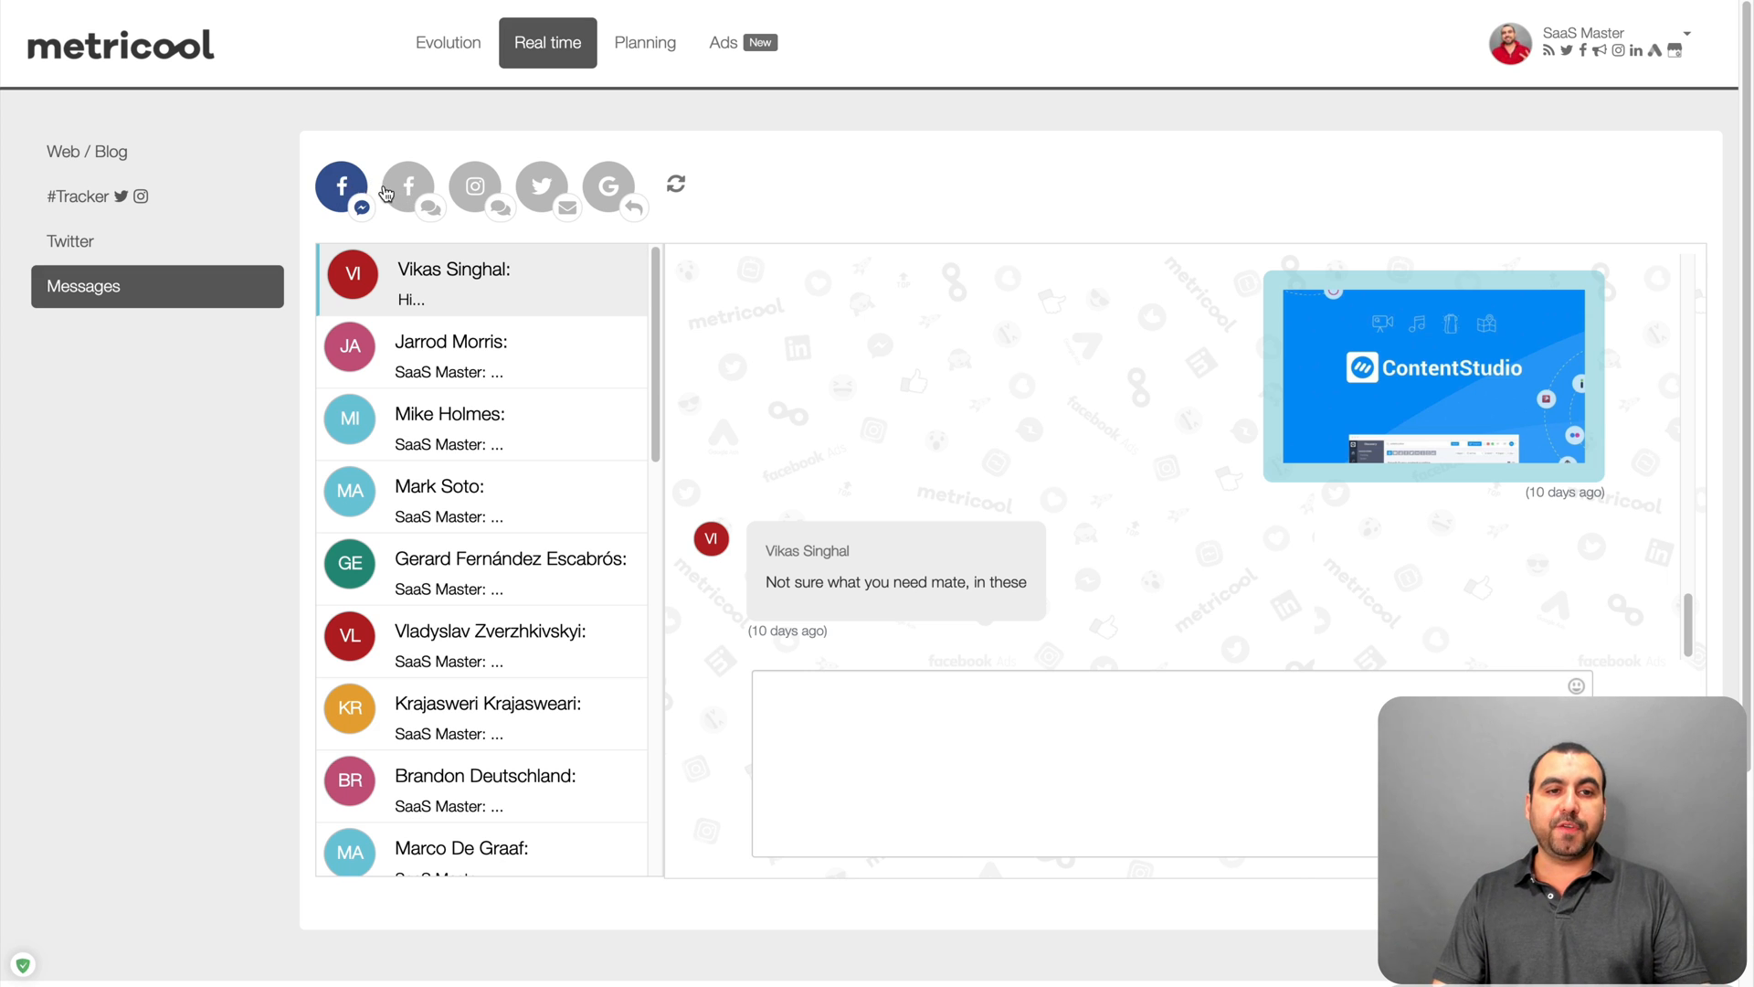
pyautogui.click(475, 186)
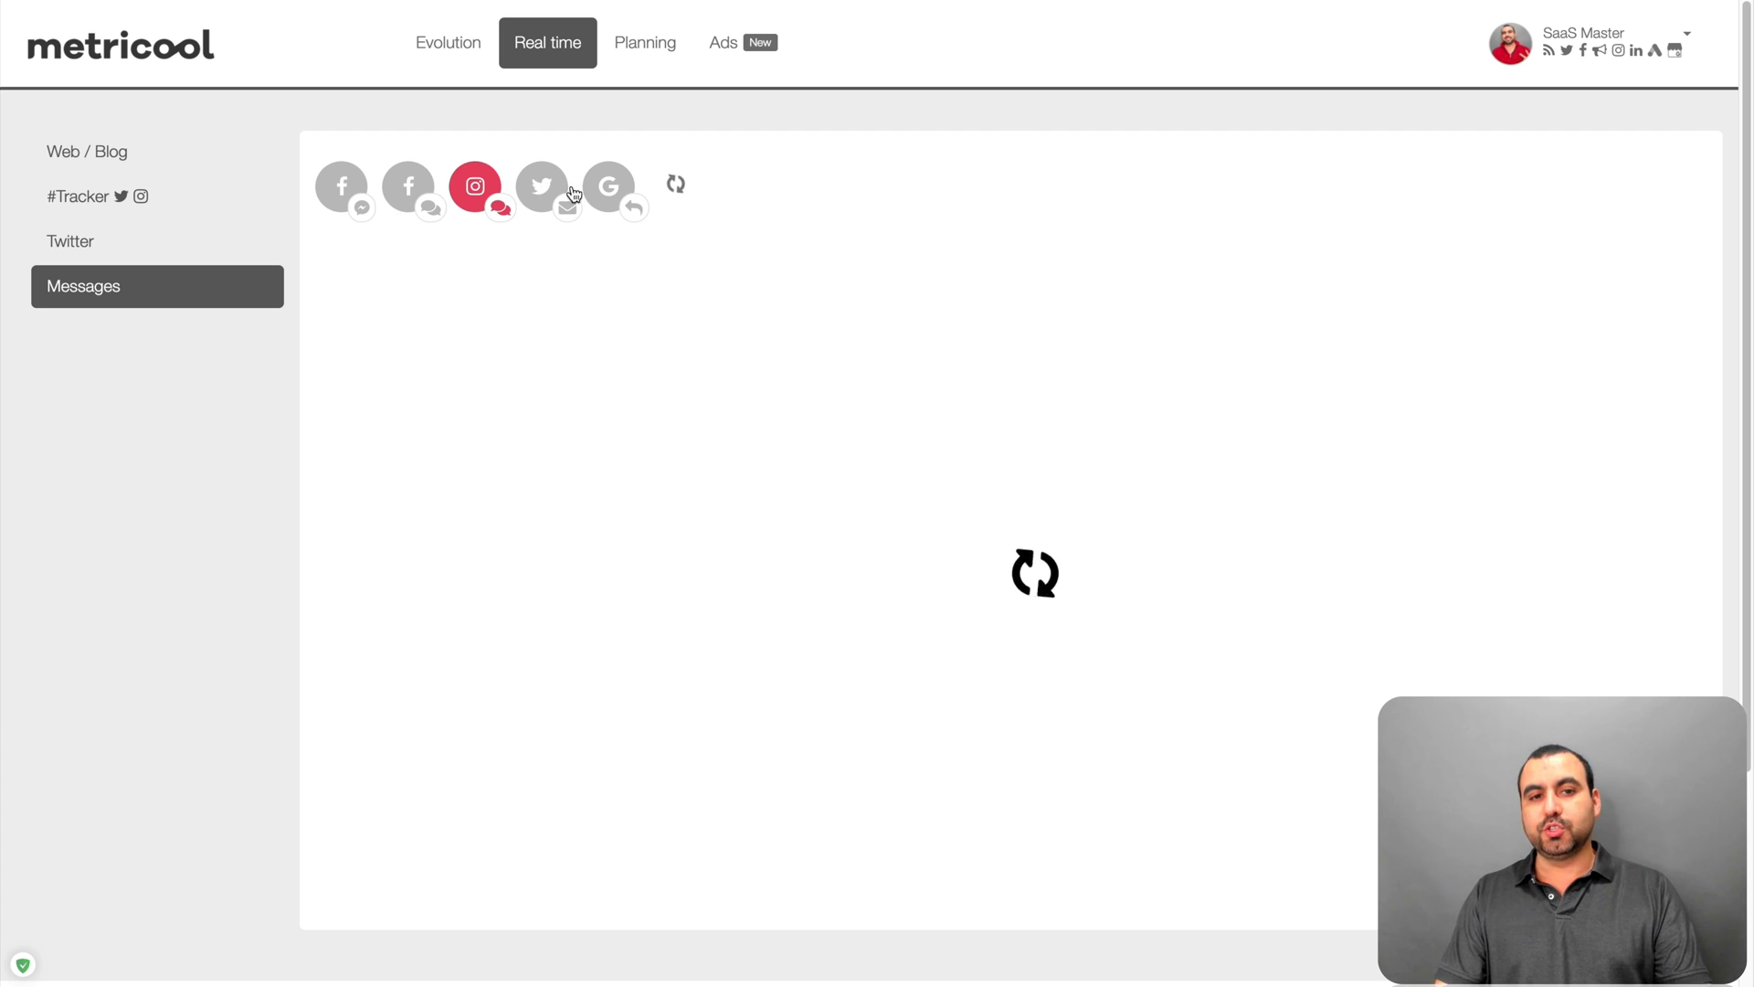
pyautogui.click(541, 187)
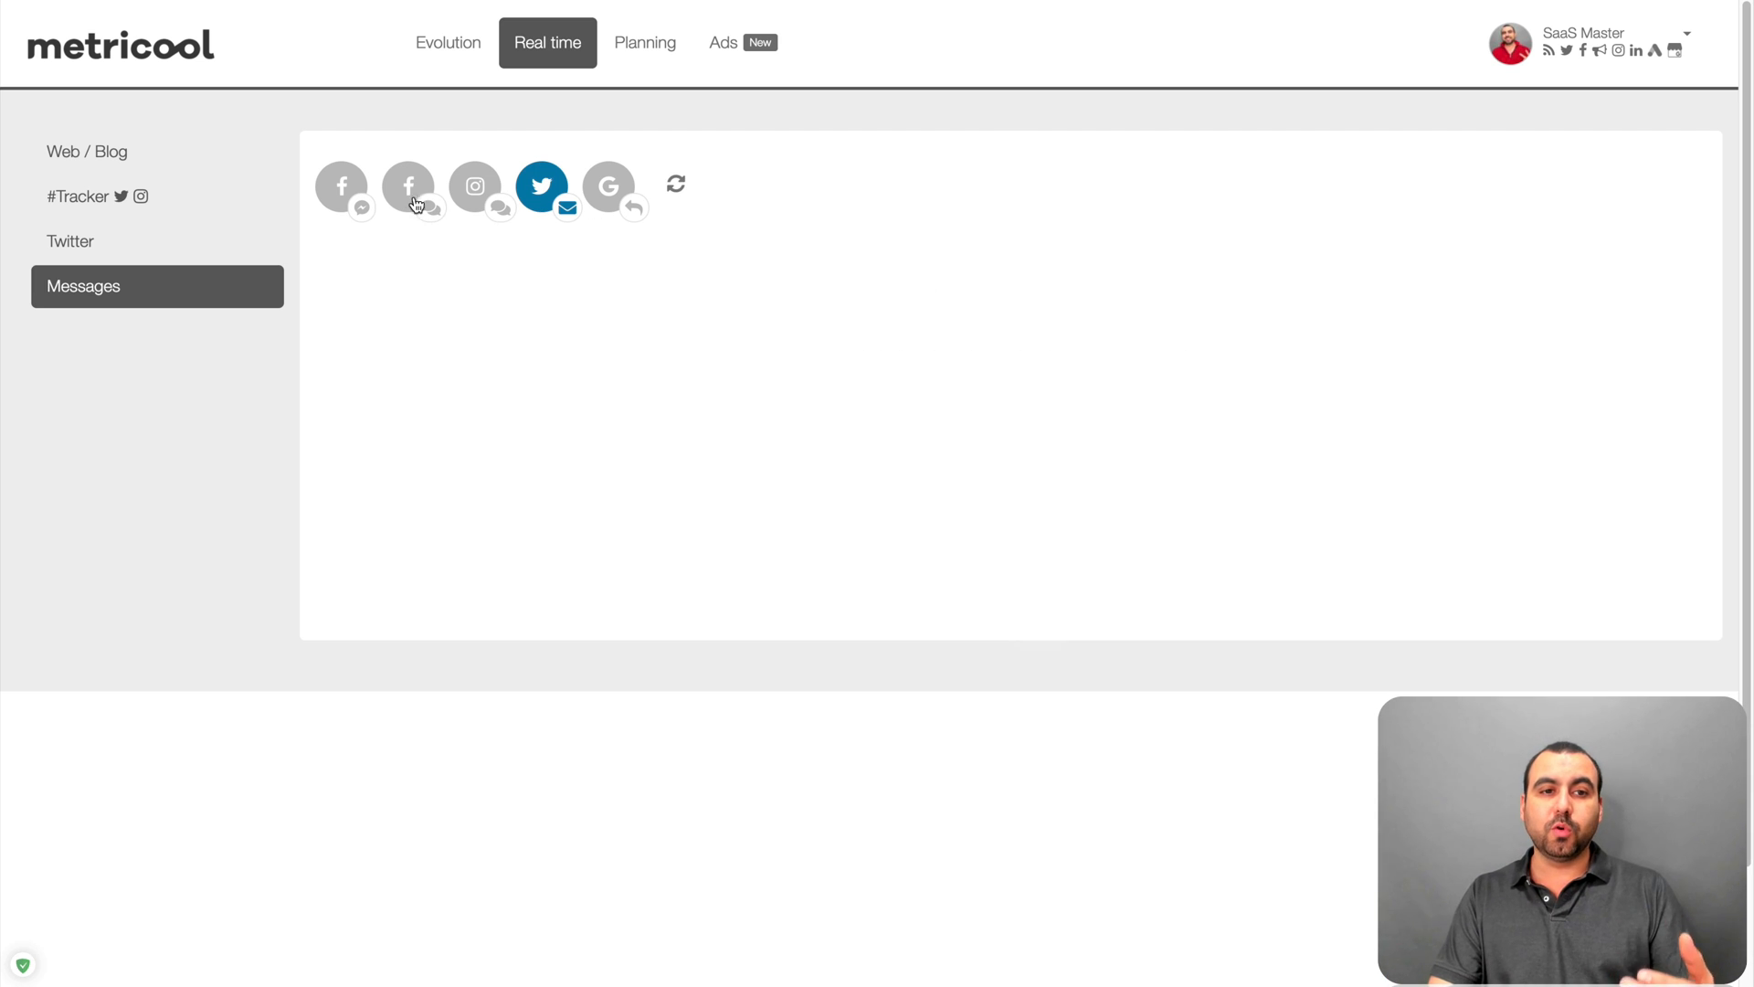
pyautogui.click(342, 186)
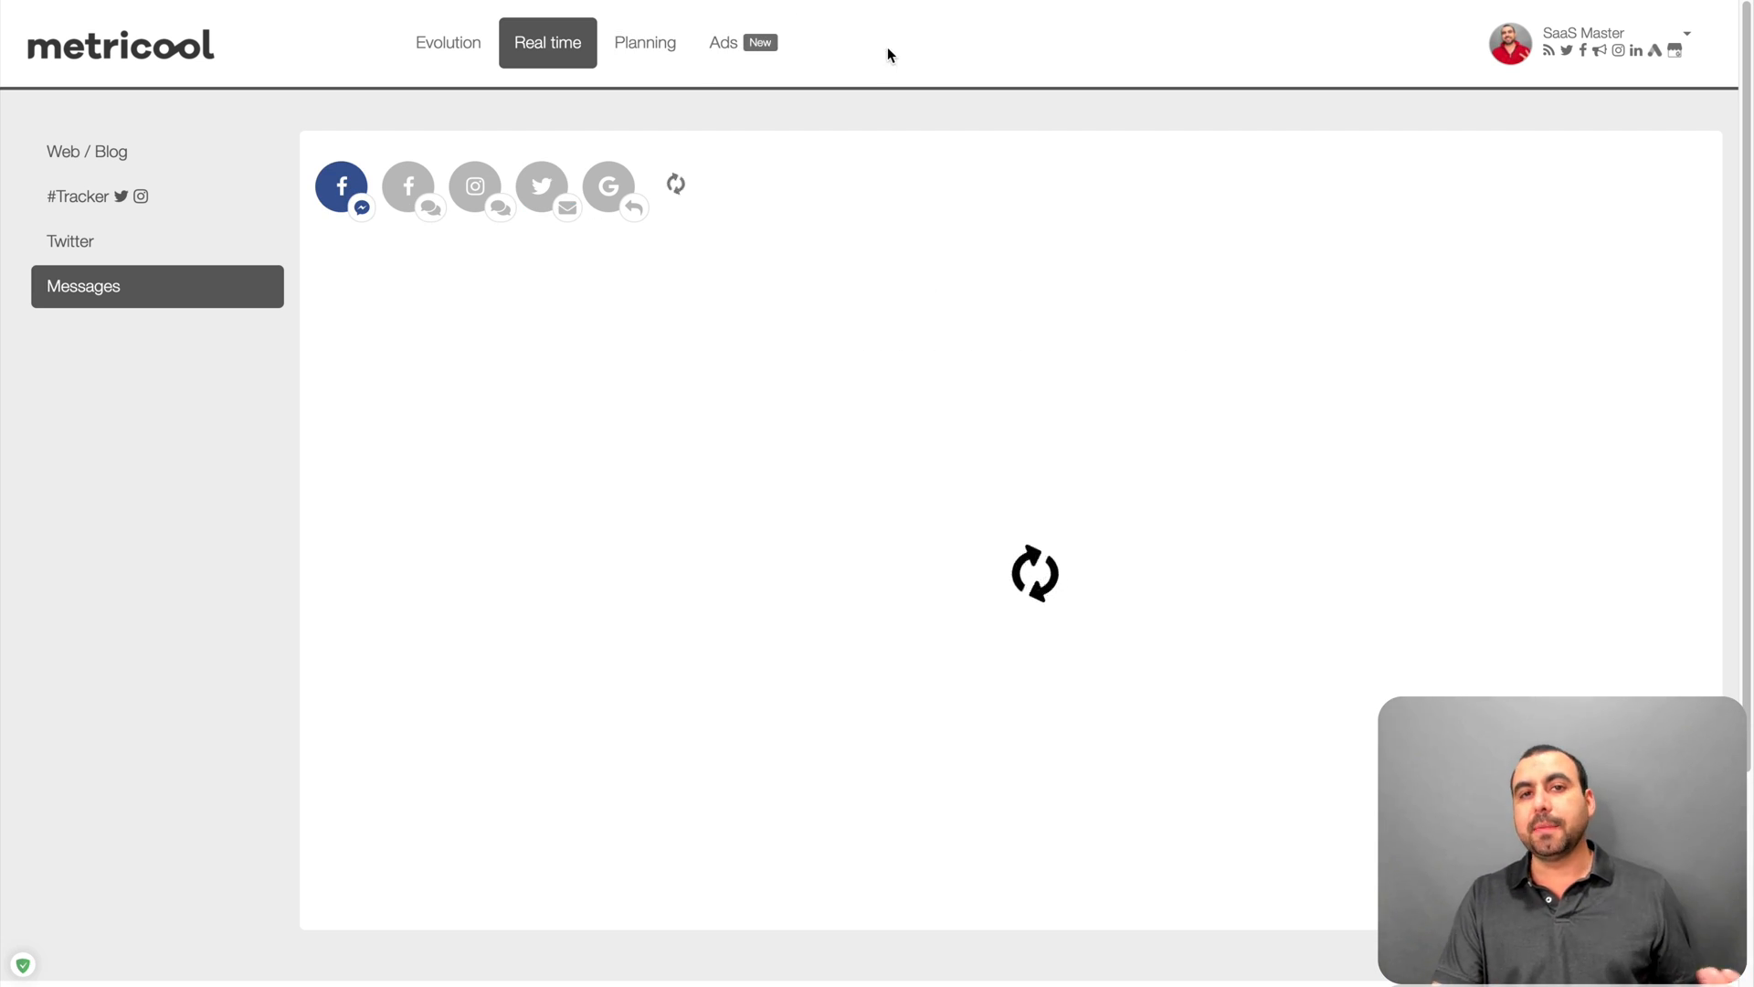
pyautogui.moveTo(780, 437)
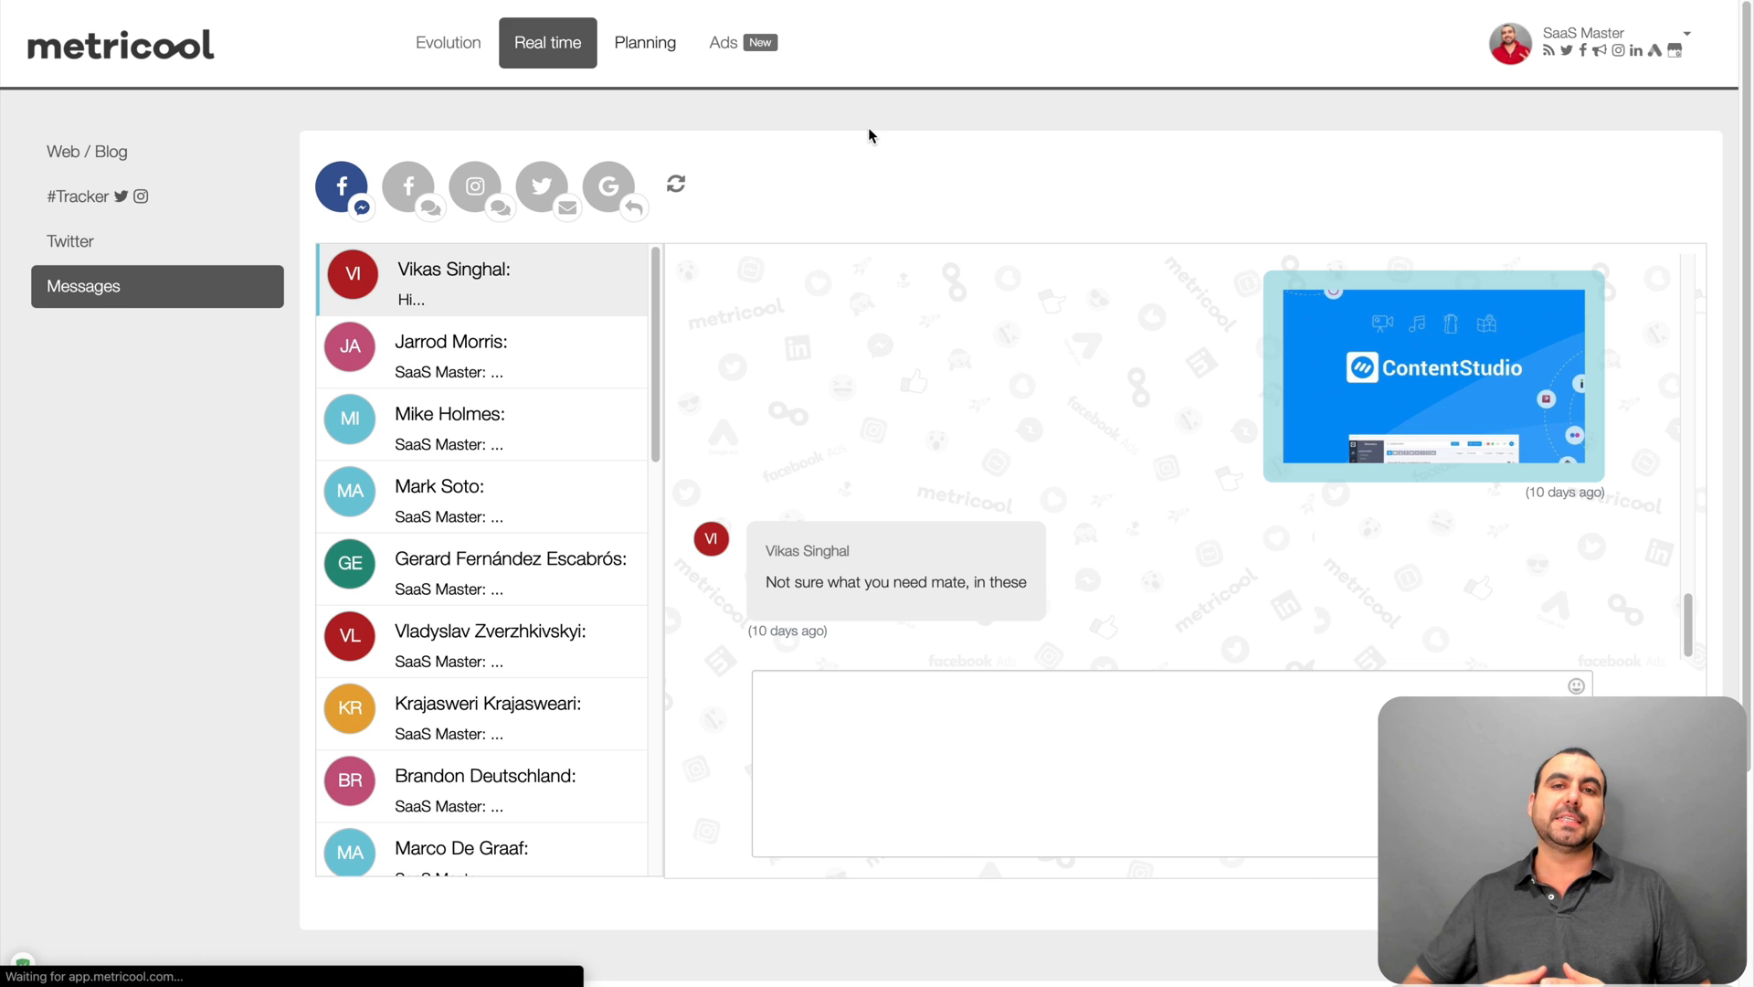
pyautogui.click(645, 42)
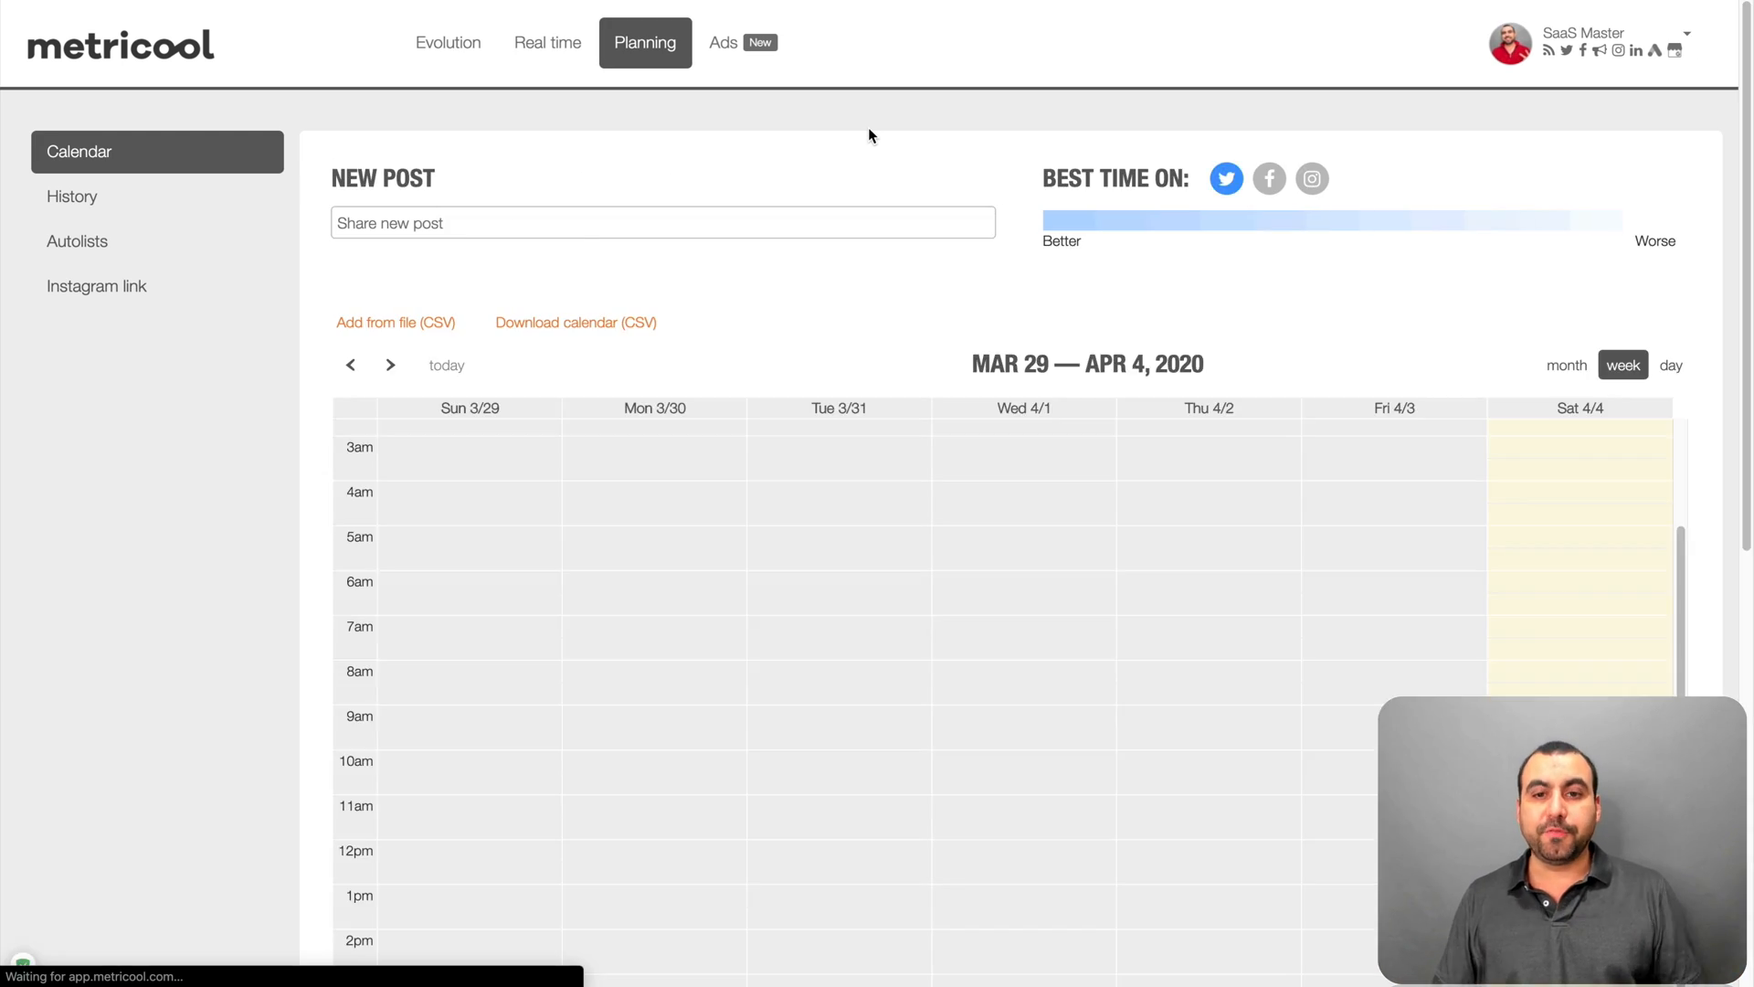
pyautogui.click(1577, 407)
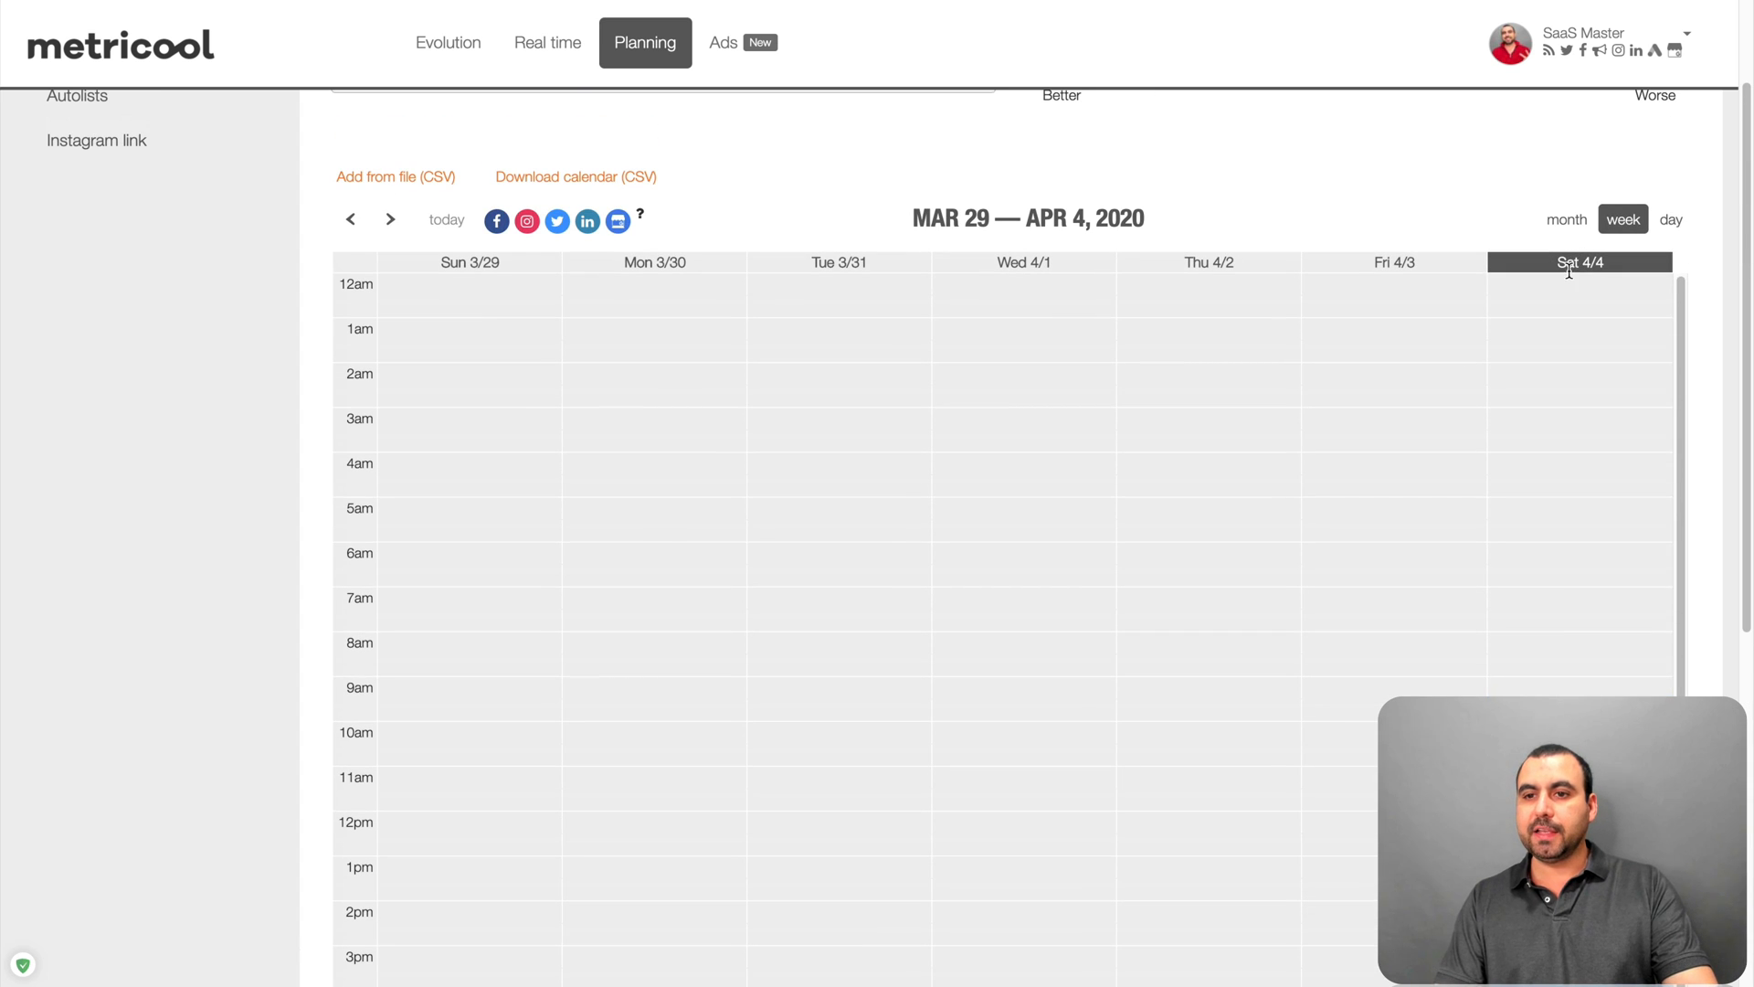
pyautogui.scroll(-3)
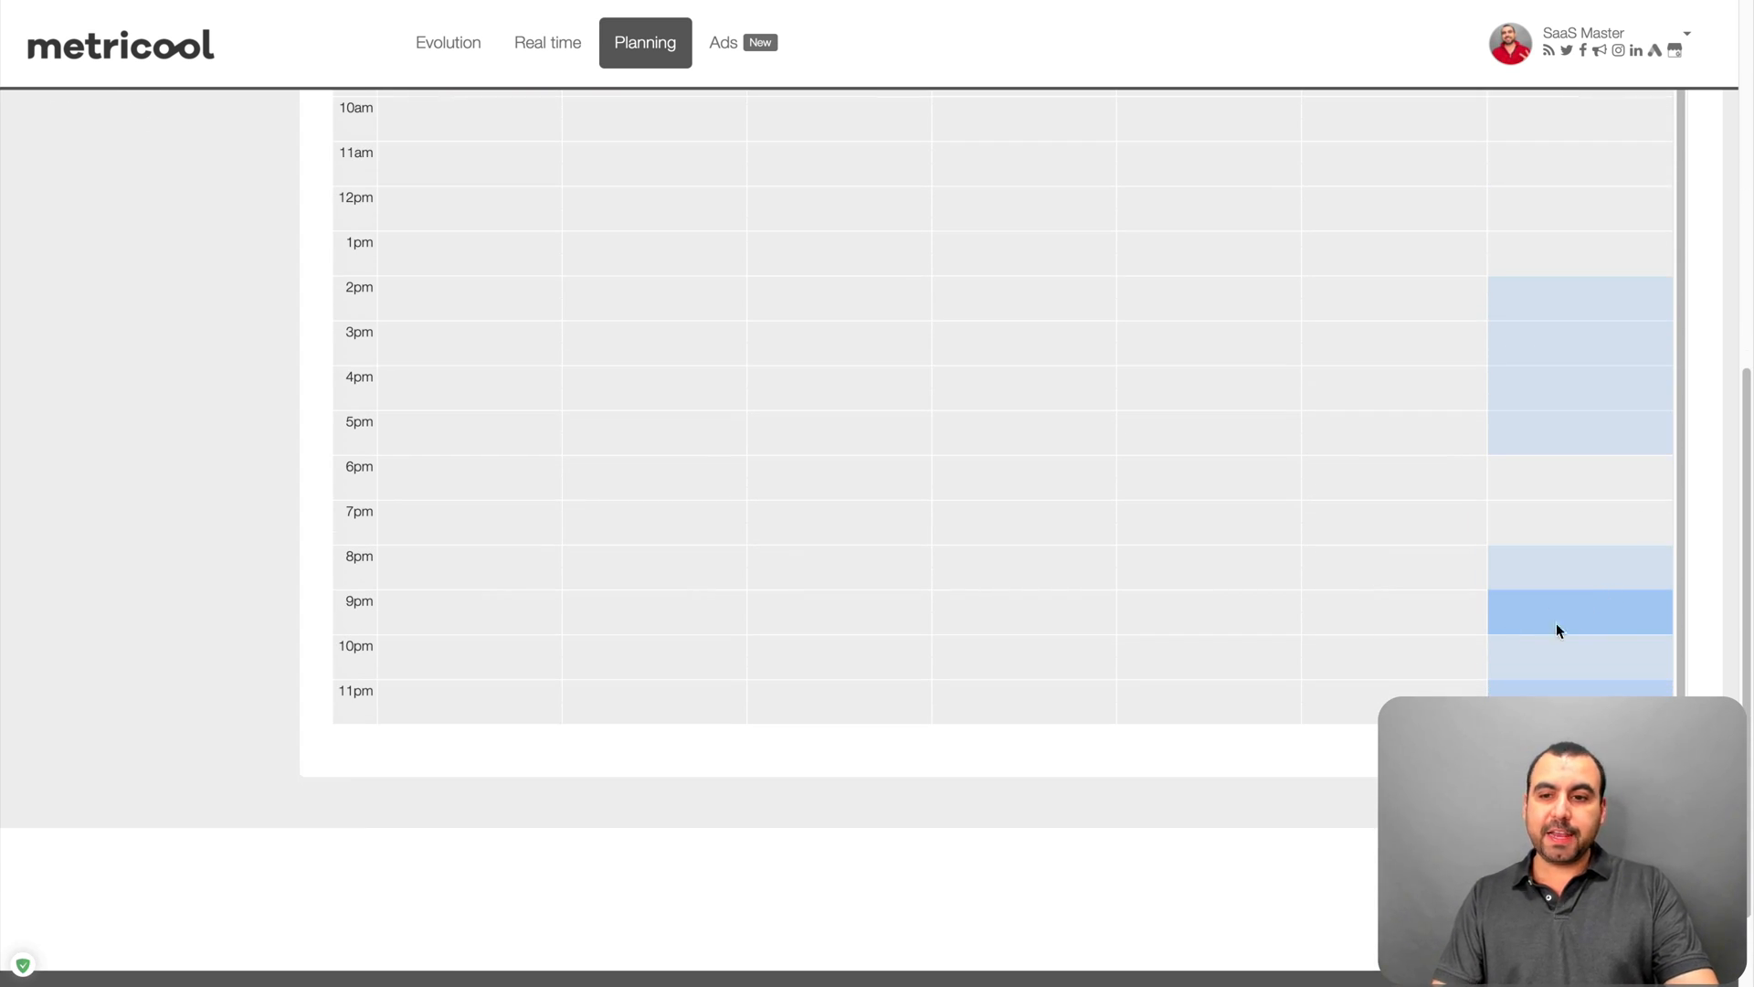
pyautogui.click(1577, 610)
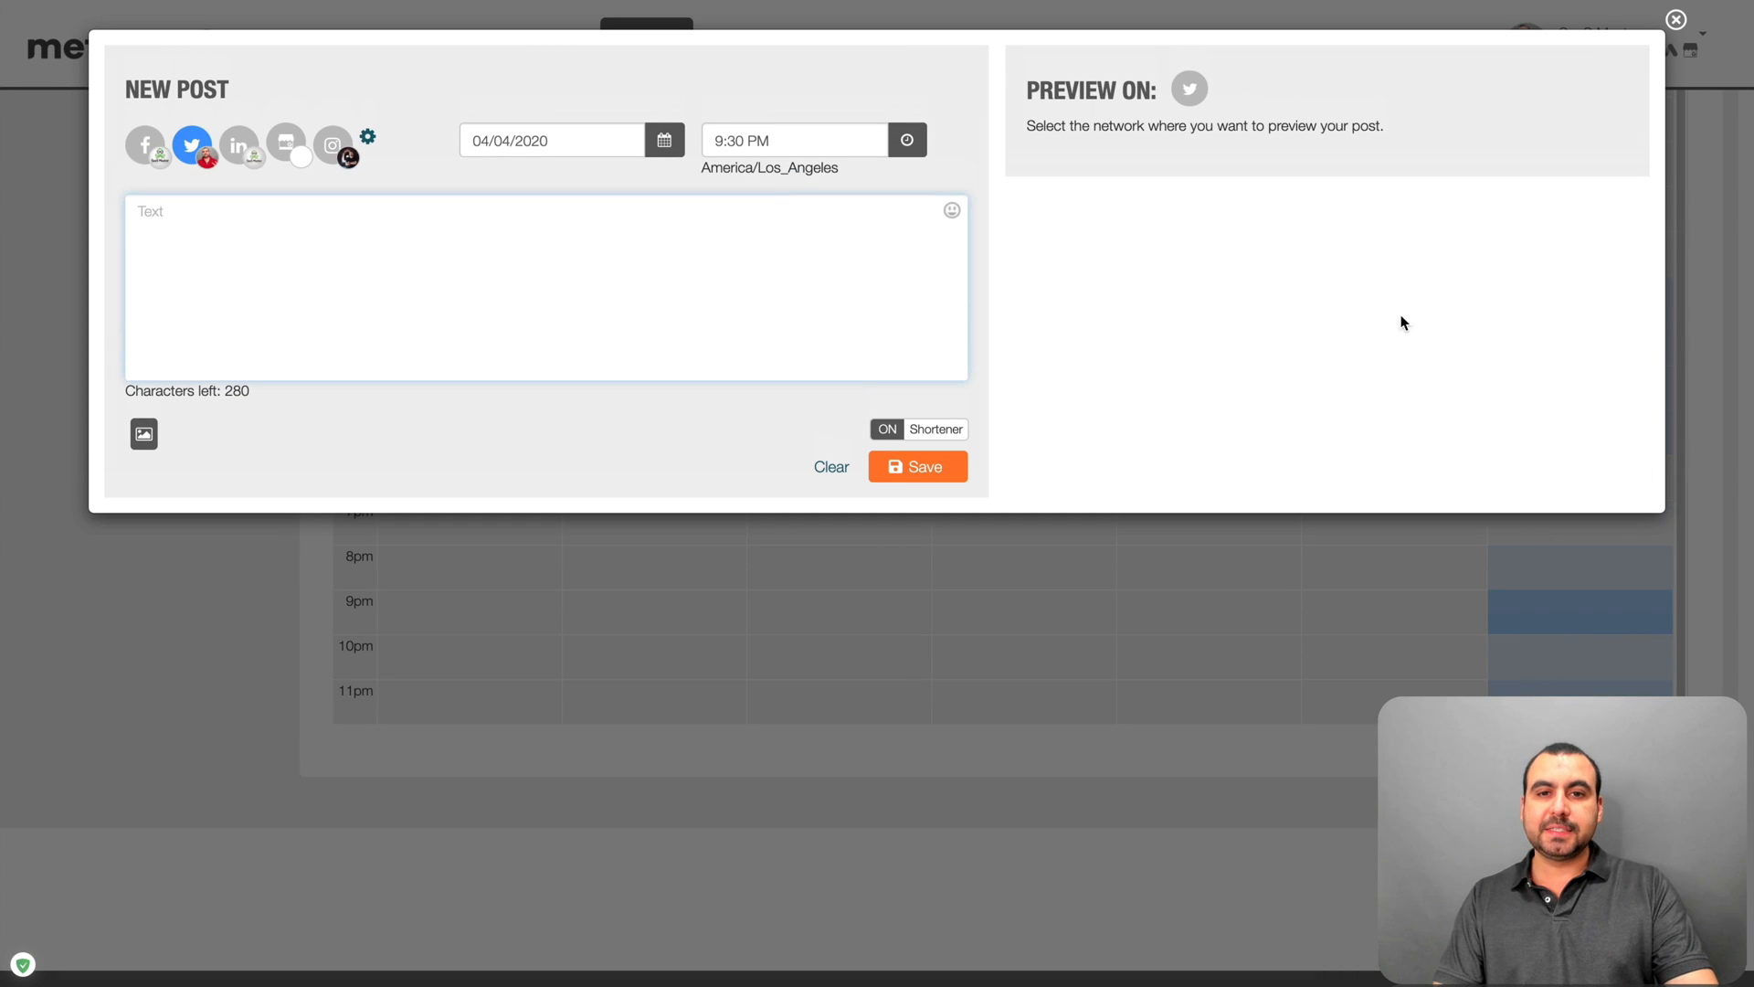
pyautogui.moveTo(736, 453)
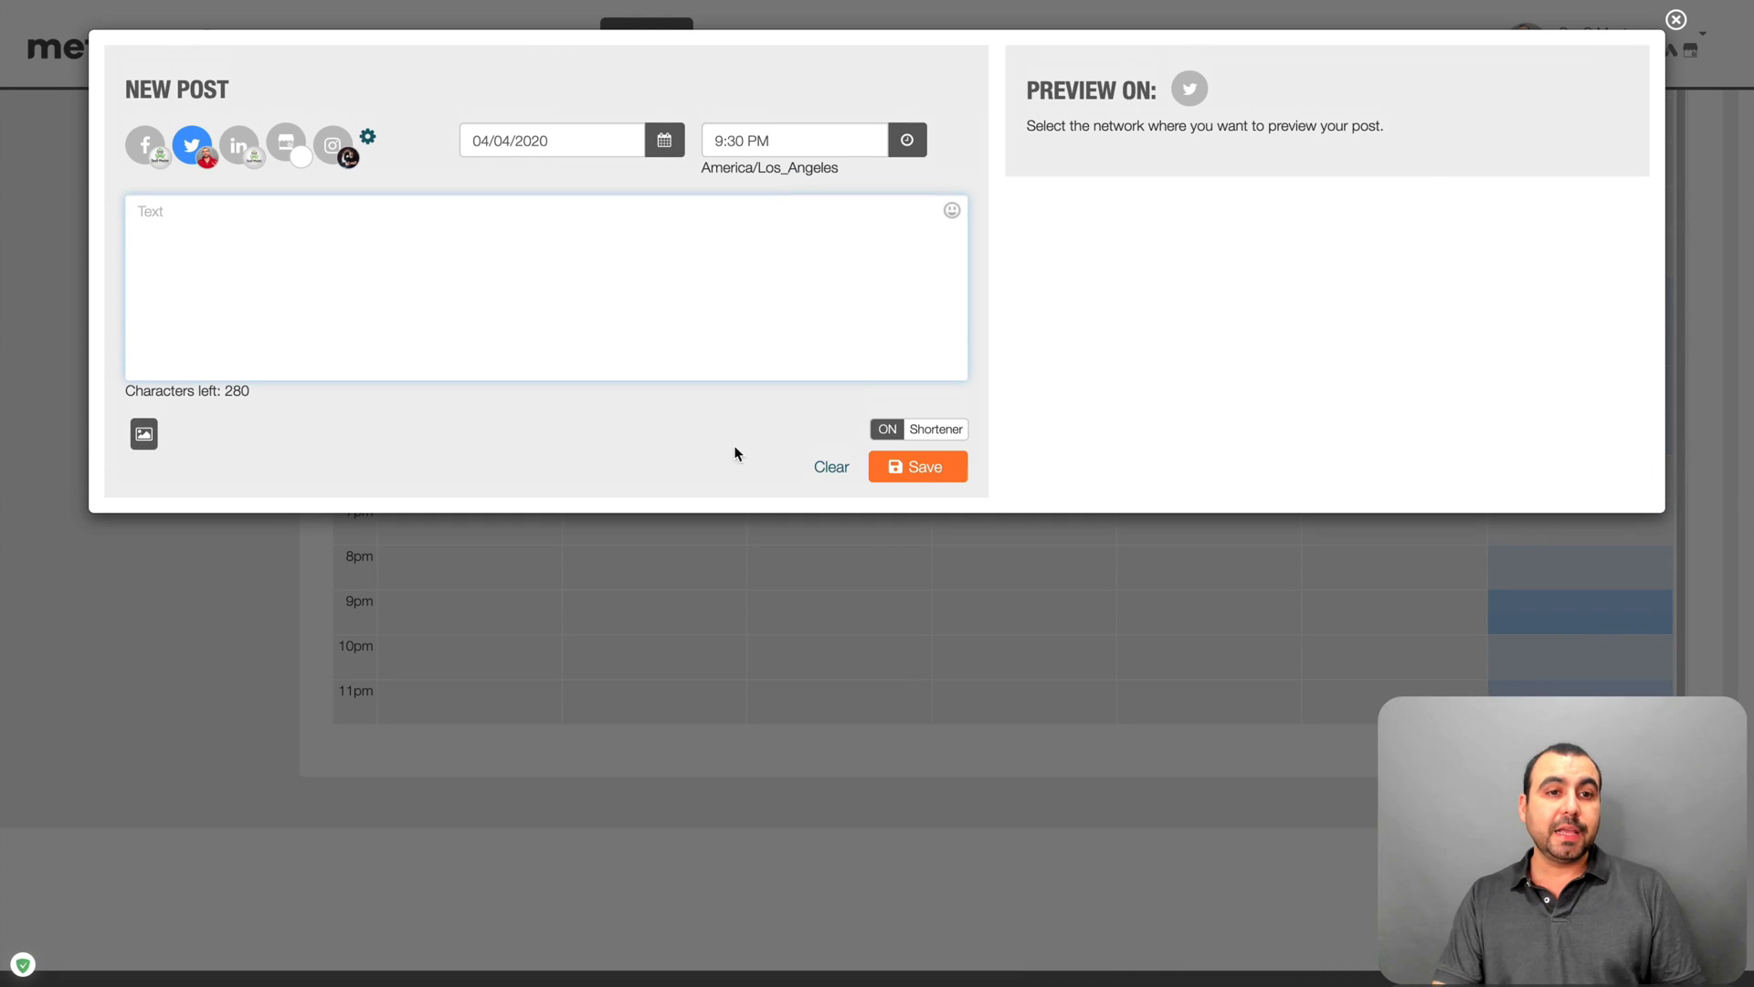
pyautogui.click(547, 287)
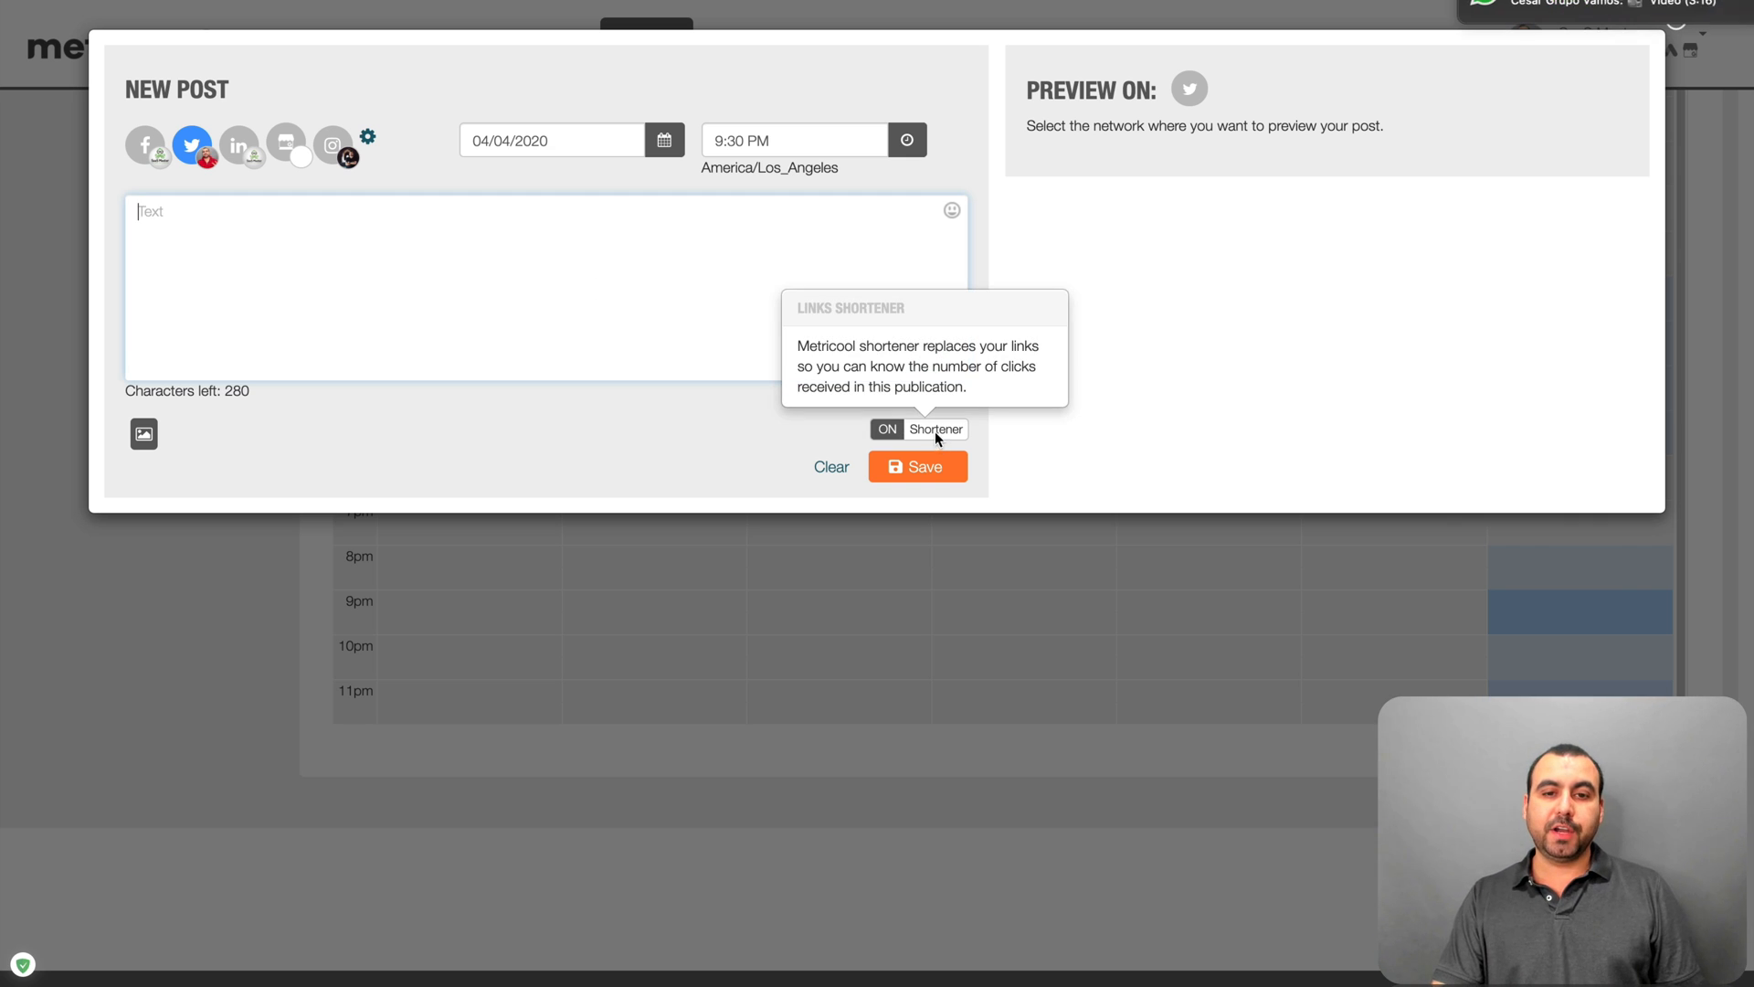
pyautogui.moveTo(1334, 672)
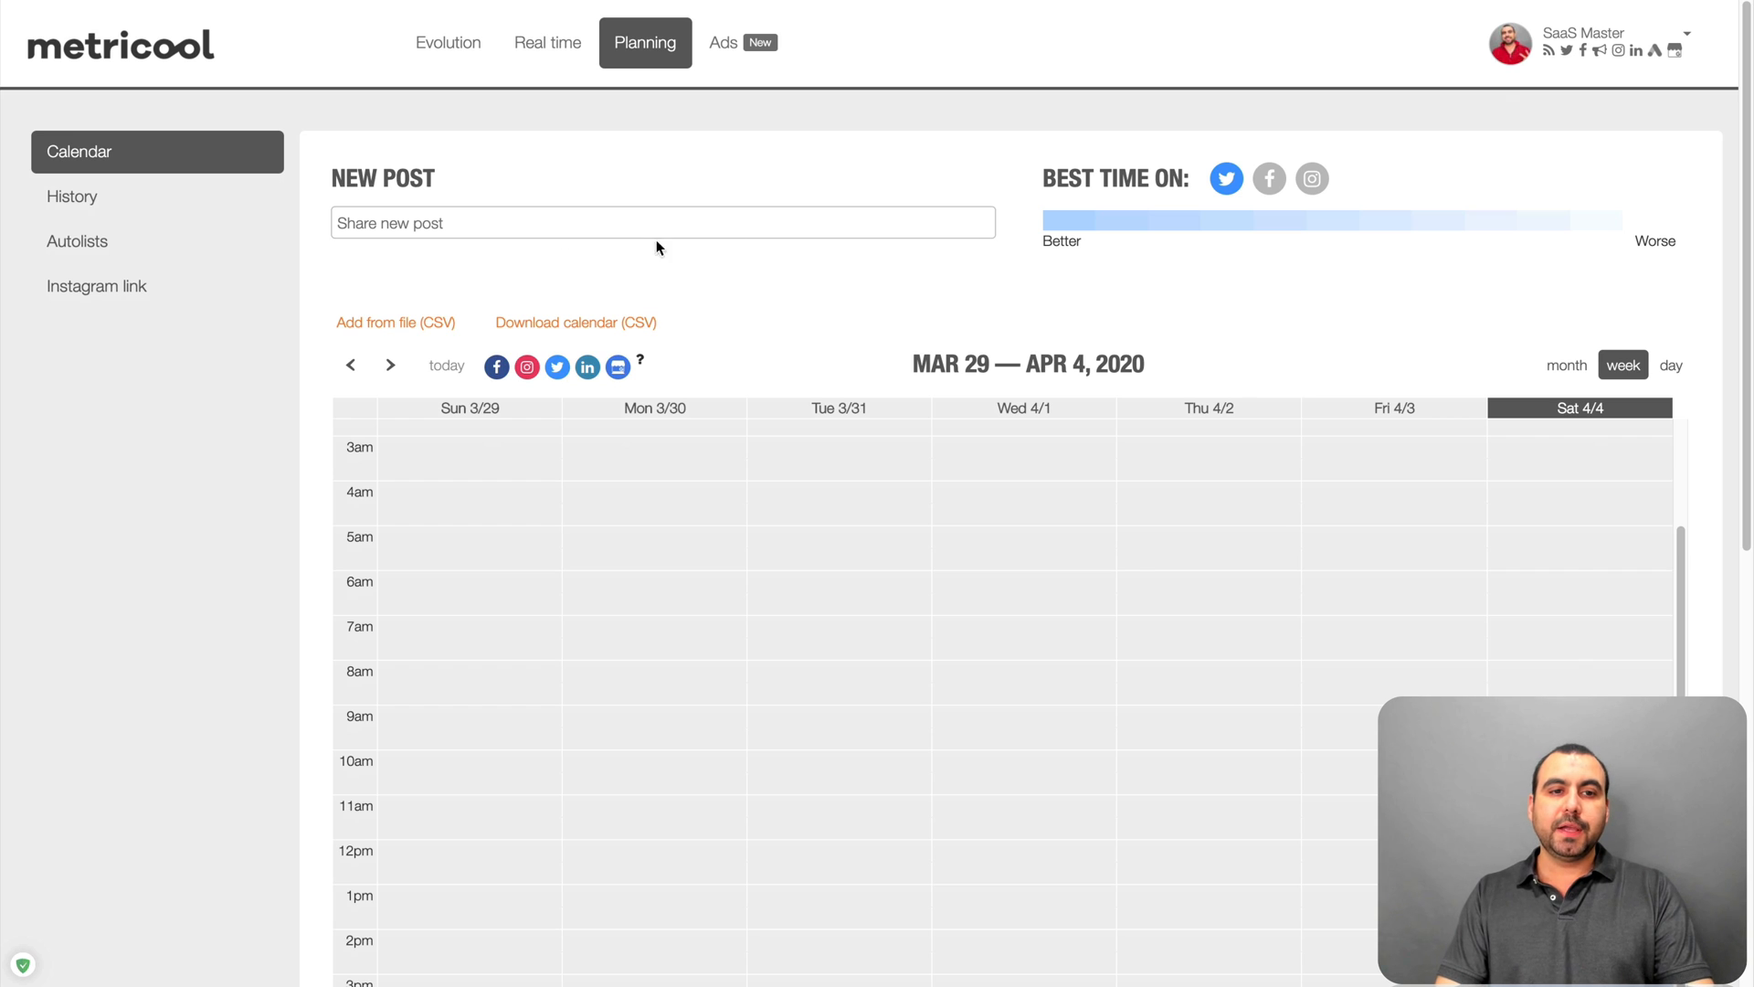
pyautogui.click(661, 221)
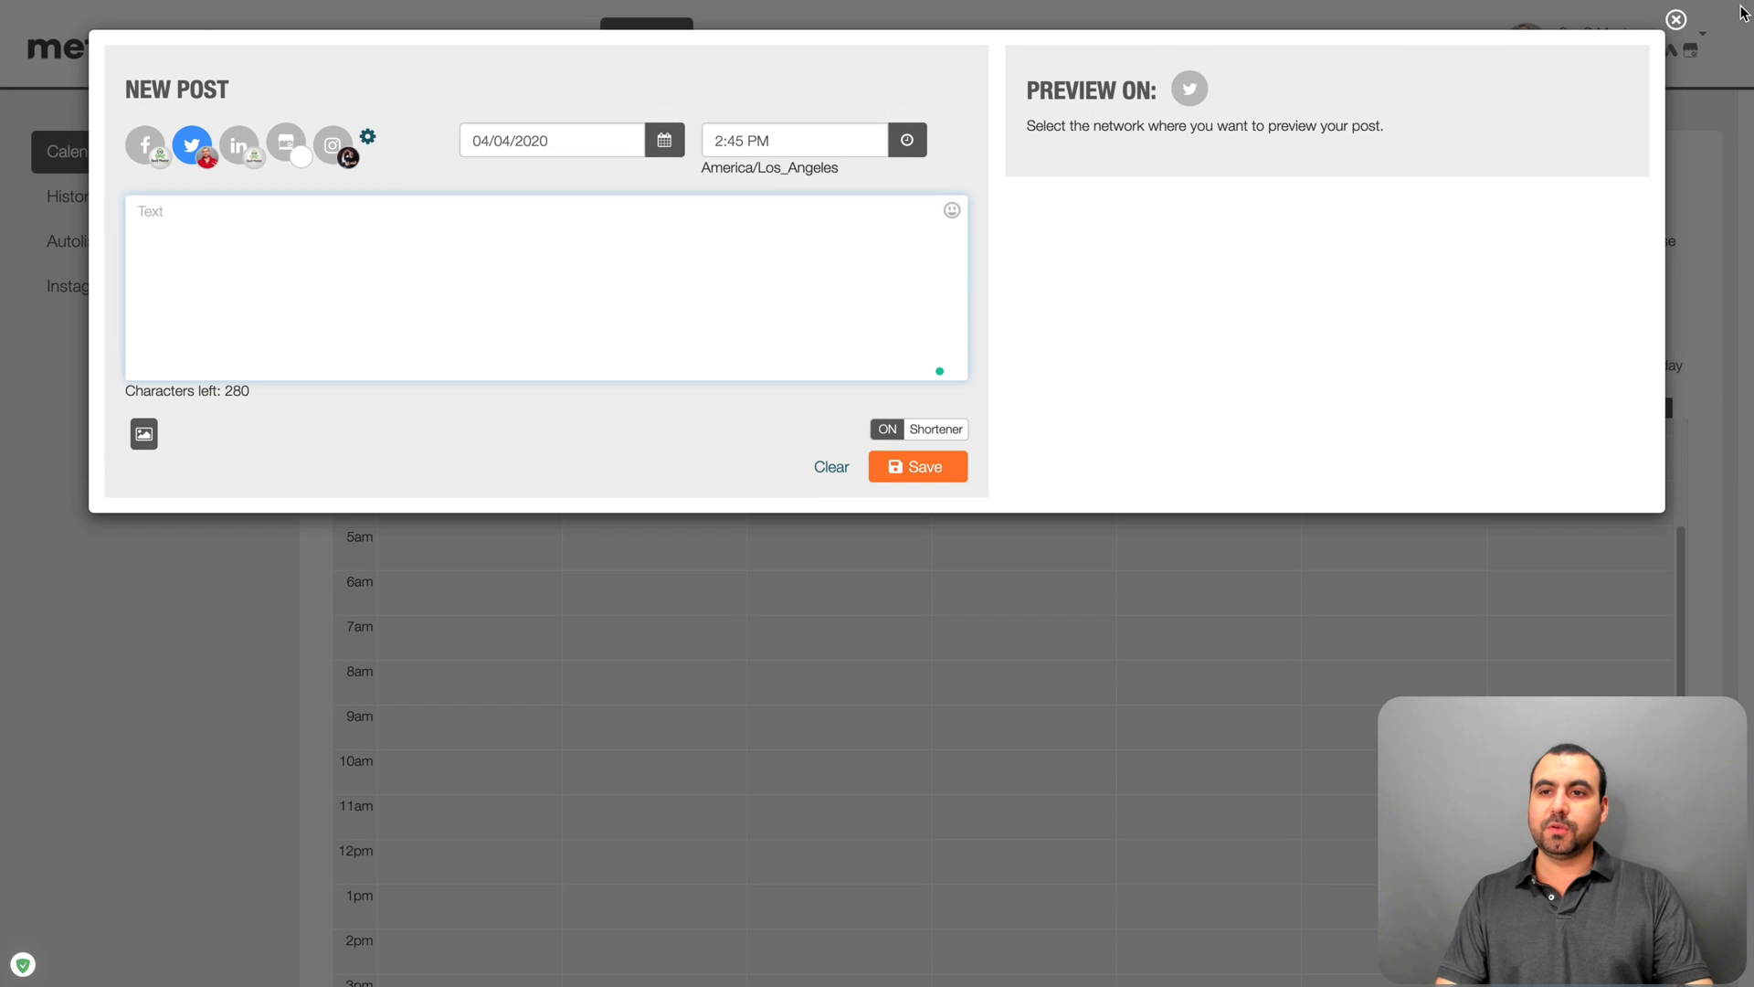
pyautogui.moveTo(146, 143)
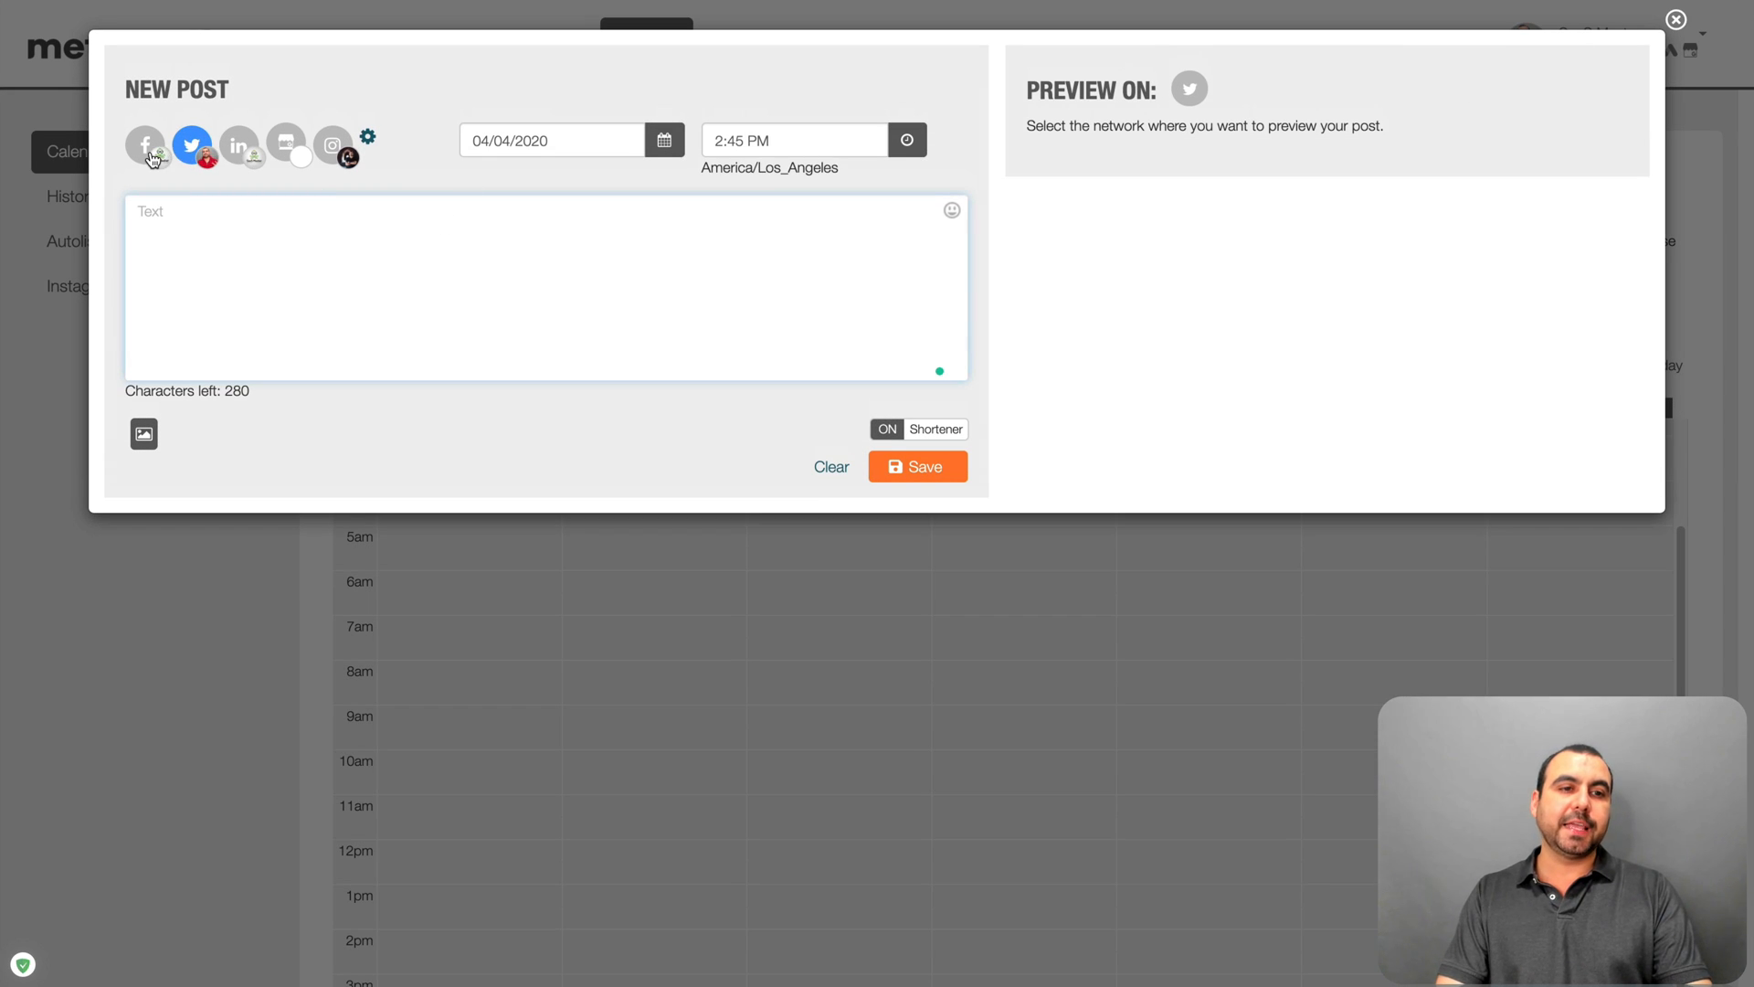
pyautogui.moveTo(243, 152)
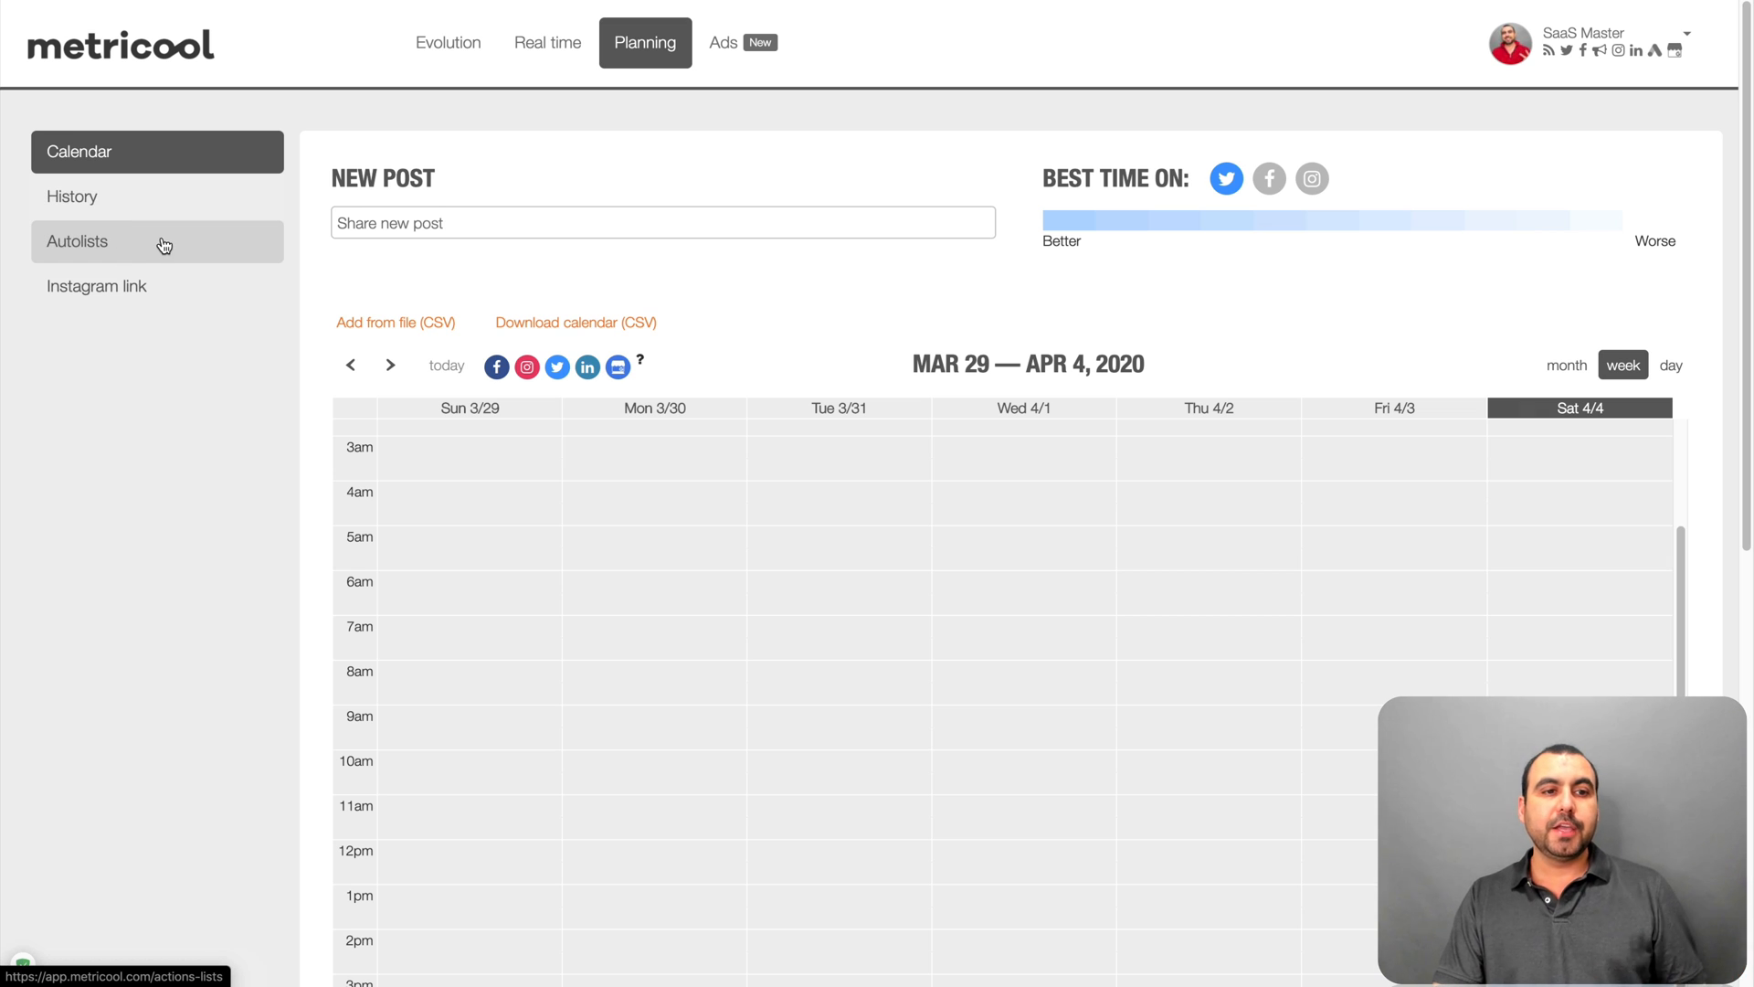
pyautogui.moveTo(179, 300)
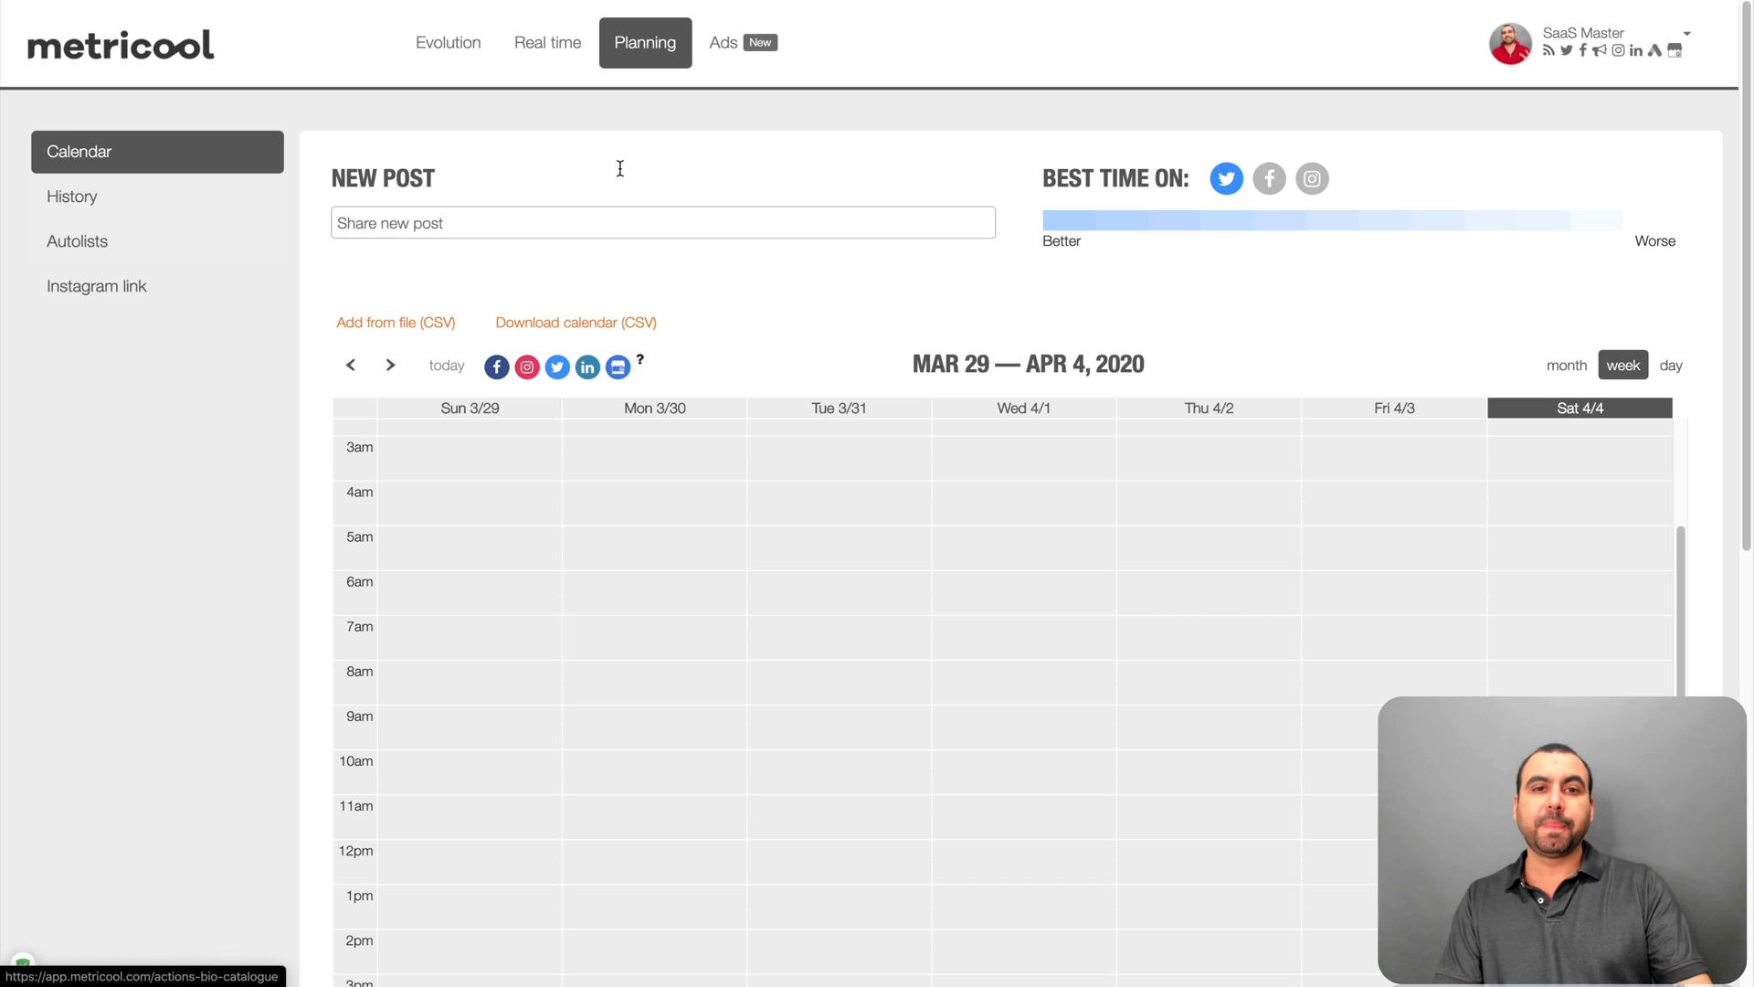
pyautogui.click(742, 42)
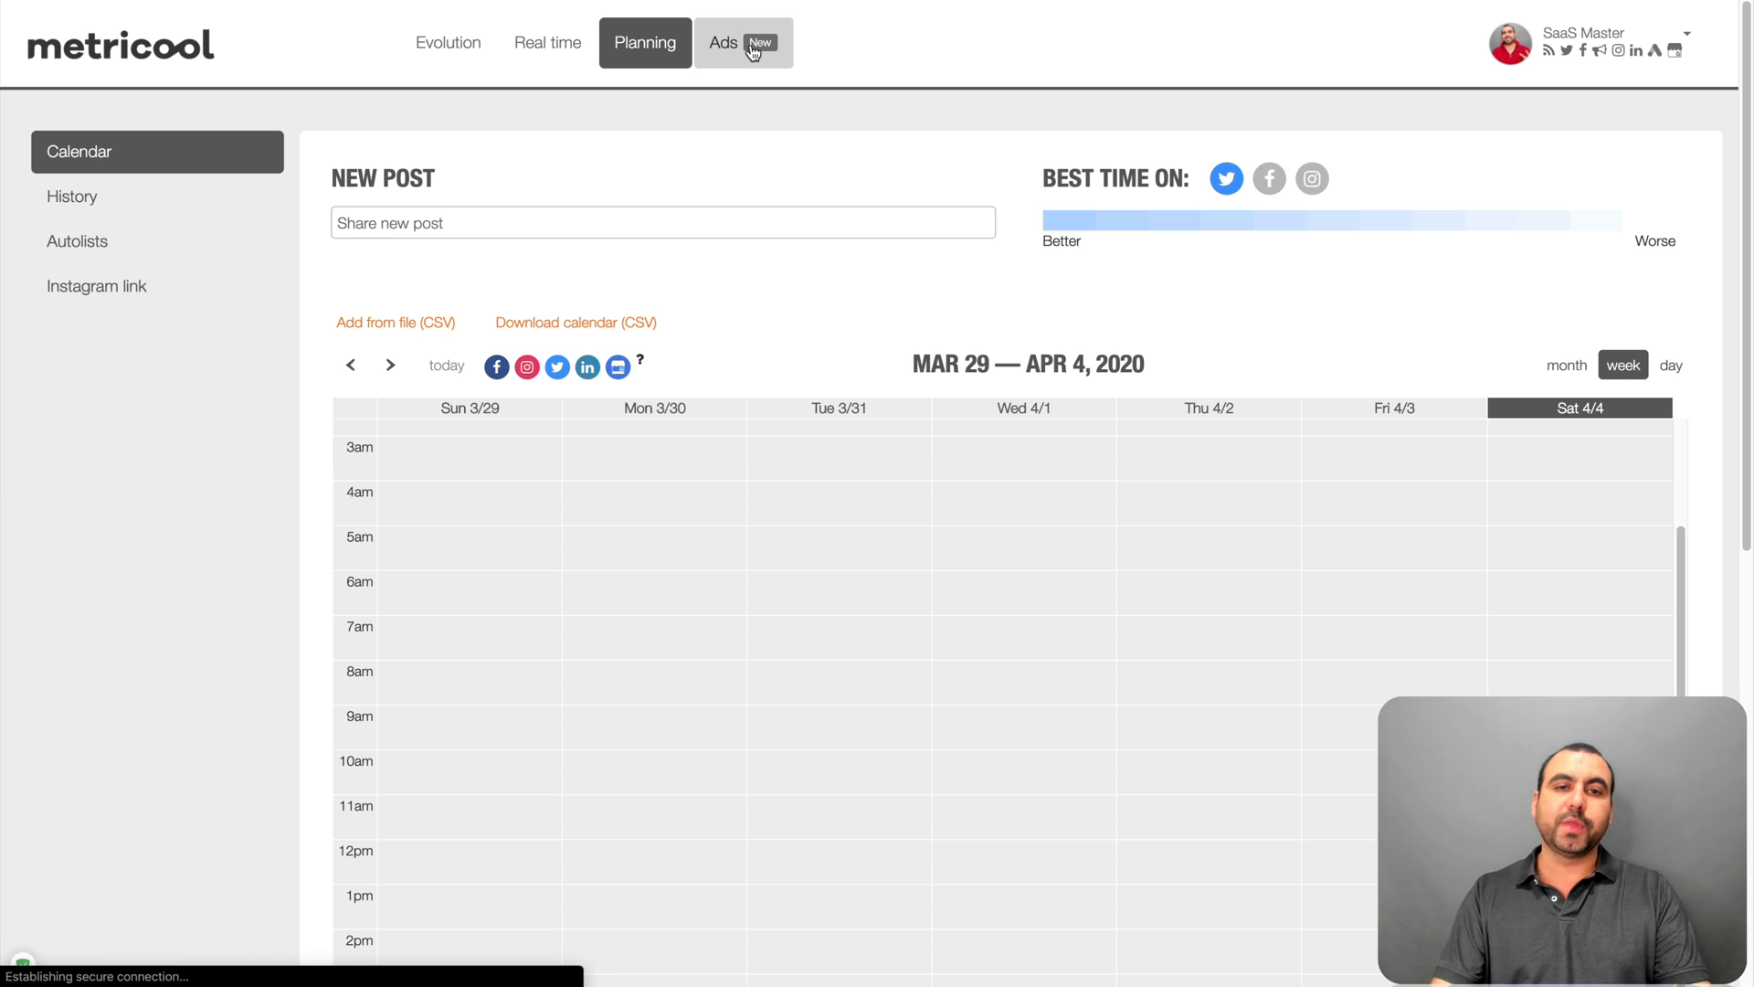
pyautogui.click(744, 42)
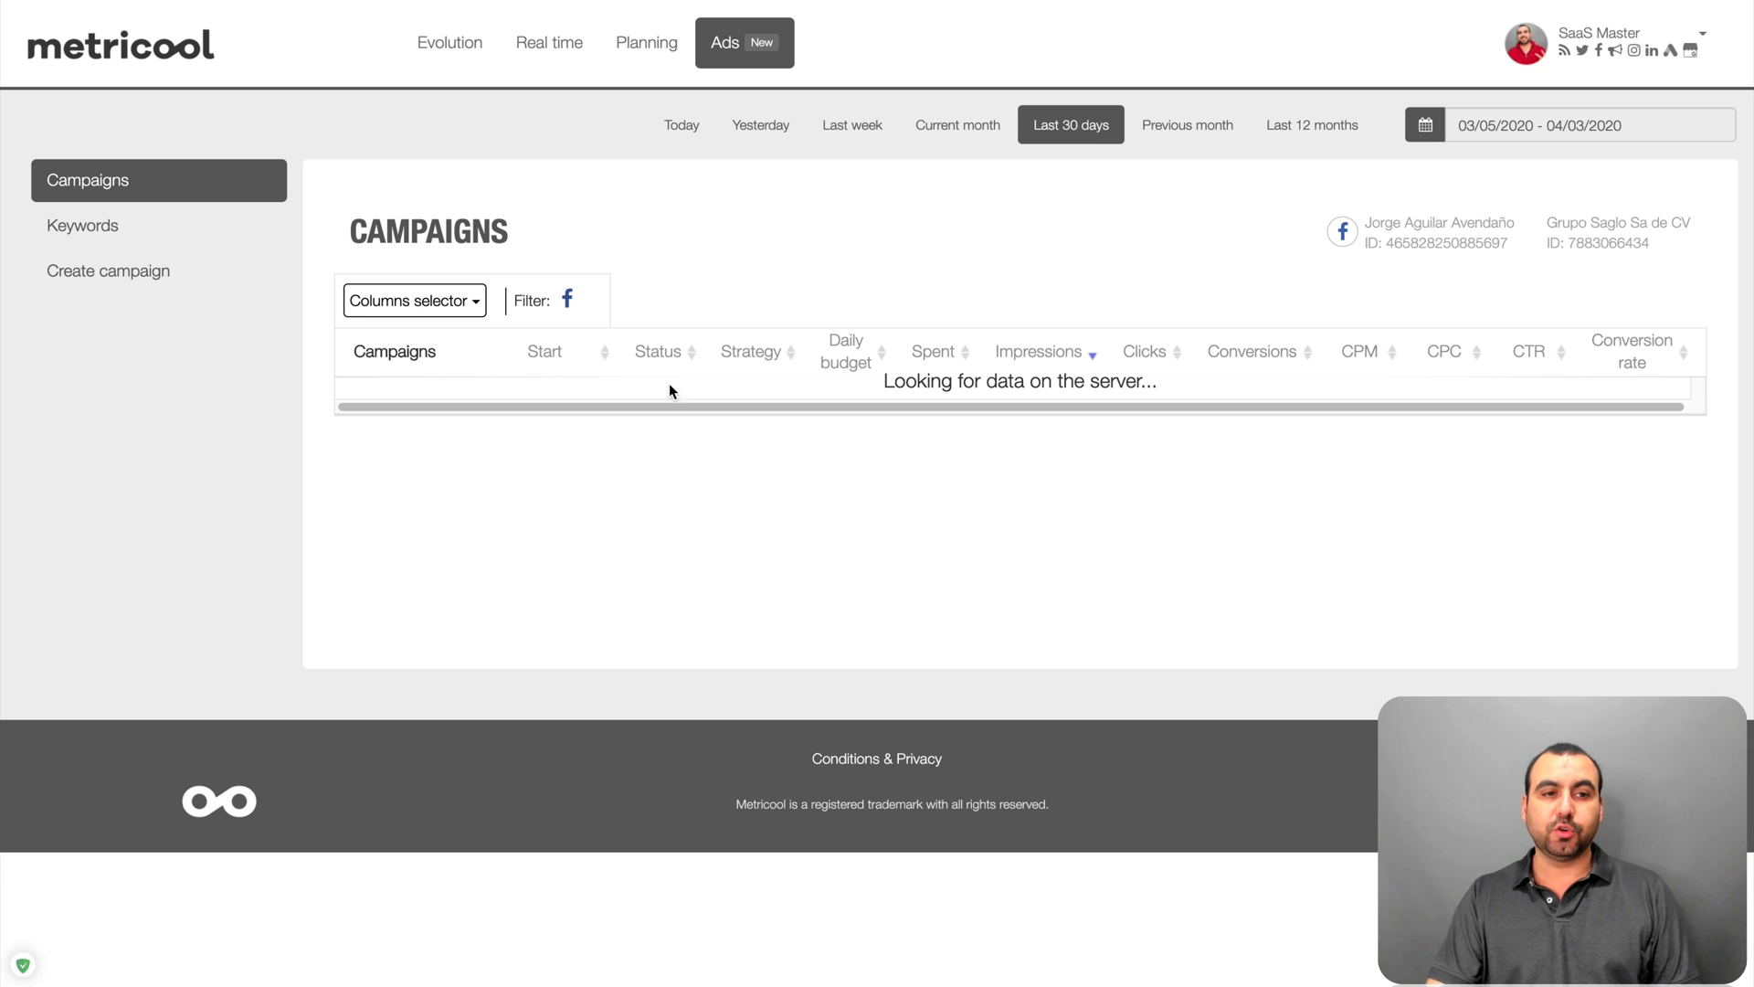
pyautogui.moveTo(121, 265)
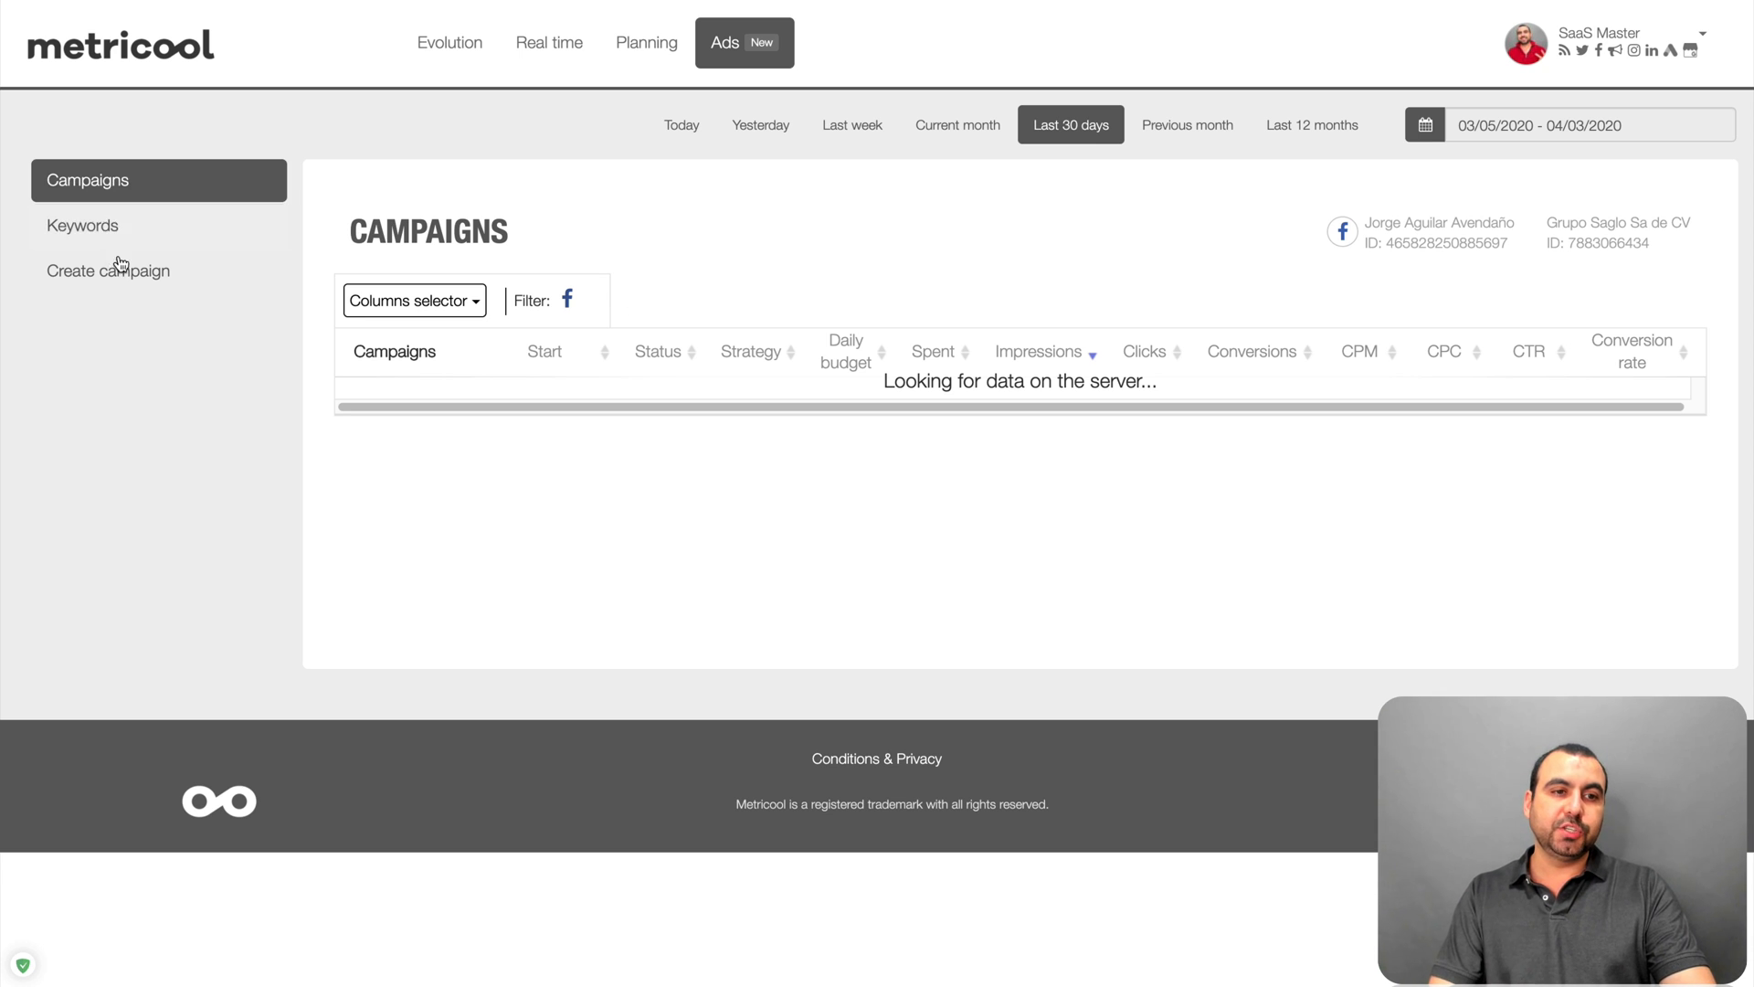
pyautogui.click(108, 271)
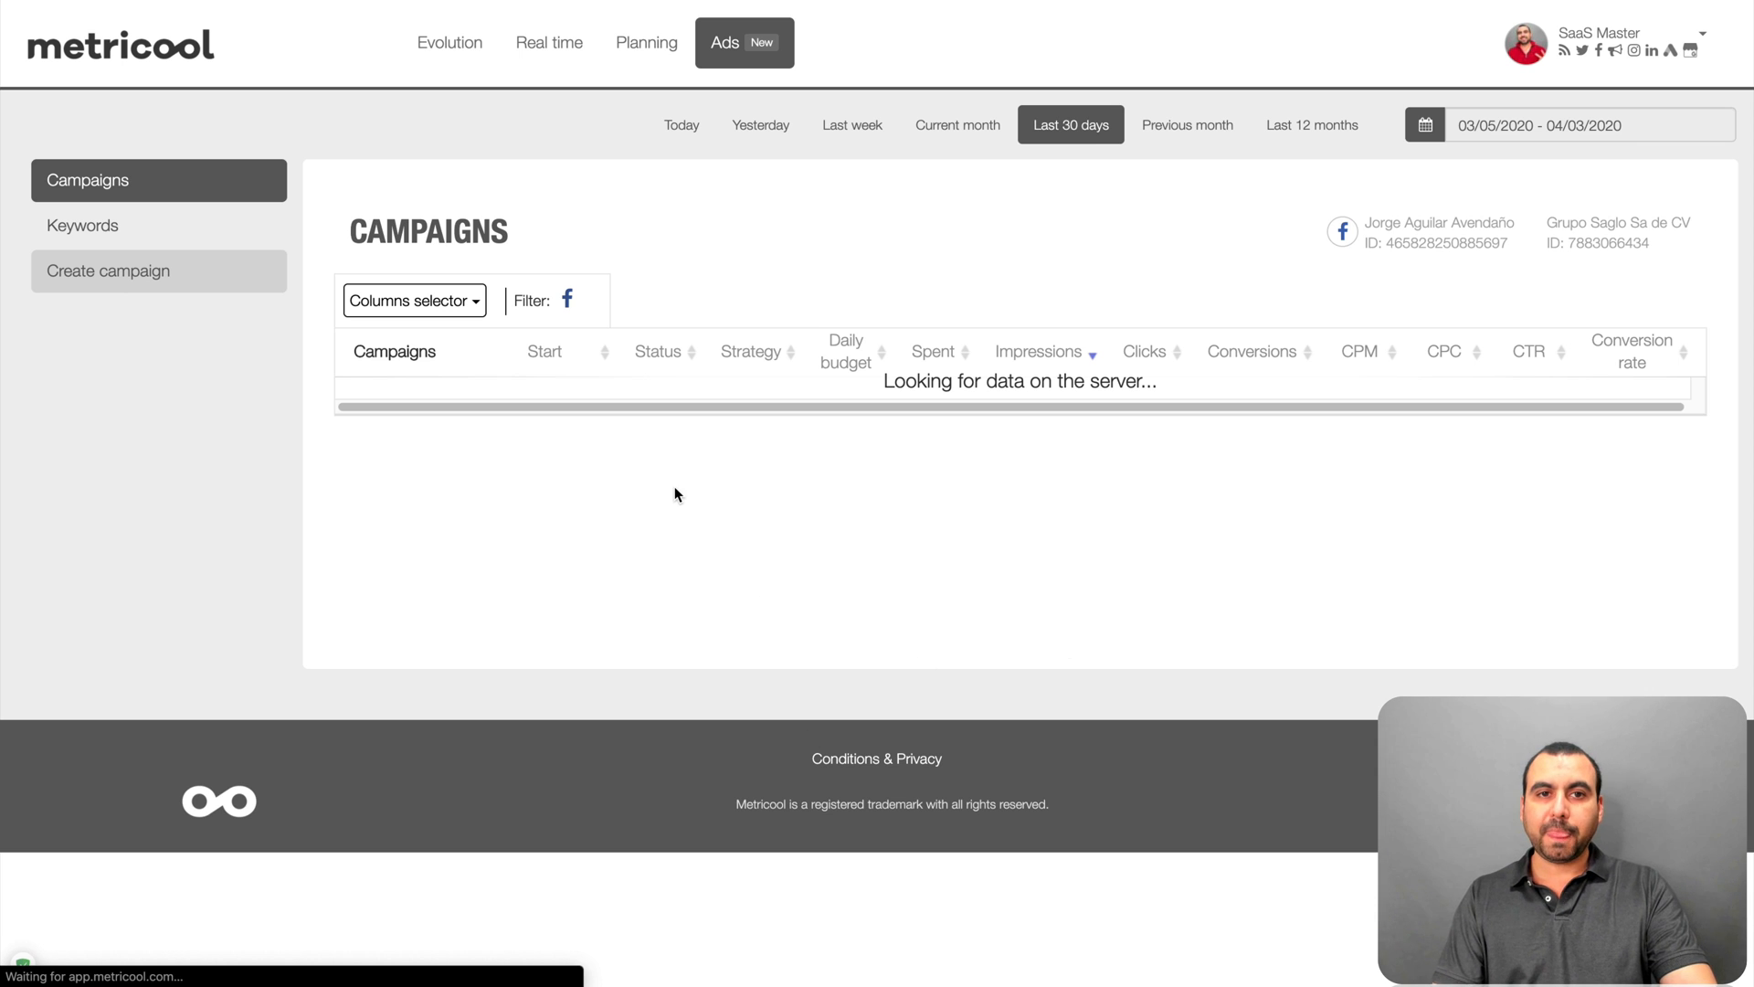
pyautogui.click(108, 270)
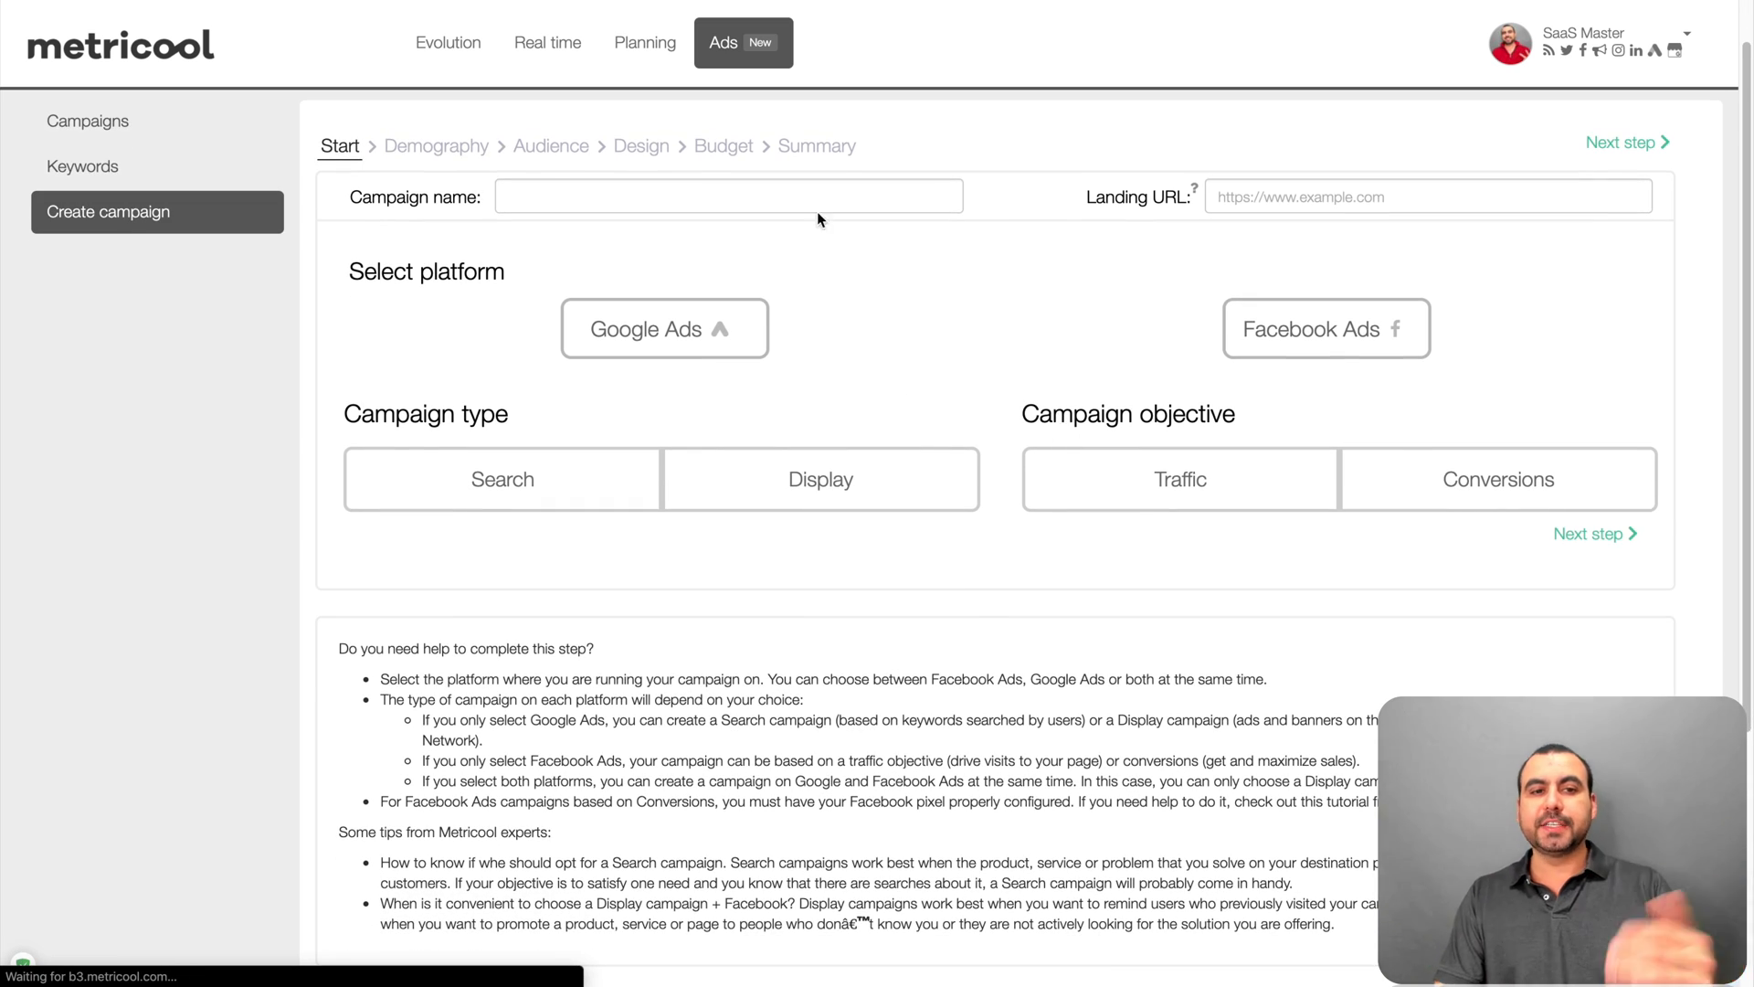
pyautogui.write('test')
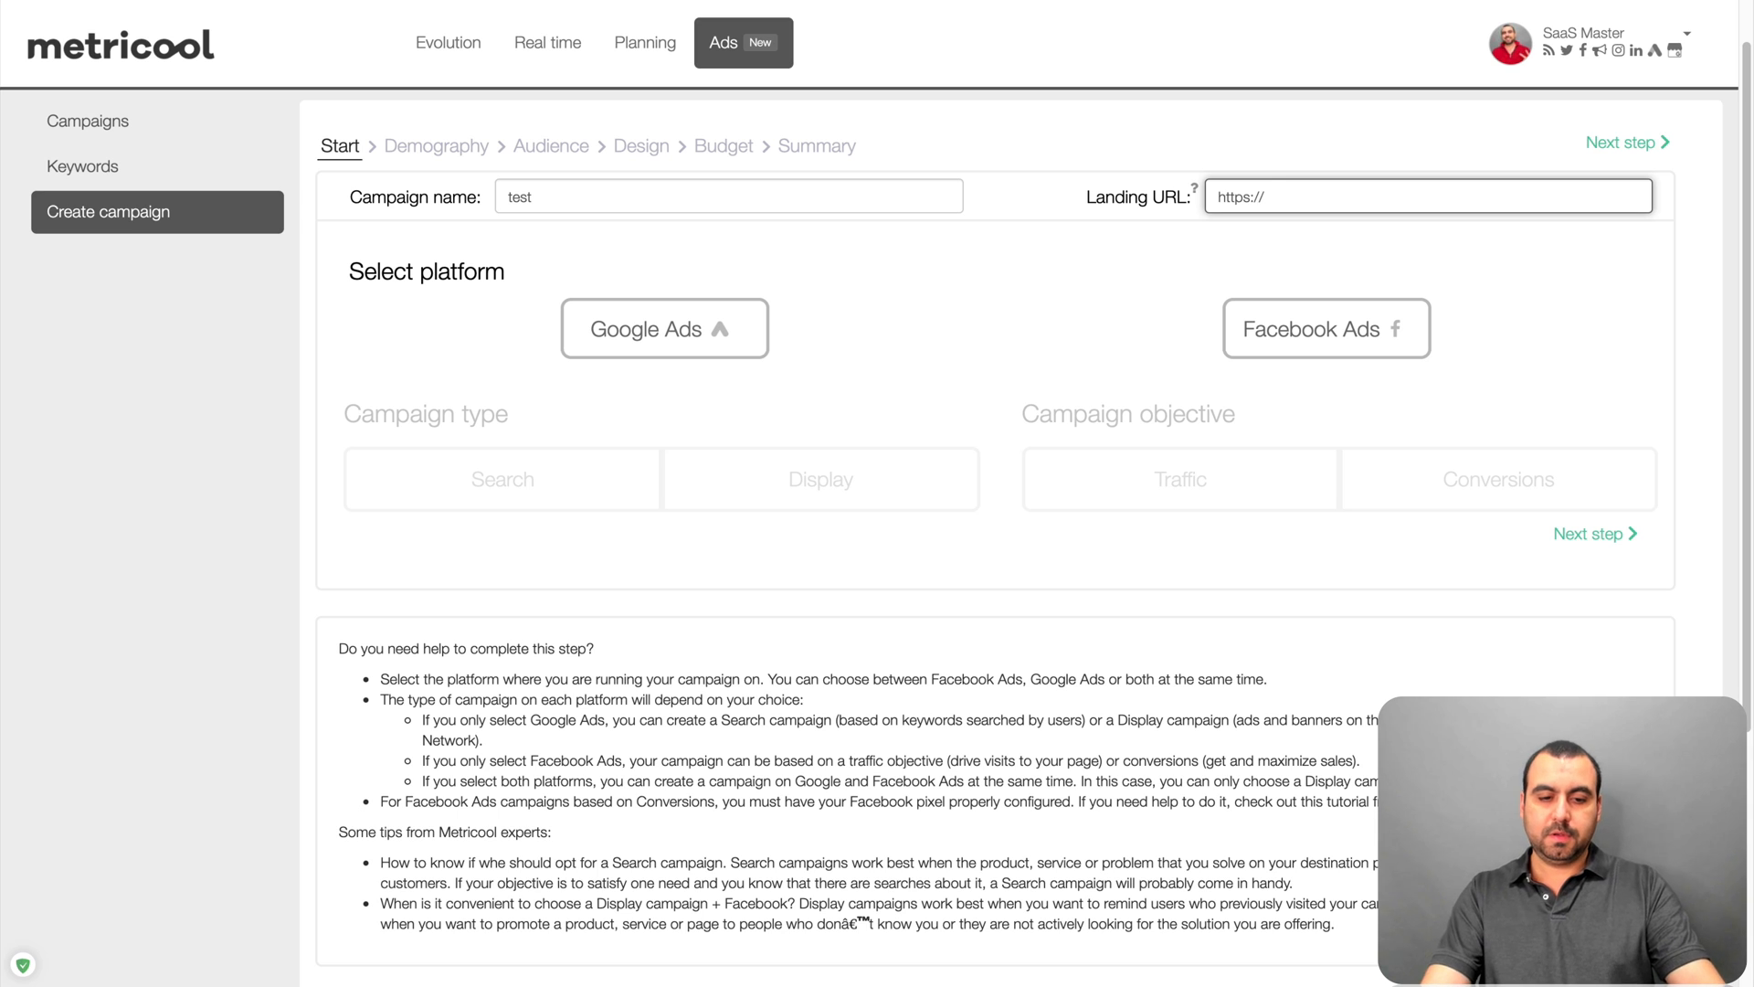
pyautogui.write('saasm.co')
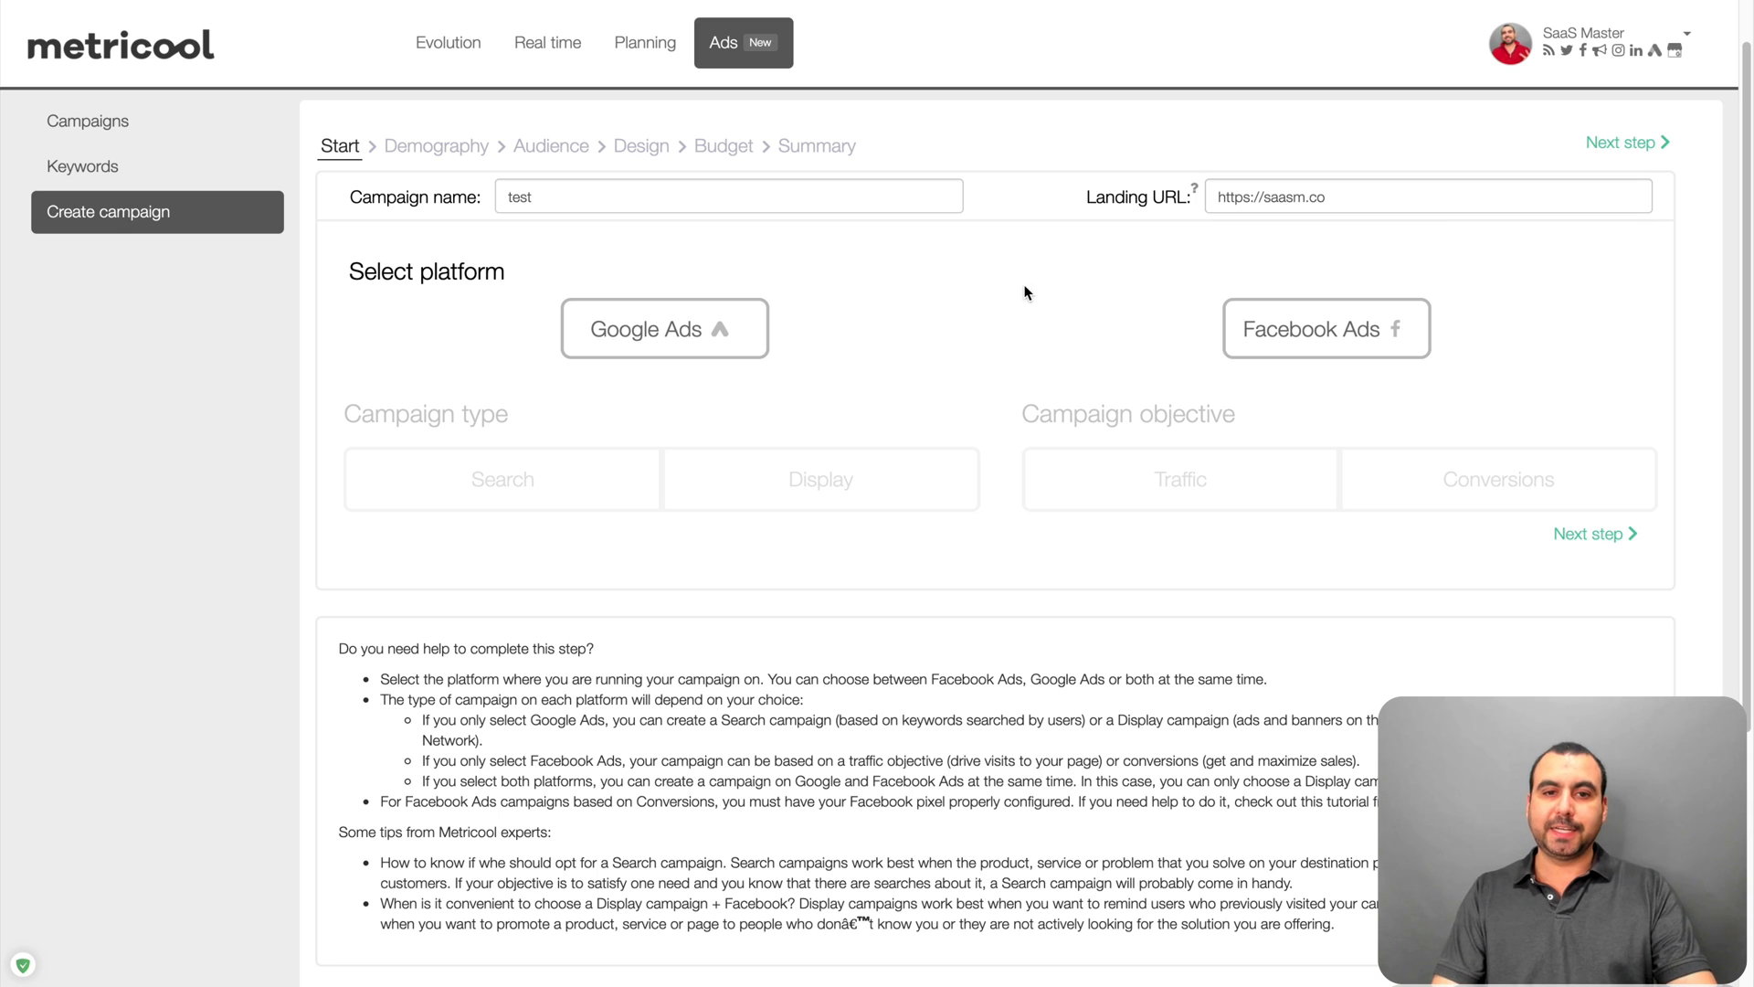
pyautogui.moveTo(905, 342)
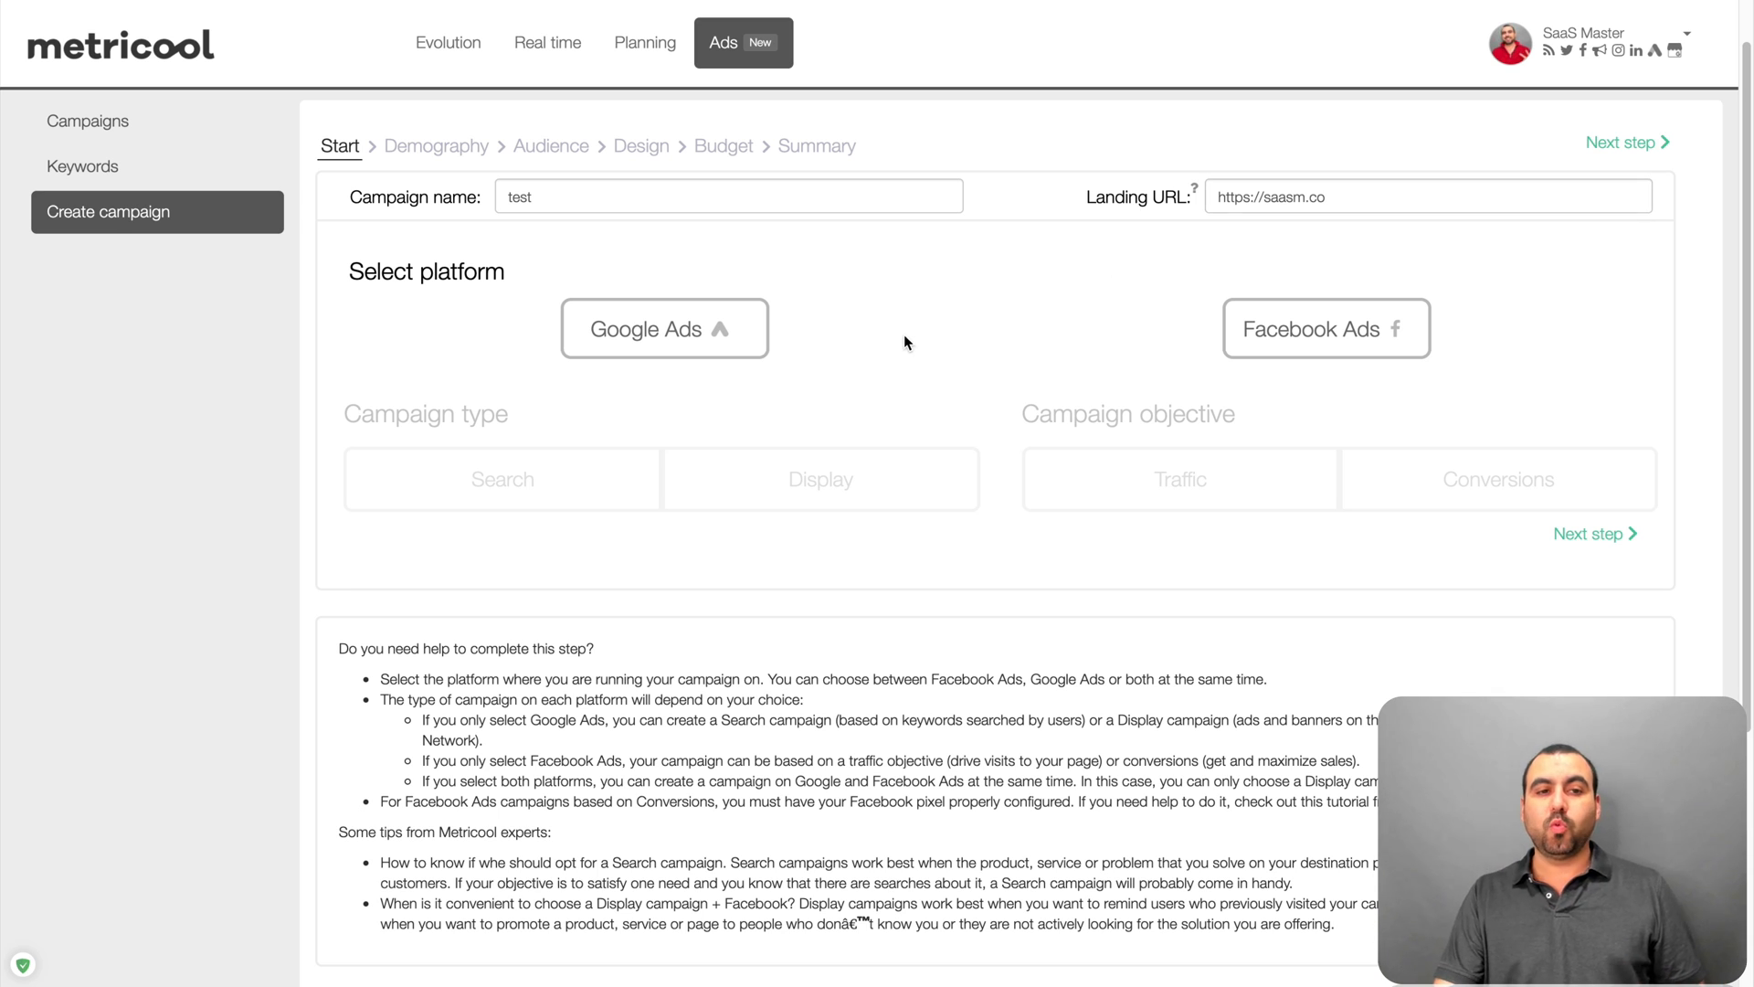
pyautogui.moveTo(634, 353)
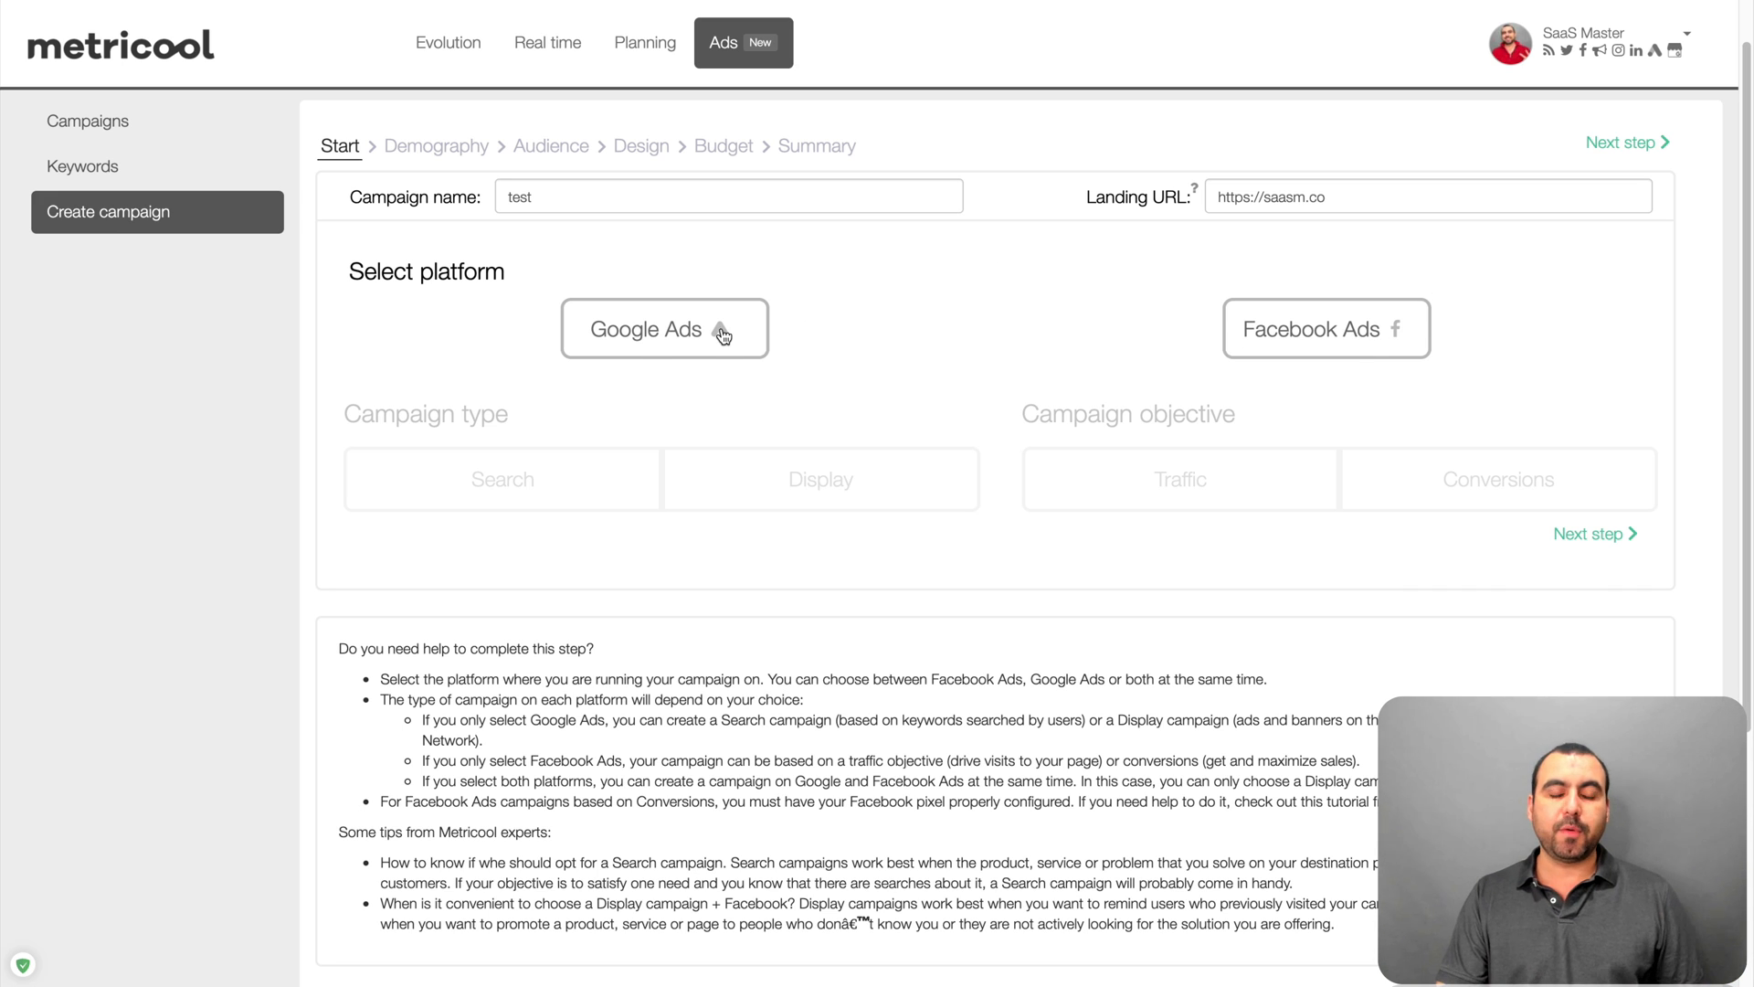
# - Make it a Google Ads Search campaign shown on the search network and search partners
pyautogui.click(665, 327)
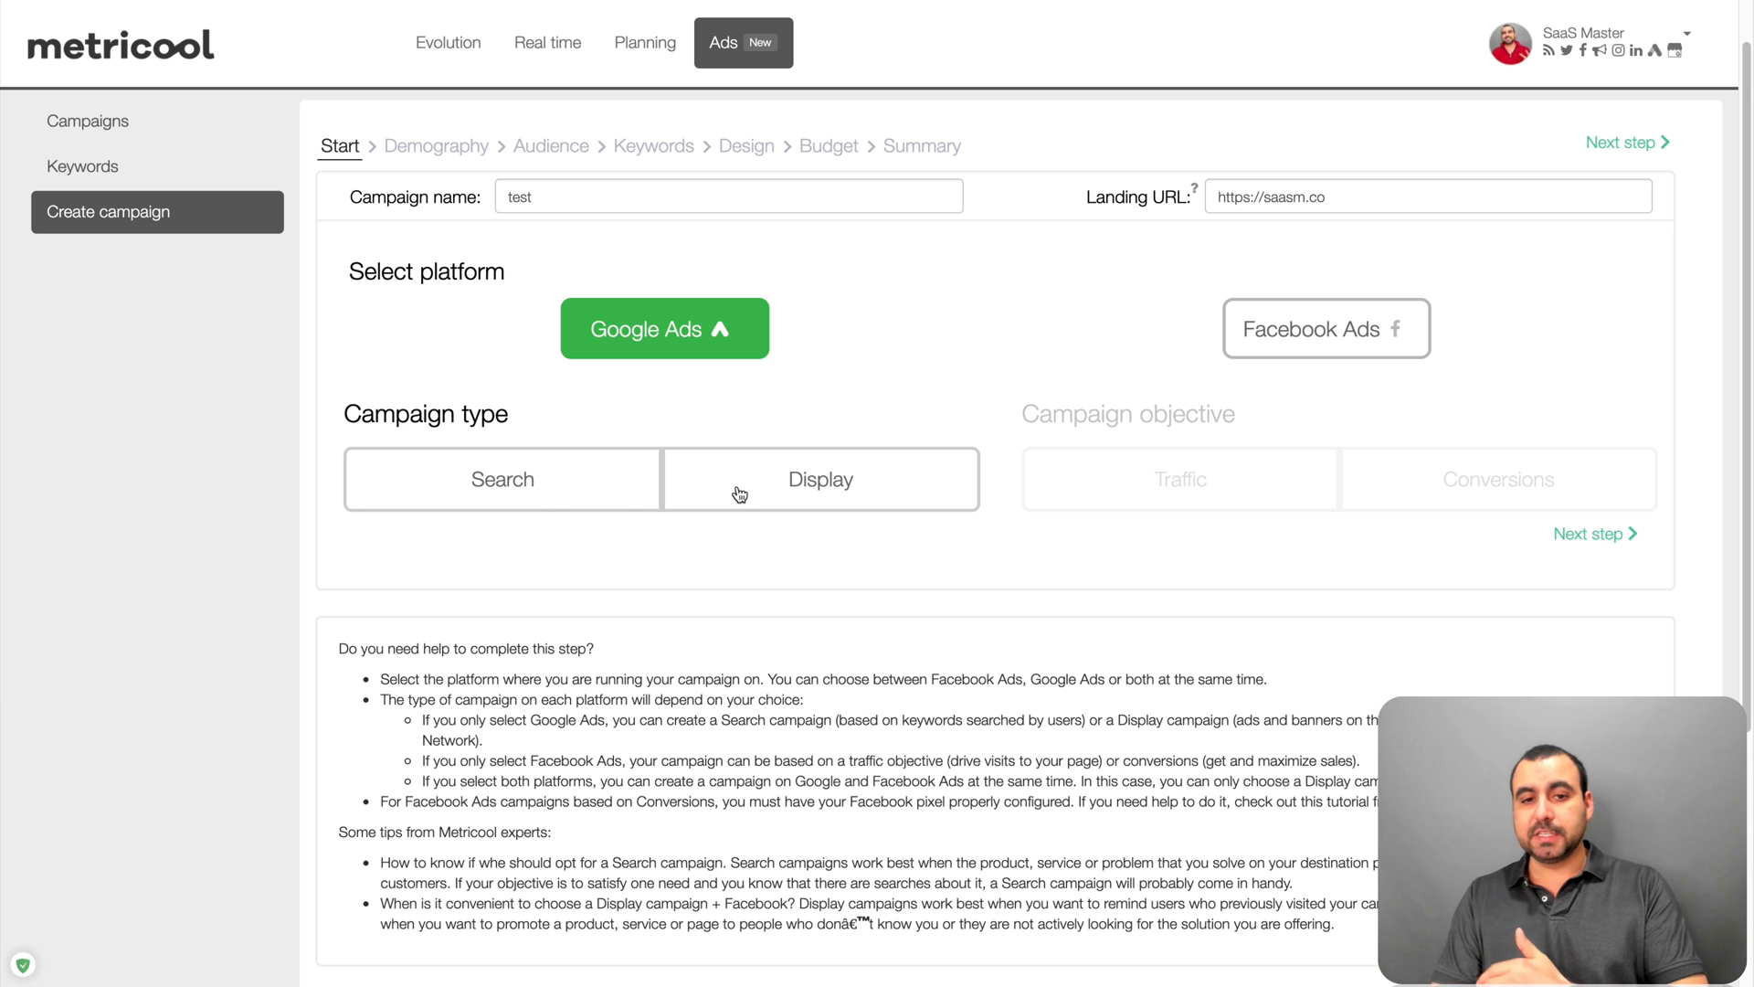
pyautogui.click(500, 479)
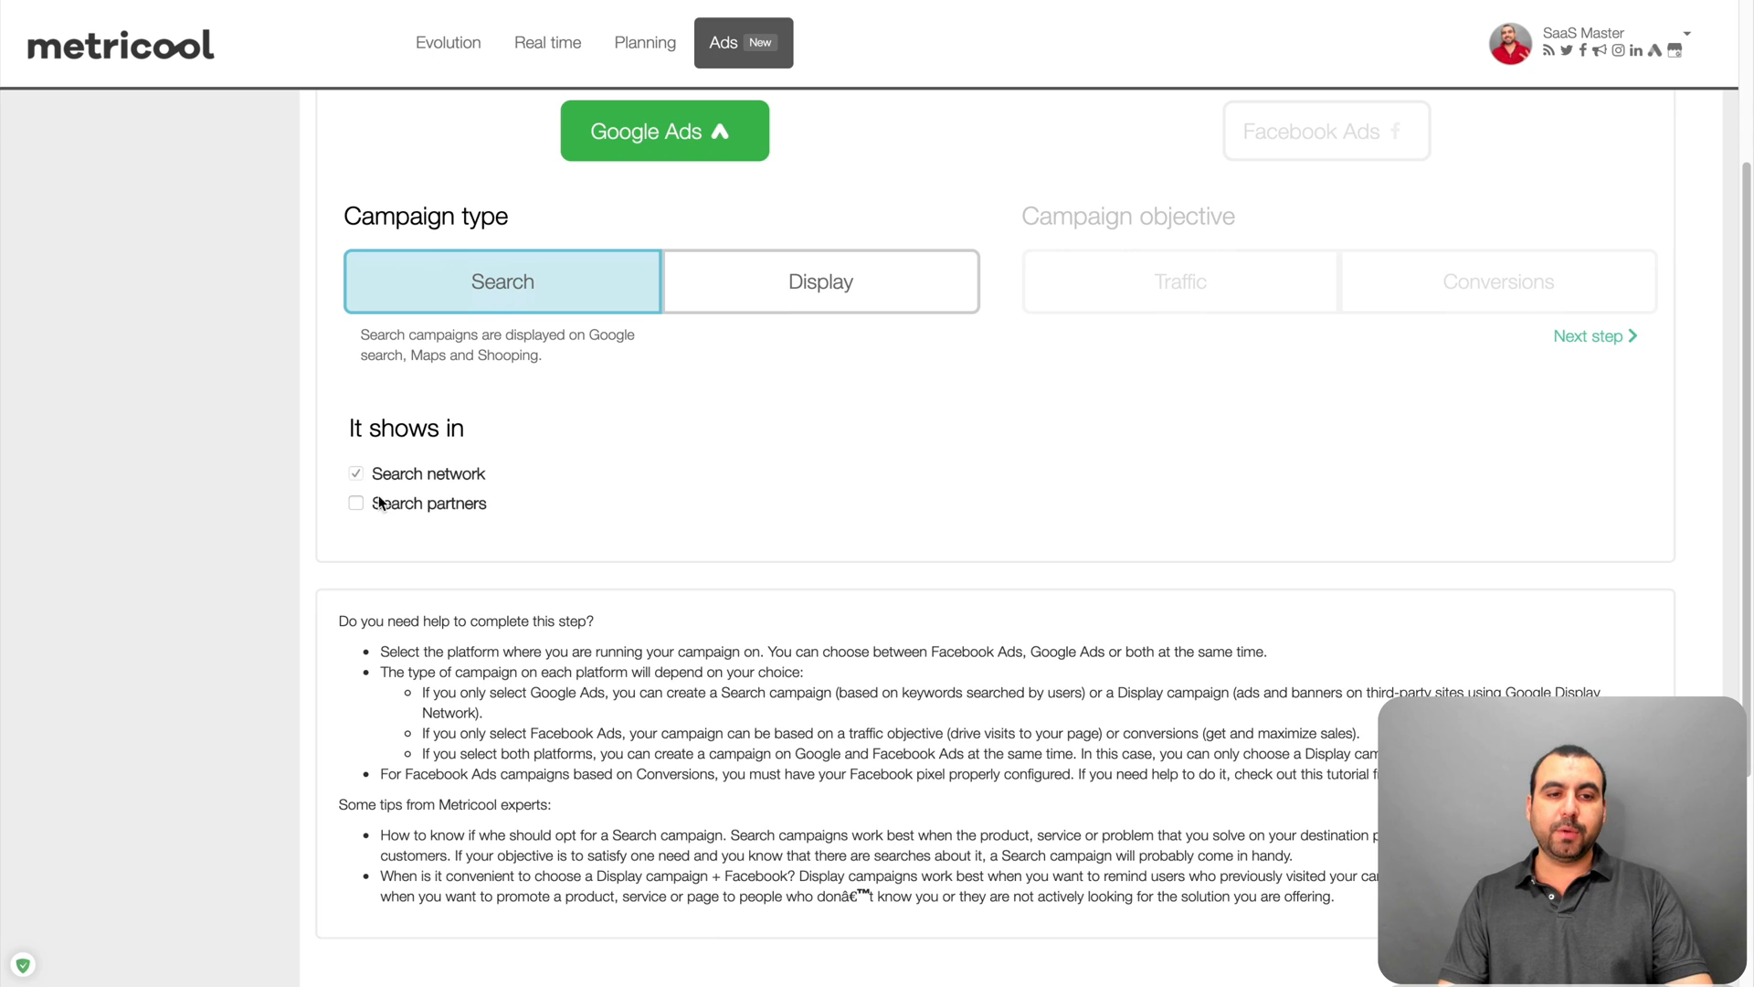
pyautogui.click(355, 503)
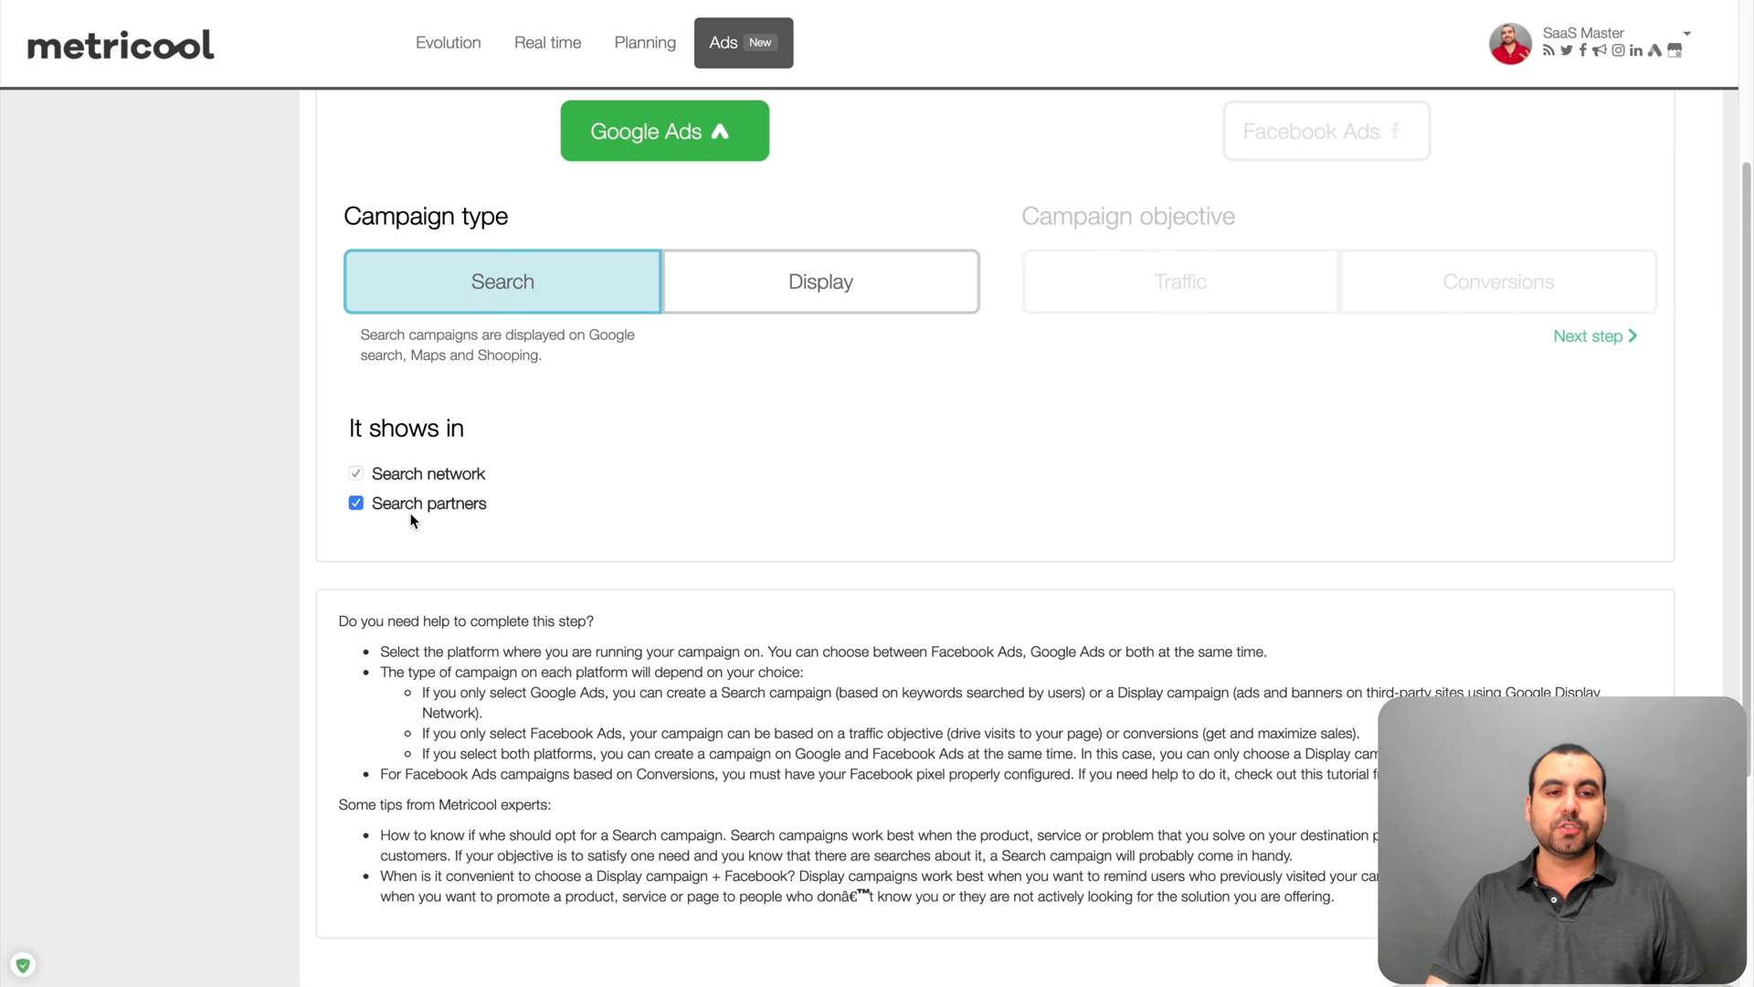
pyautogui.moveTo(1635, 407)
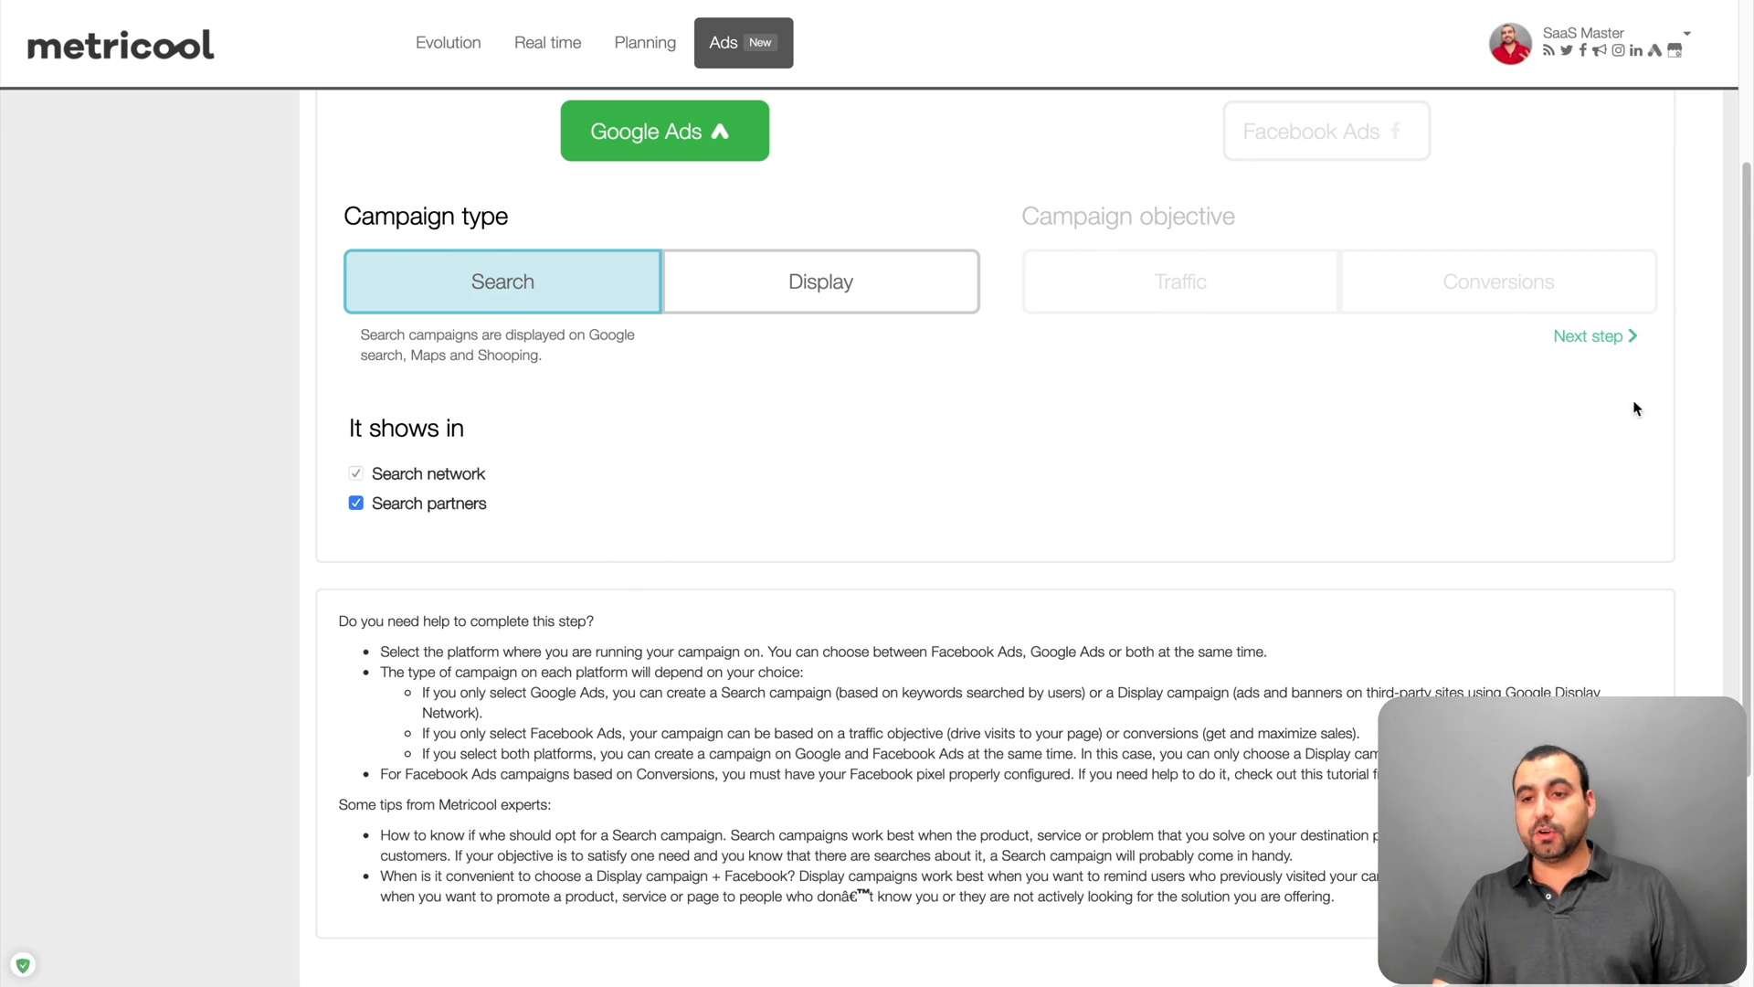
# - Advance to the Demography step, then return to the Evolution web analytics overview
pyautogui.click(1587, 334)
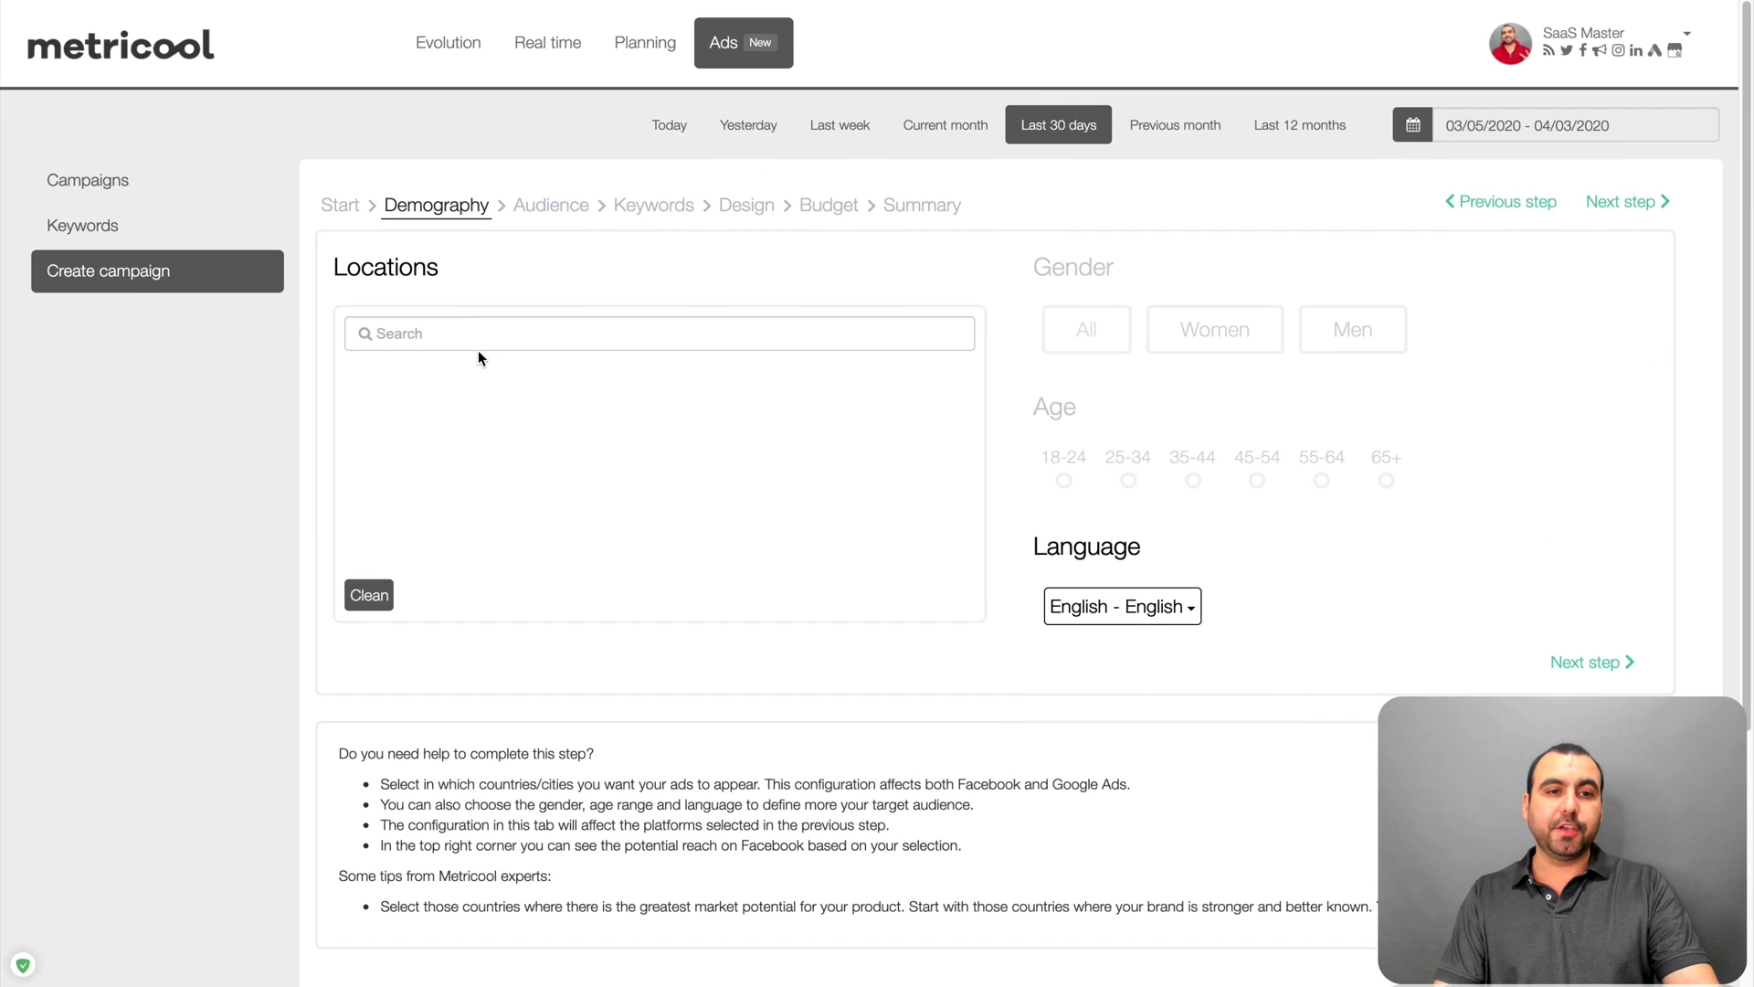
pyautogui.moveTo(1066, 327)
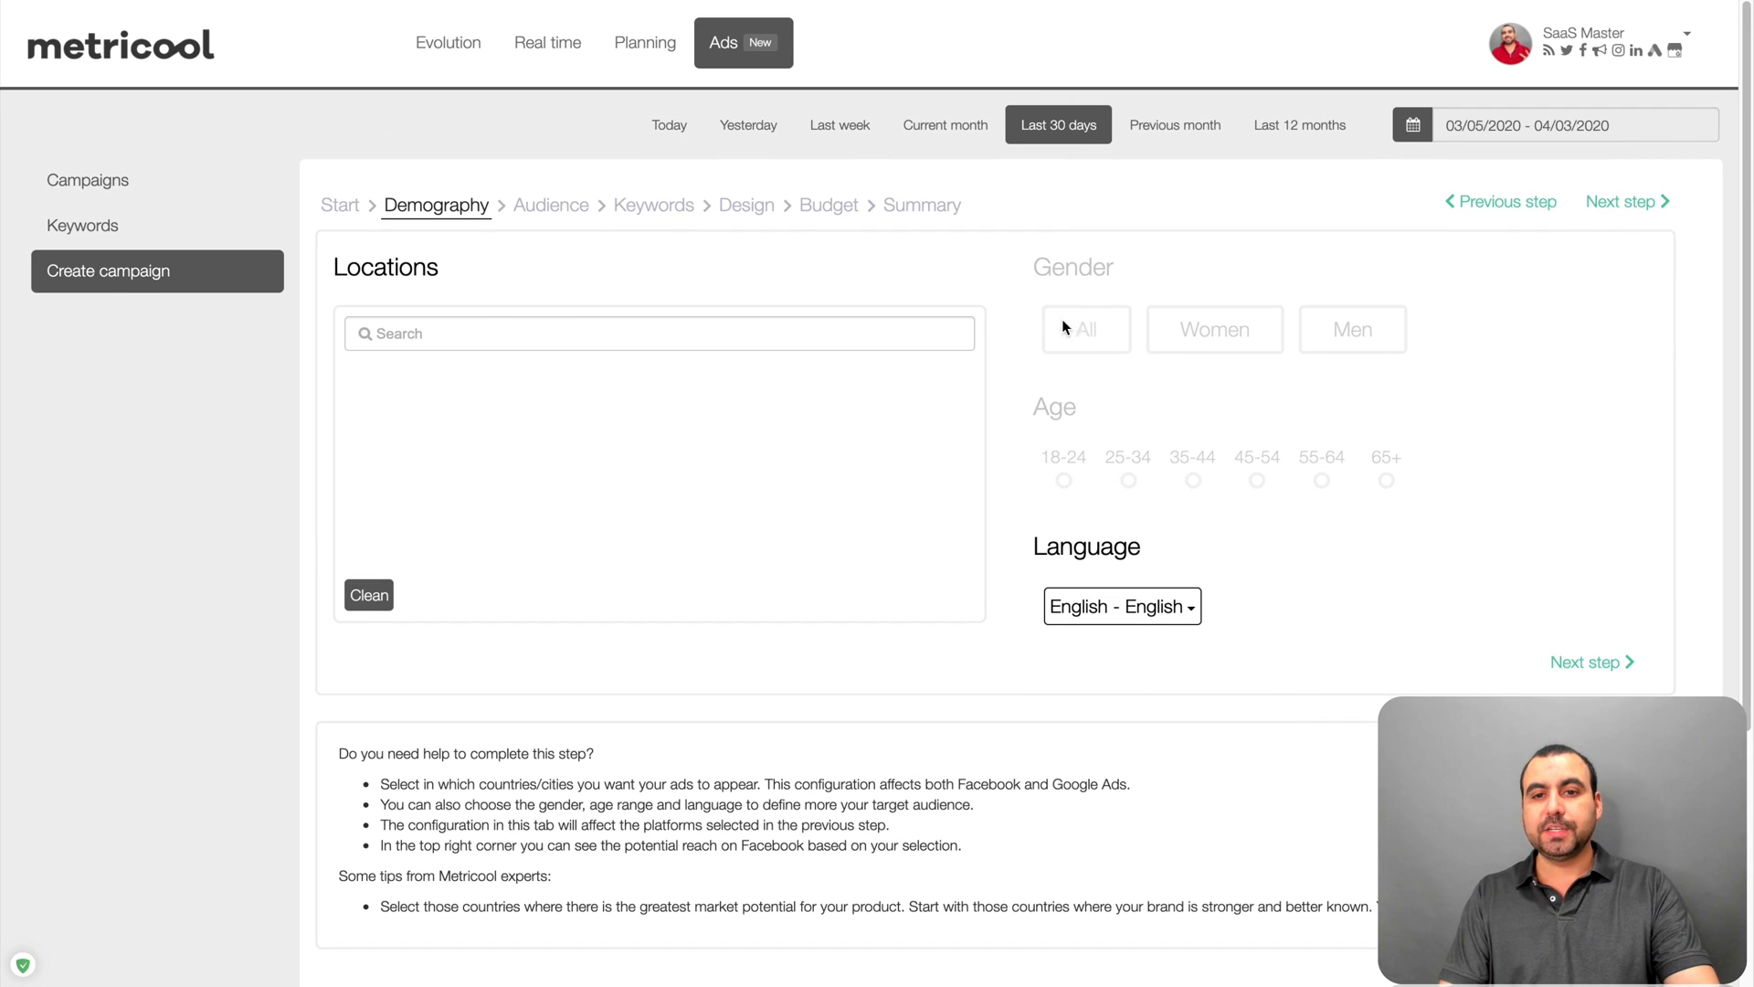
pyautogui.moveTo(1178, 552)
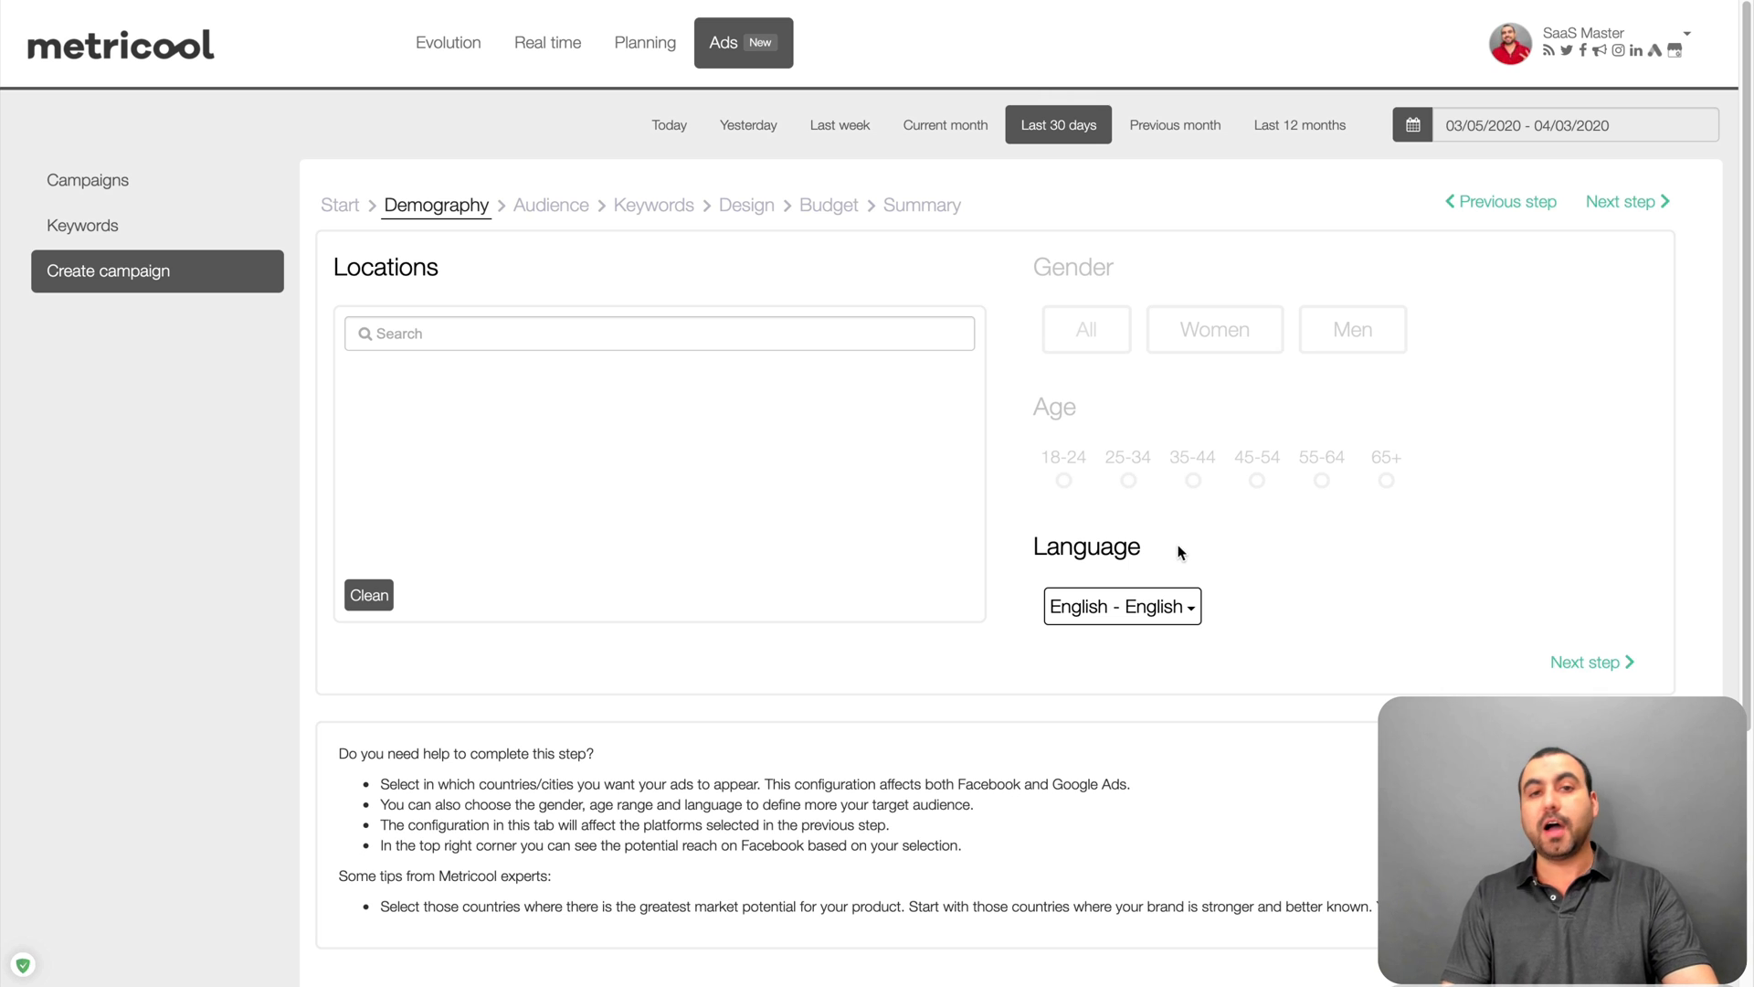
pyautogui.moveTo(999, 592)
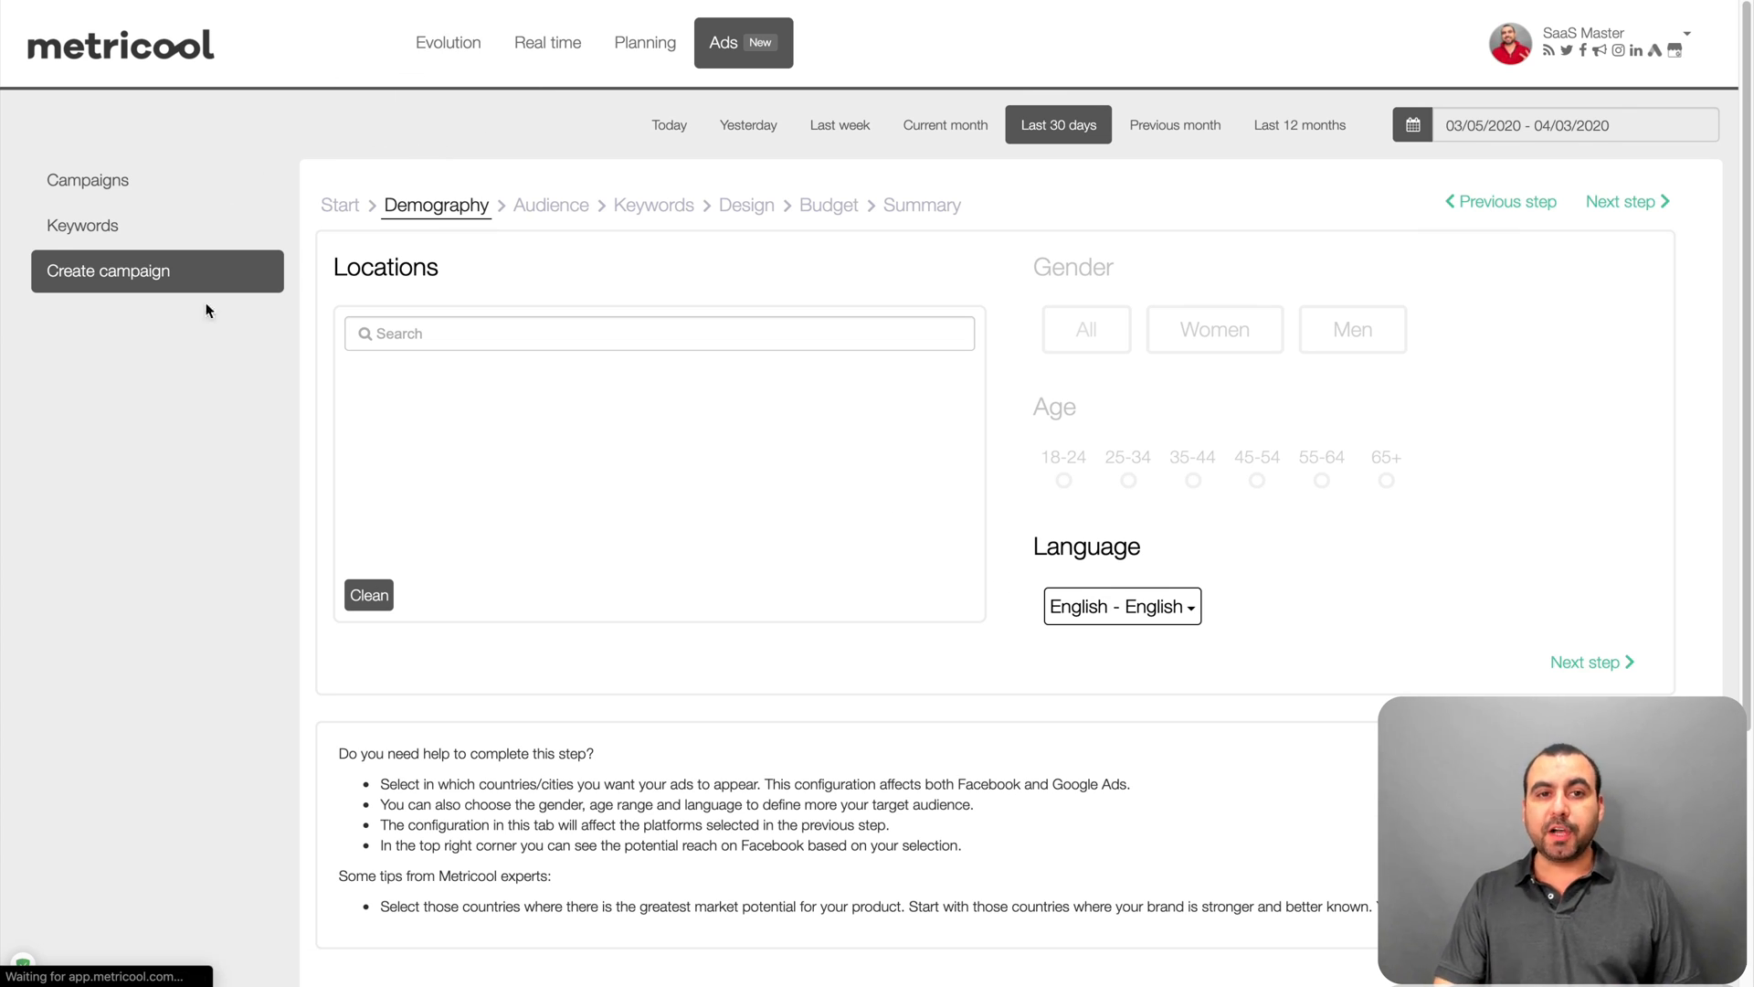
pyautogui.click(448, 42)
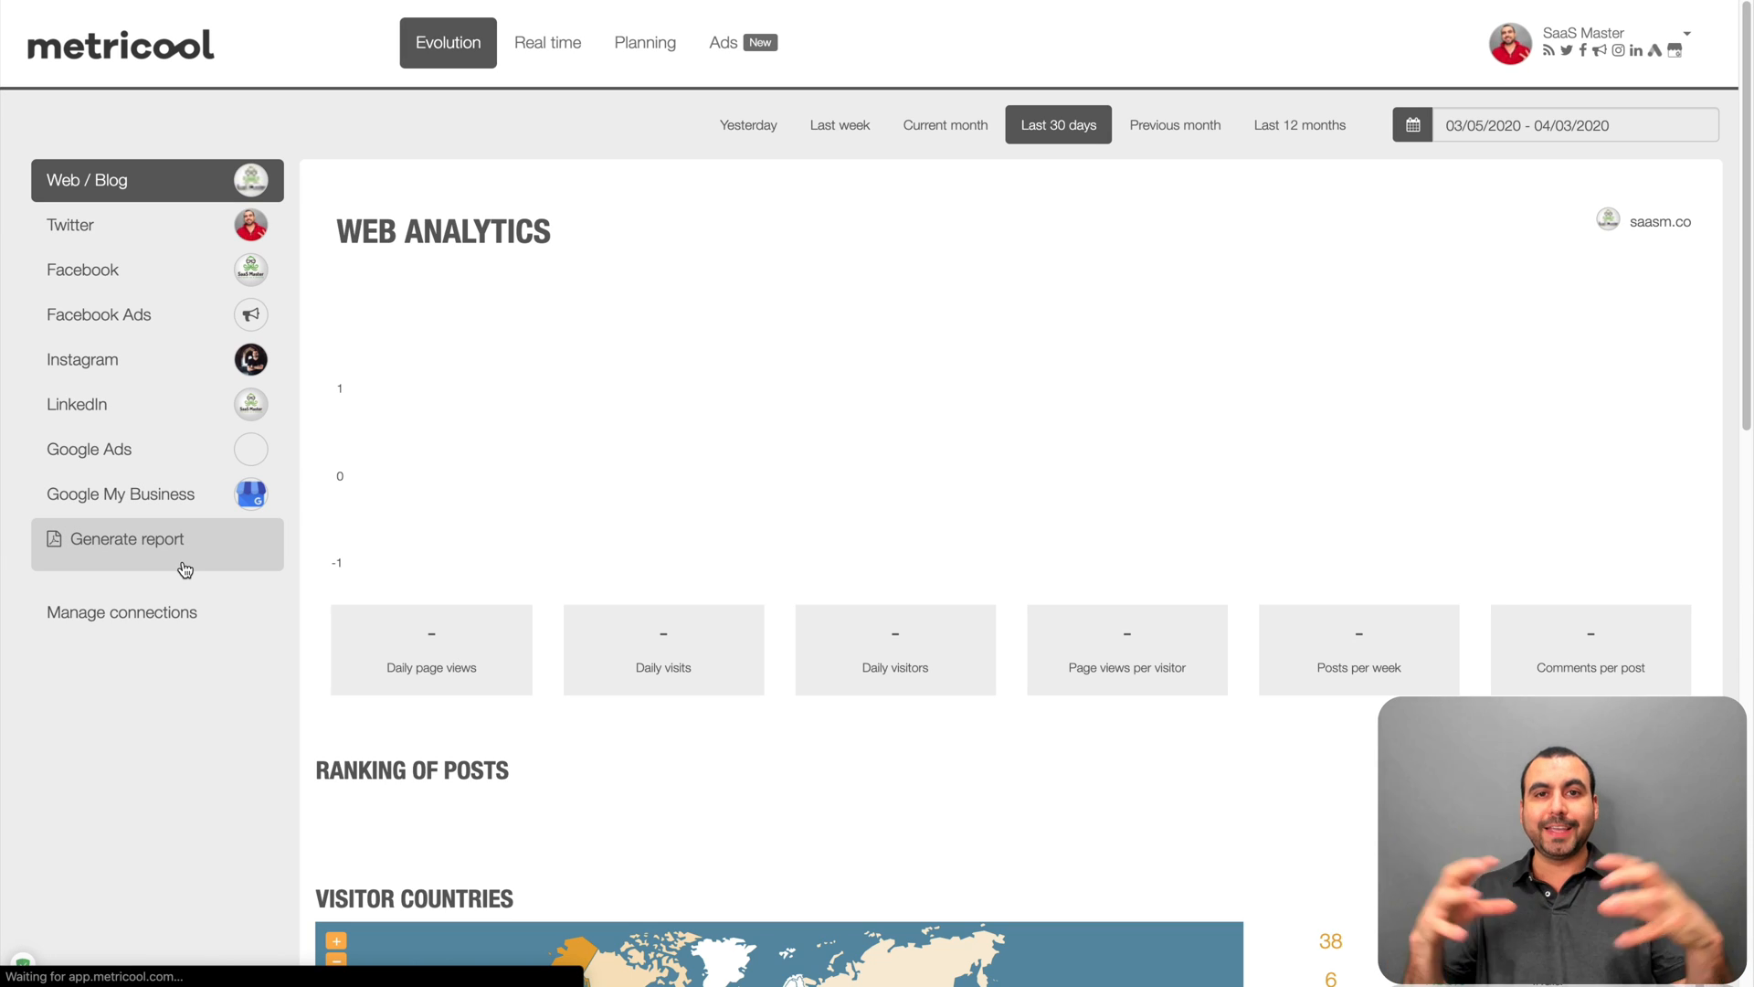